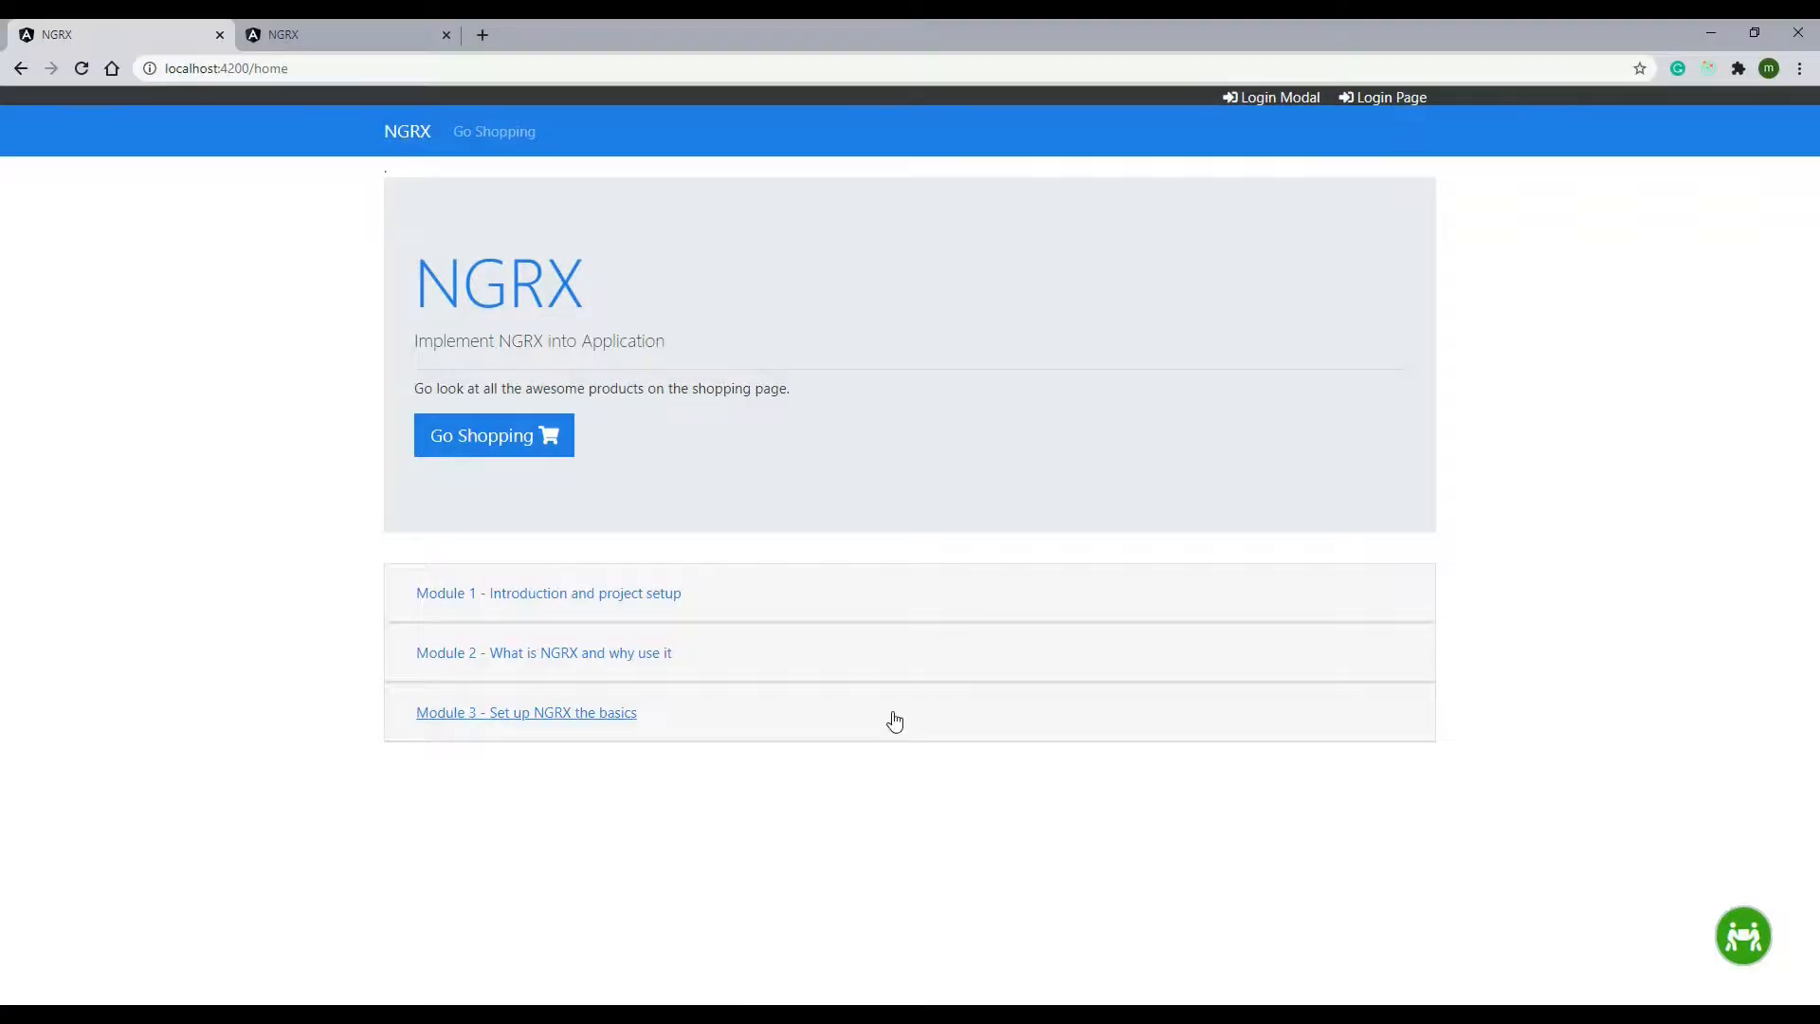
Step: Expand Module 3 and open the documentation for 'Generate First NGRX Selector'
{"action": "left_click", "coordinate": [525, 711]}
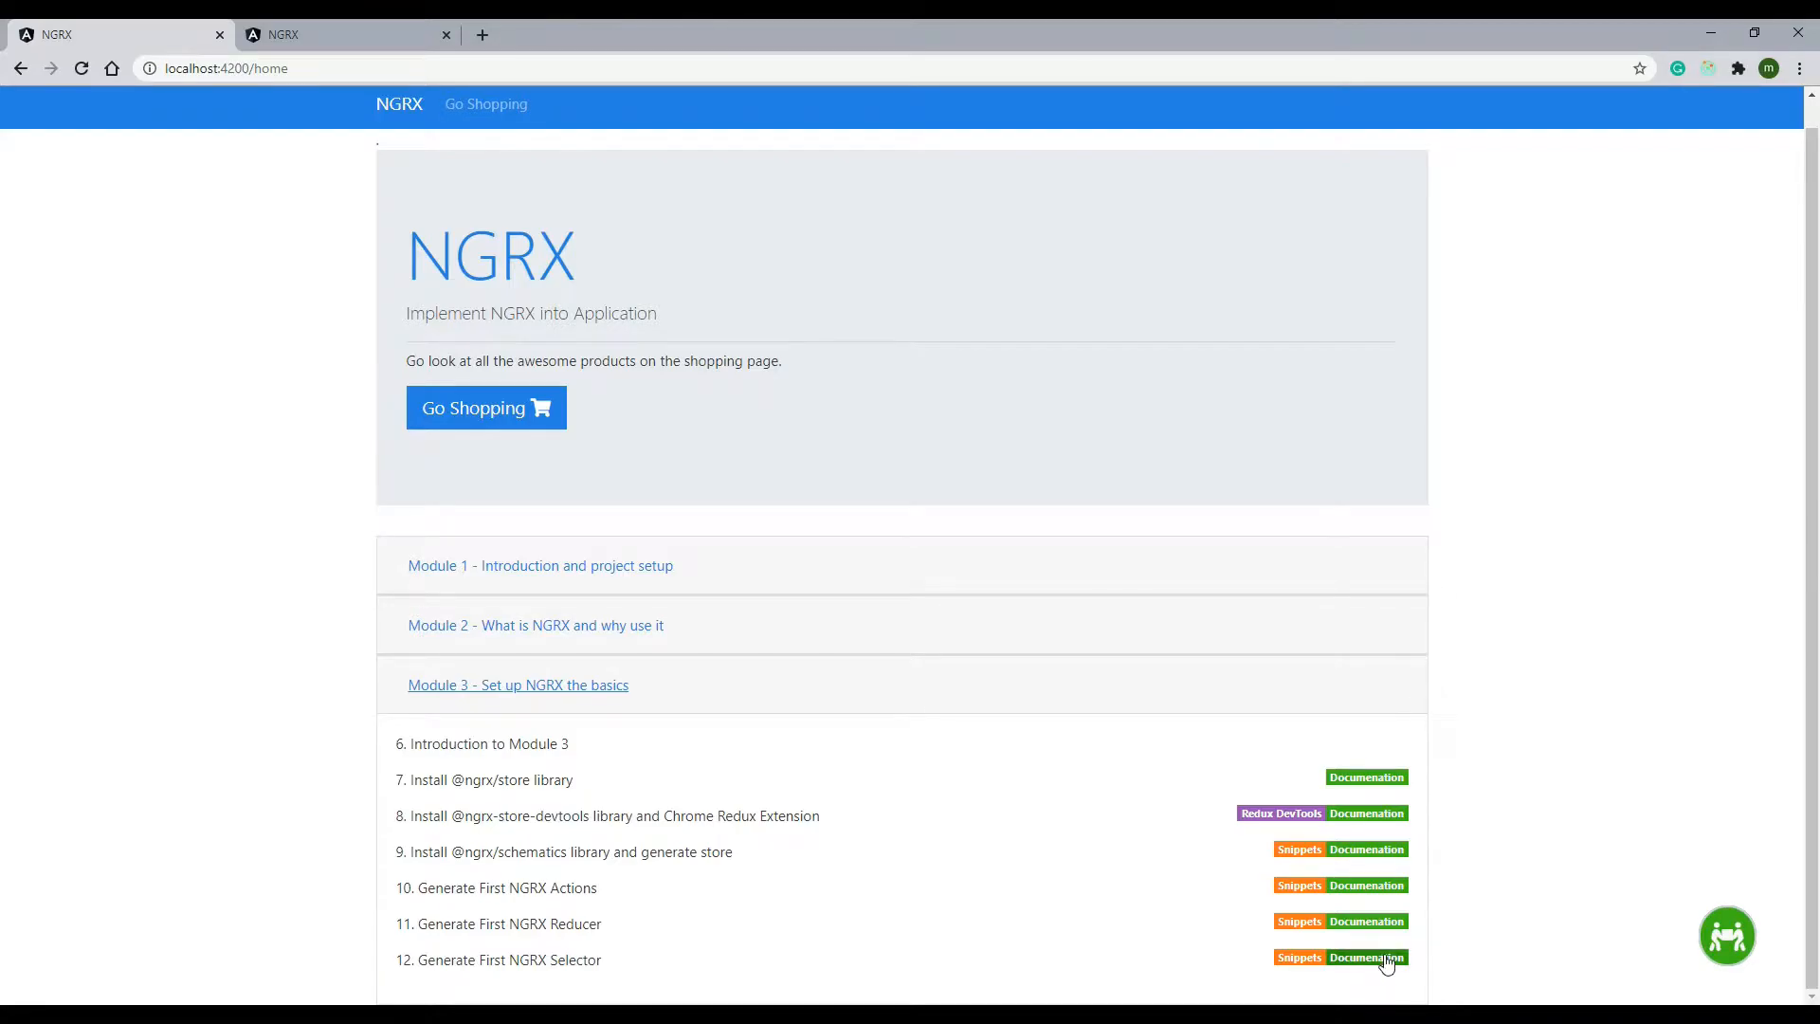
{"action": "left_click", "coordinate": [1367, 957]}
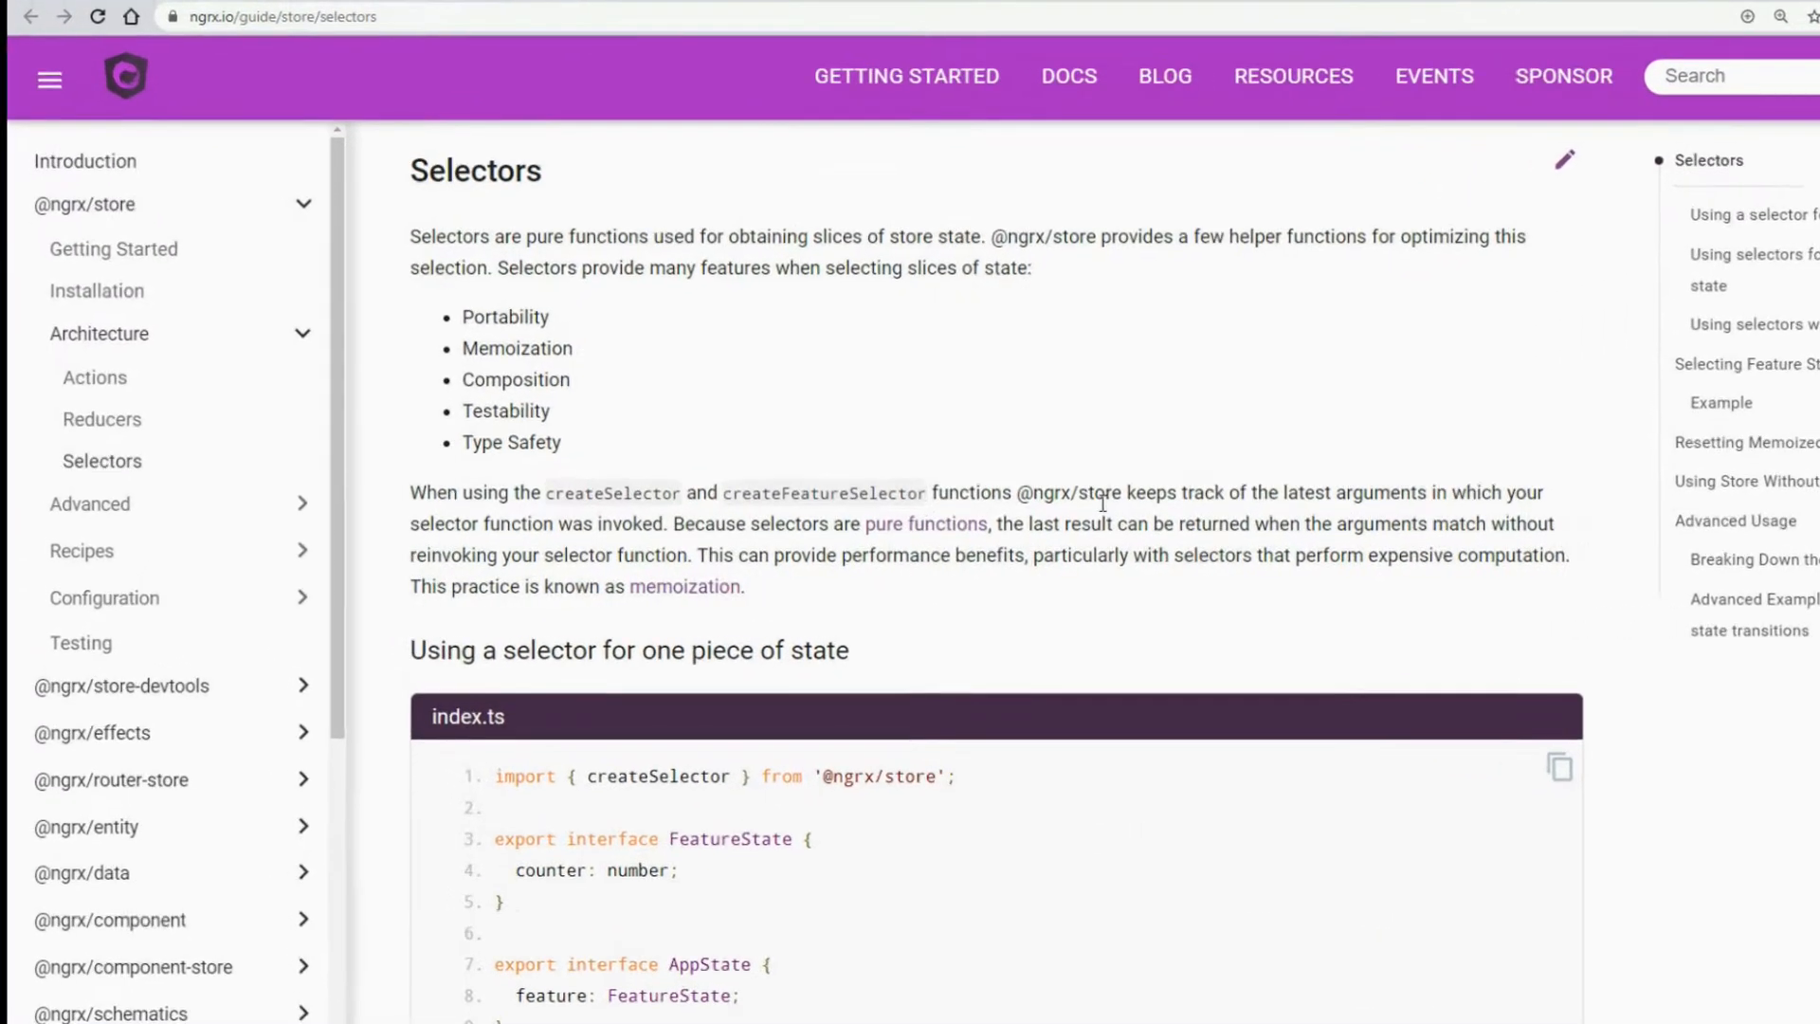
{"action": "scroll", "scroll_direction": "down", "scroll_amount": 3}
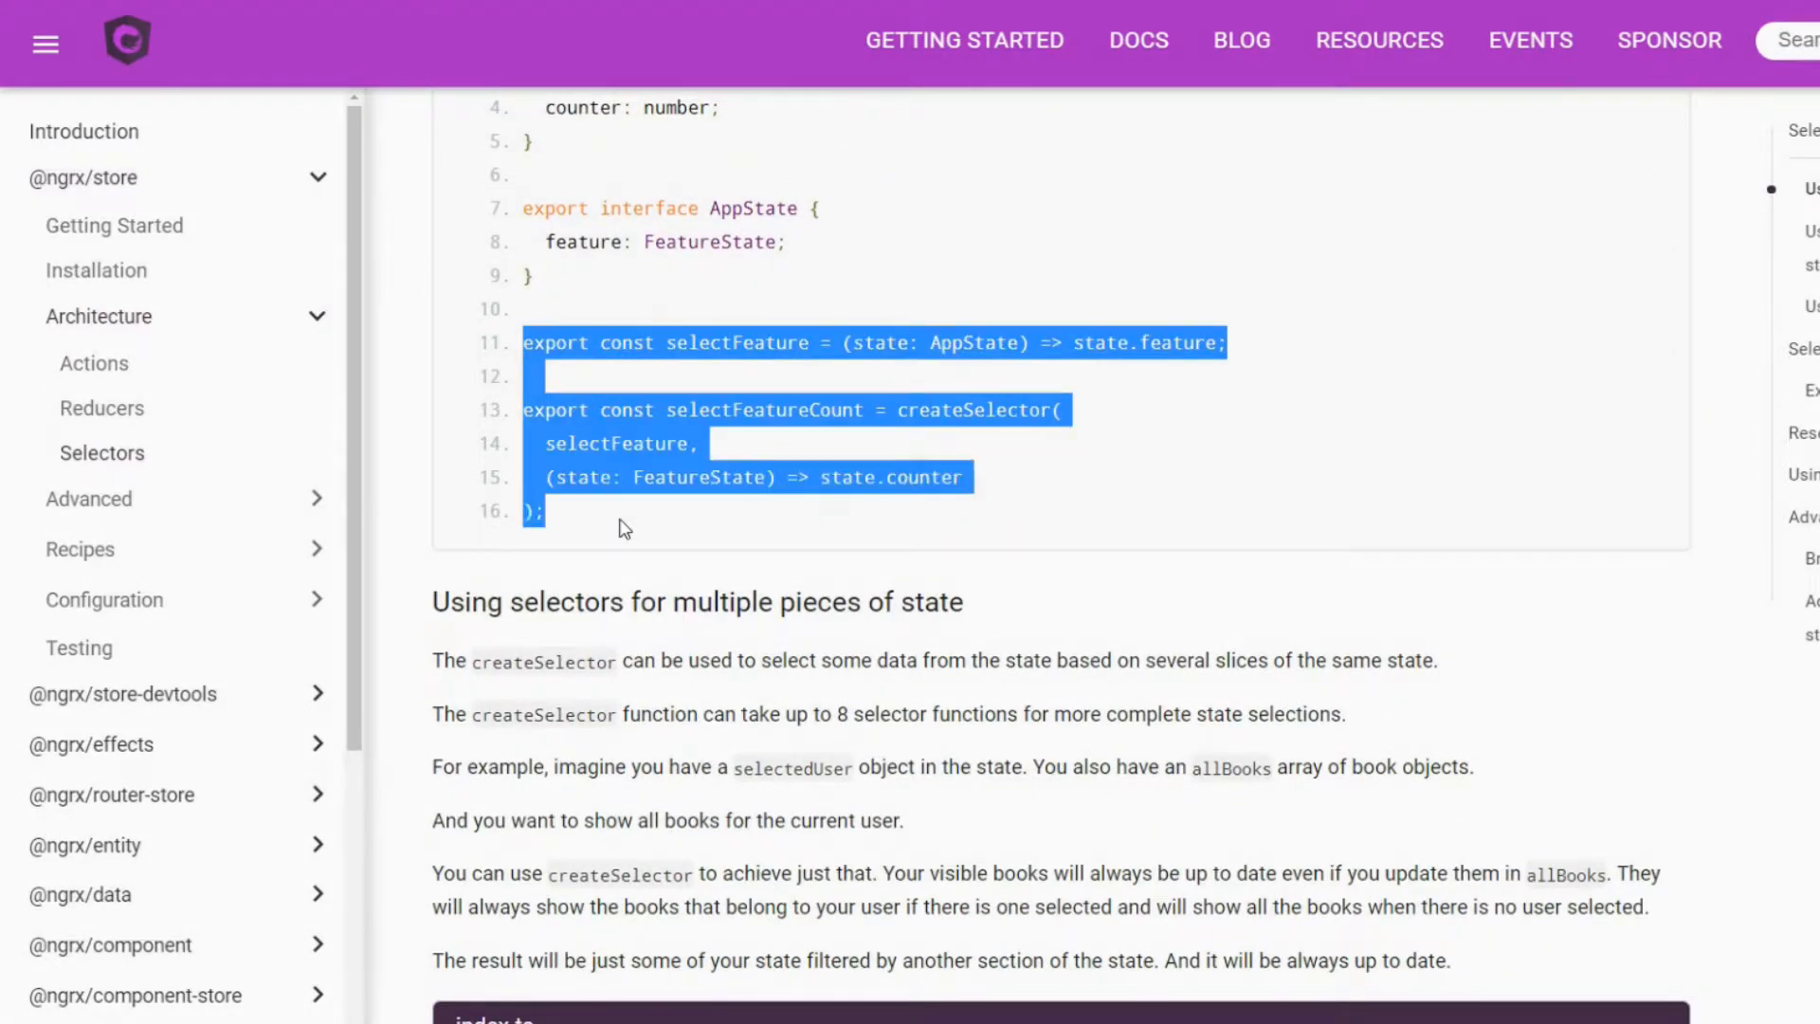
{"action": "mouse_move", "coordinate": [1155, 474]}
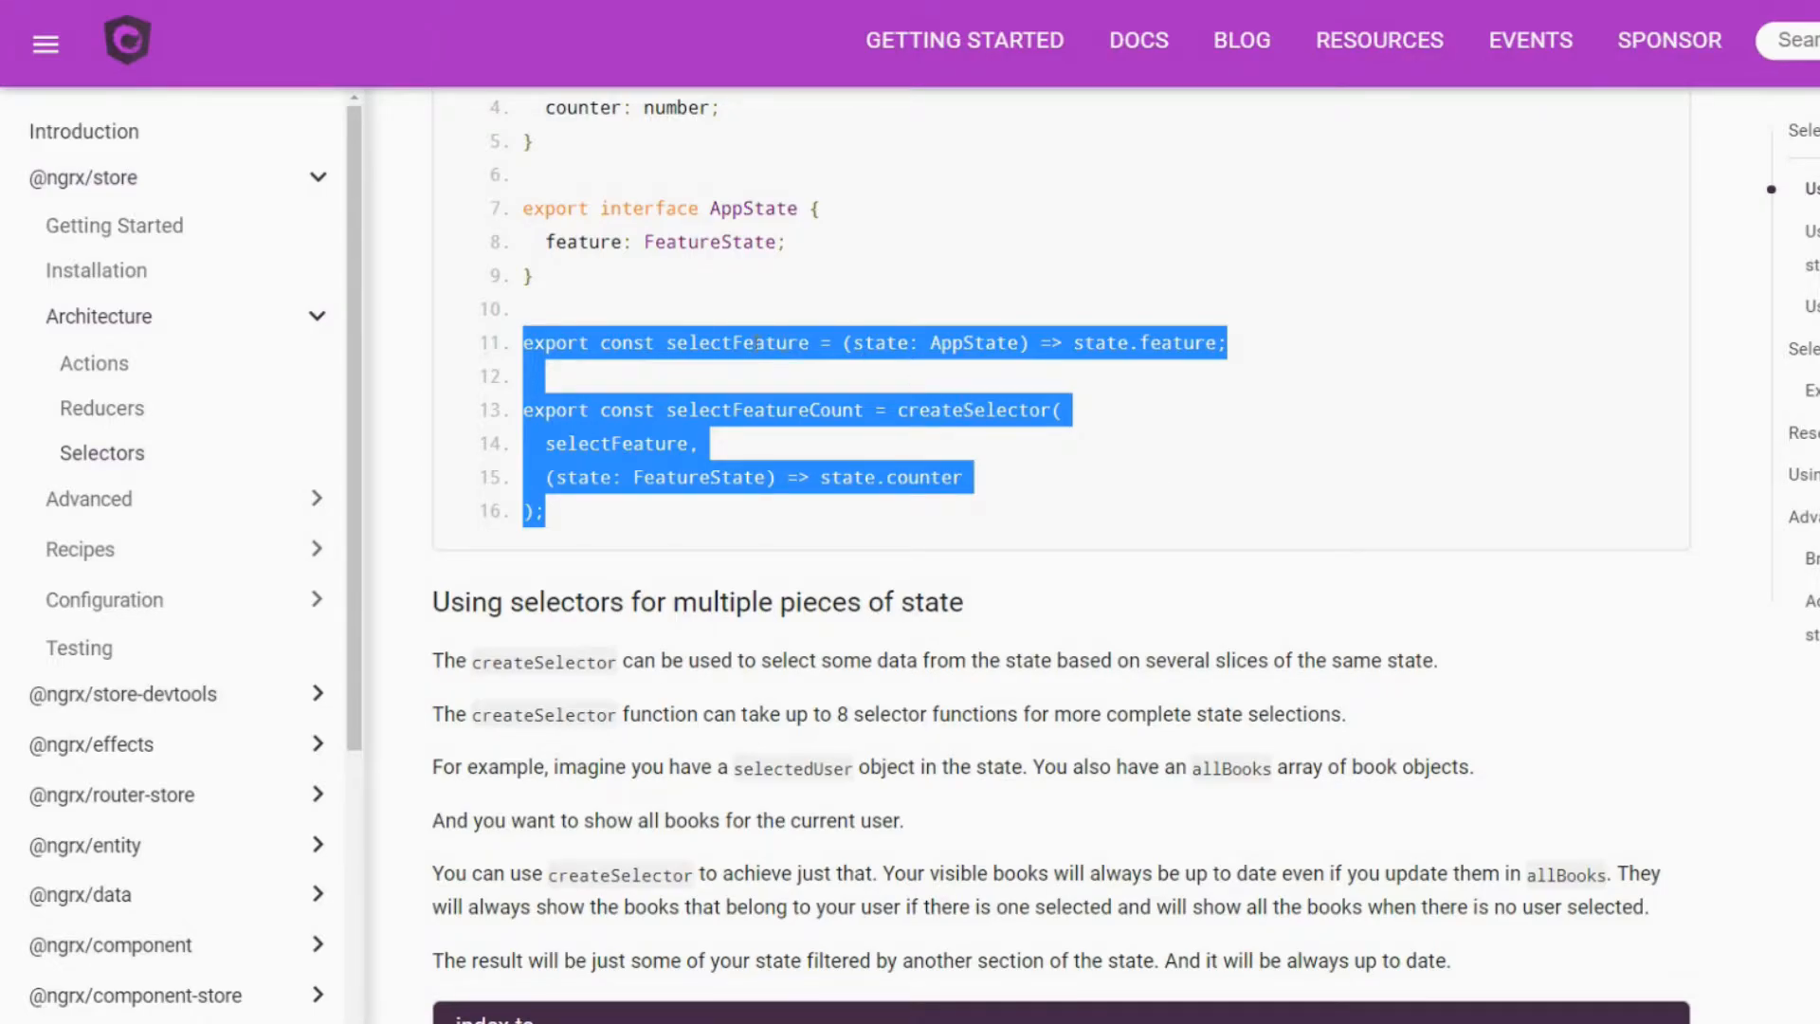
{"action": "mouse_move", "coordinate": [872, 546]}
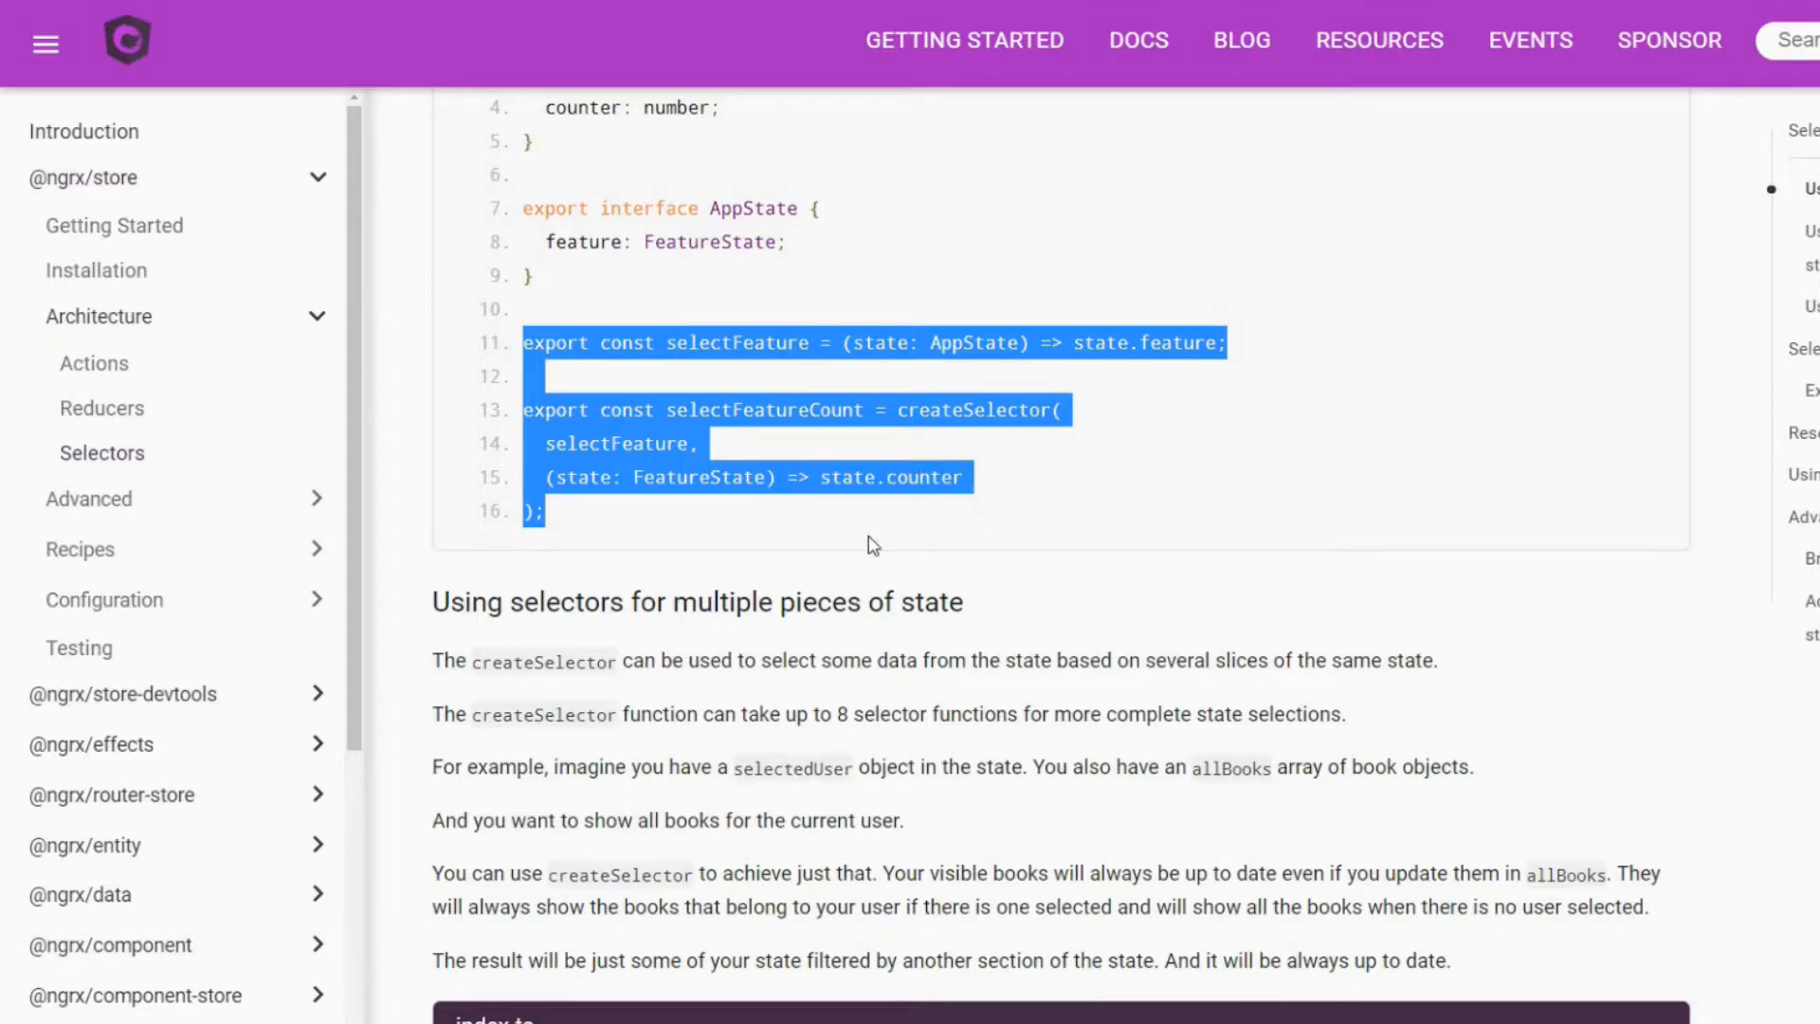
{"action": "mouse_move", "coordinate": [914, 516]}
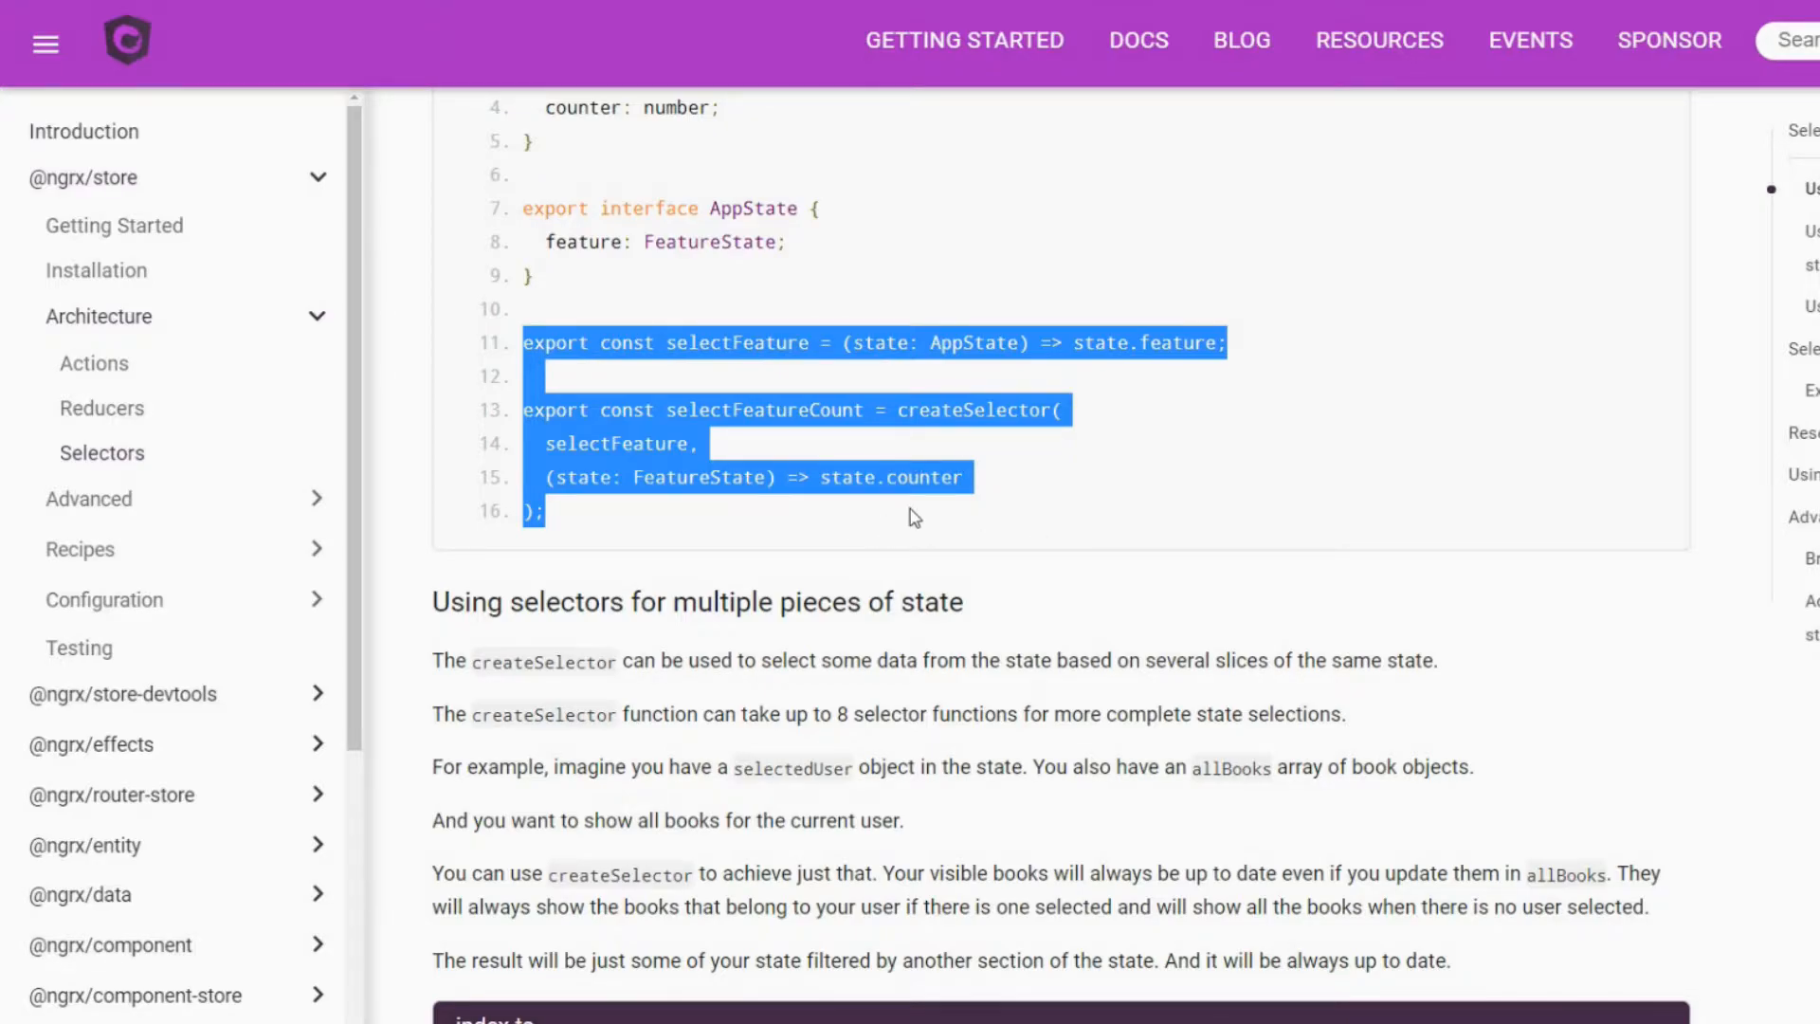
{"action": "mouse_move", "coordinate": [921, 514]}
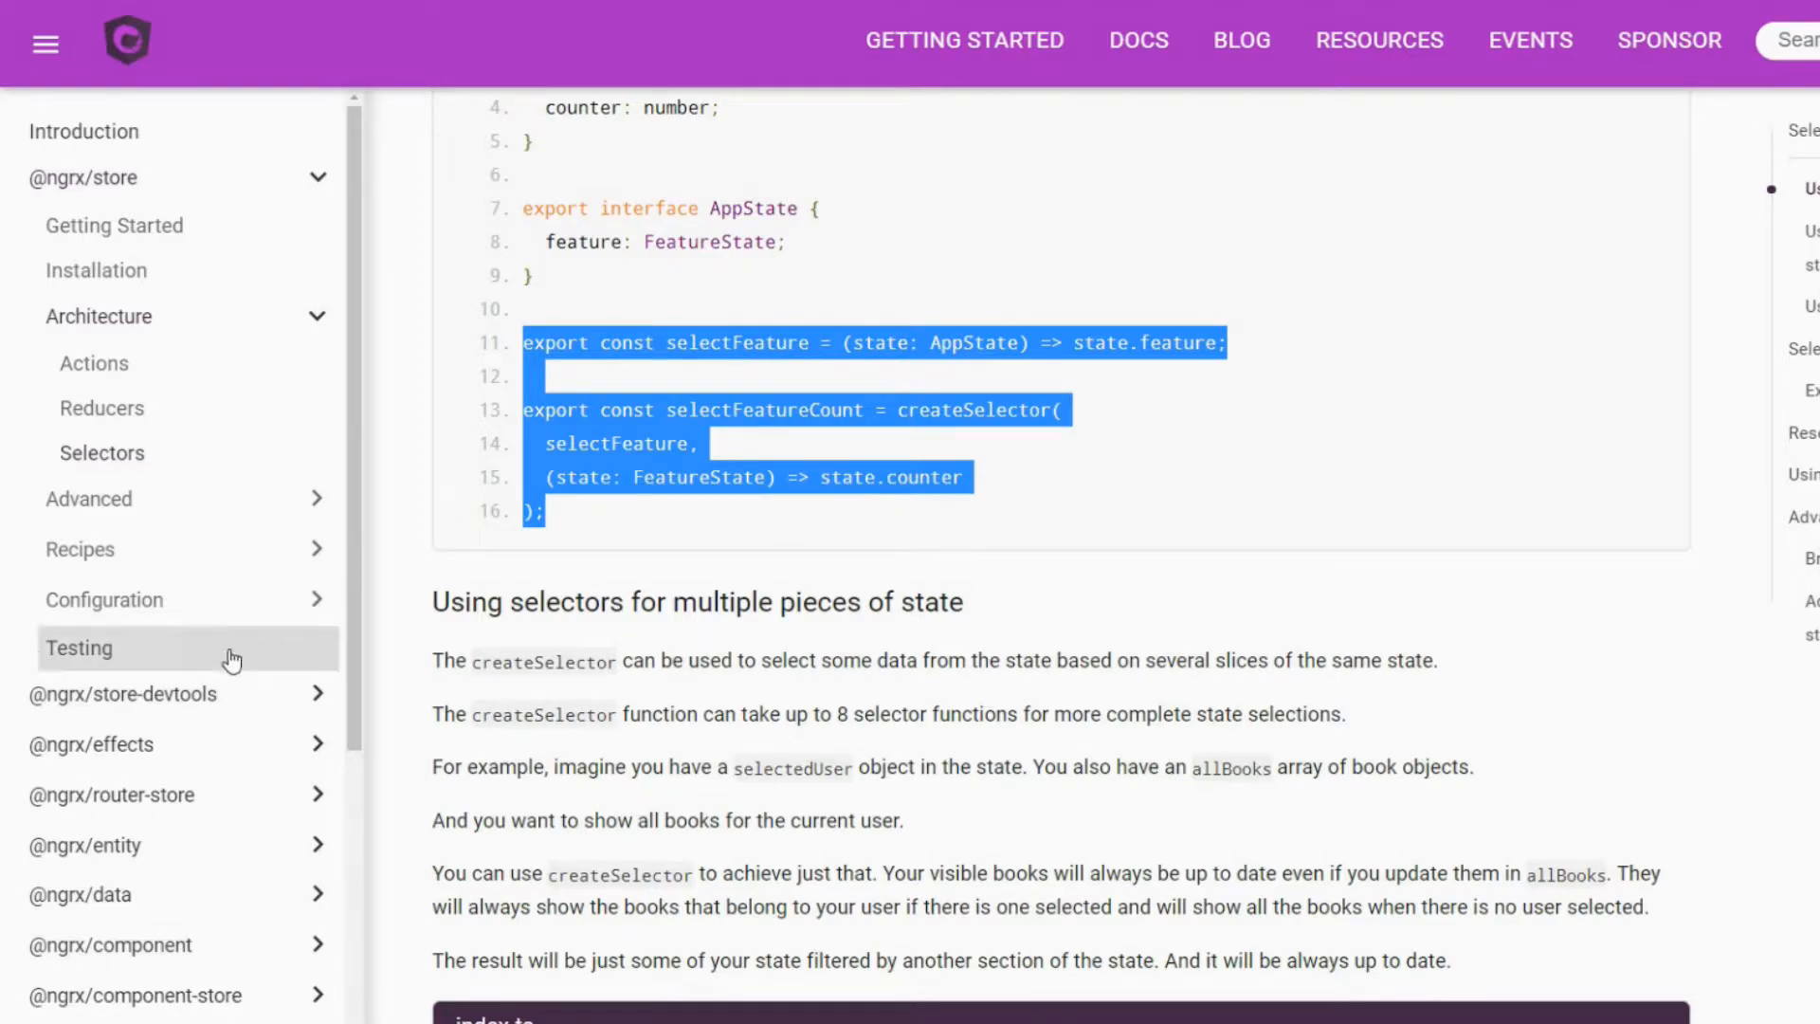
{"action": "scroll", "scroll_direction": "down", "scroll_amount": 3}
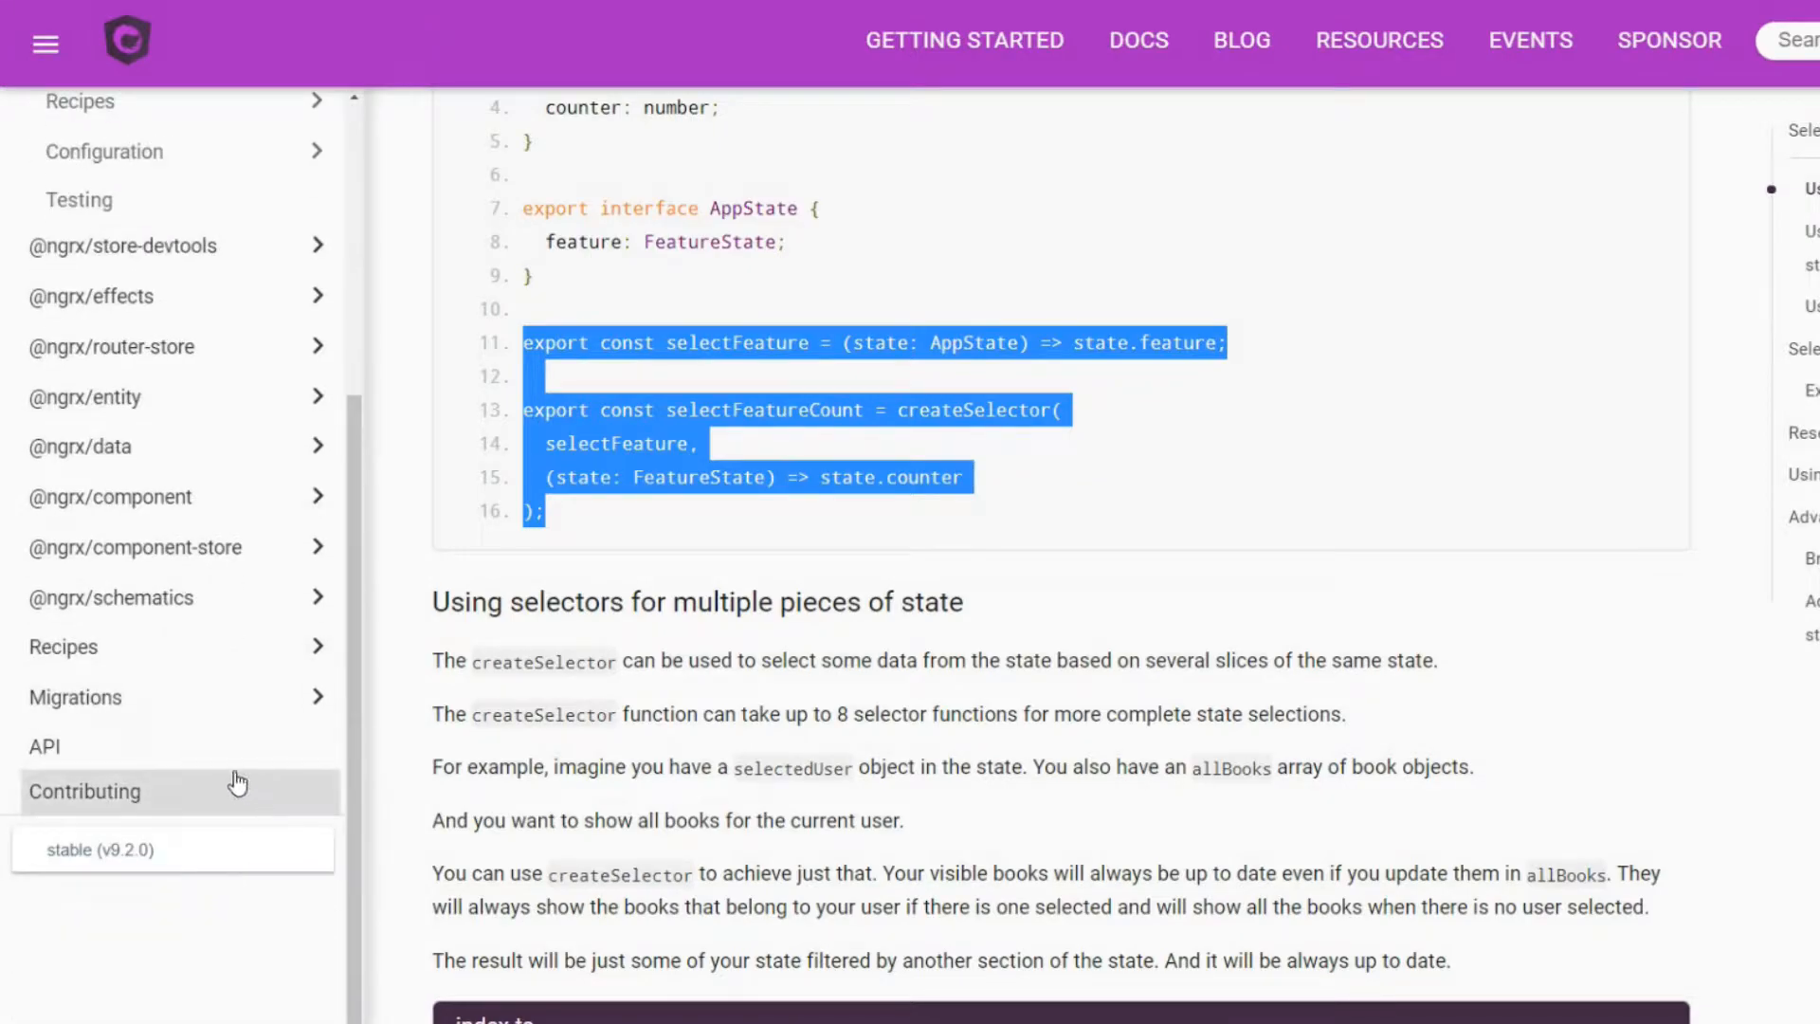
{"action": "left_click", "coordinate": [127, 597]}
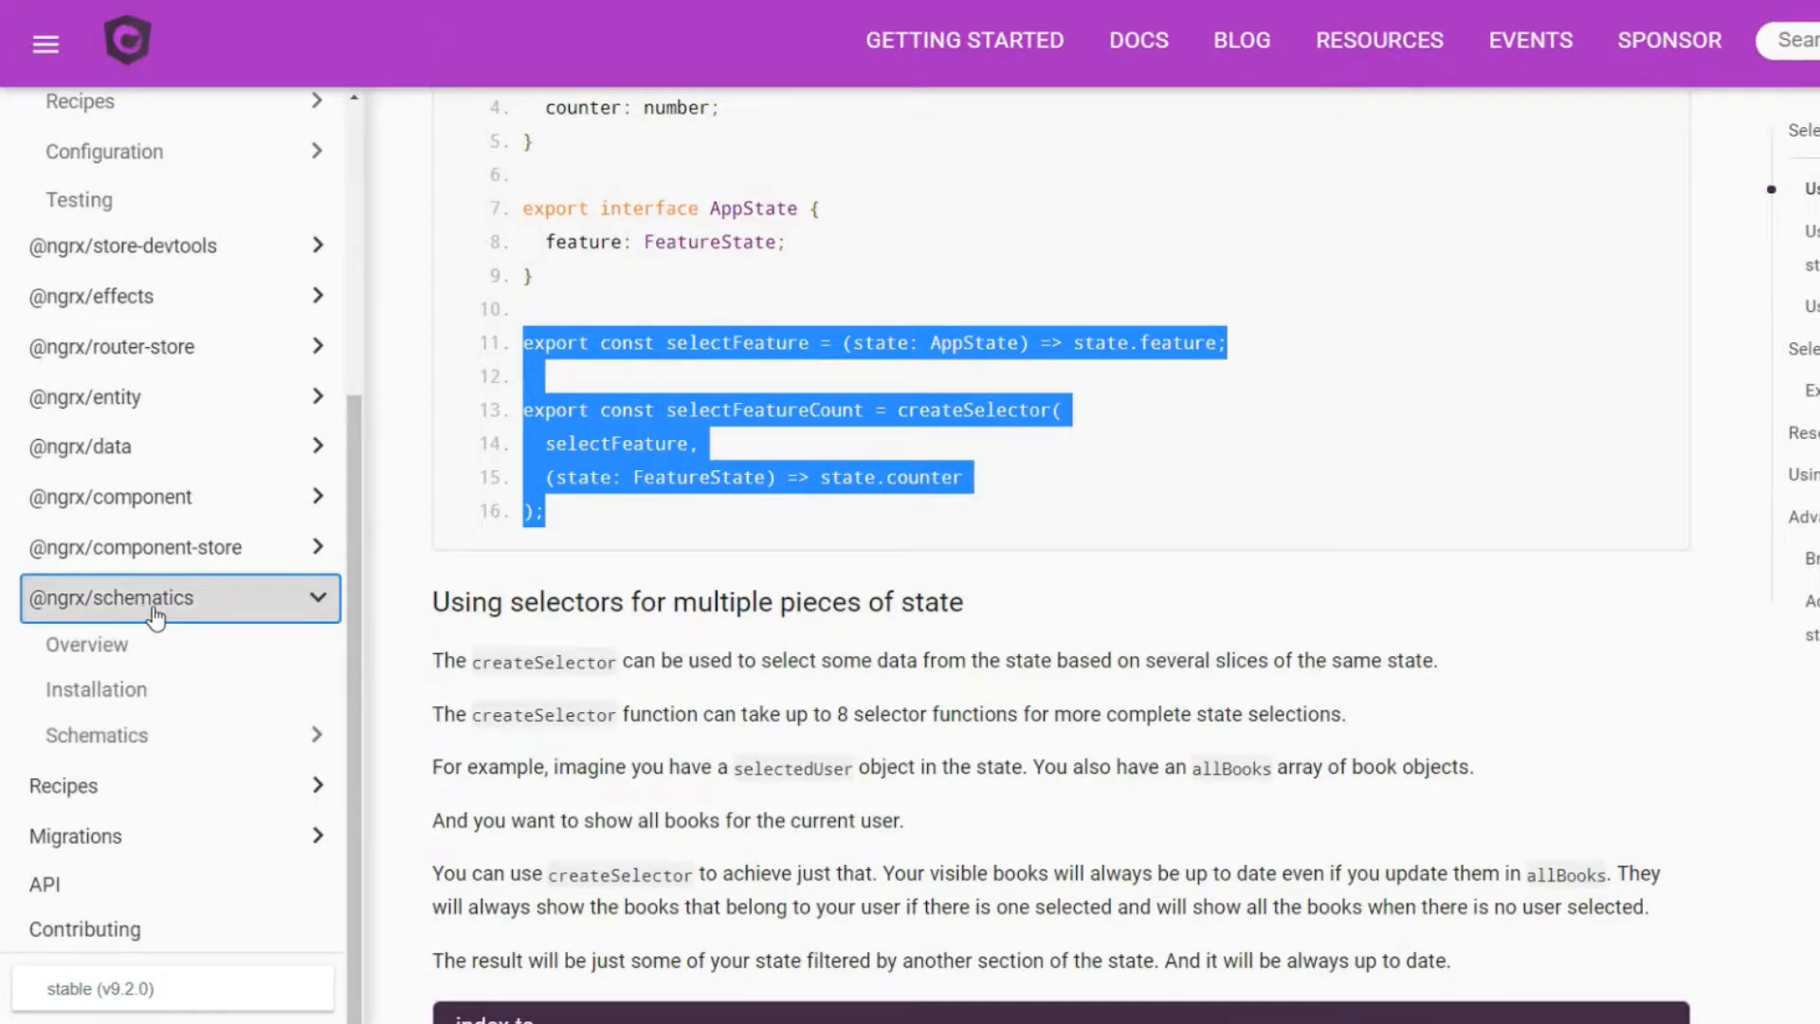
{"action": "left_click", "coordinate": [96, 736]}
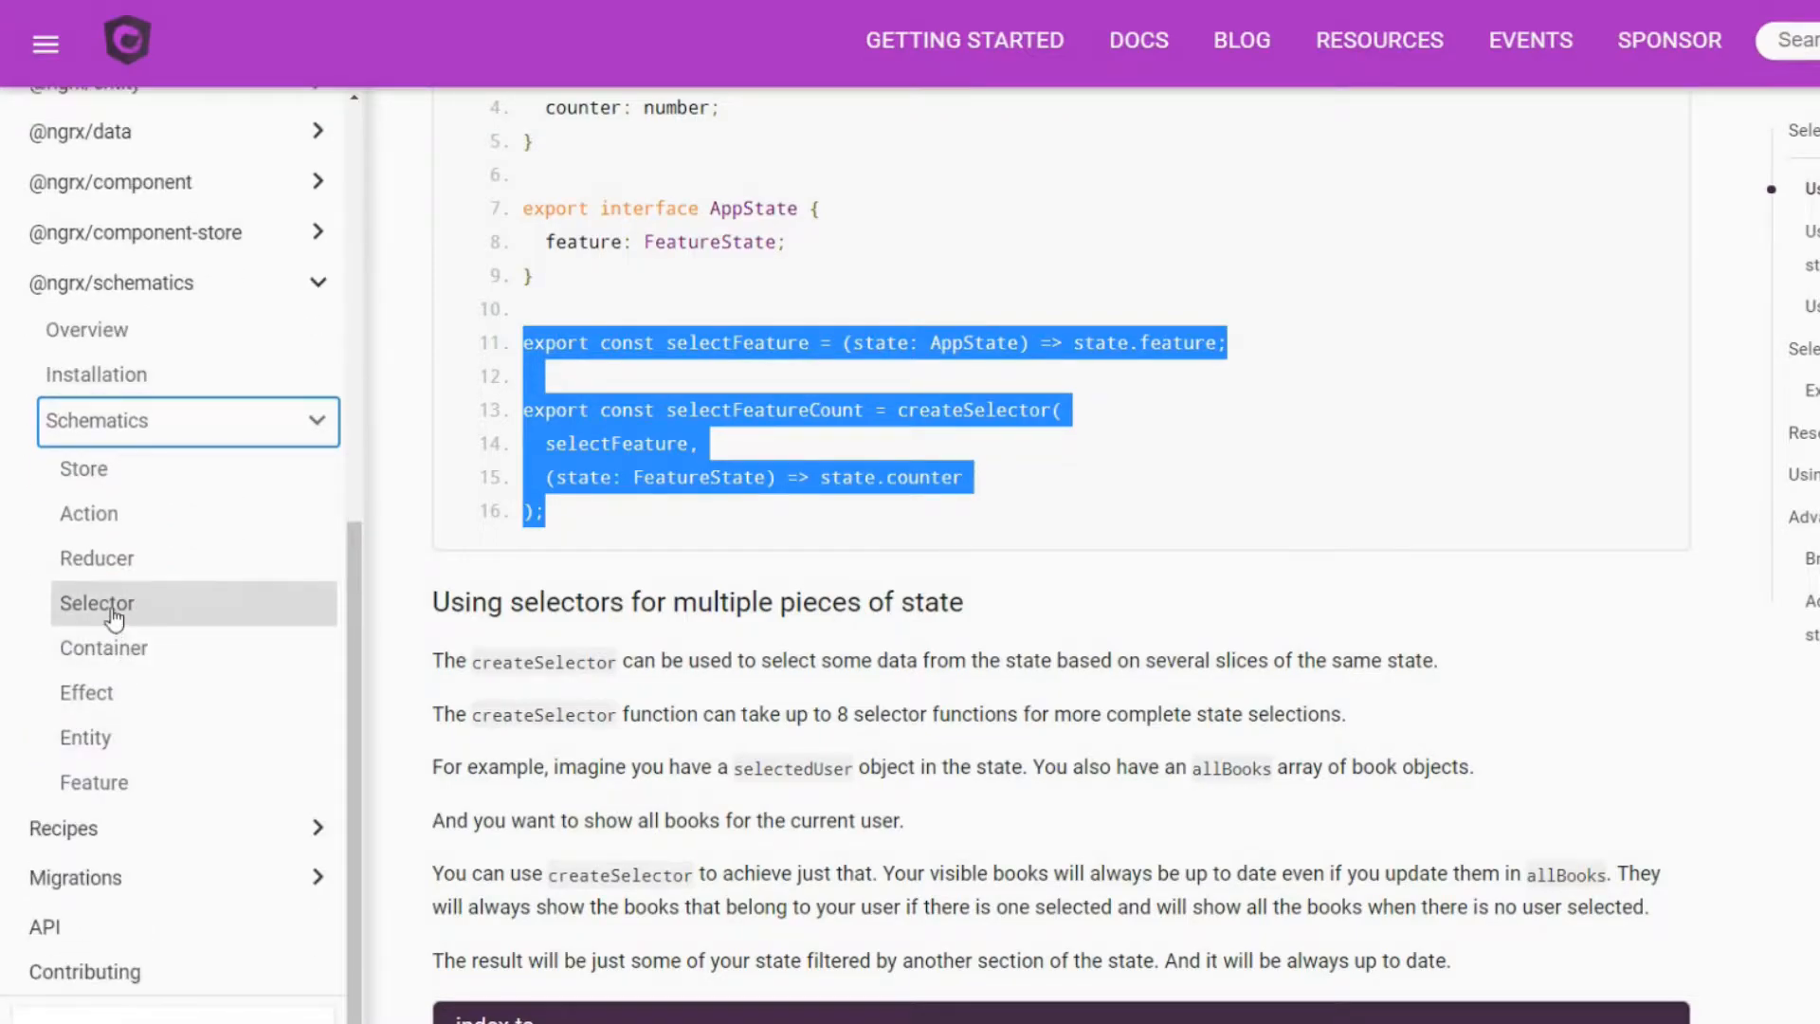
{"action": "left_click", "coordinate": [97, 603]}
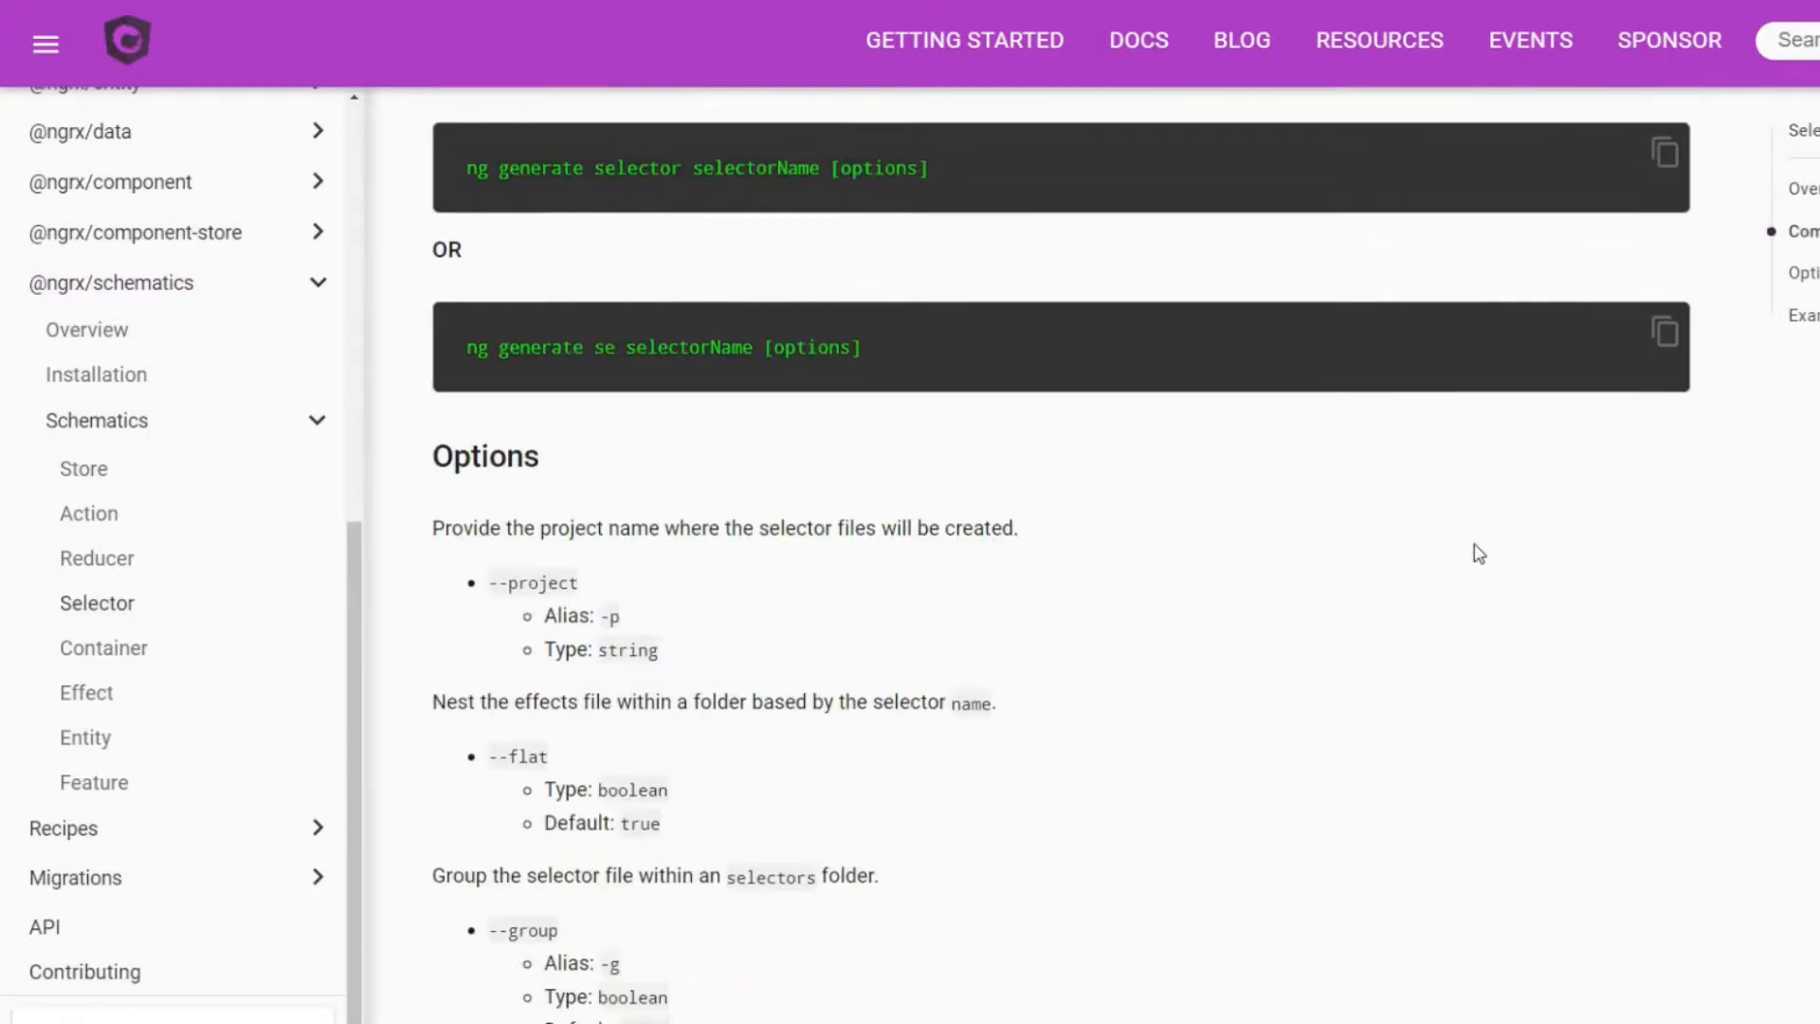
{"action": "scroll", "scroll_direction": "down", "scroll_amount": 3}
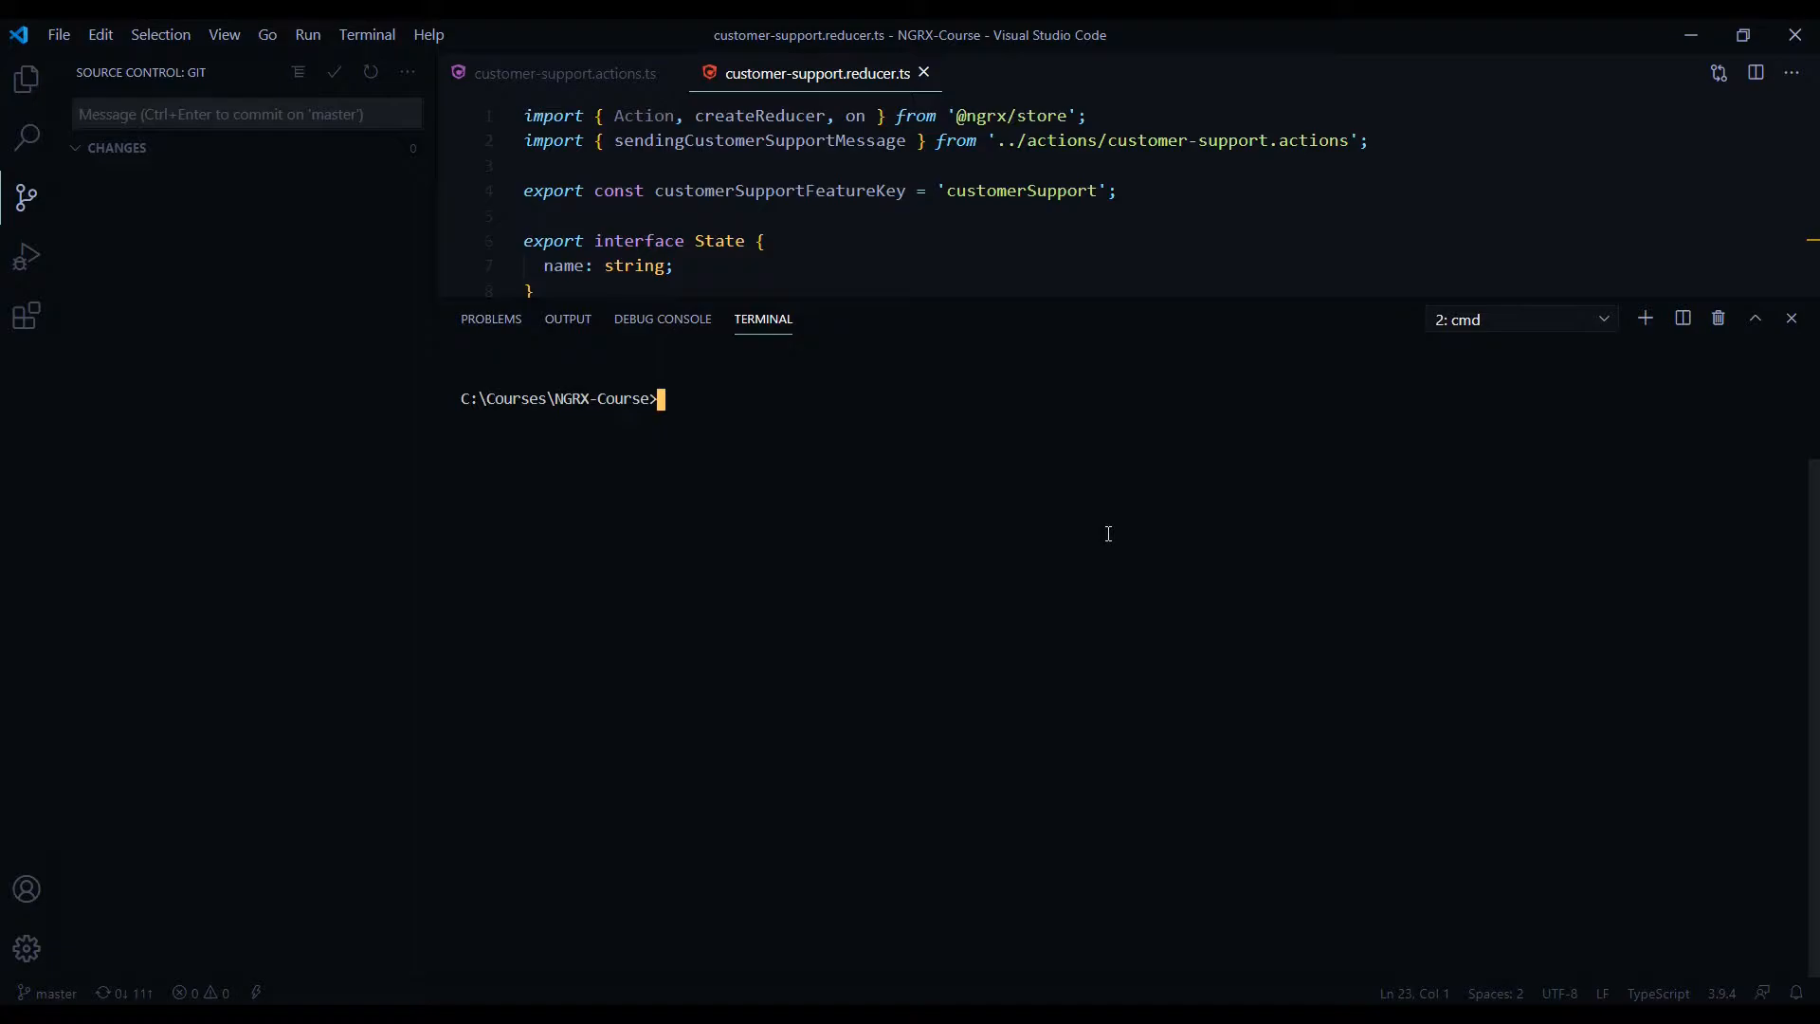
Step: Run 'ng generate selector store/selectors/customer-support --skipTests=true' in the terminal
{"action": "type", "text": "ng generate selector selectorName [options]"}
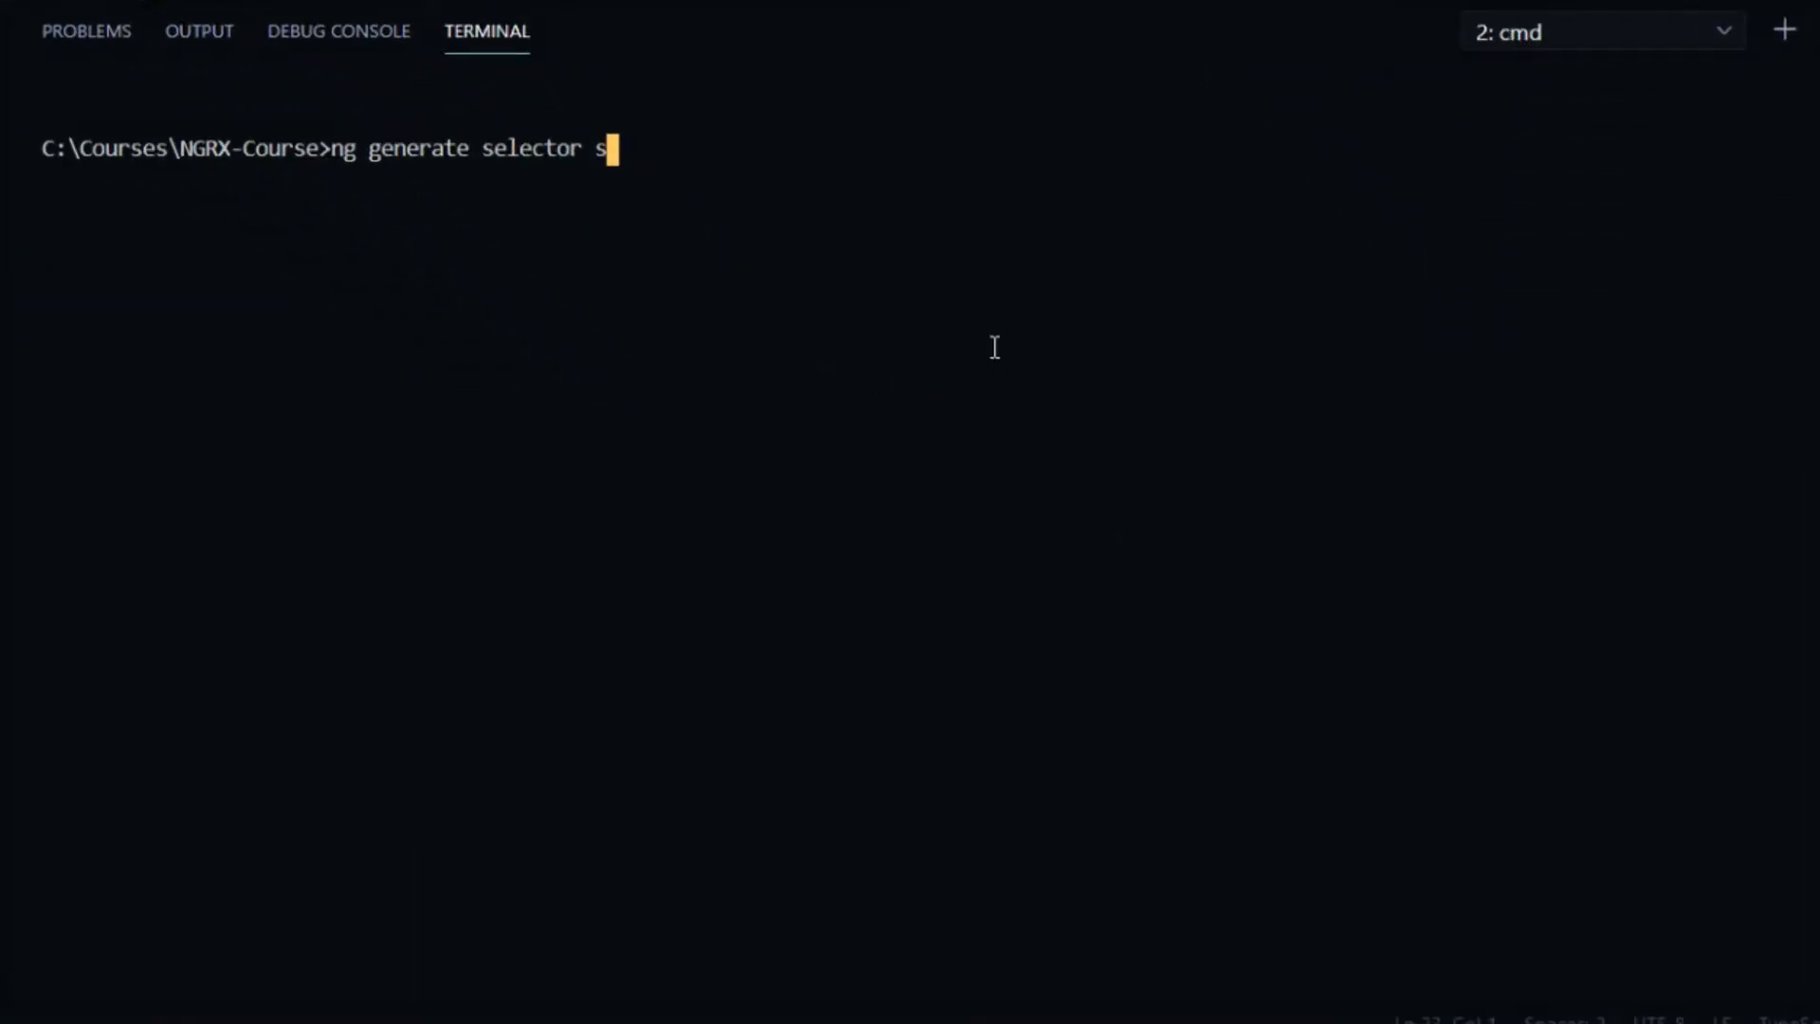
{"action": "type", "text": "tore/se"}
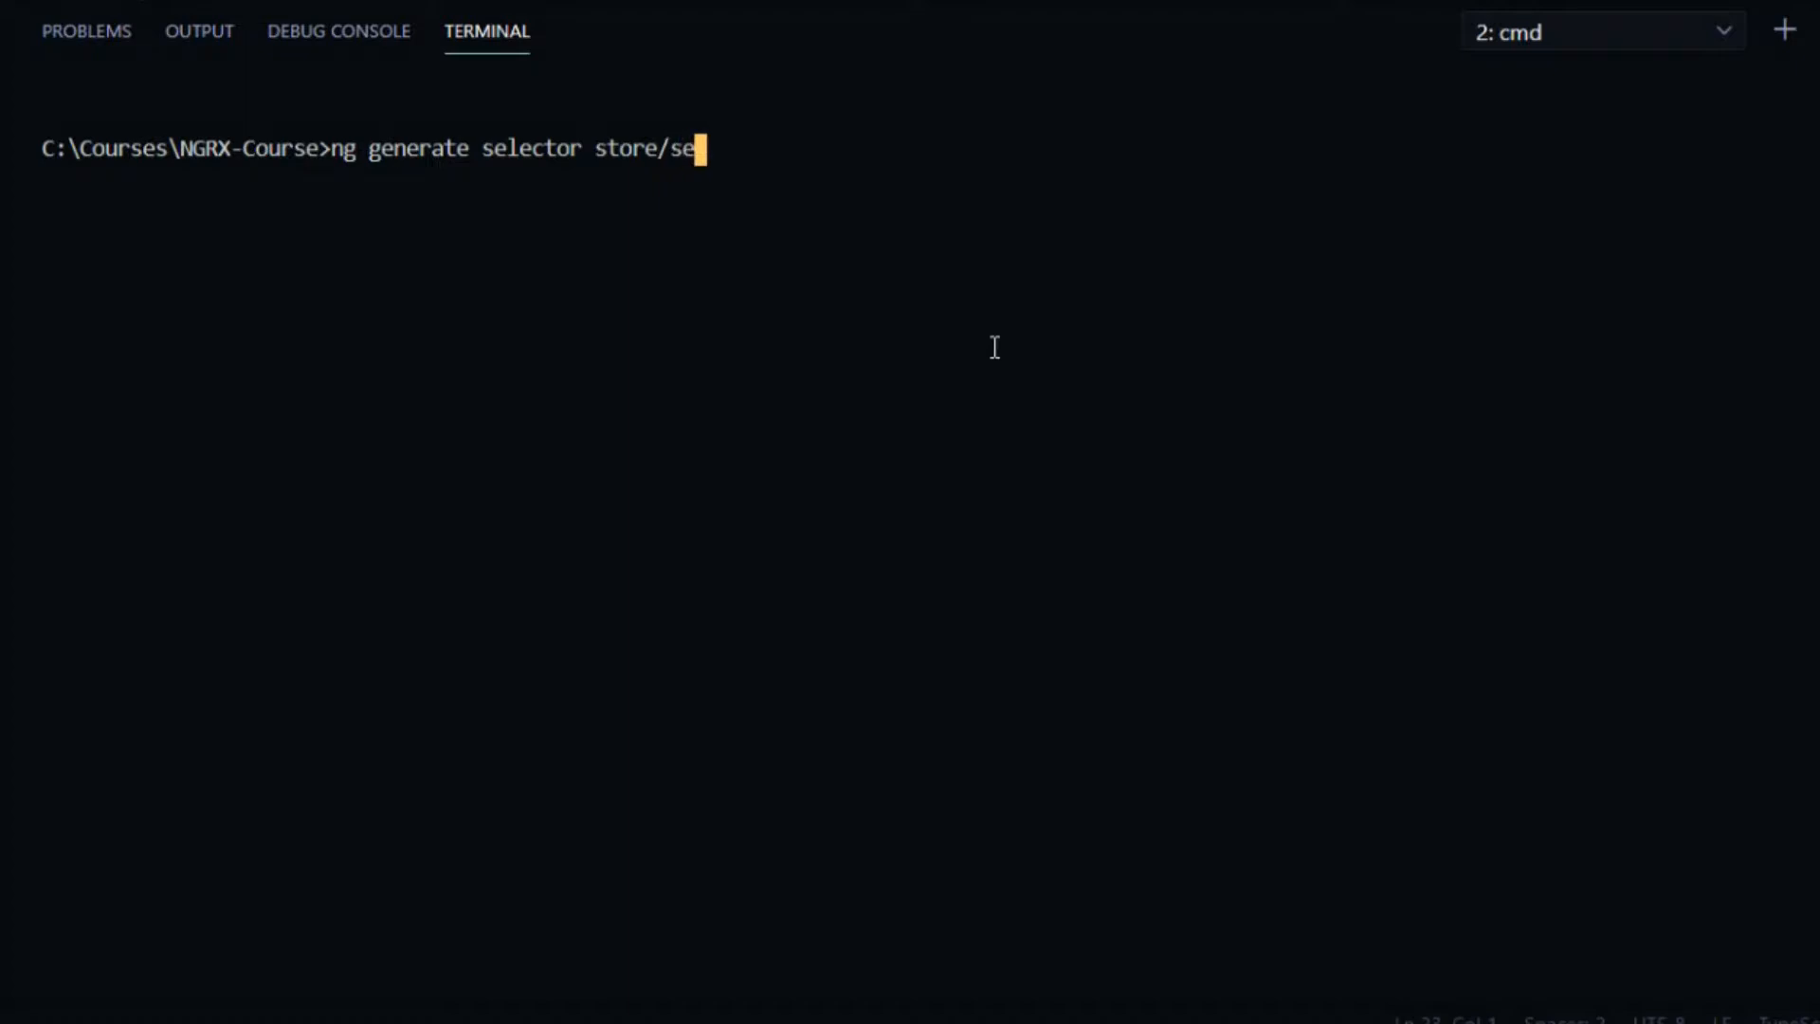
{"action": "type", "text": "lectors/"}
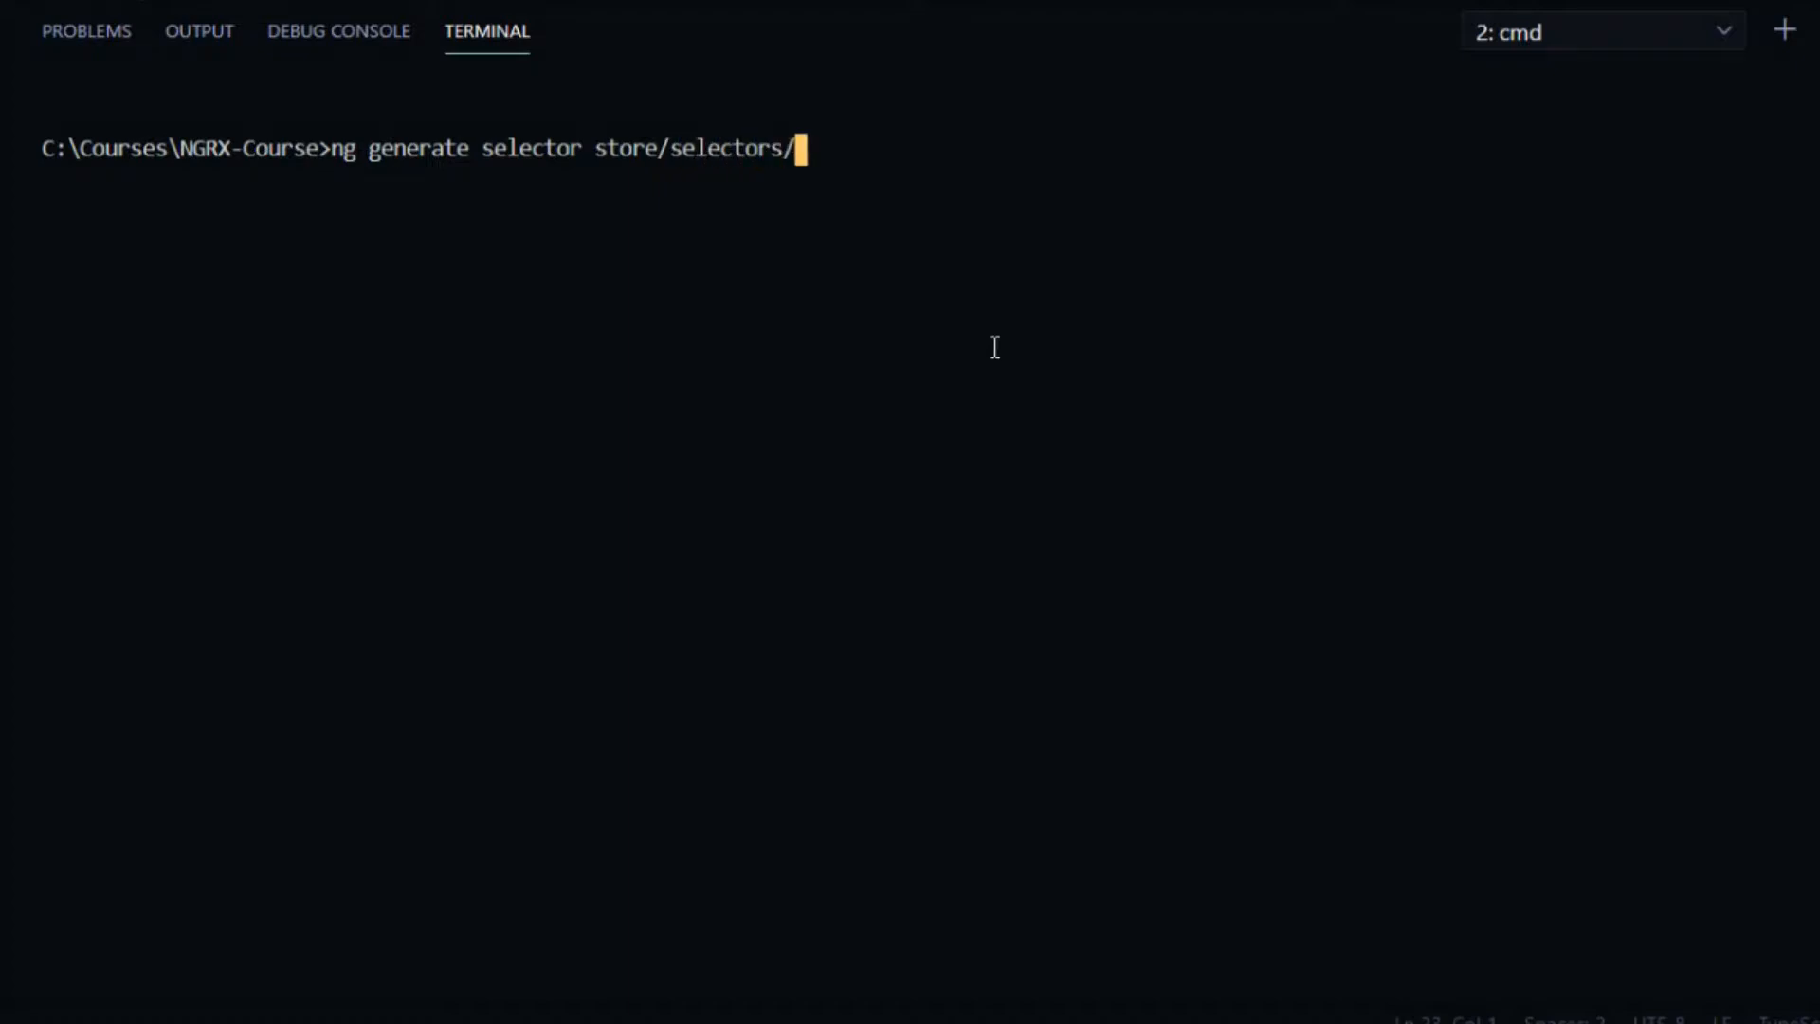
{"action": "type", "text": "cu"}
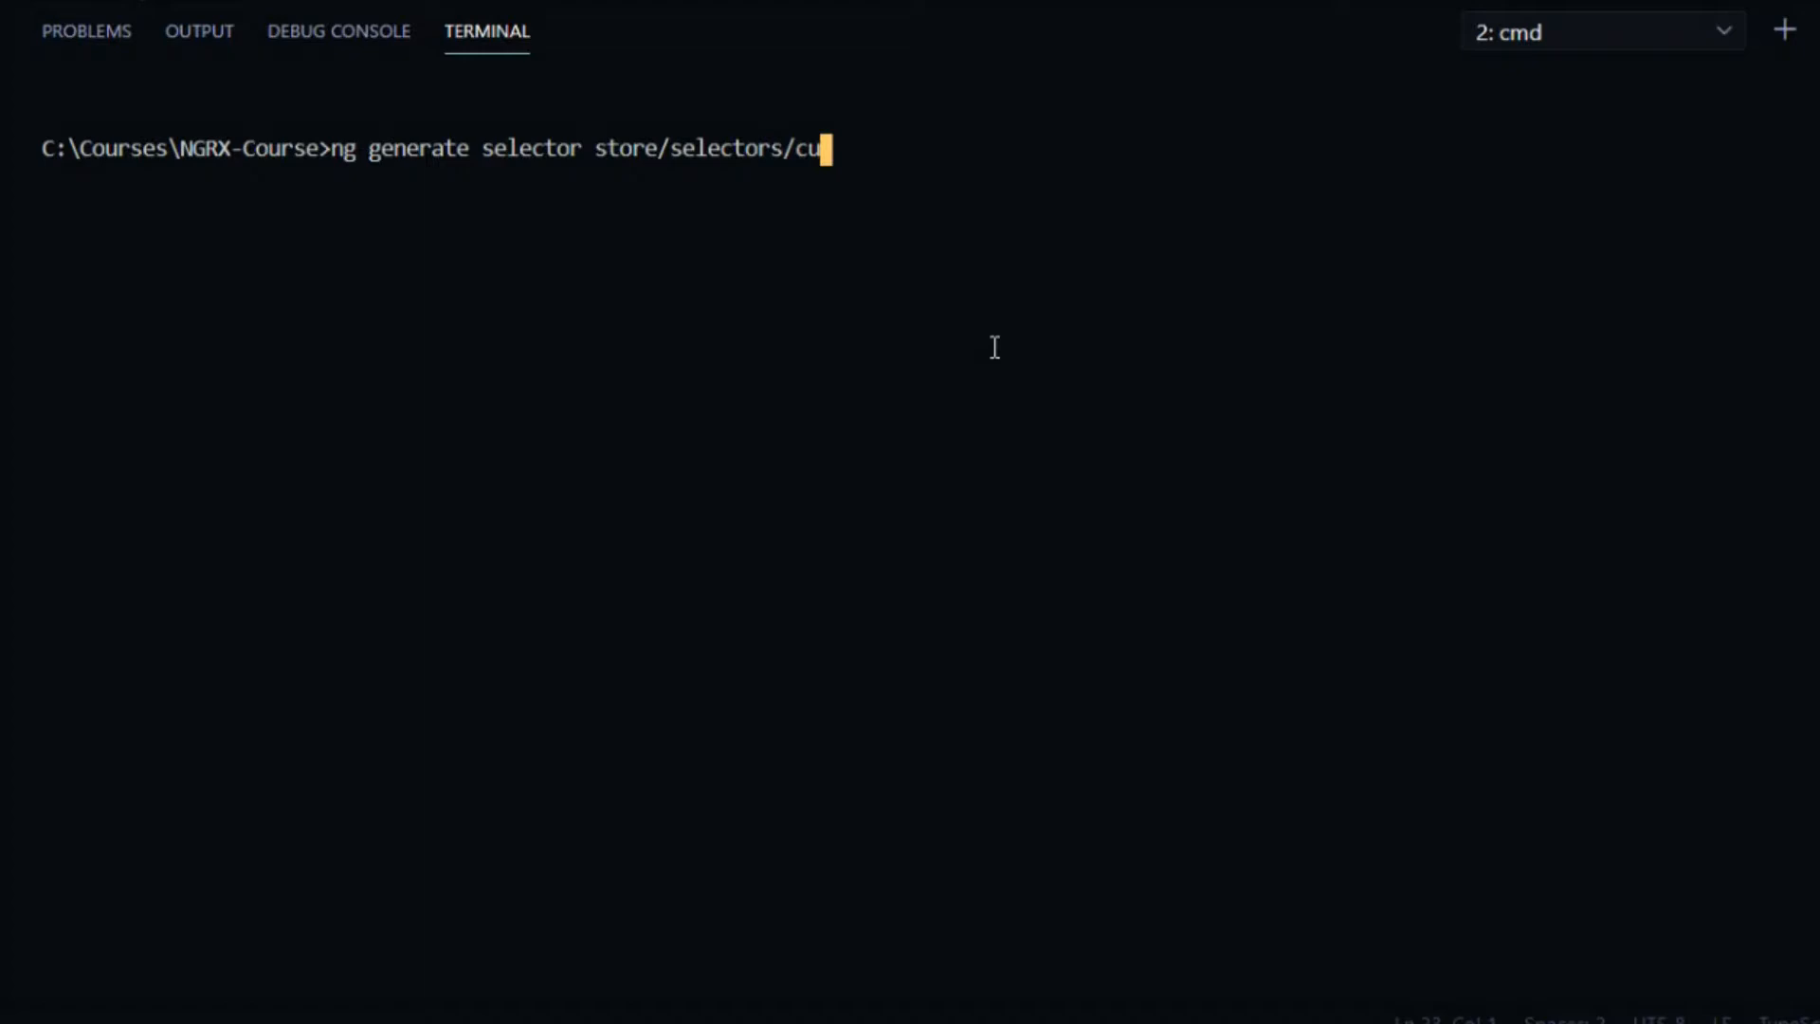
{"action": "type", "text": "stomer-support"}
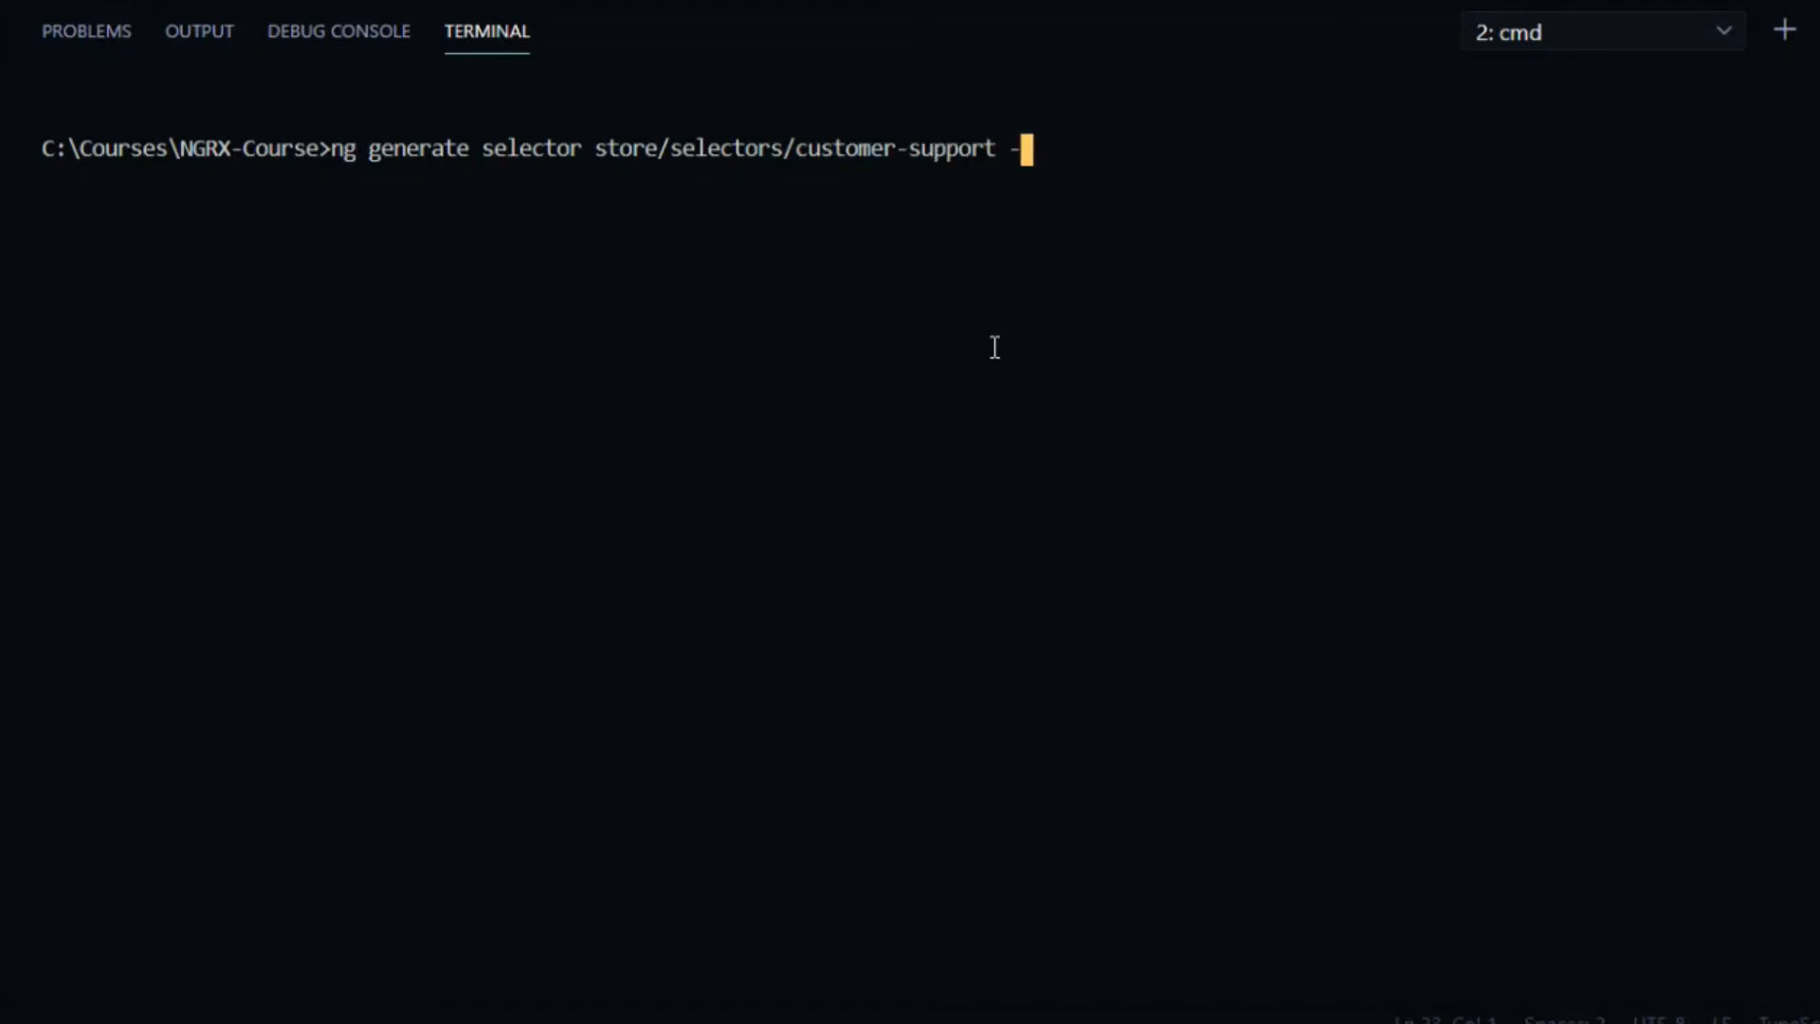
{"action": "type", "text": "-skipT"}
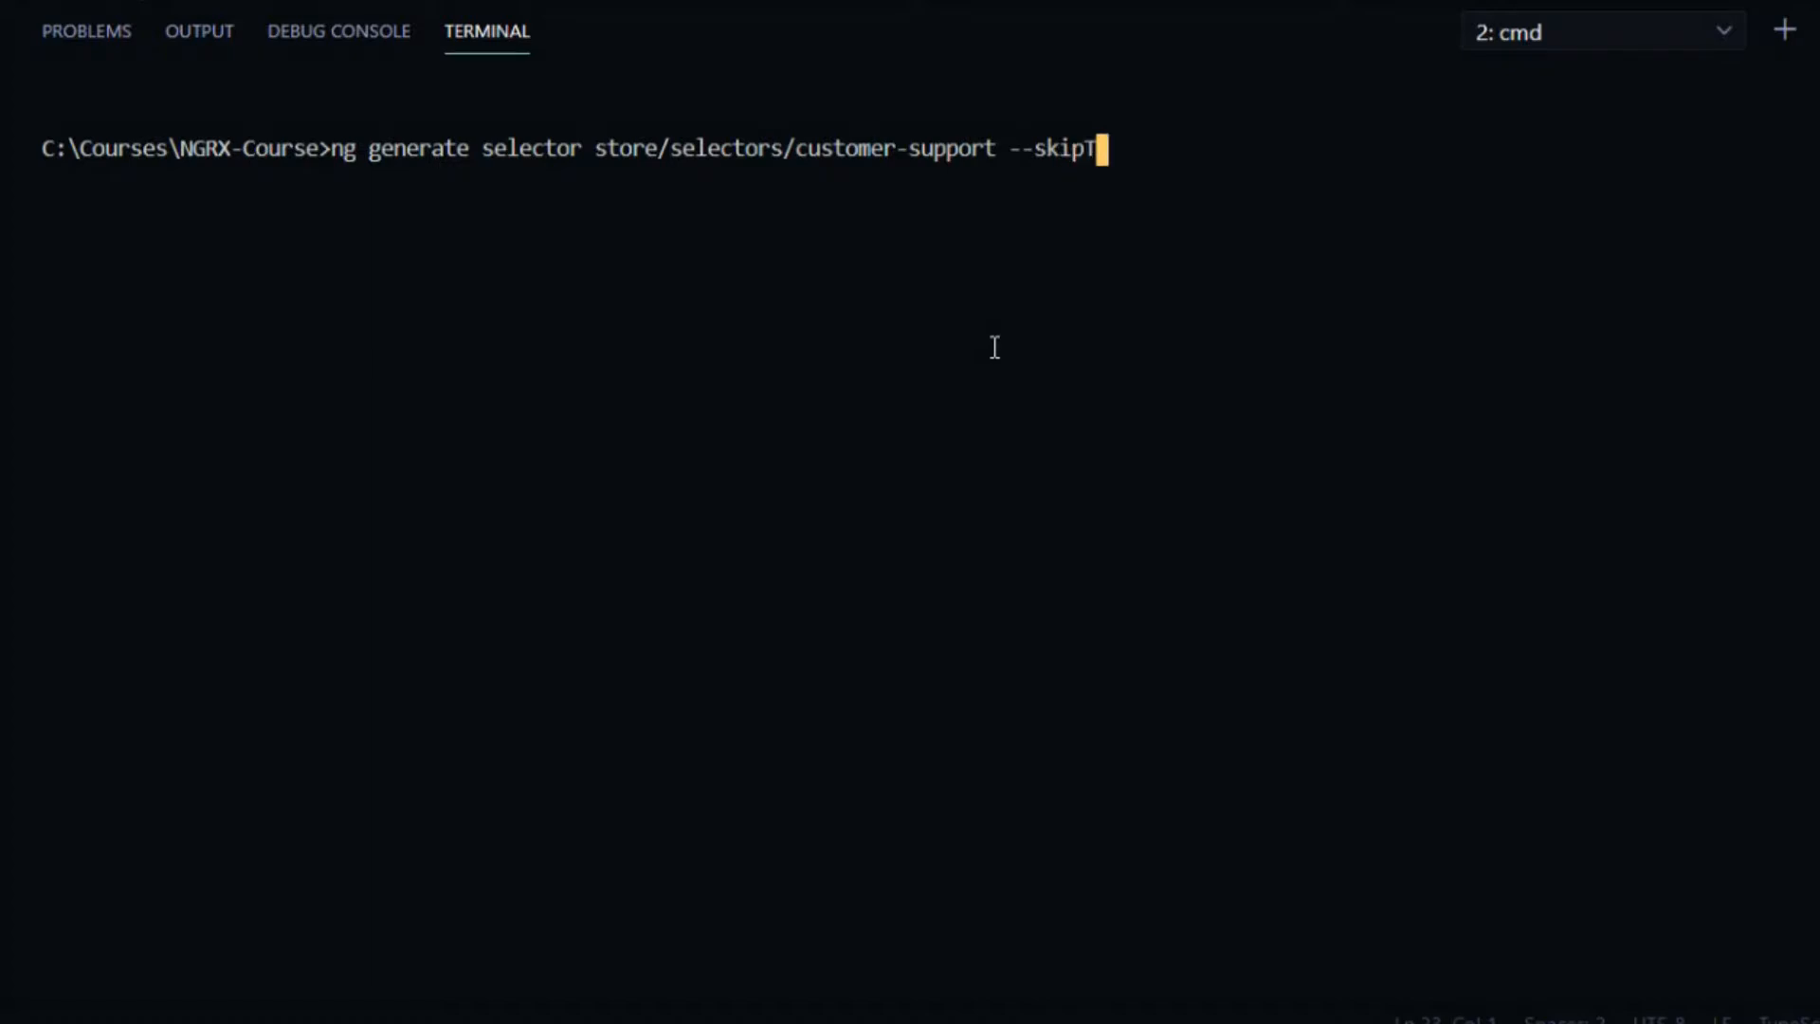
{"action": "type", "text": "ests"}
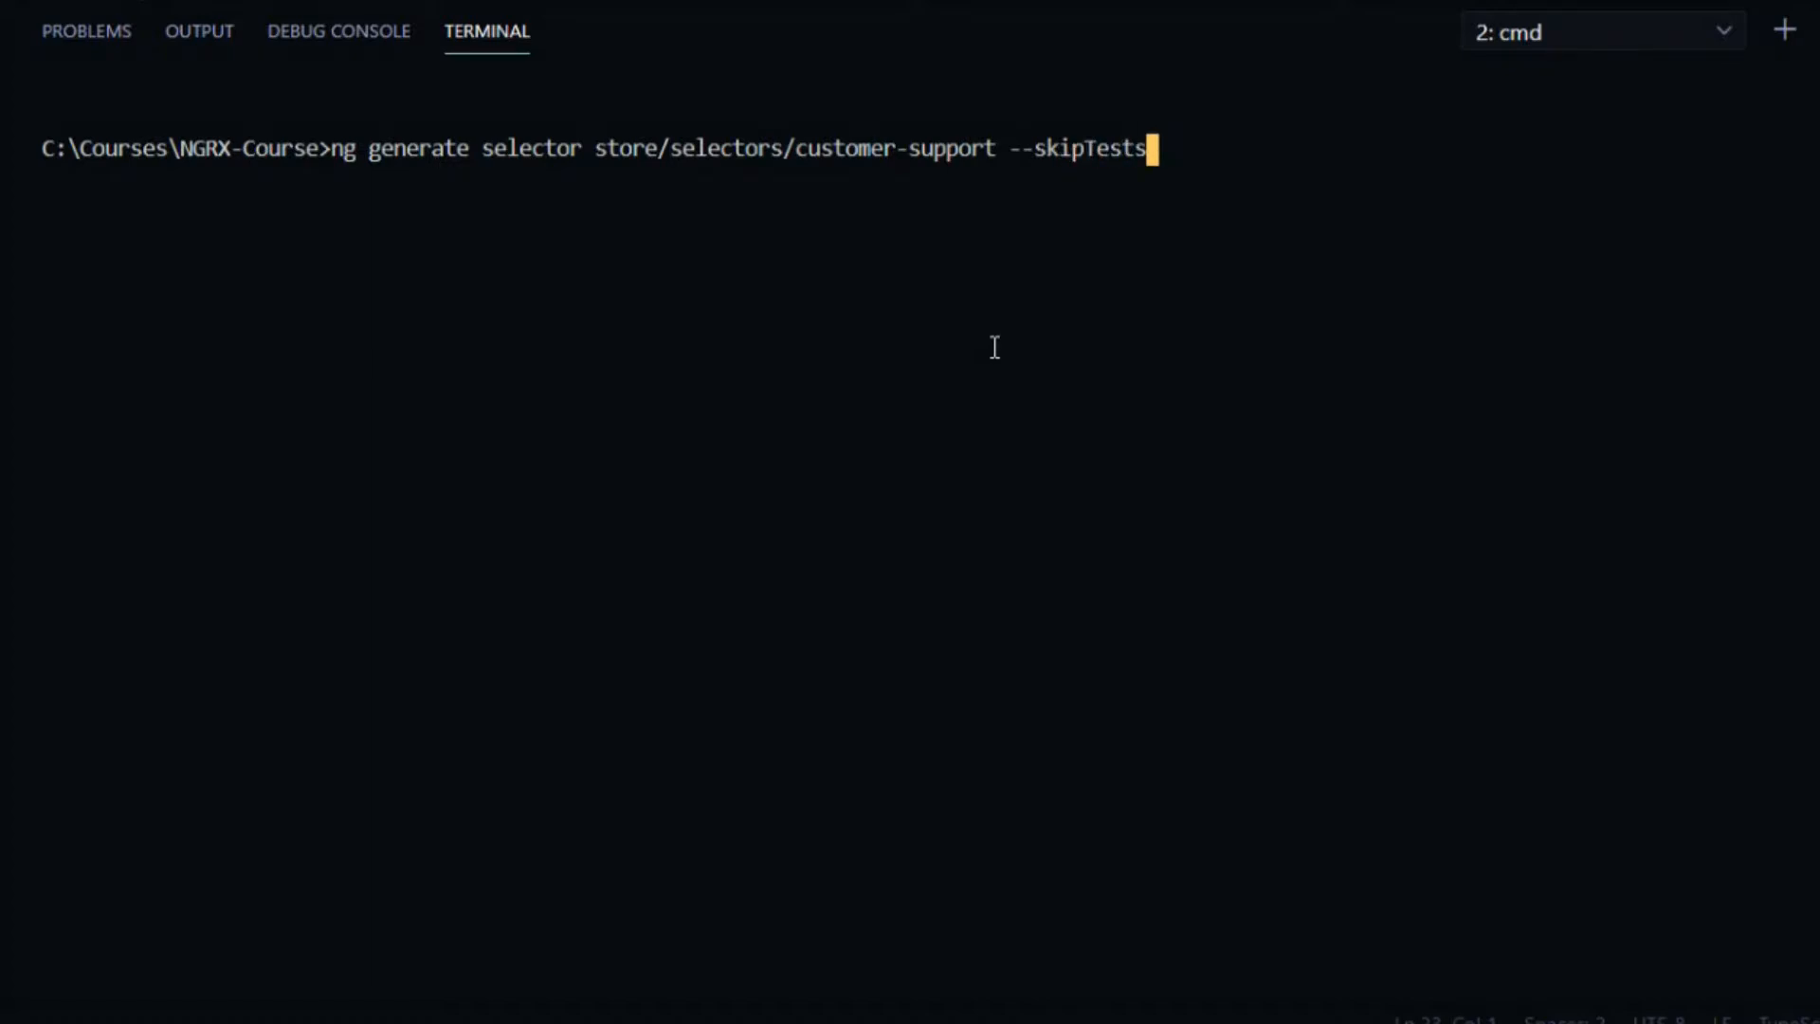
{"action": "type", "text": "=true"}
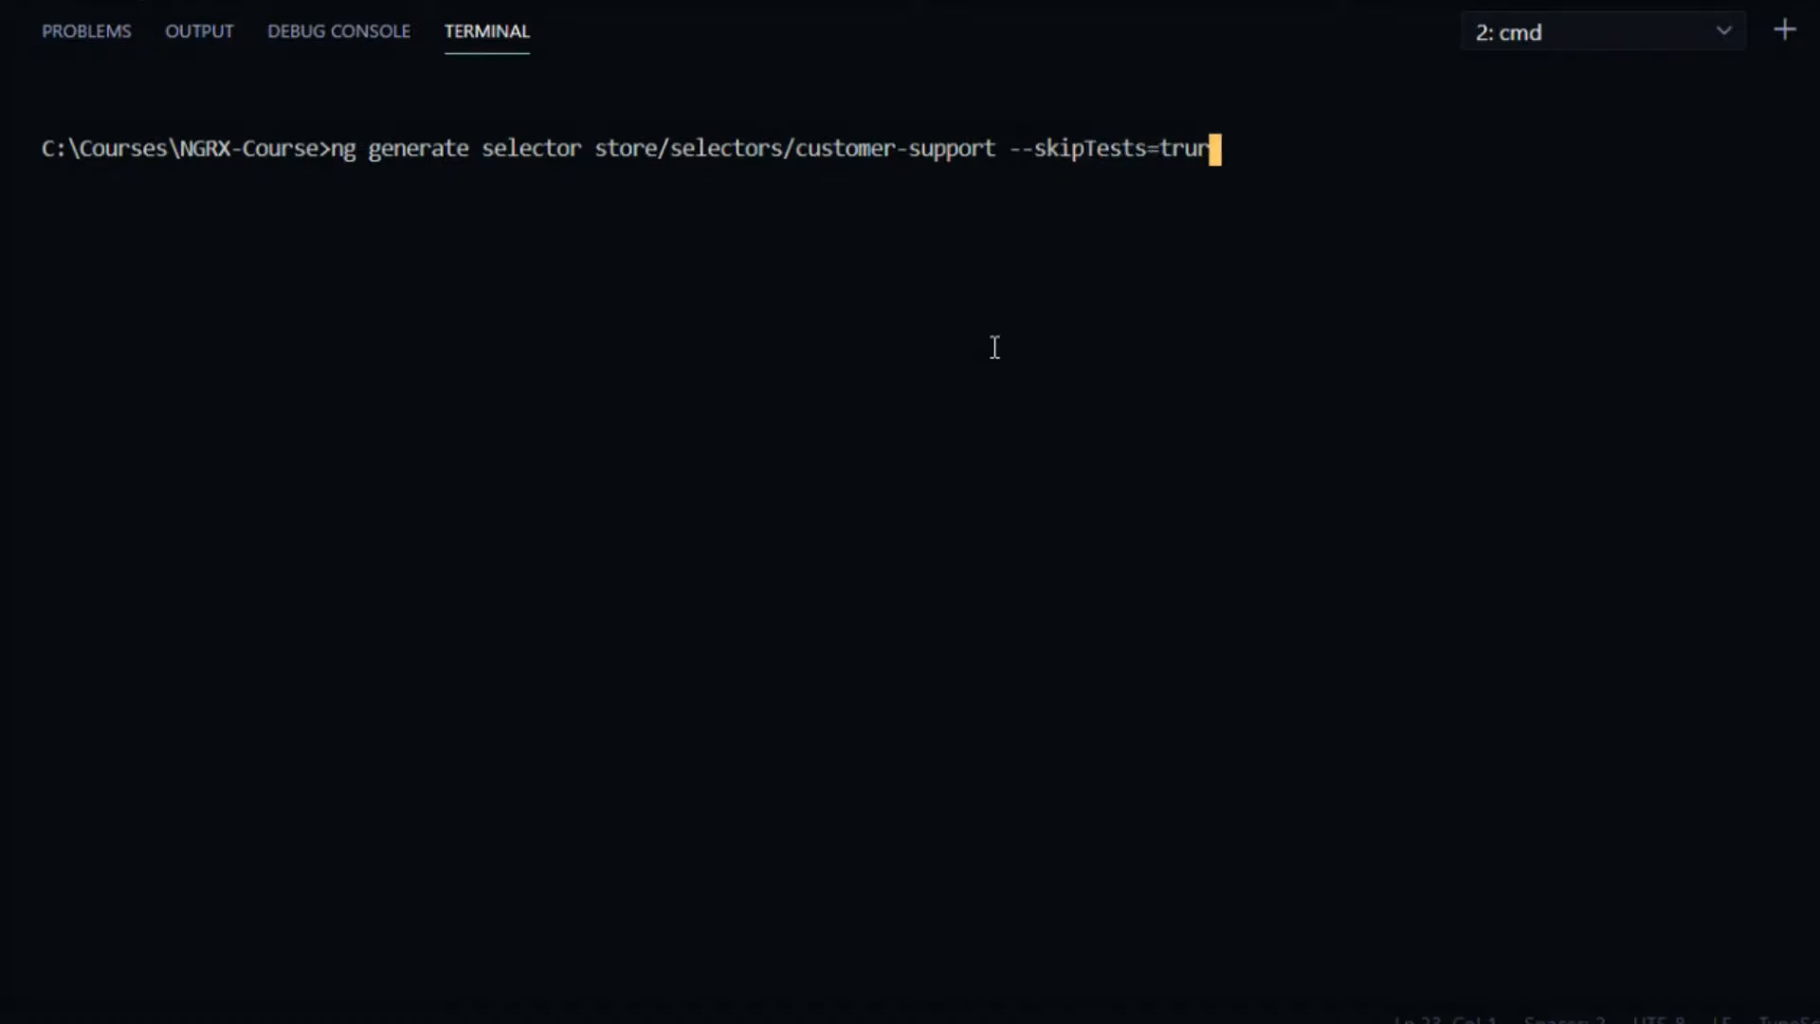
{"action": "key", "text": "Return"}
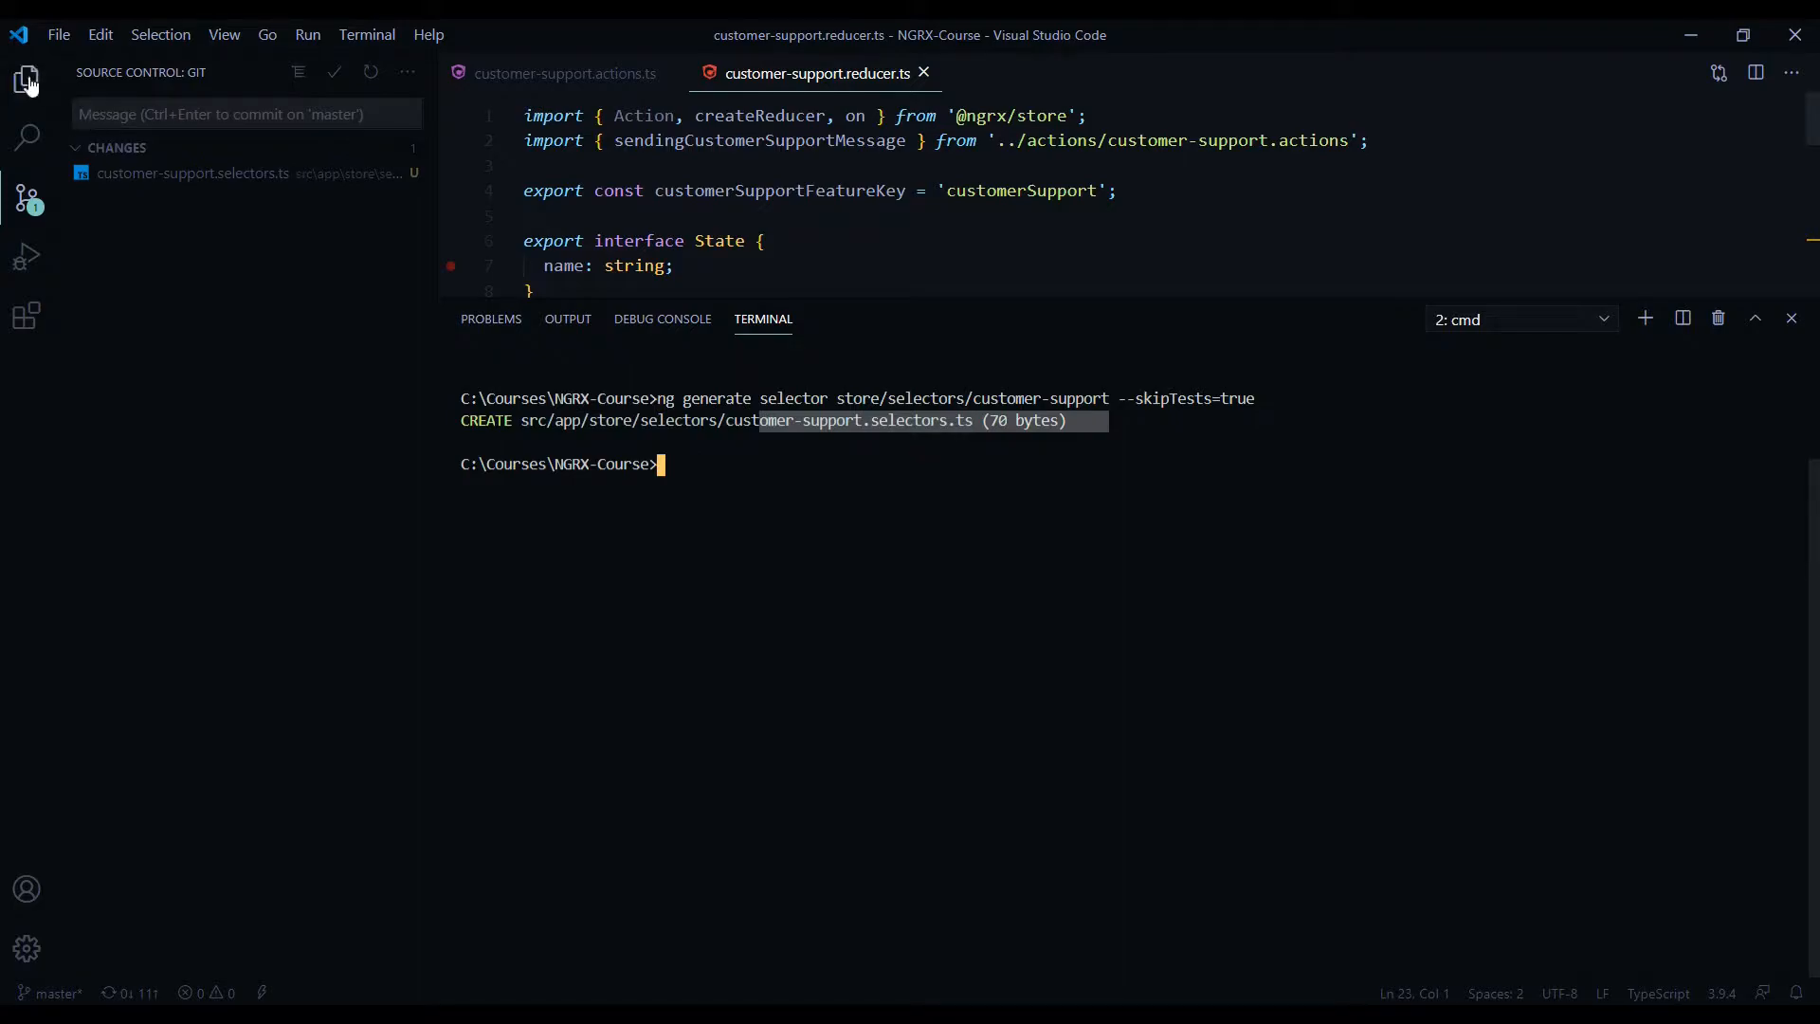
Step: Open customer-support.selectors.ts from the Explorer and hide the terminal panel
{"action": "left_click", "coordinate": [25, 80]}
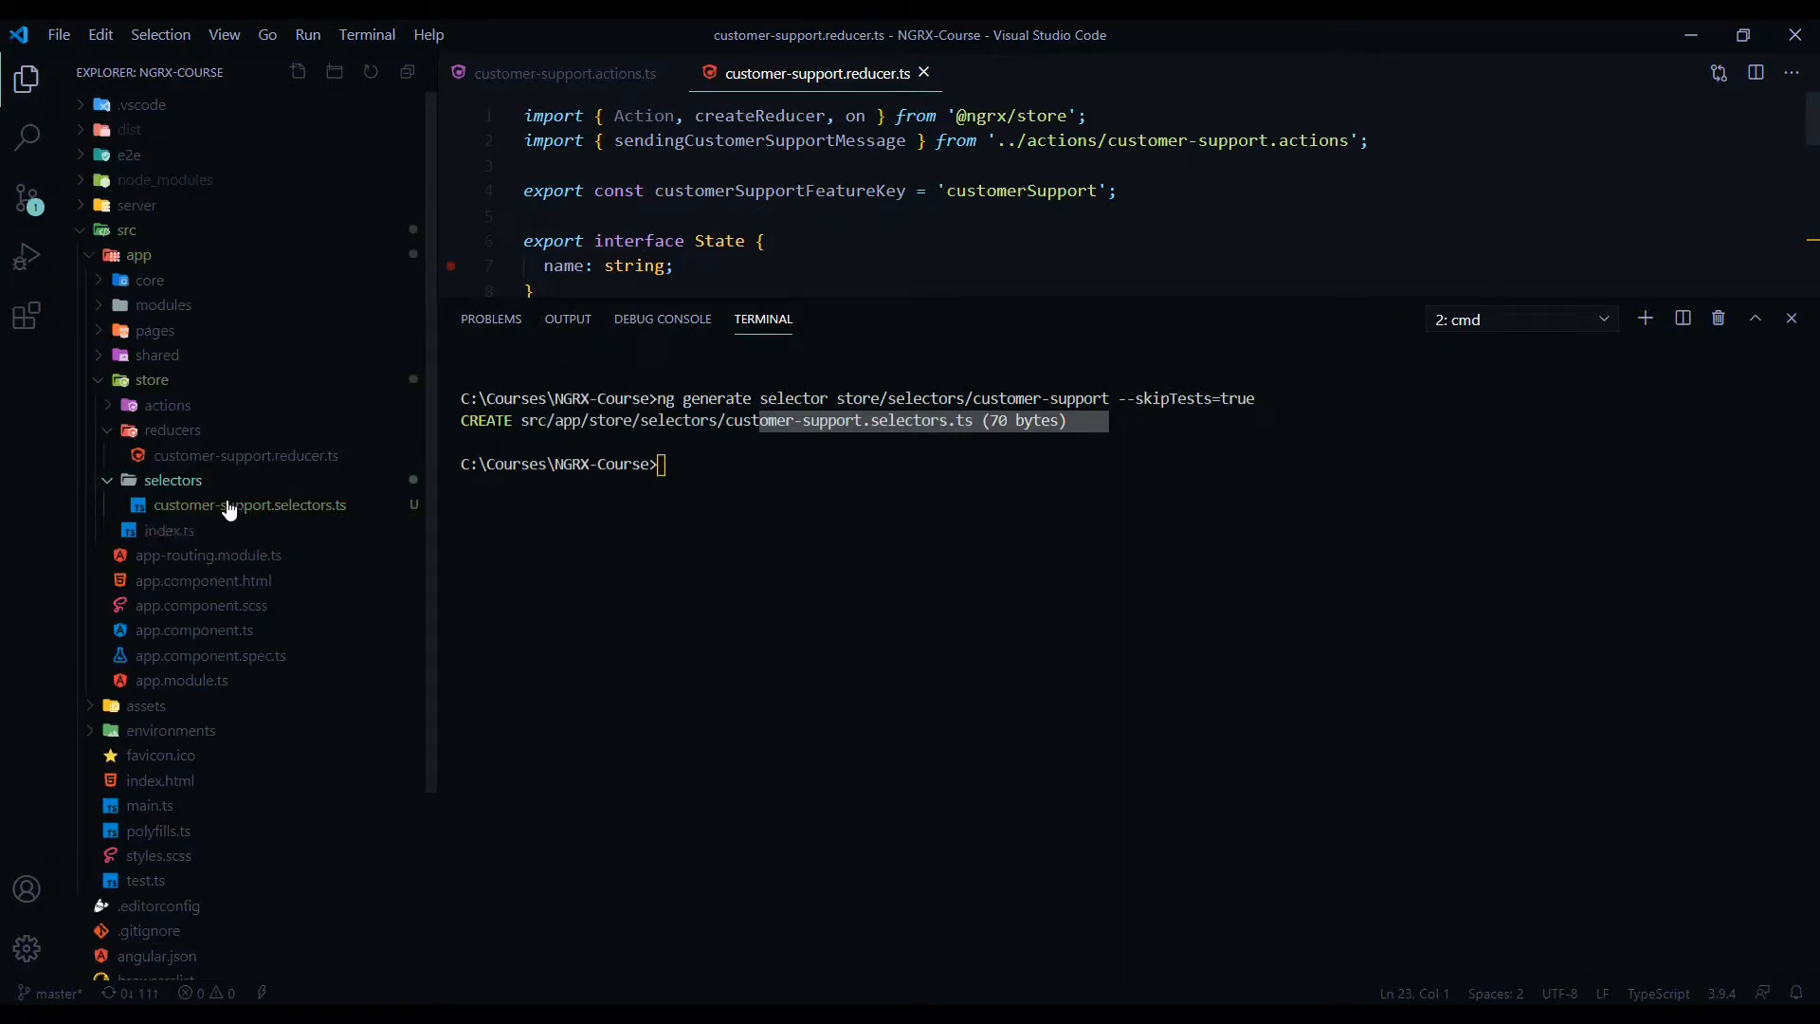
{"action": "left_click", "coordinate": [250, 504]}
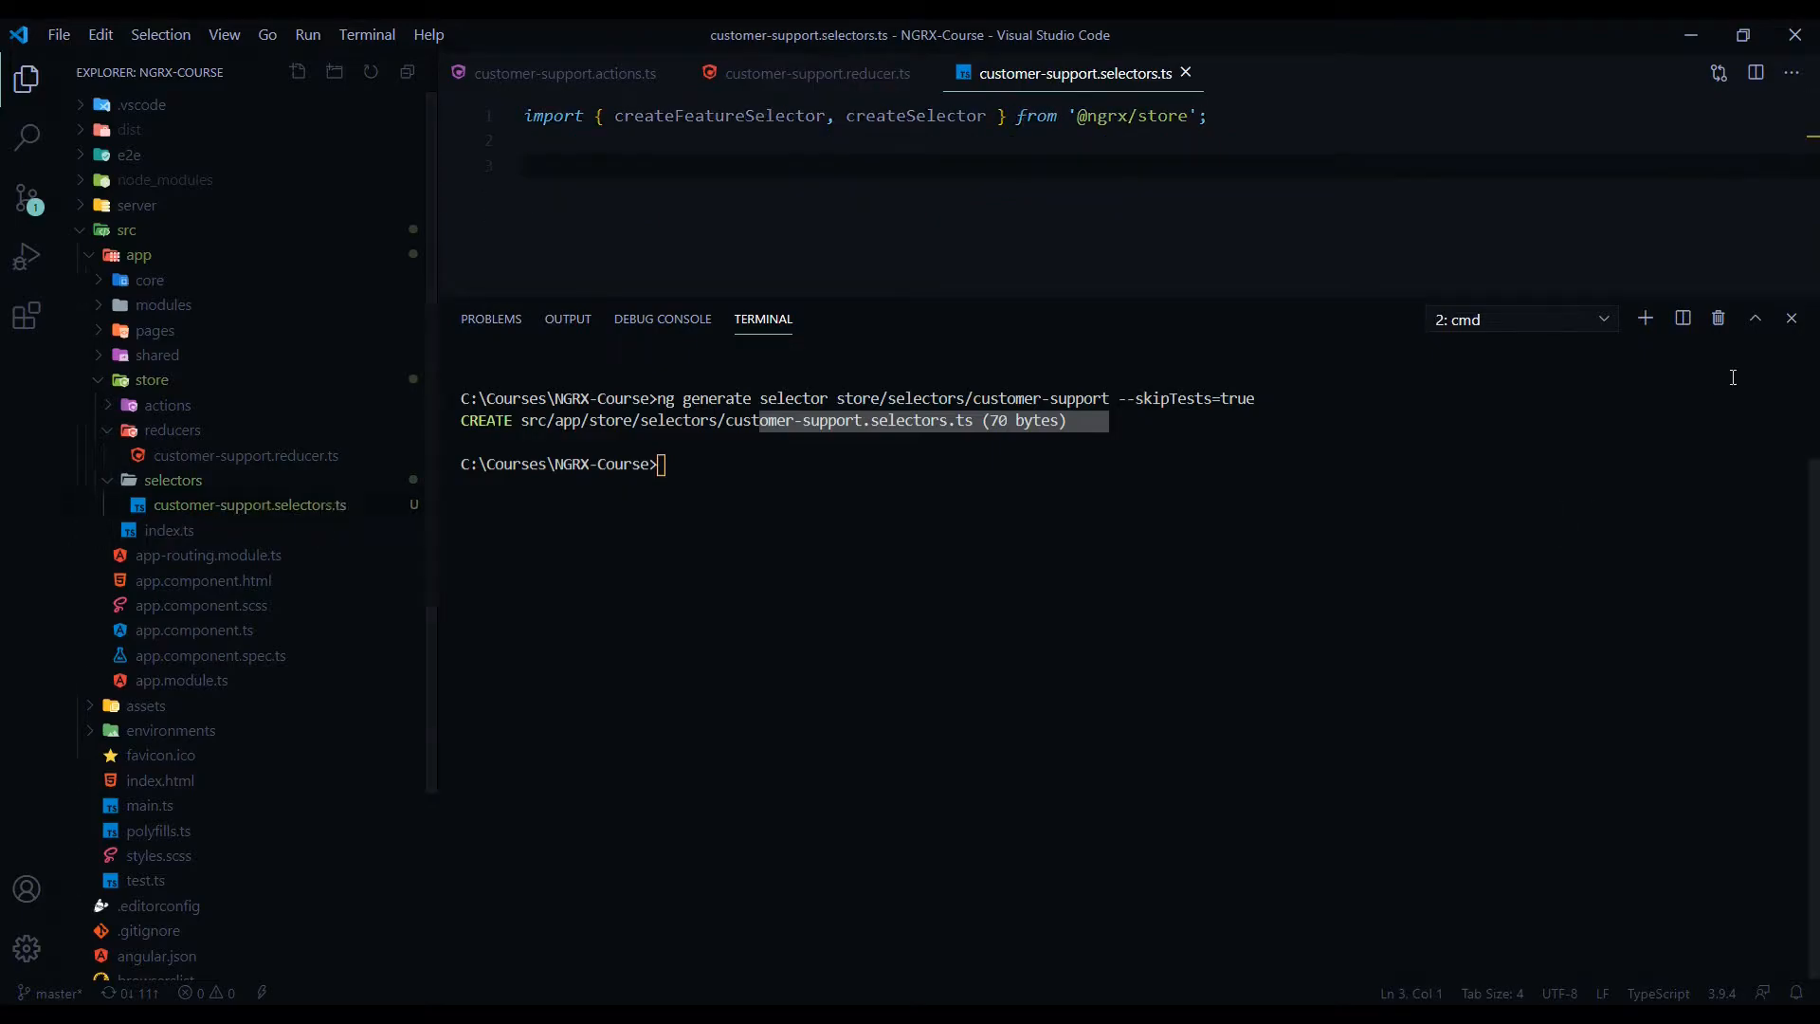
{"action": "left_click", "coordinate": [1791, 319]}
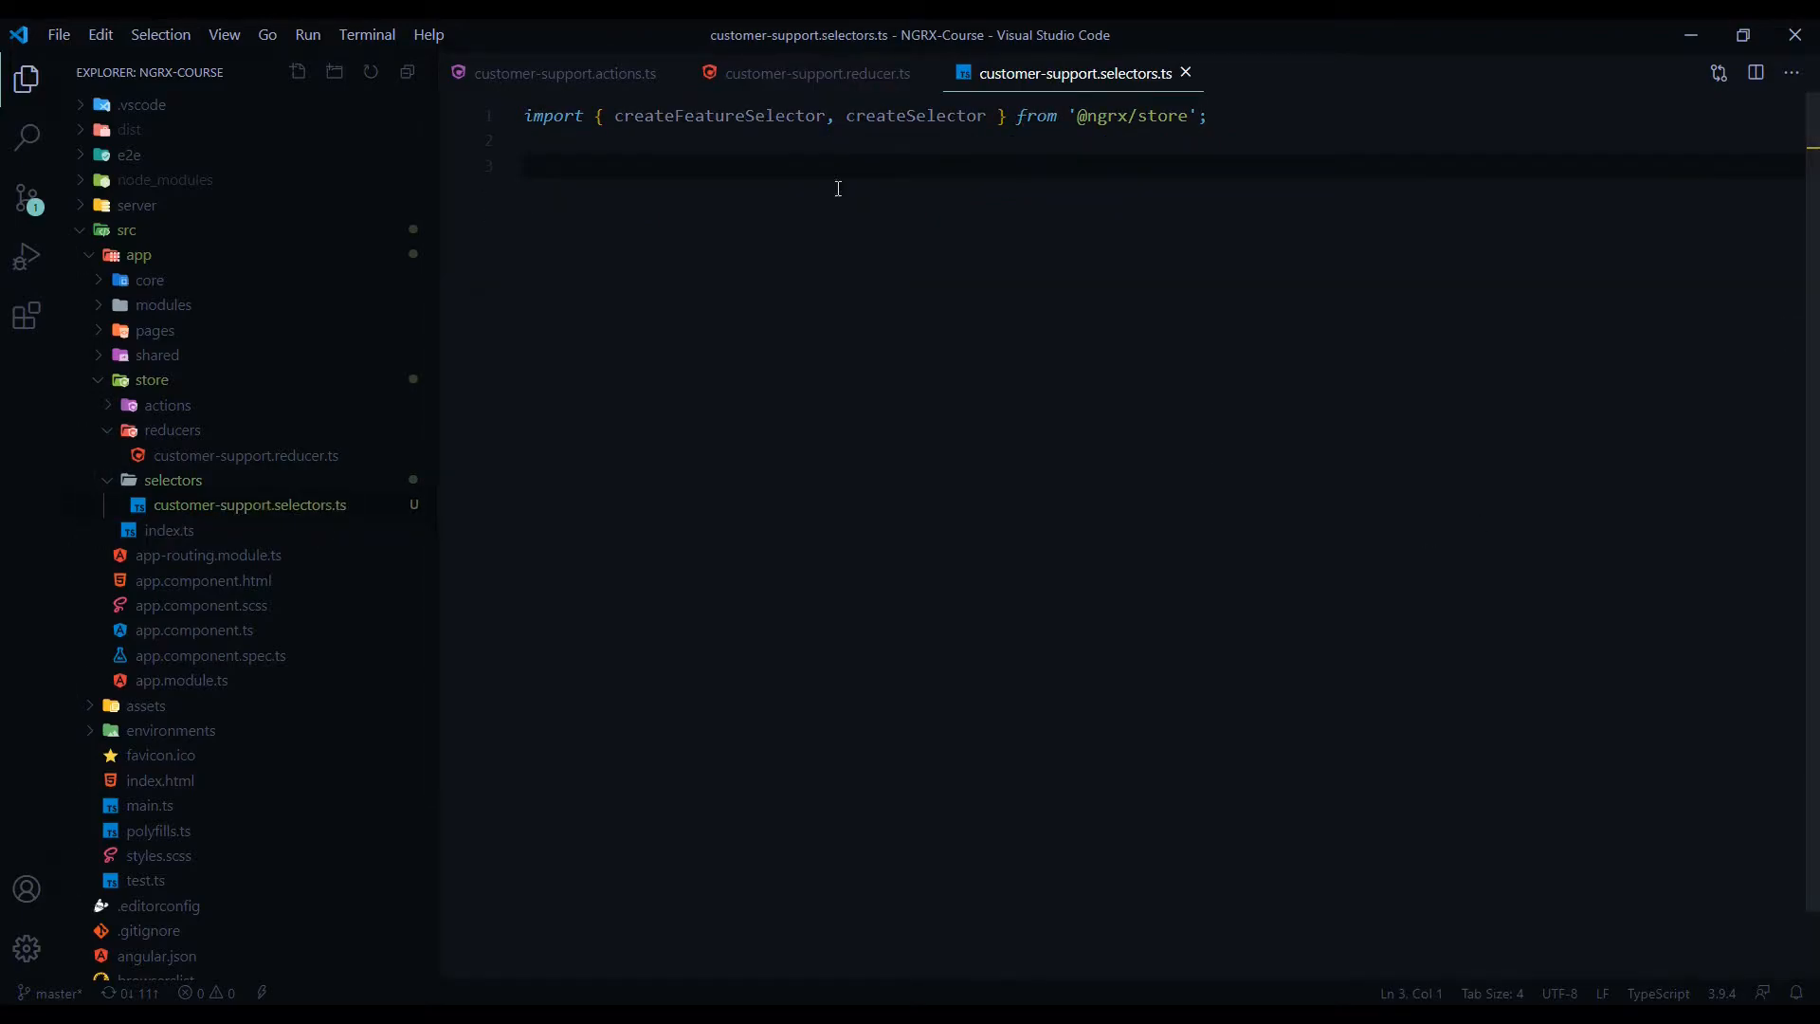
{"action": "mouse_move", "coordinate": [637, 137]}
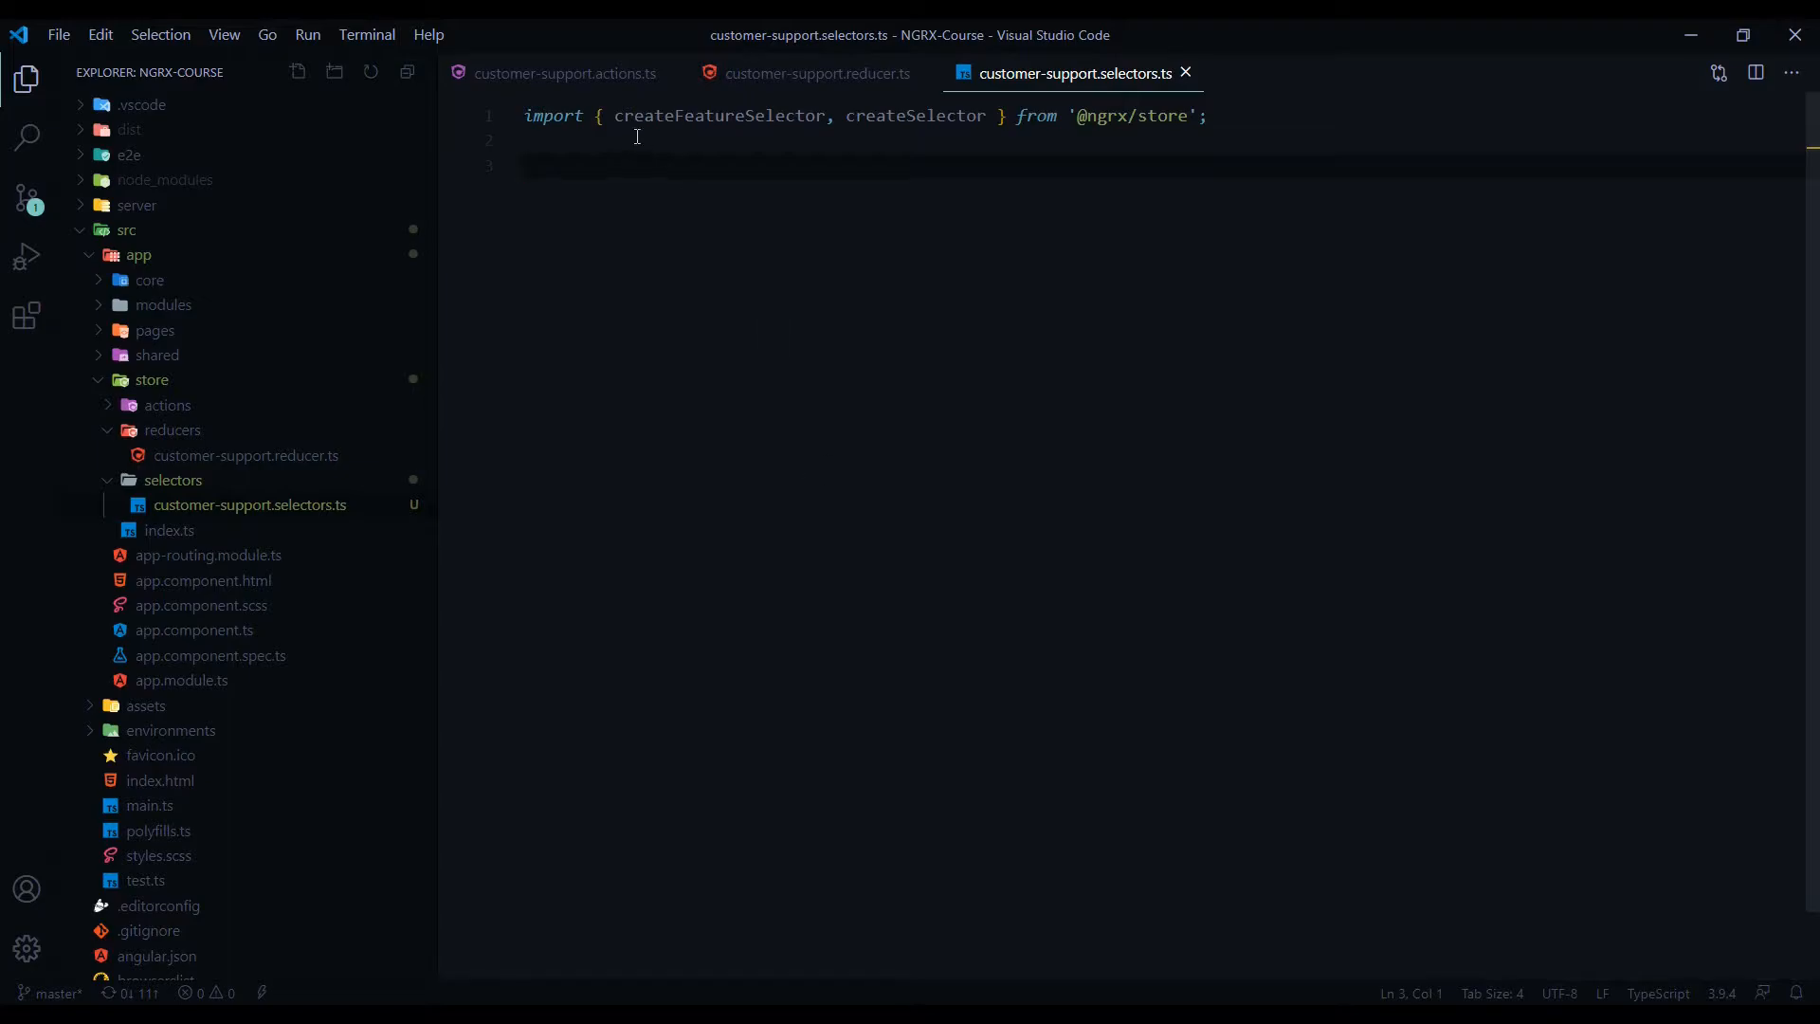
{"action": "mouse_move", "coordinate": [720, 116]}
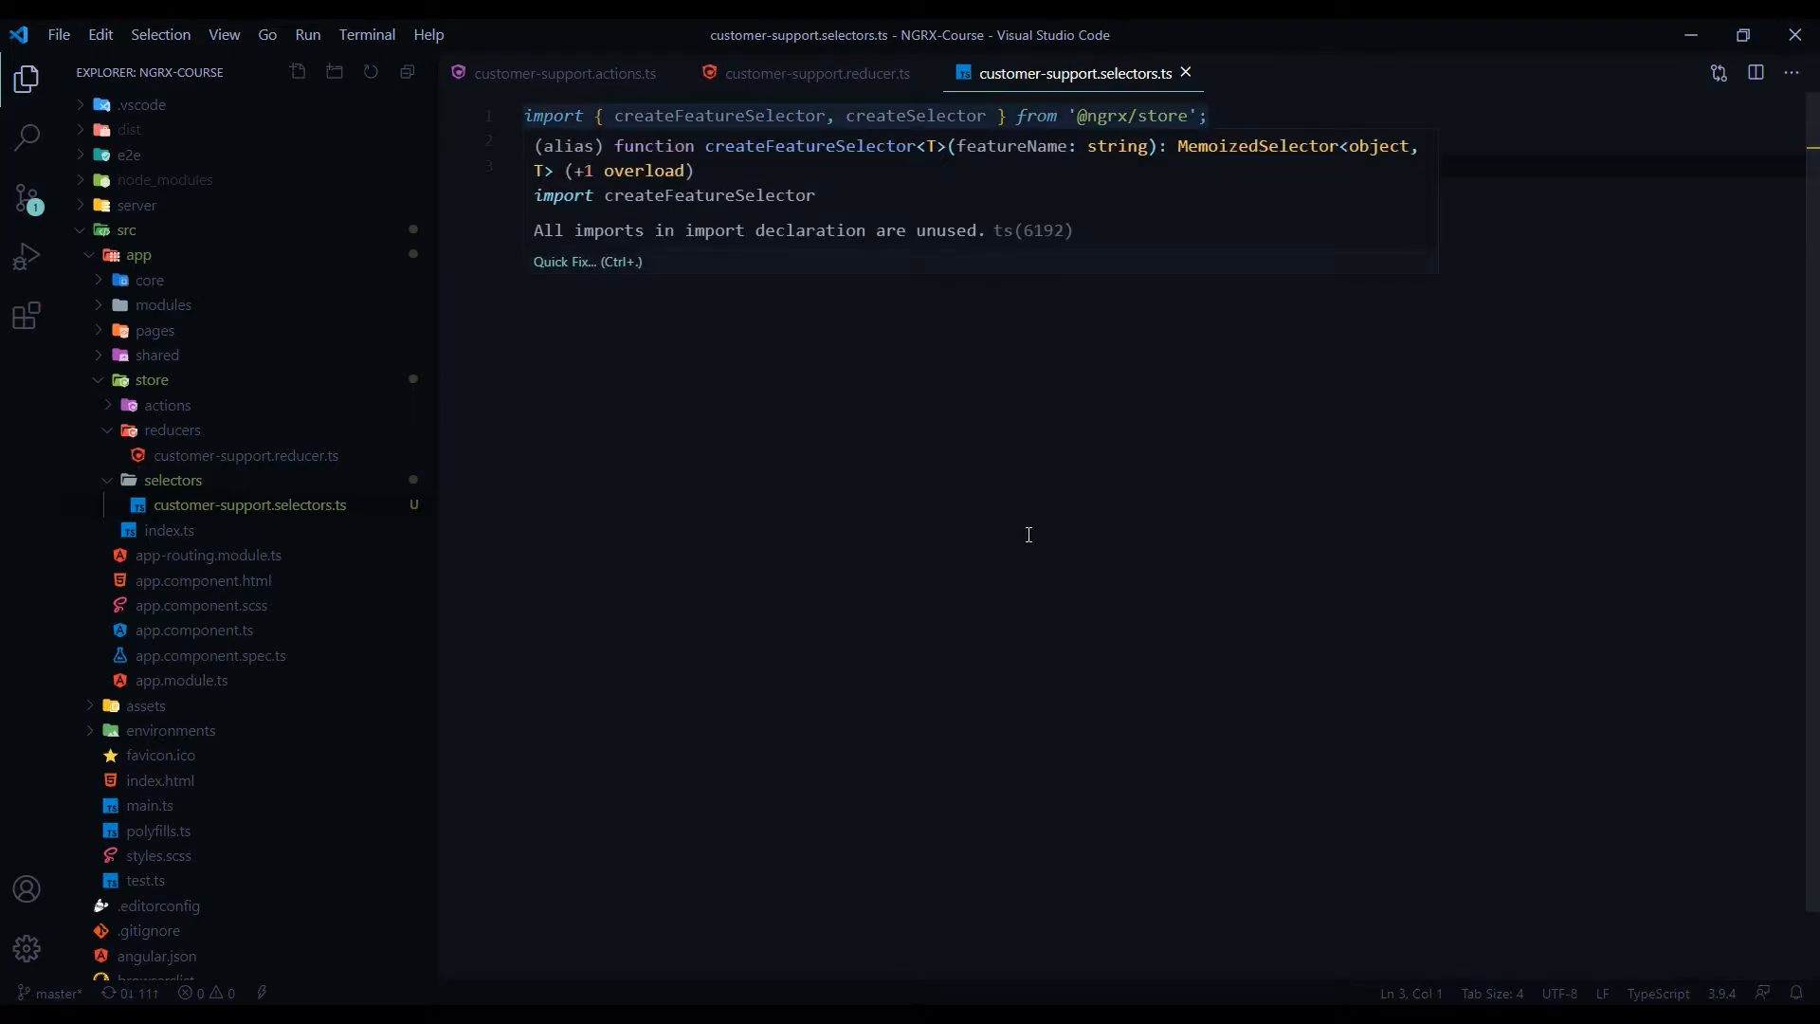
{"action": "mouse_move", "coordinate": [917, 115]}
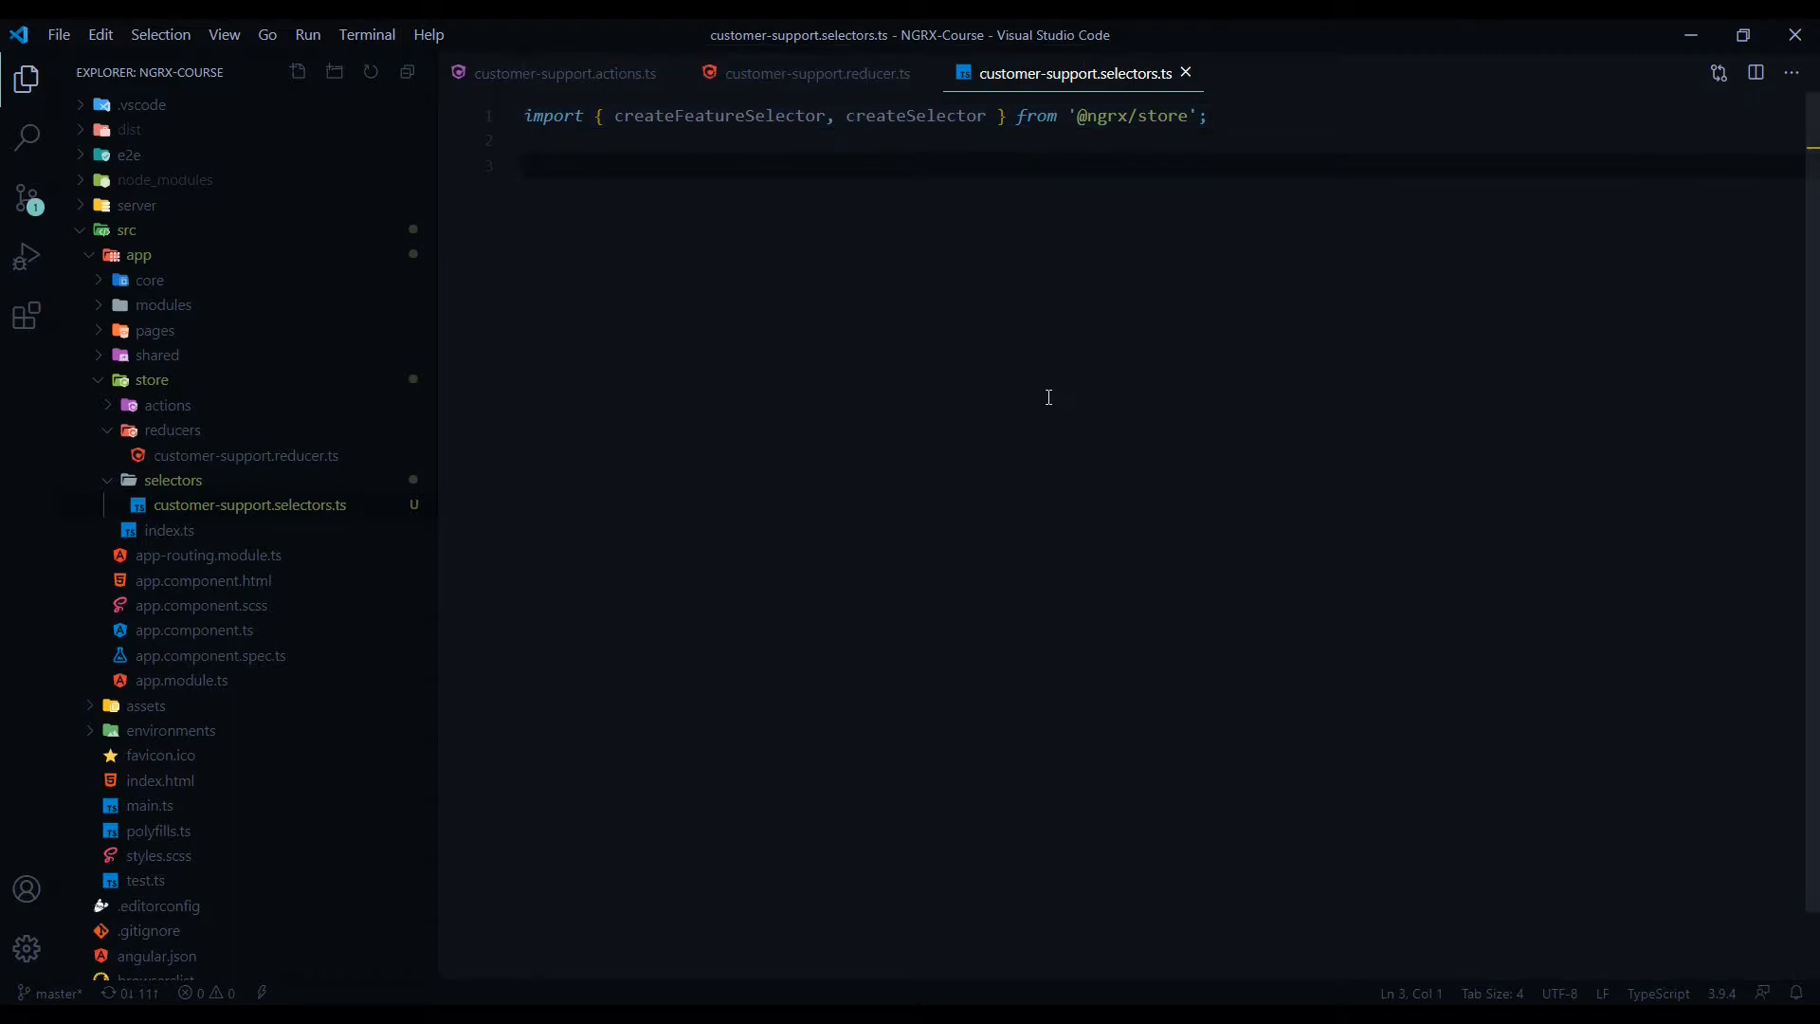
{"action": "mouse_move", "coordinate": [979, 246]}
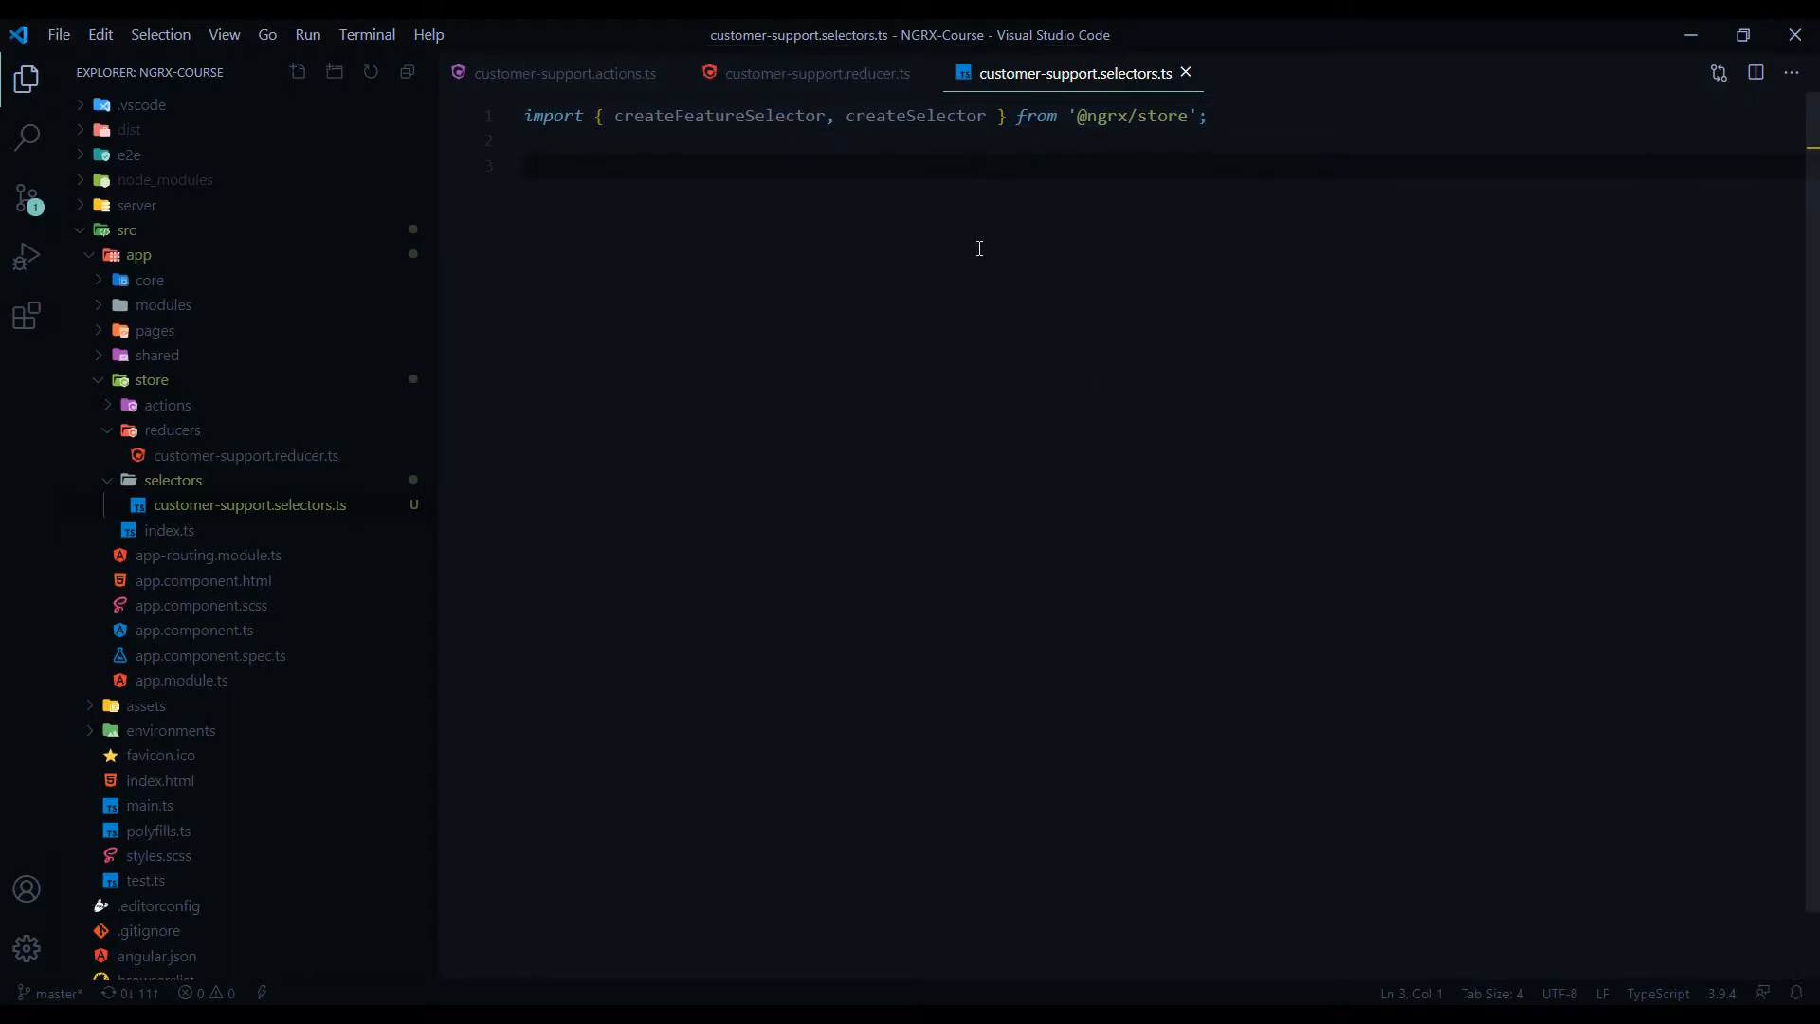
{"action": "mouse_move", "coordinate": [744, 131]}
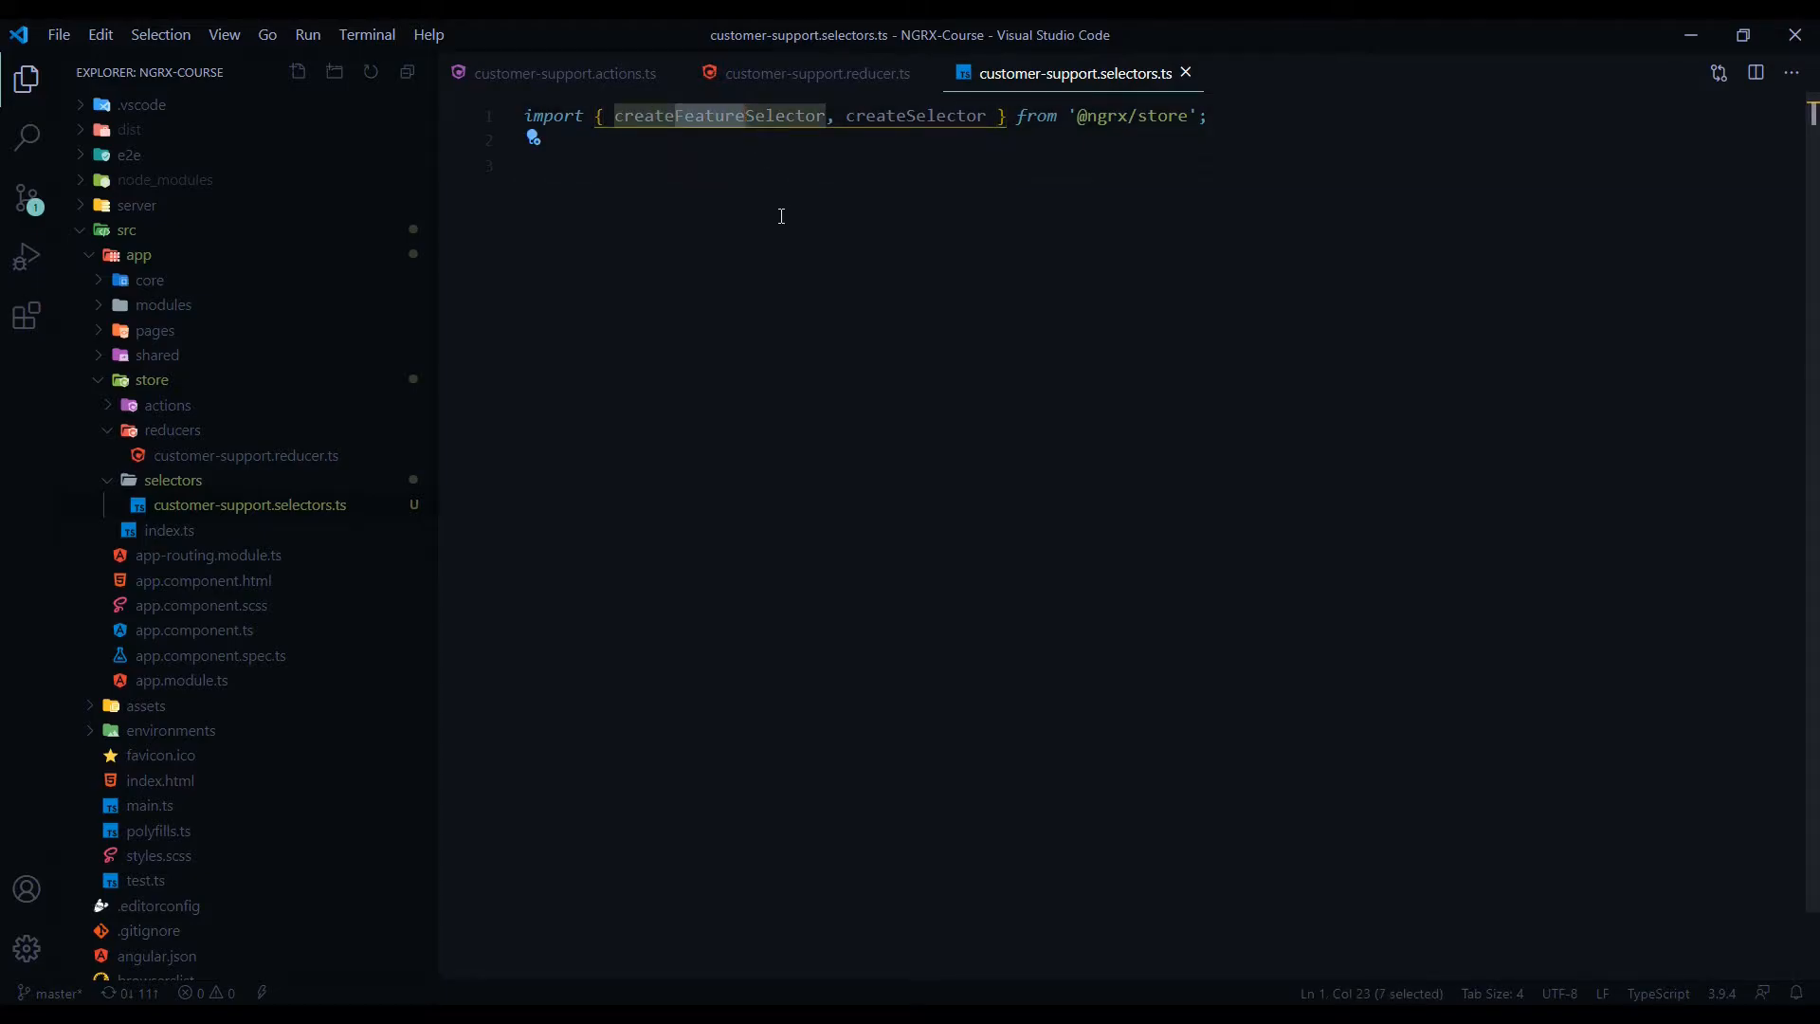
{"action": "mouse_move", "coordinate": [766, 423]}
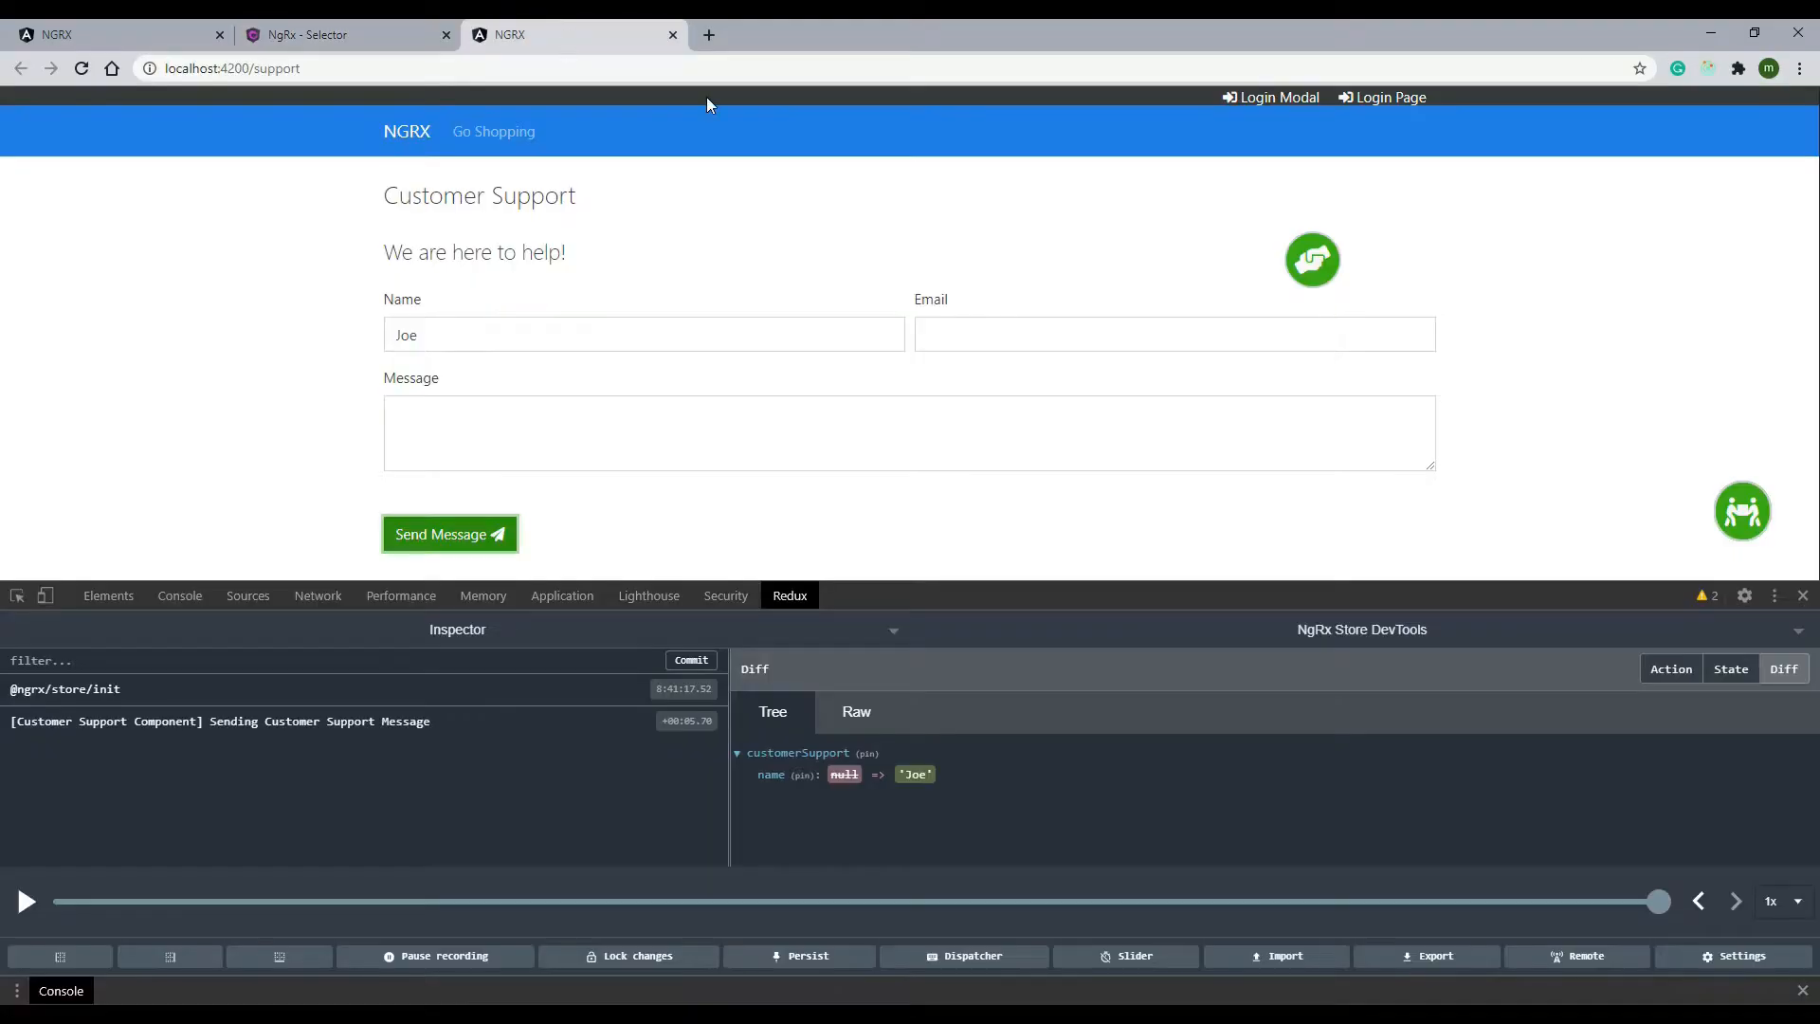
{"action": "mouse_move", "coordinate": [843, 834]}
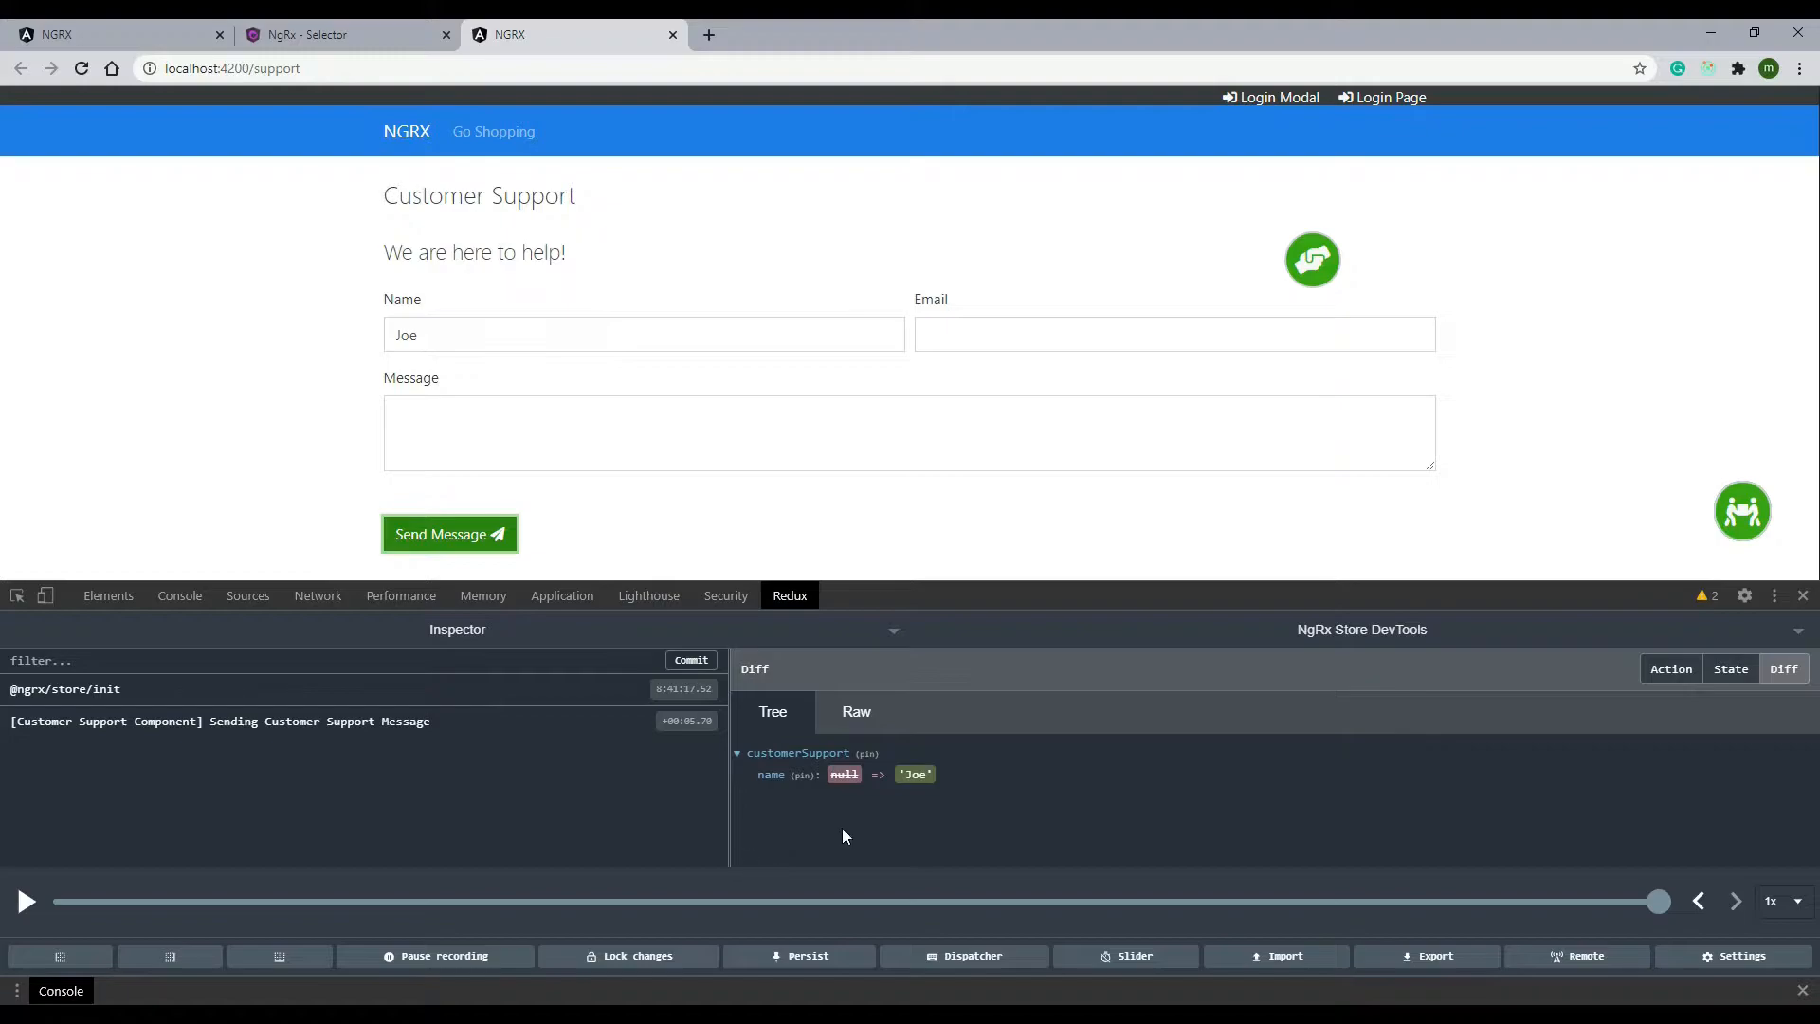
{"action": "mouse_move", "coordinate": [752, 770]}
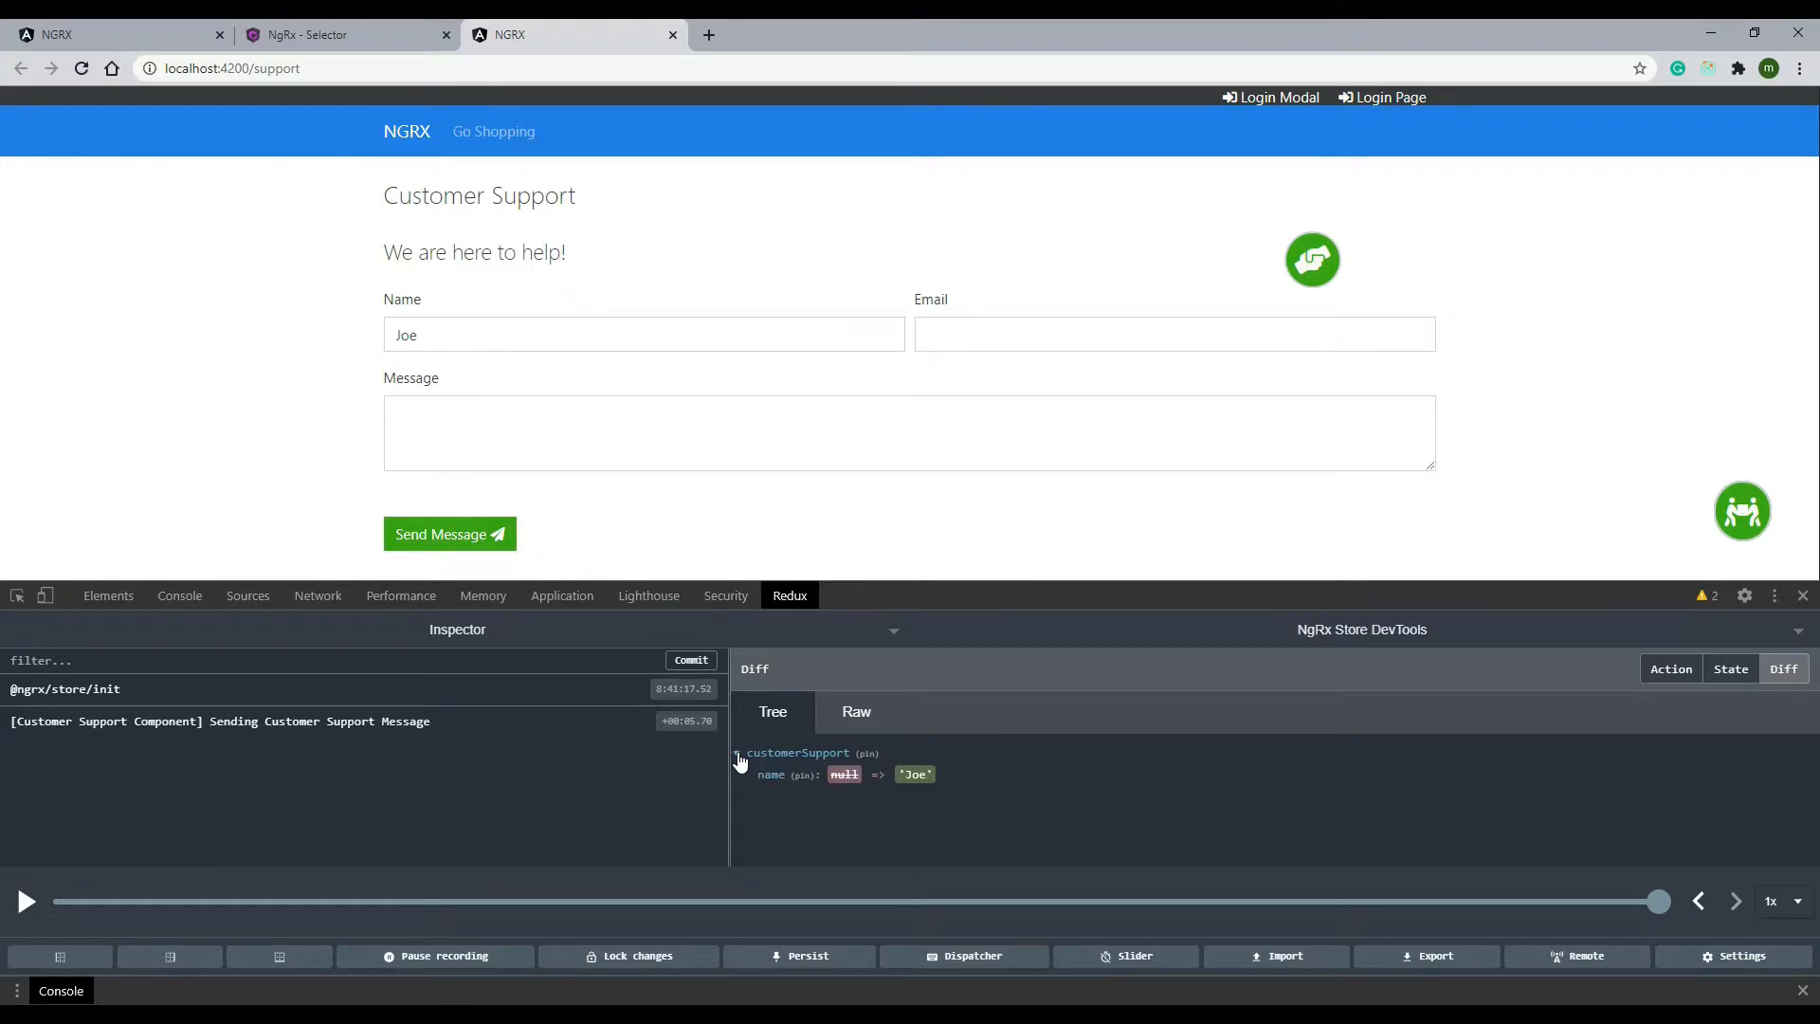
{"action": "mouse_move", "coordinate": [830, 768]}
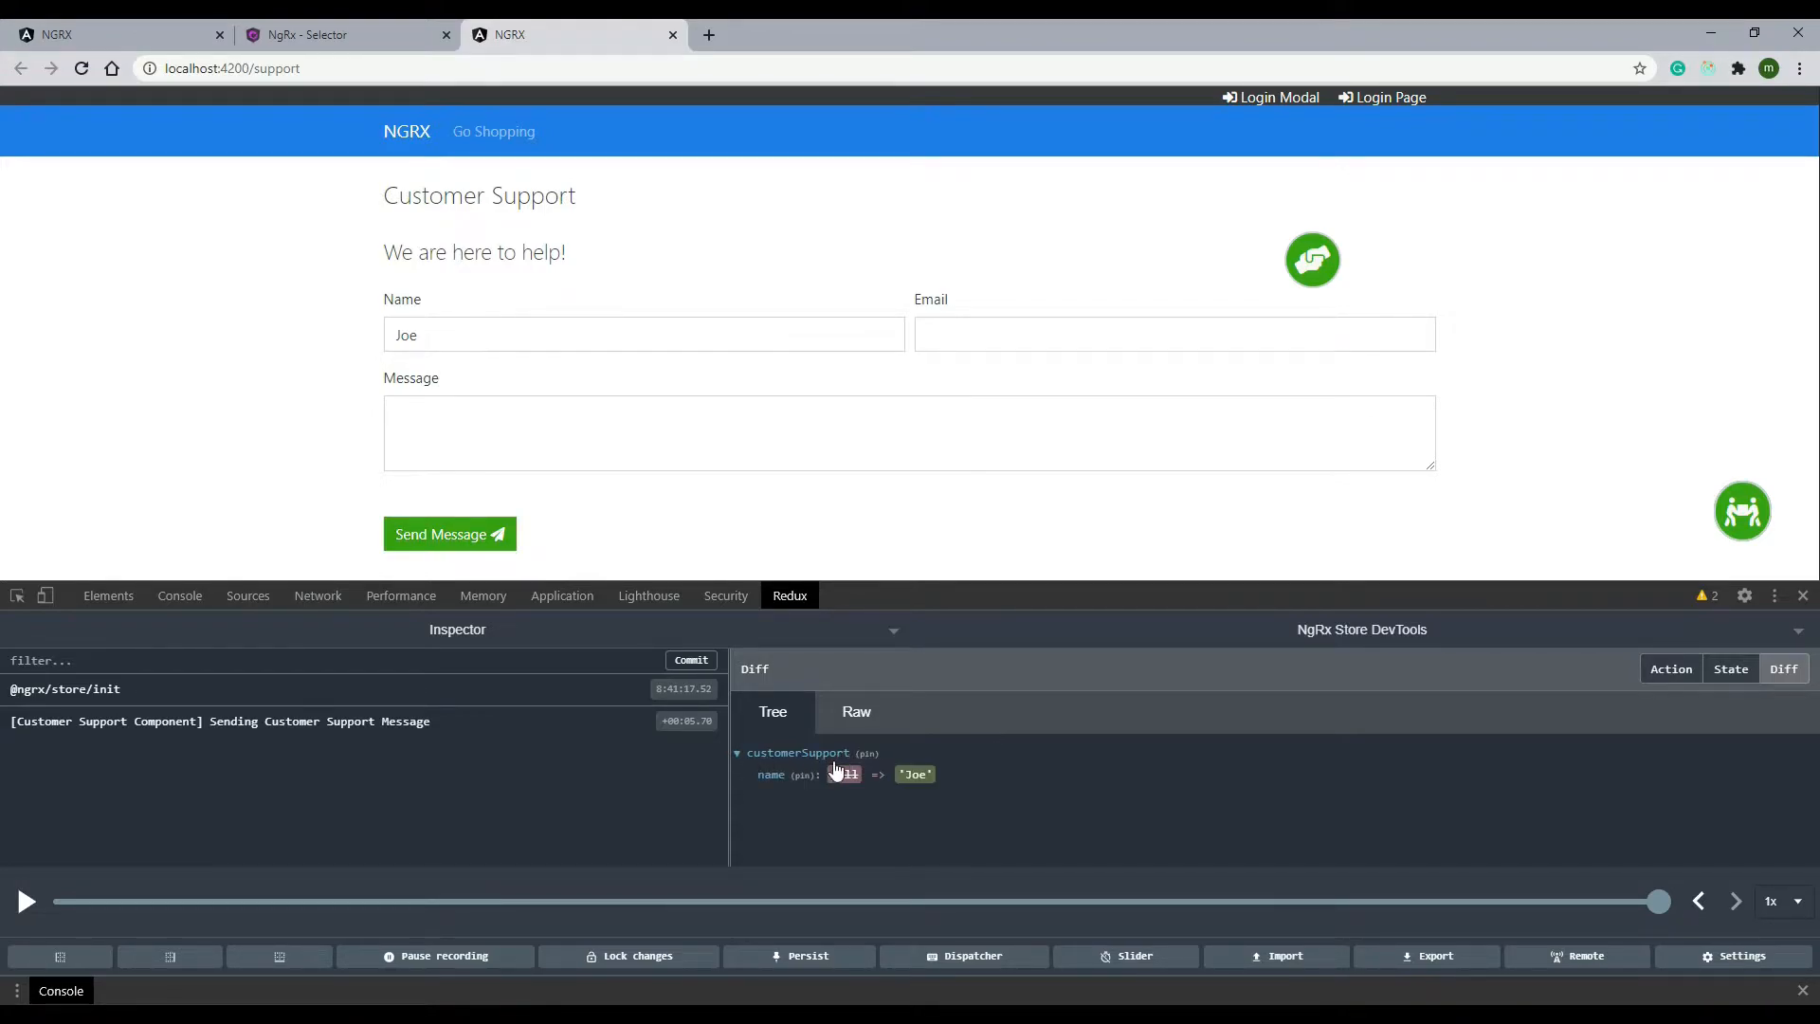
{"action": "mouse_move", "coordinate": [844, 866]}
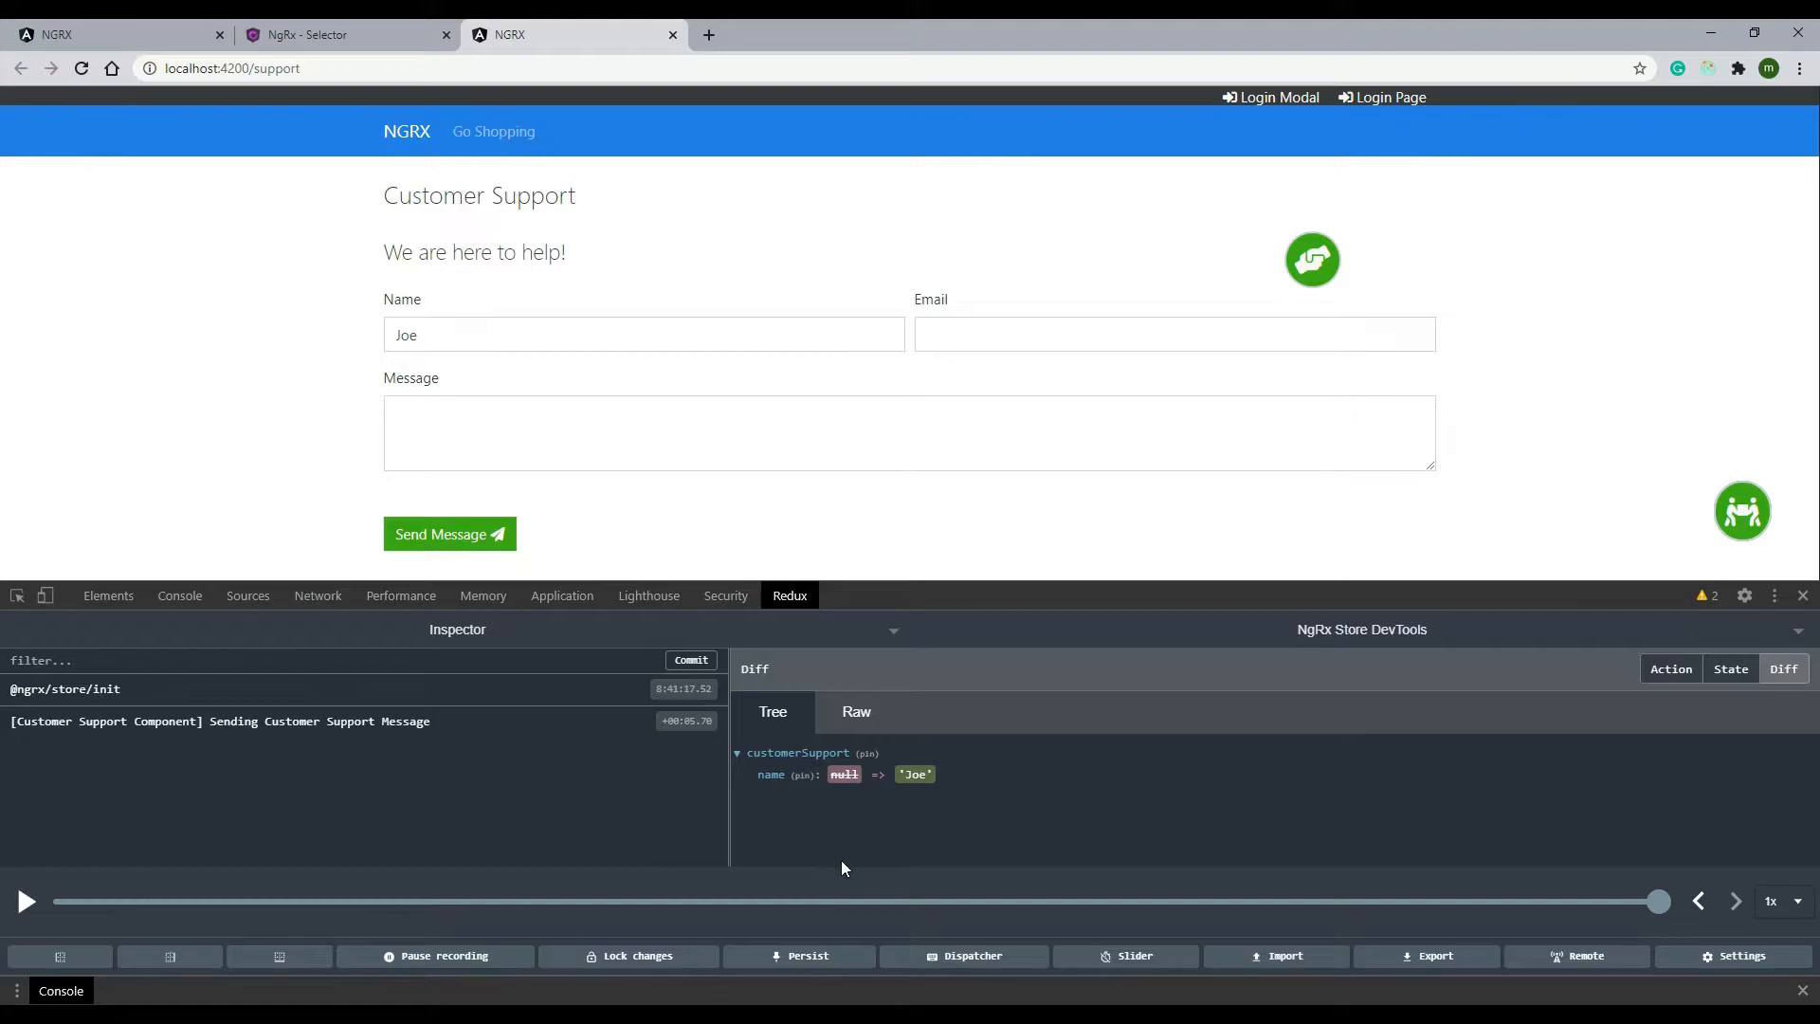
{"action": "mouse_move", "coordinate": [751, 792]}
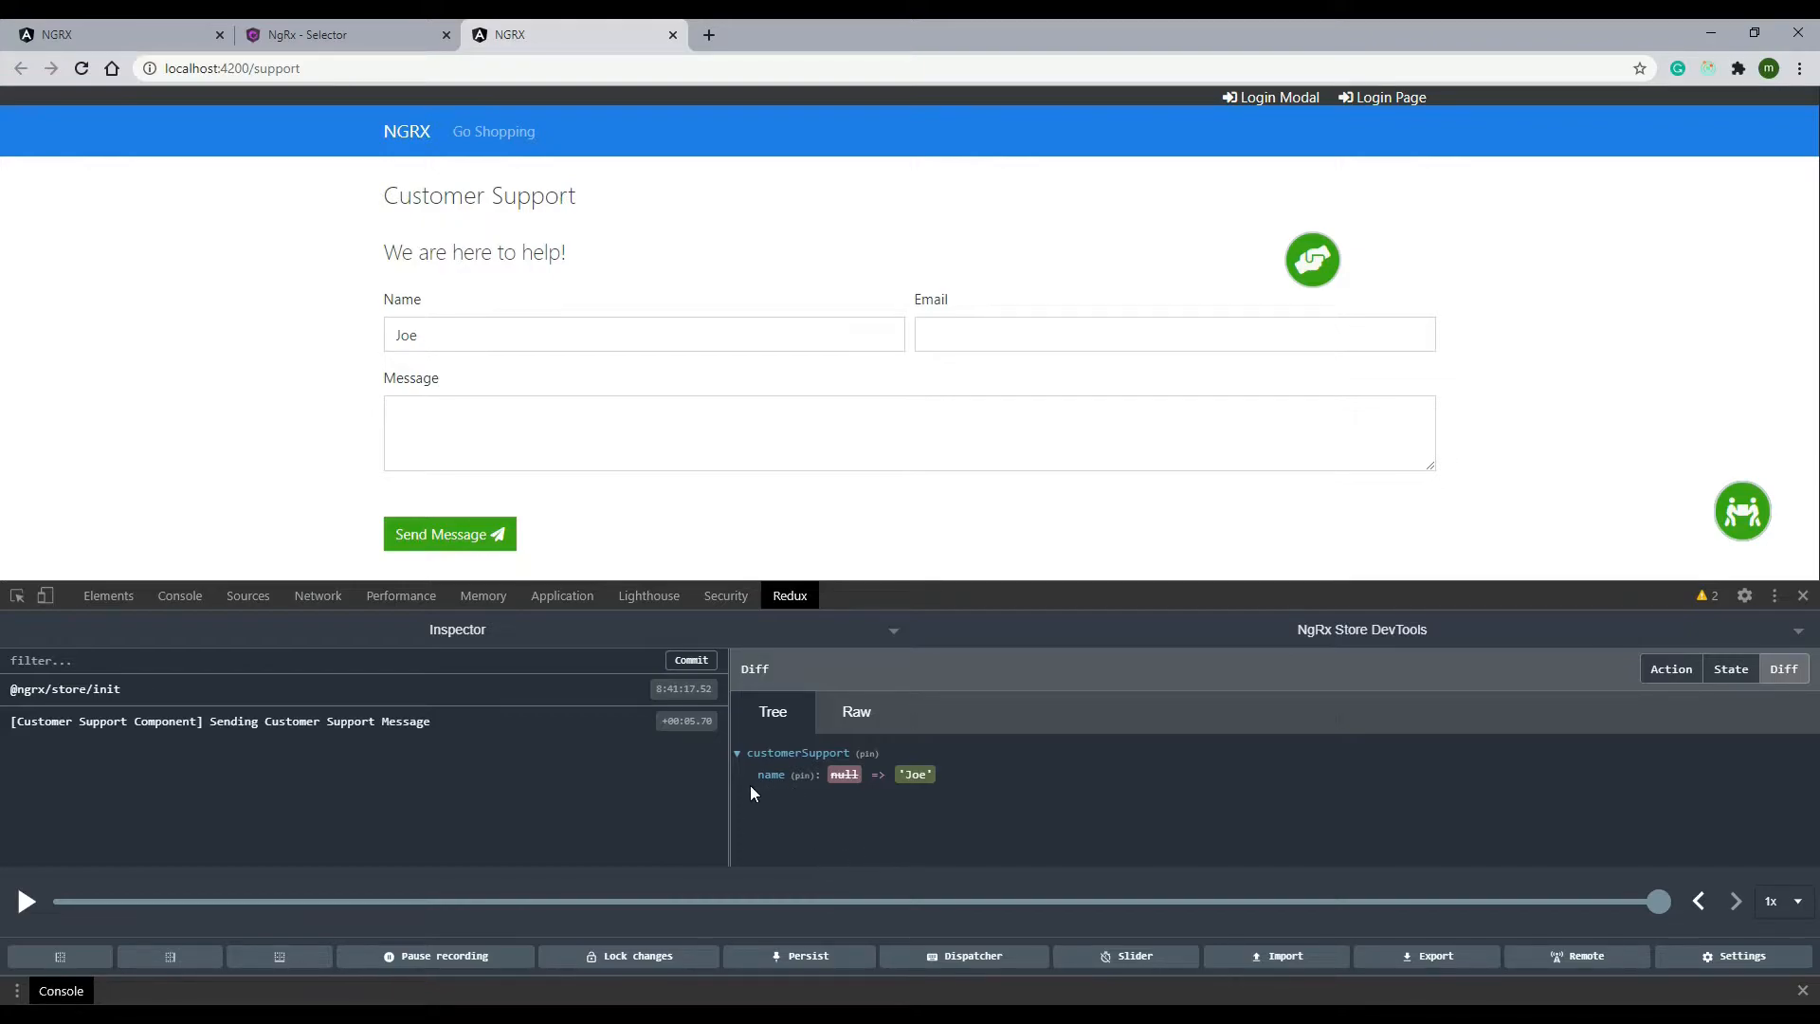
{"action": "mouse_move", "coordinate": [839, 878]}
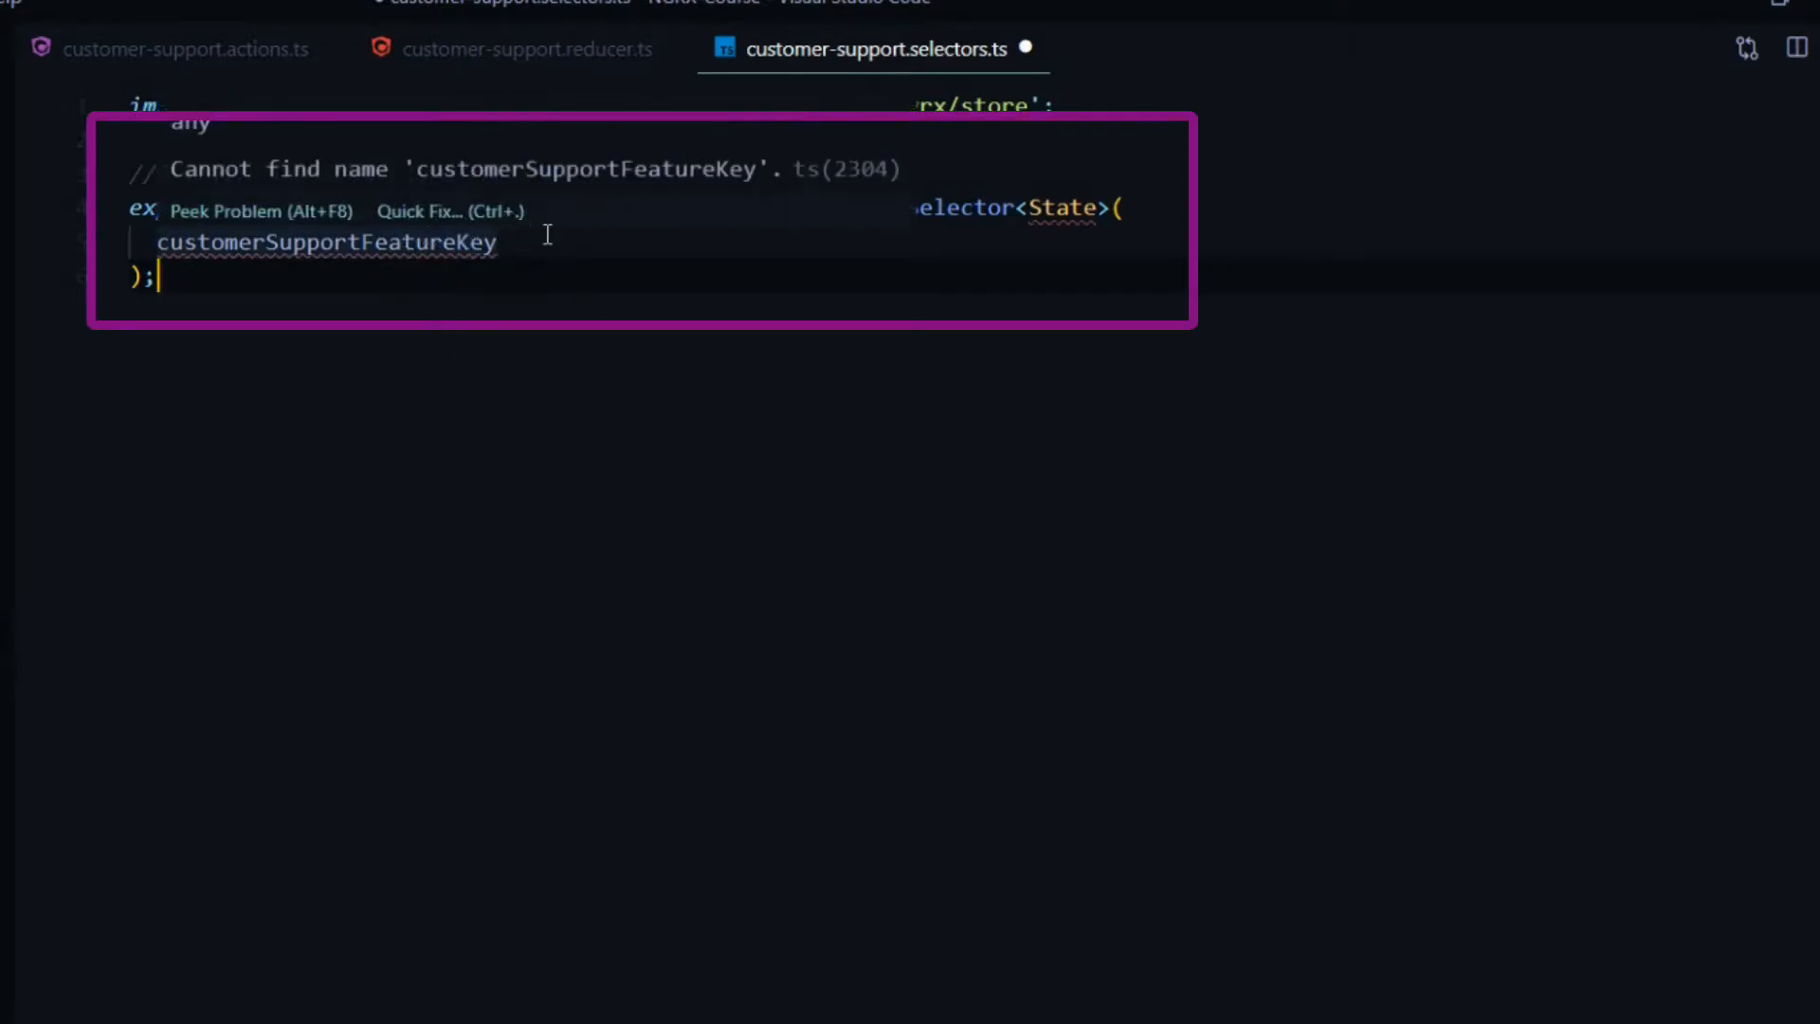
{"action": "mouse_move", "coordinate": [857, 250]}
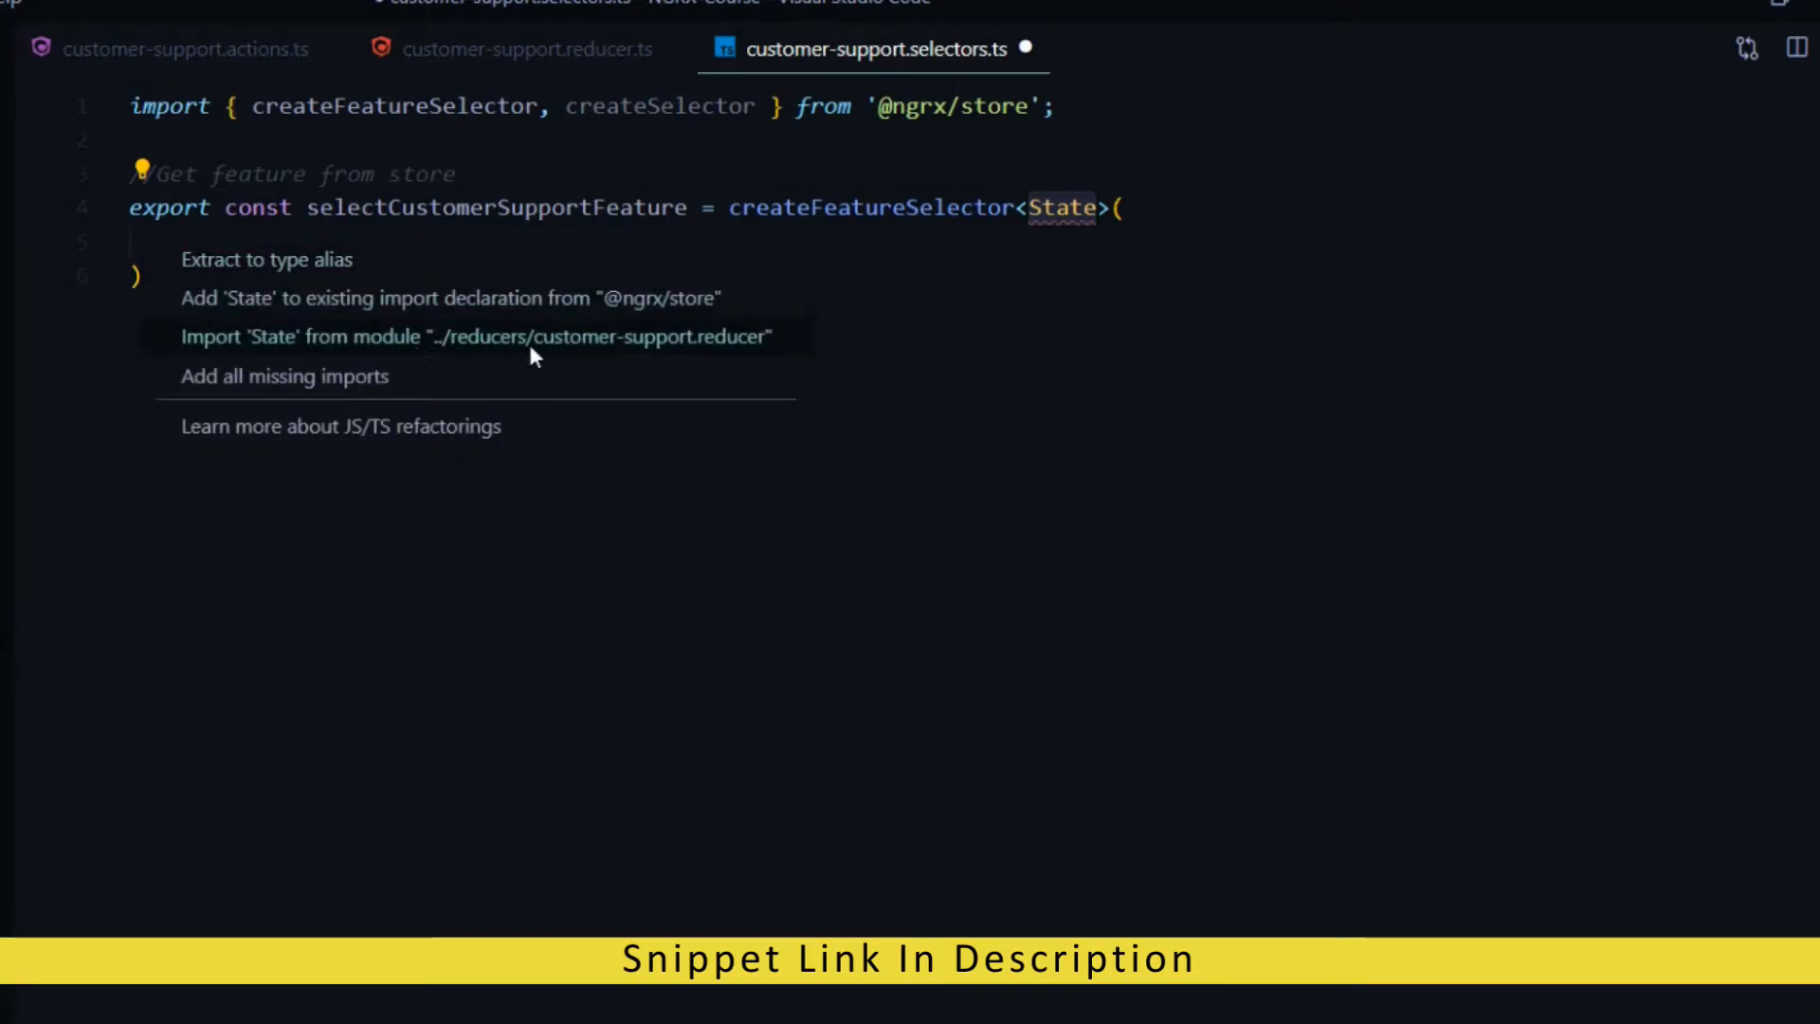
Step: Import State into the selectors file and look up the feature key in the reducer
{"action": "left_click", "coordinate": [474, 337]}
{"action": "type", "text": "customerSupportFeatureKey"}
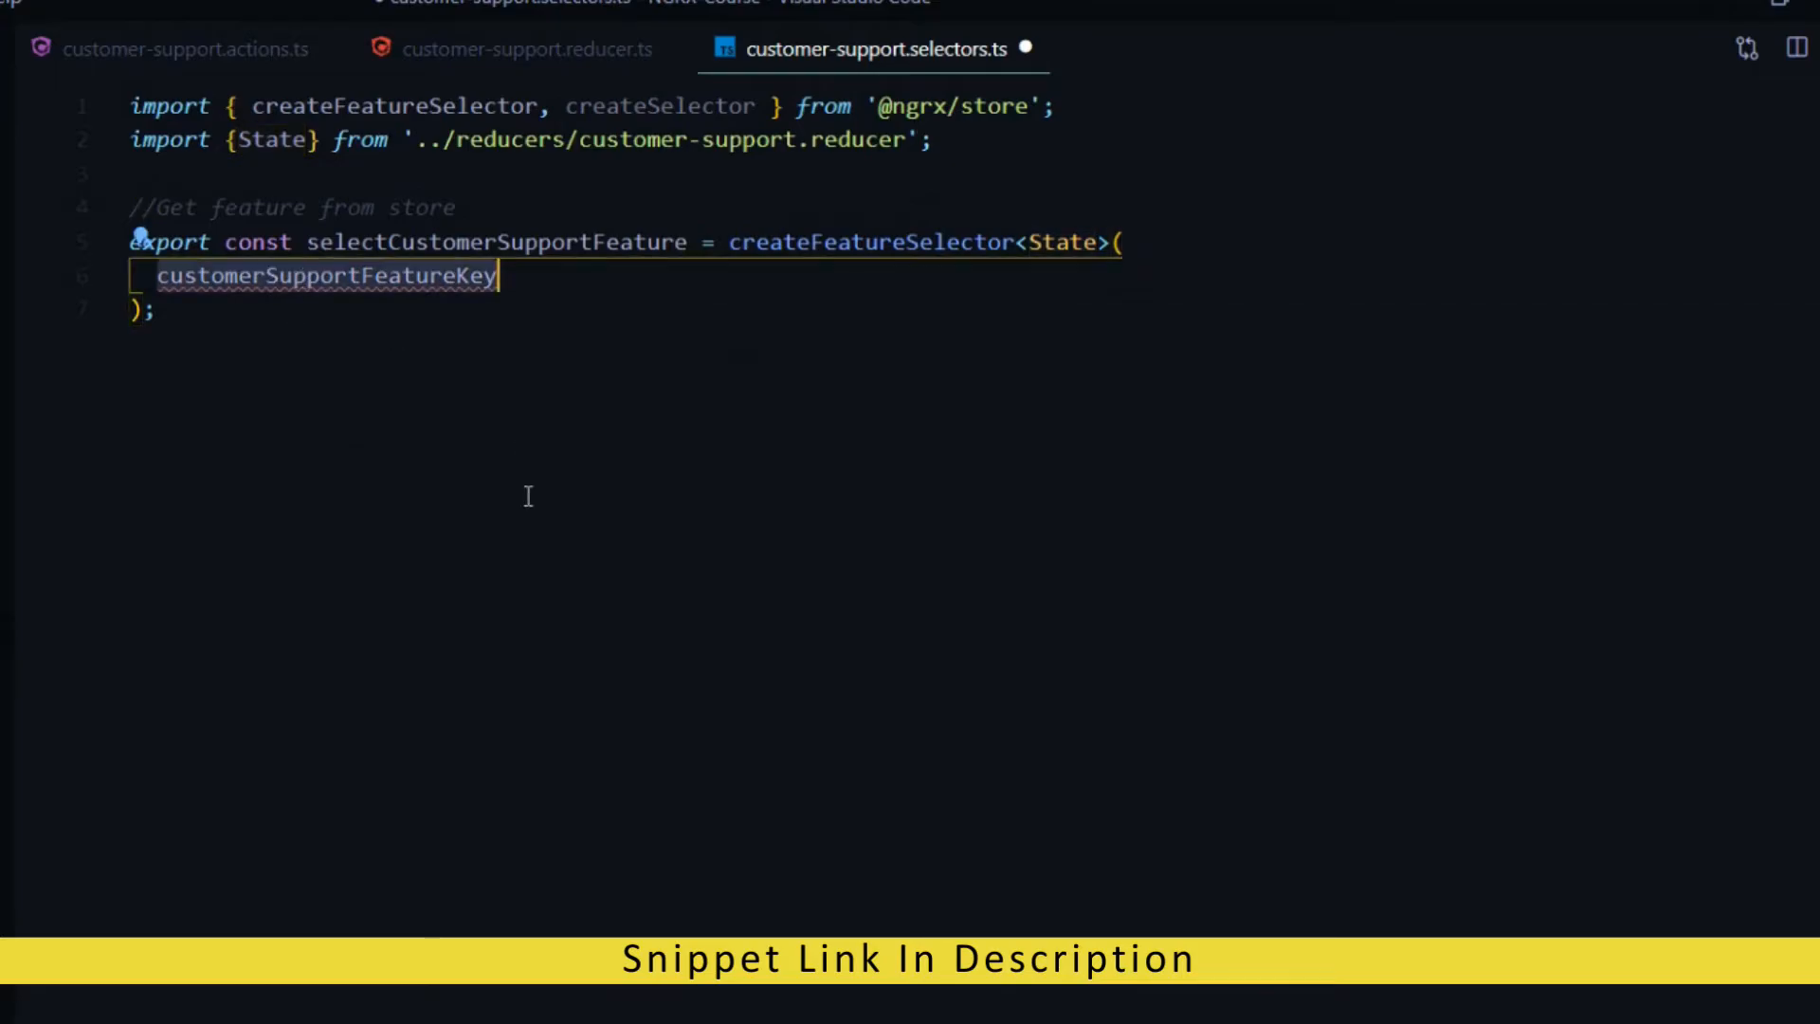
{"action": "mouse_move", "coordinate": [360, 279]}
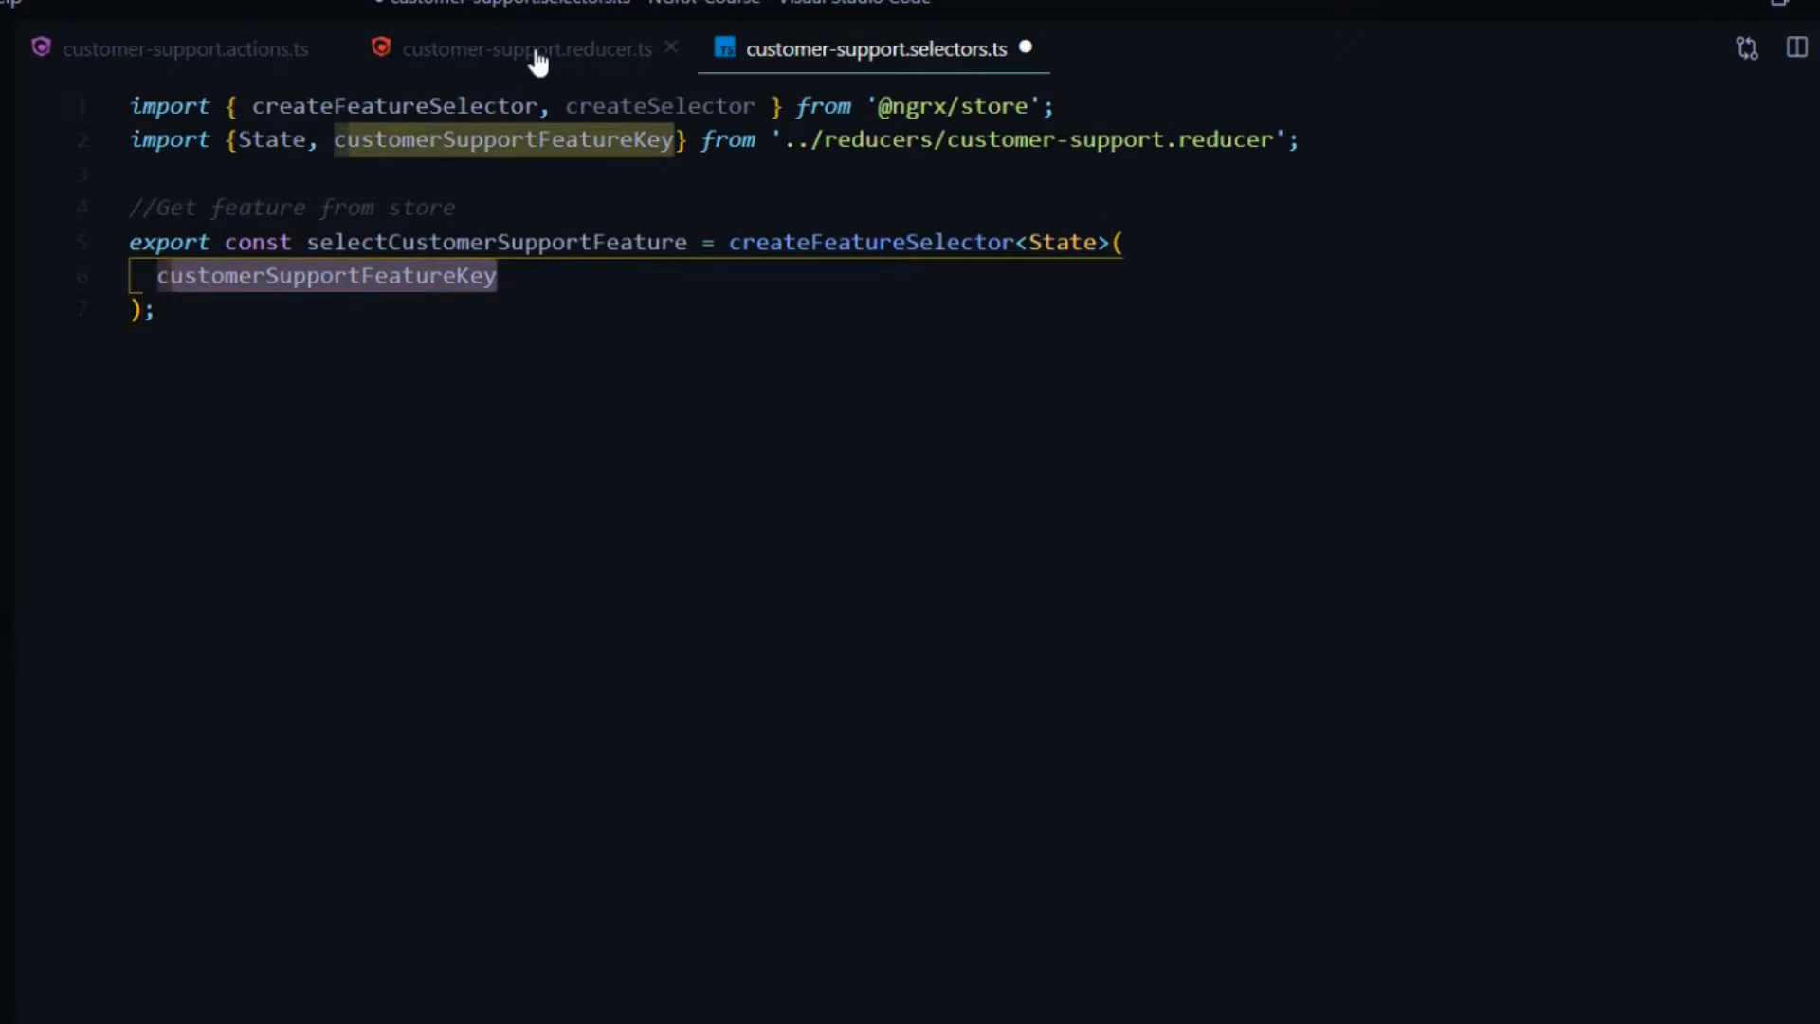
{"action": "left_click", "coordinate": [525, 49]}
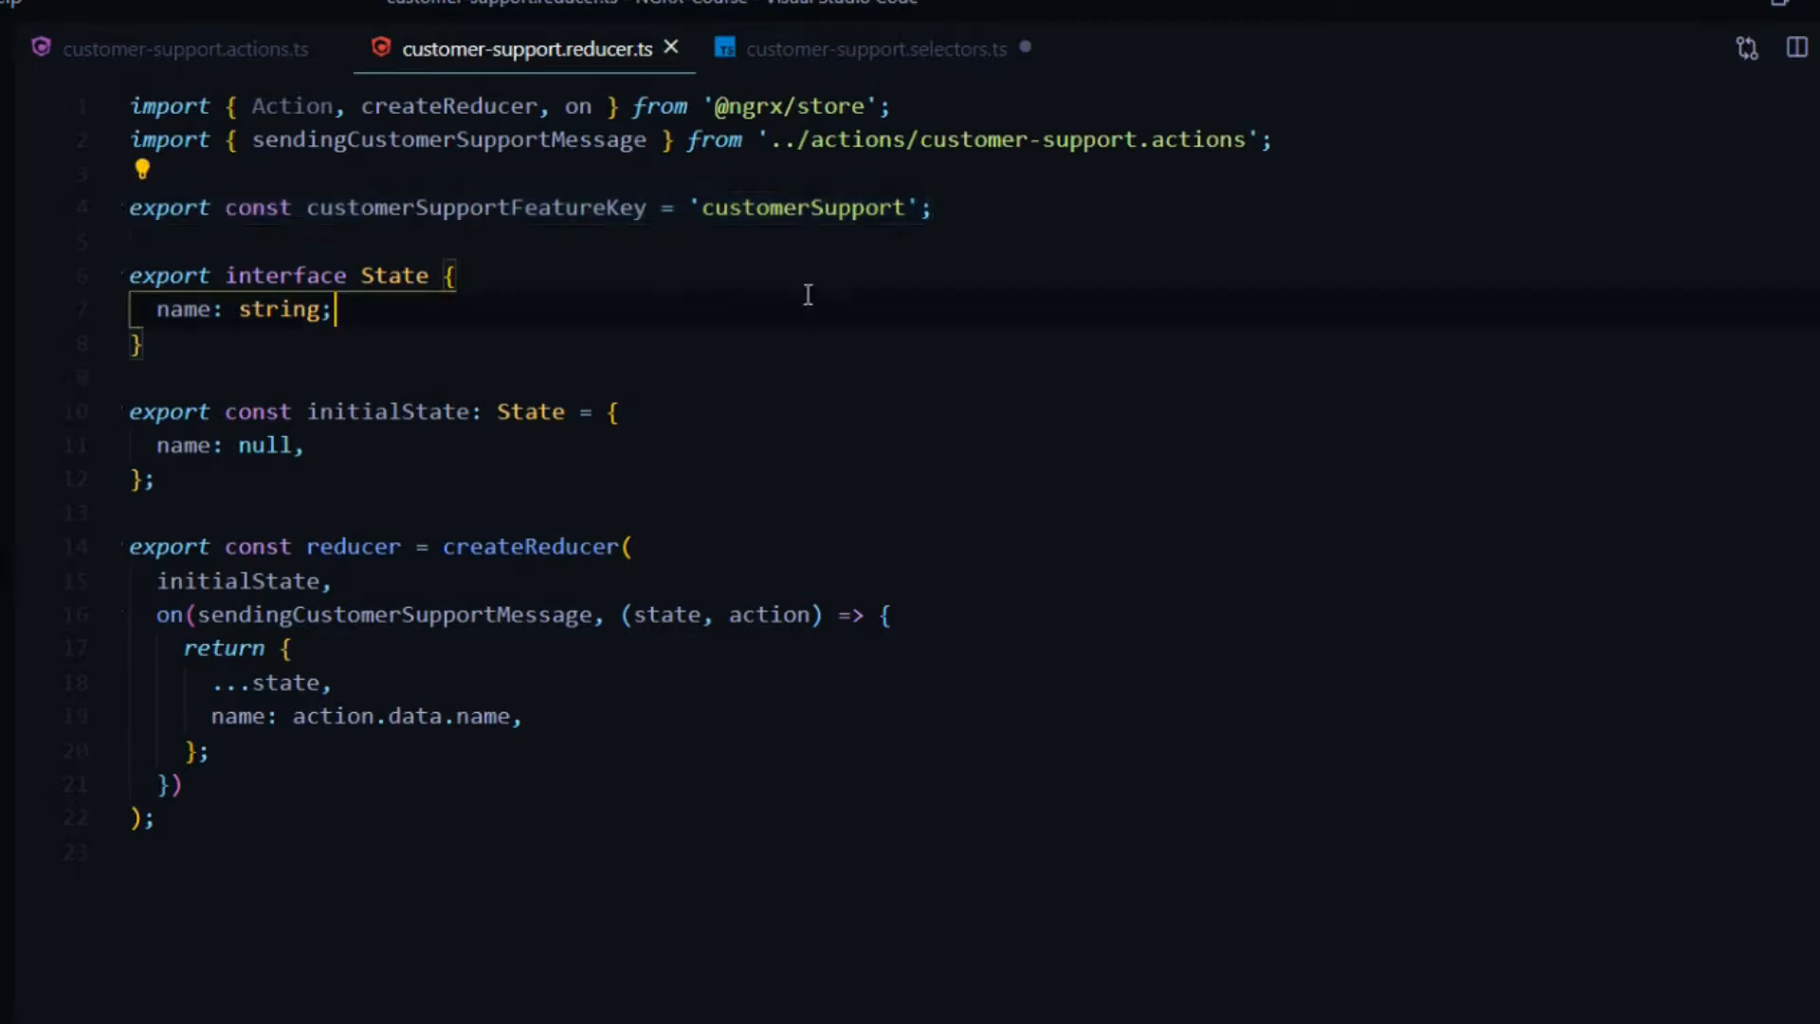
{"action": "left_click", "coordinate": [752, 209]}
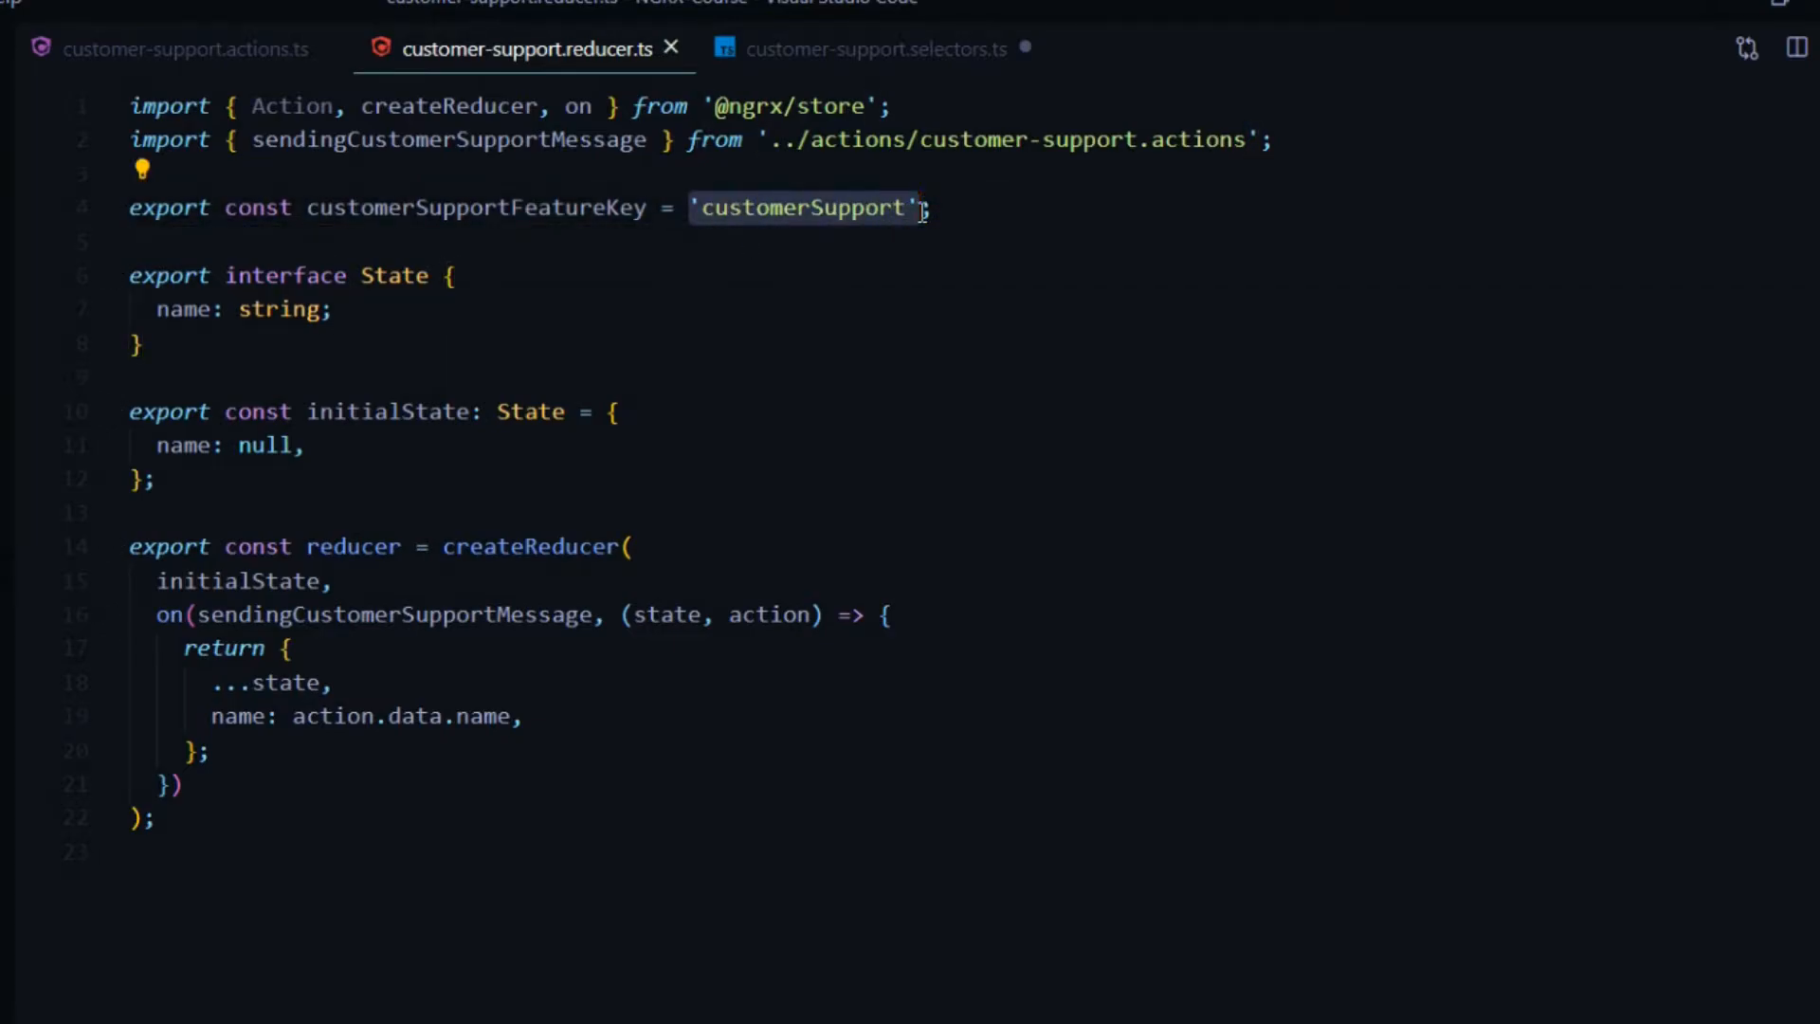
{"action": "left_click", "coordinate": [872, 49]}
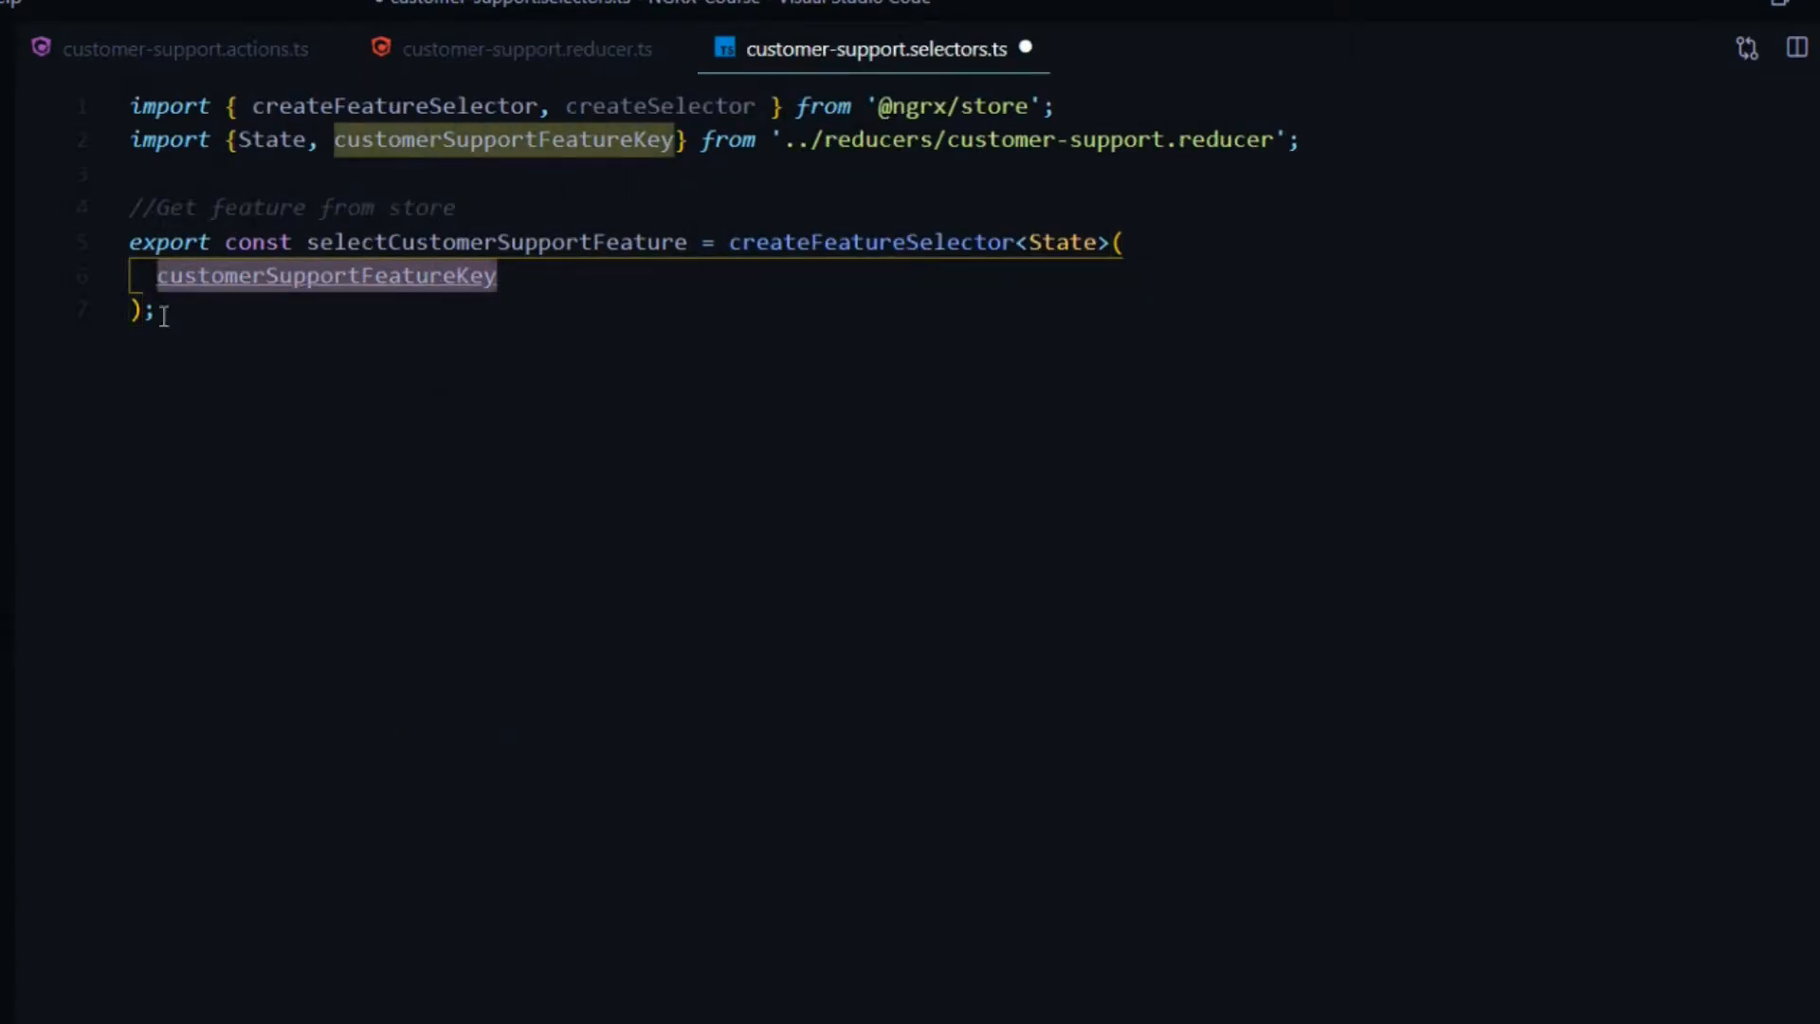
Step: Key the feature selector by customerSupportFeatureKey instead of 'customerSupport' and add the name selector line
{"action": "type", "text": "'customerSupport'"}
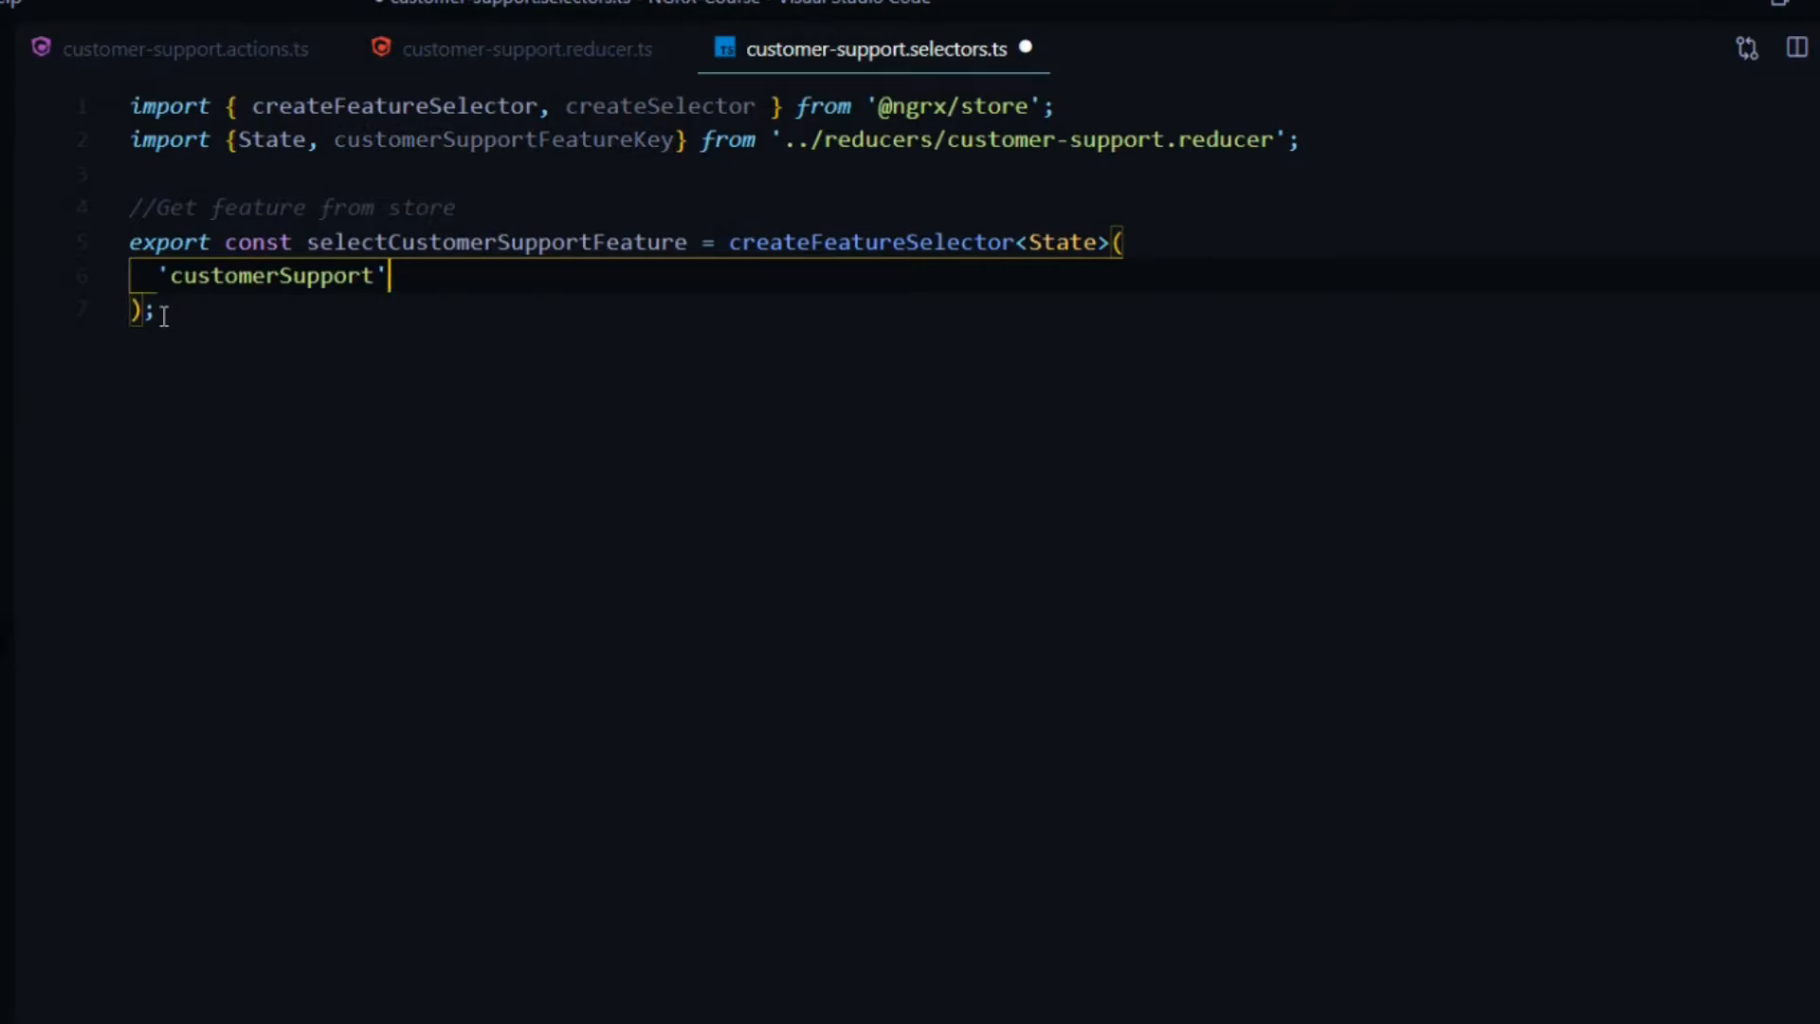
{"action": "type", "text": "customerSupportFeatureKey"}
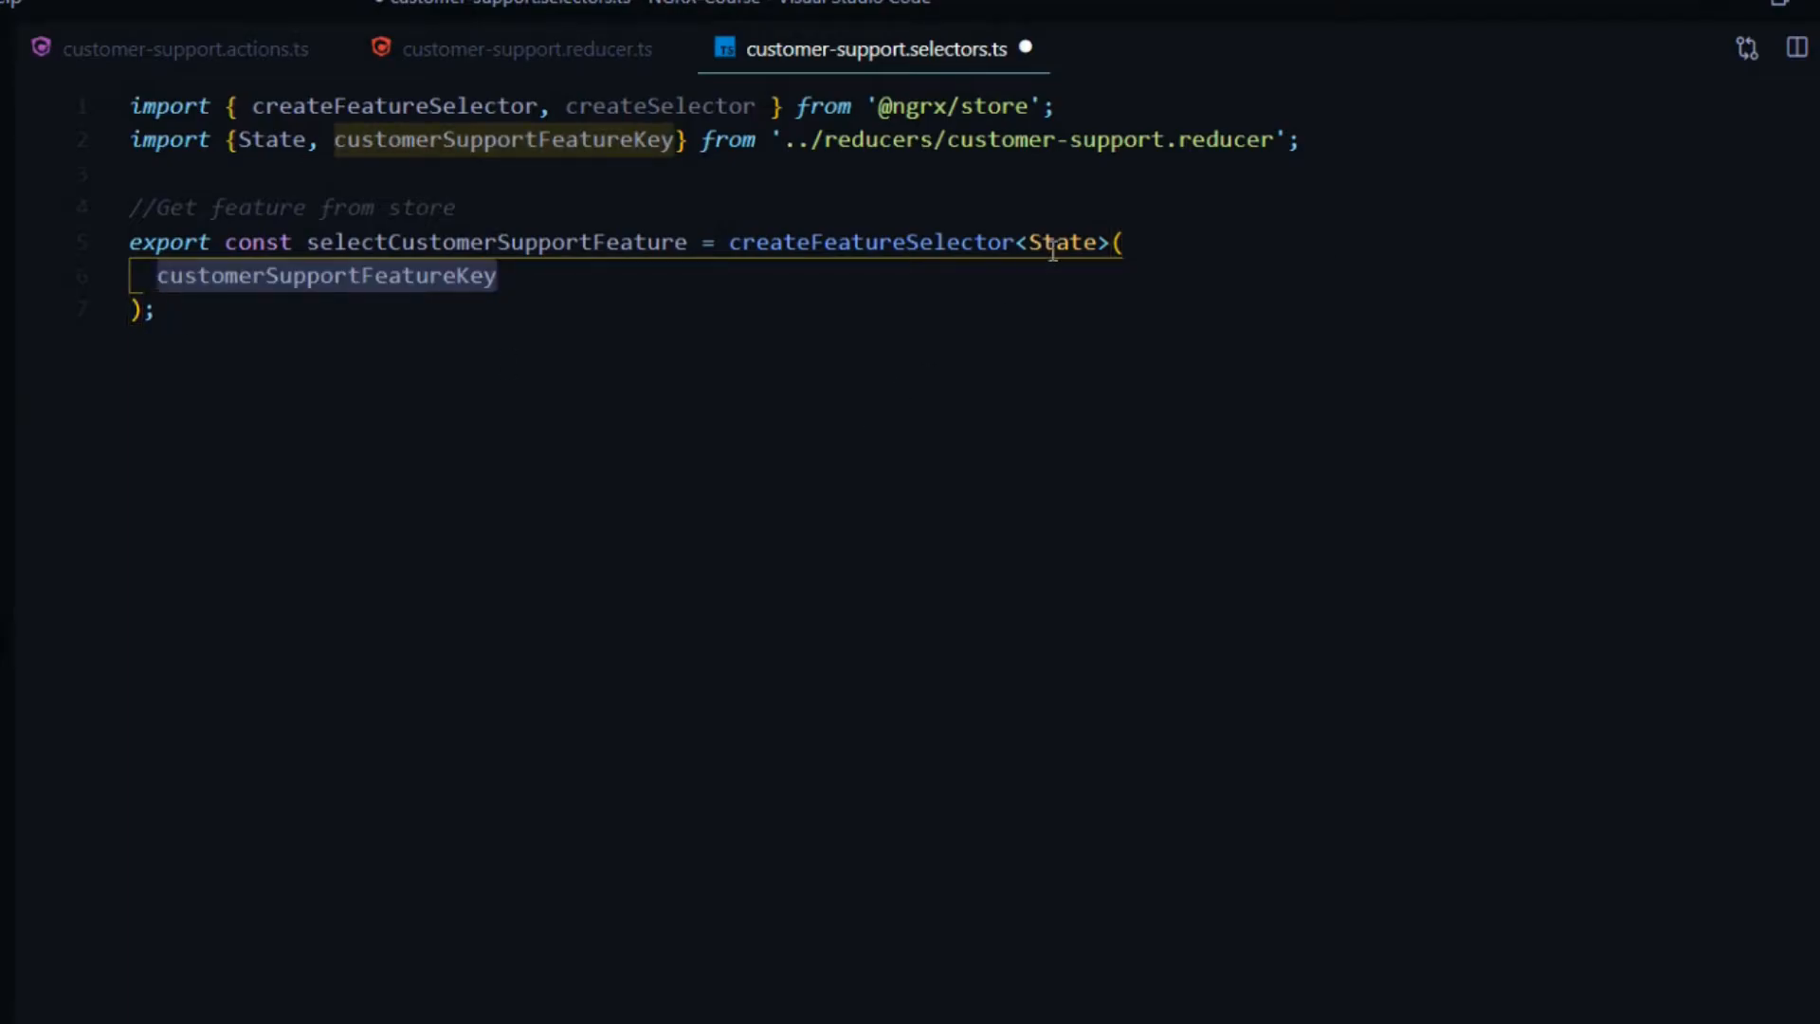
{"action": "left_click", "coordinate": [527, 49]}
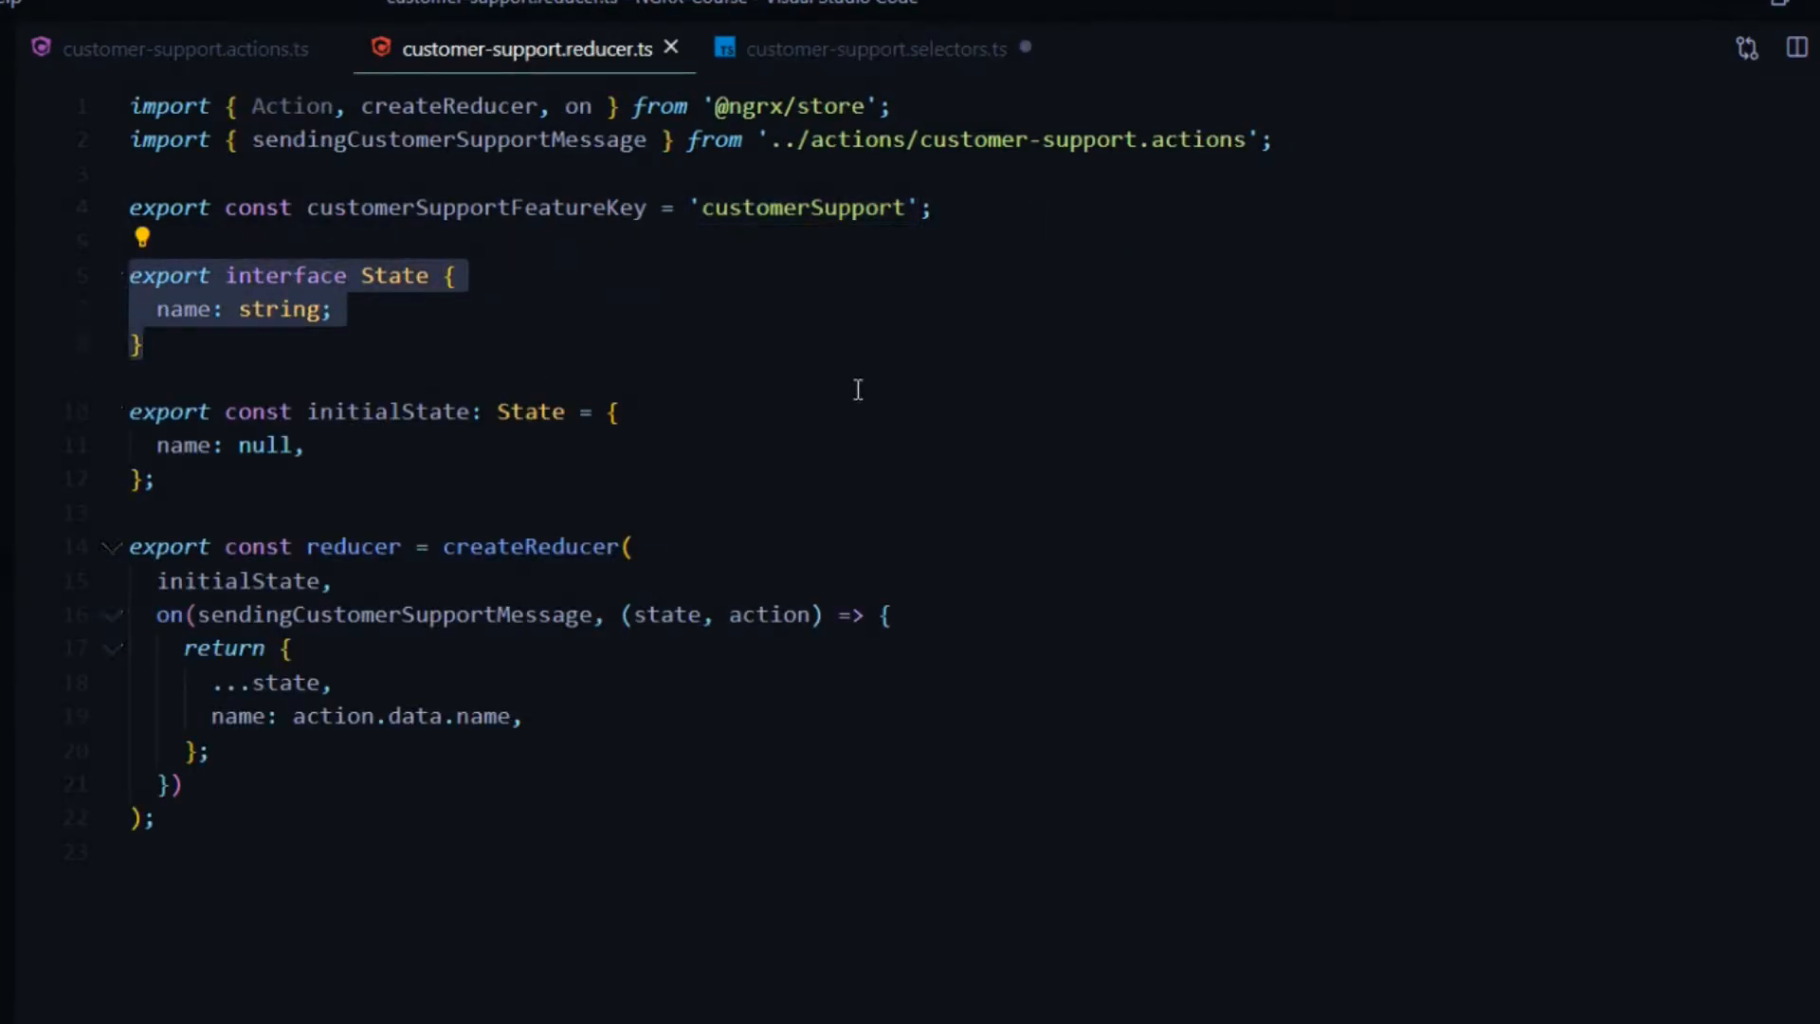
{"action": "left_click", "coordinate": [872, 49]}
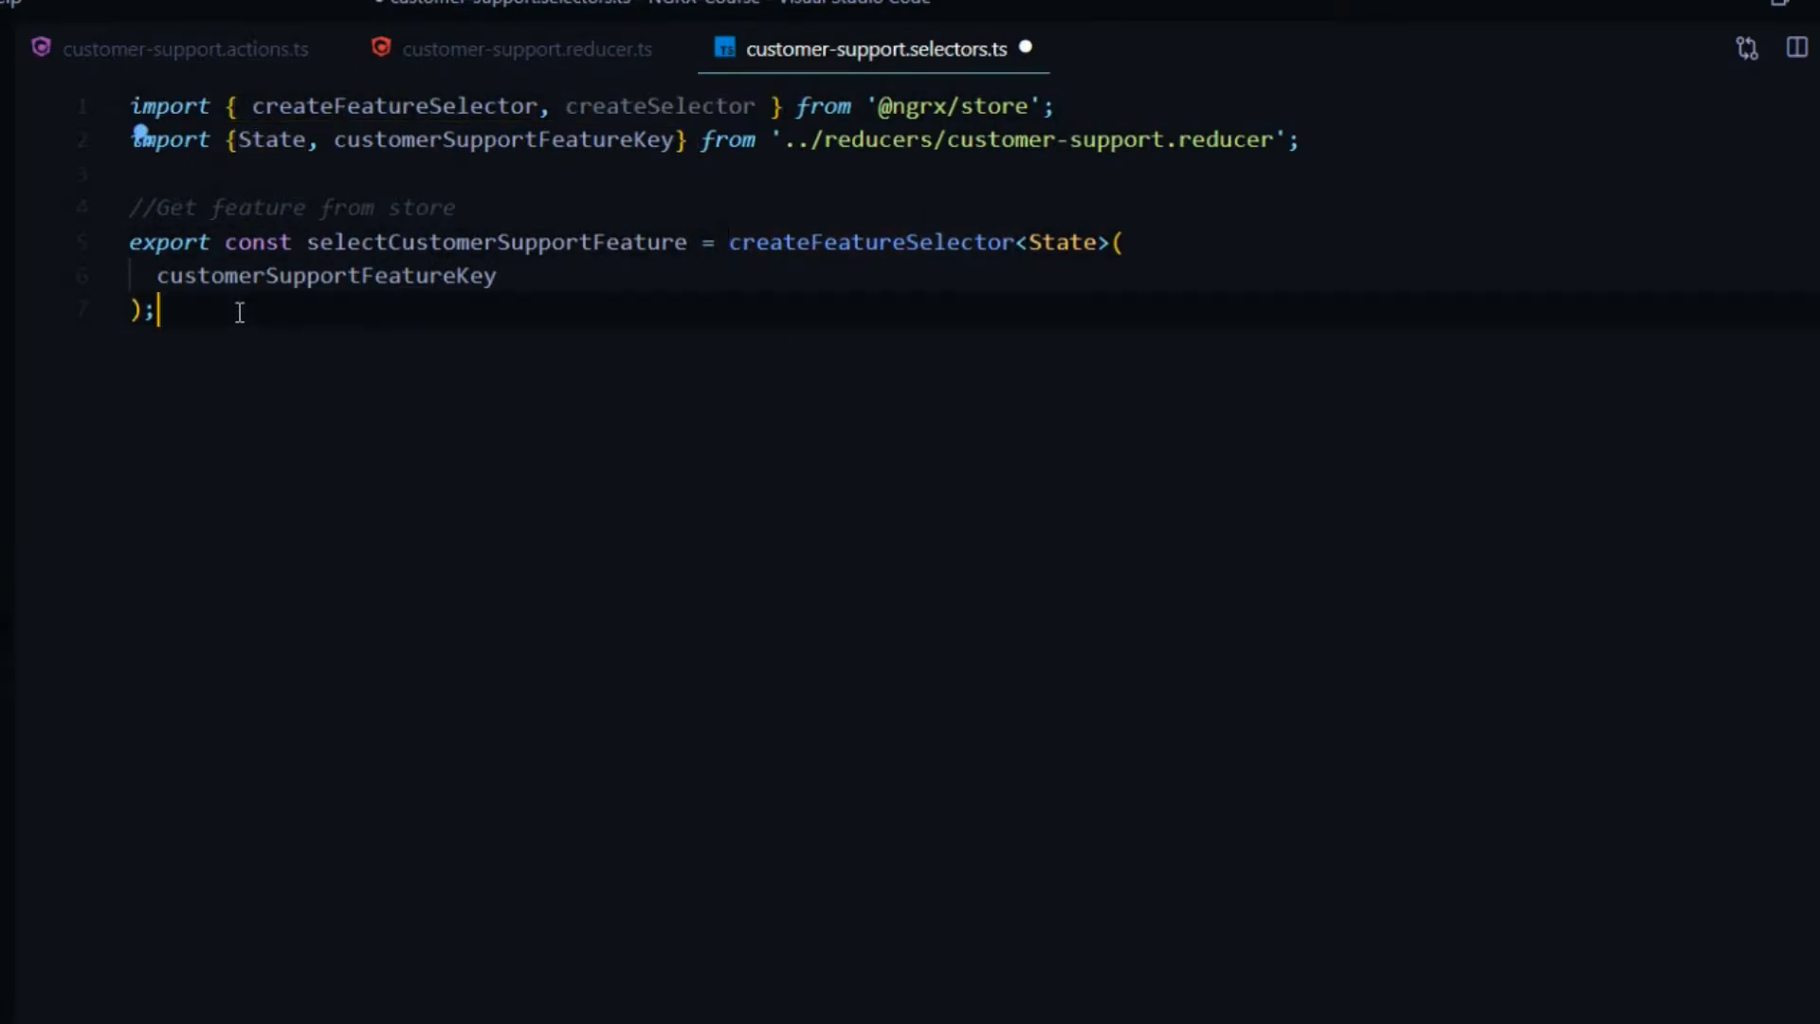
{"action": "key", "text": "enter"}
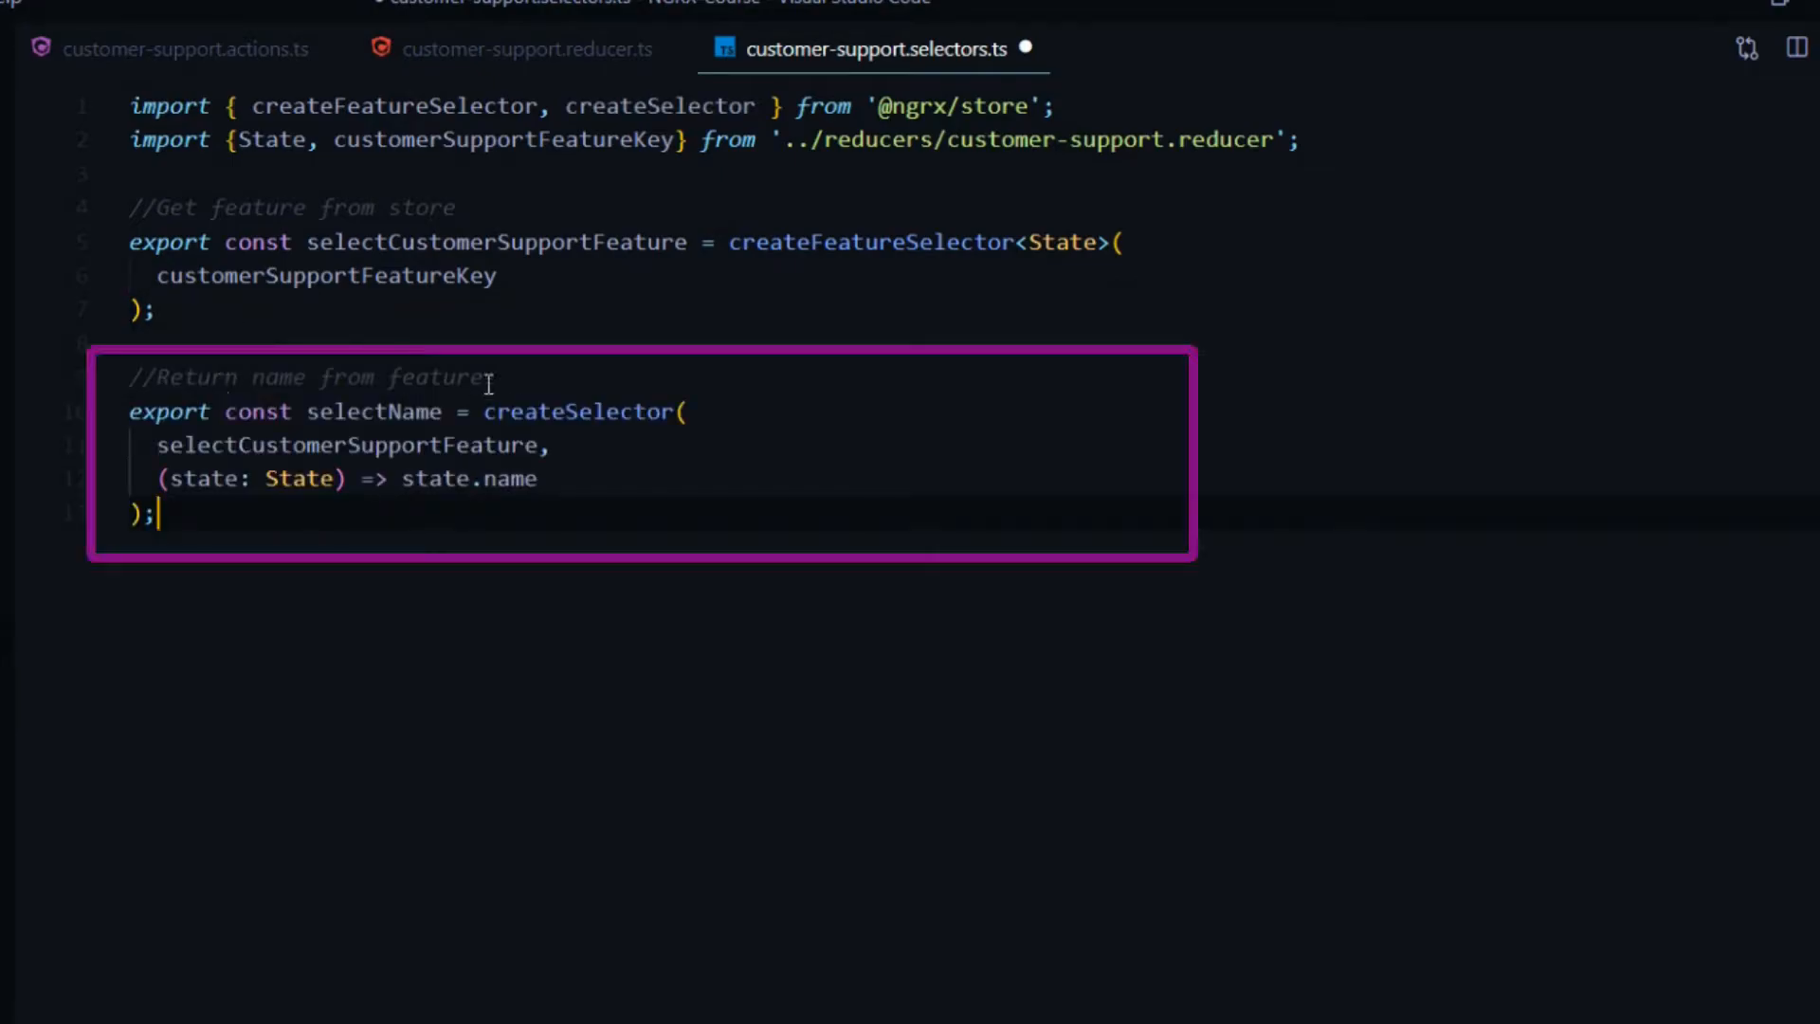
{"action": "mouse_move", "coordinate": [702, 436]}
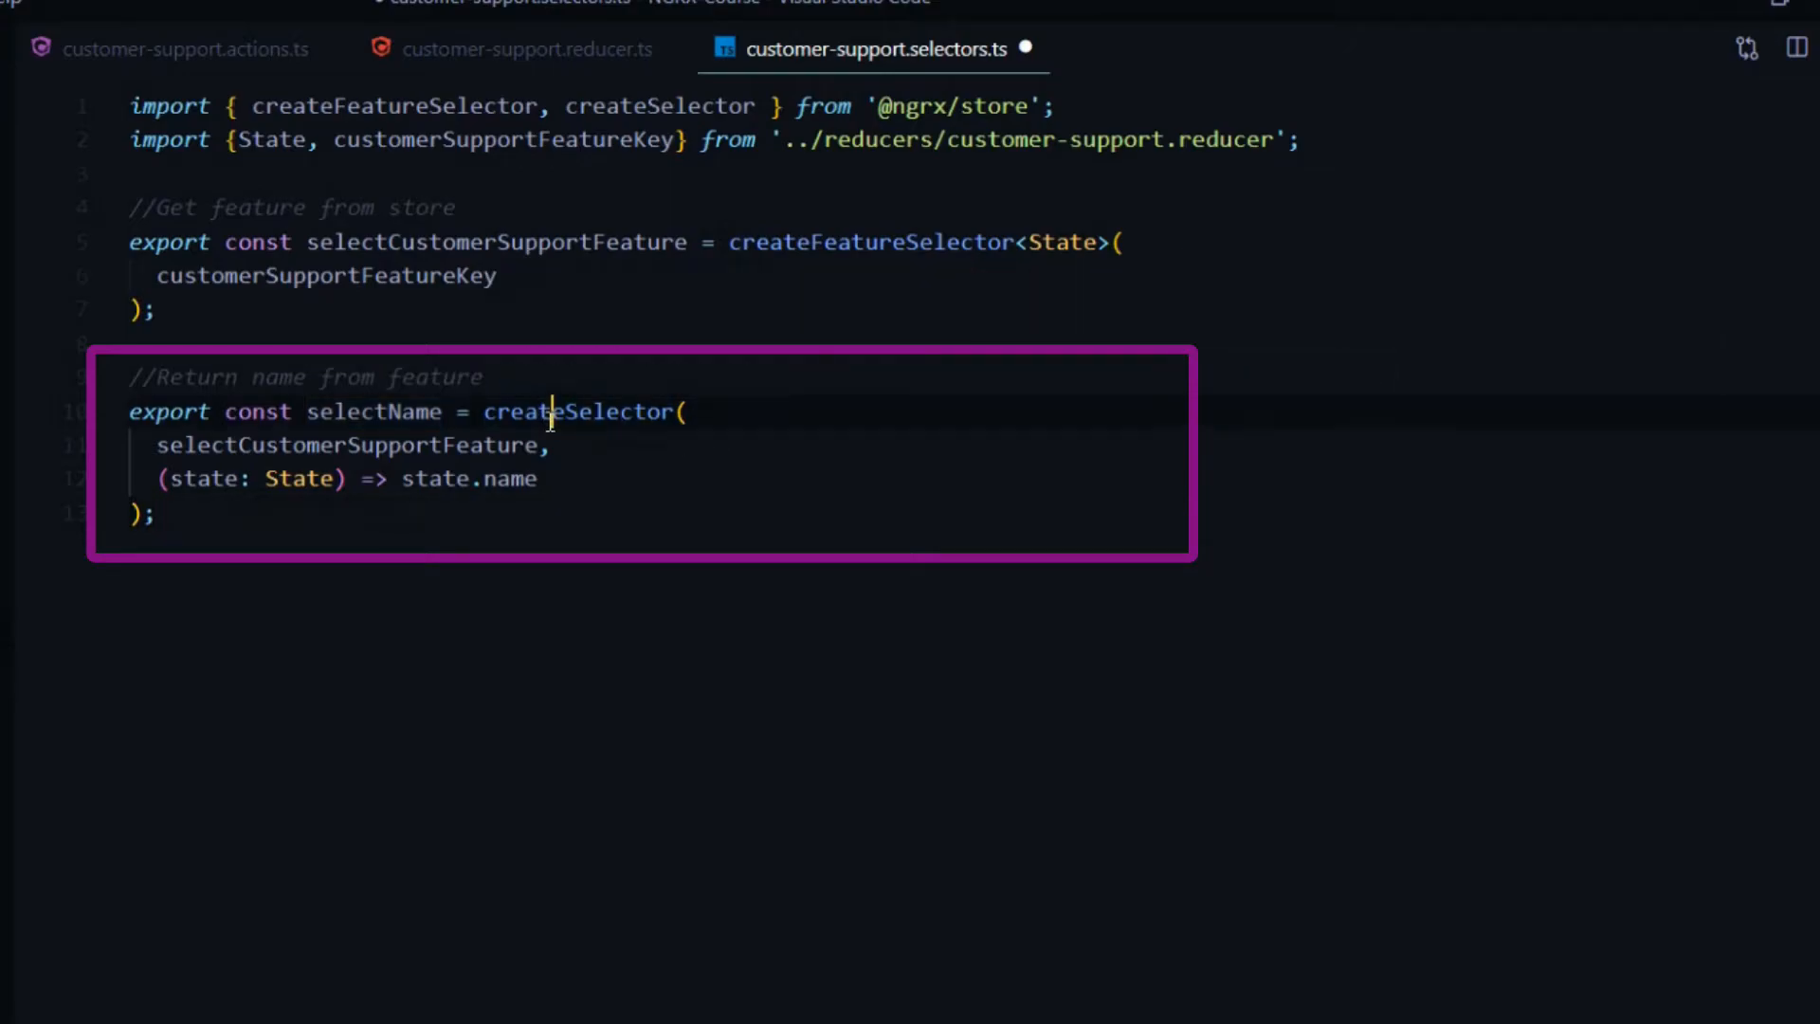
Step: Highlight createSelector and the selectName name while reviewing the selector's arguments
{"action": "double_click", "coordinate": [579, 411]}
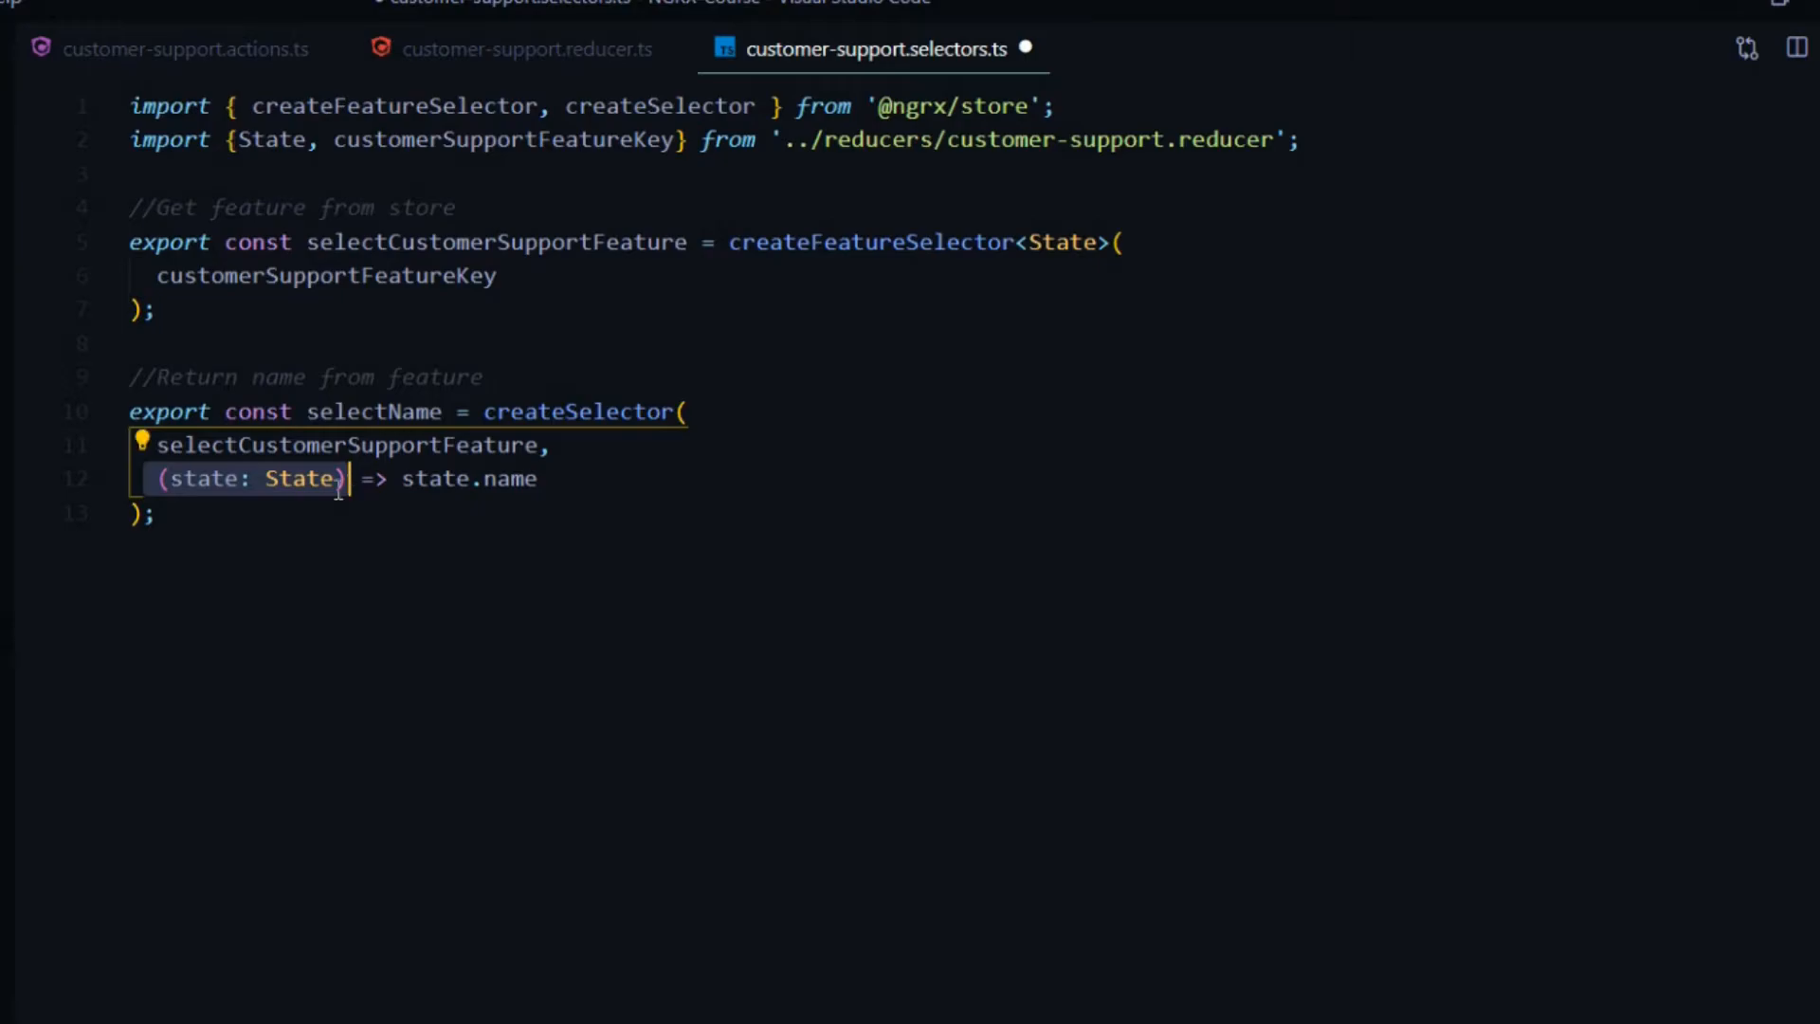
{"action": "mouse_move", "coordinate": [396, 518]}
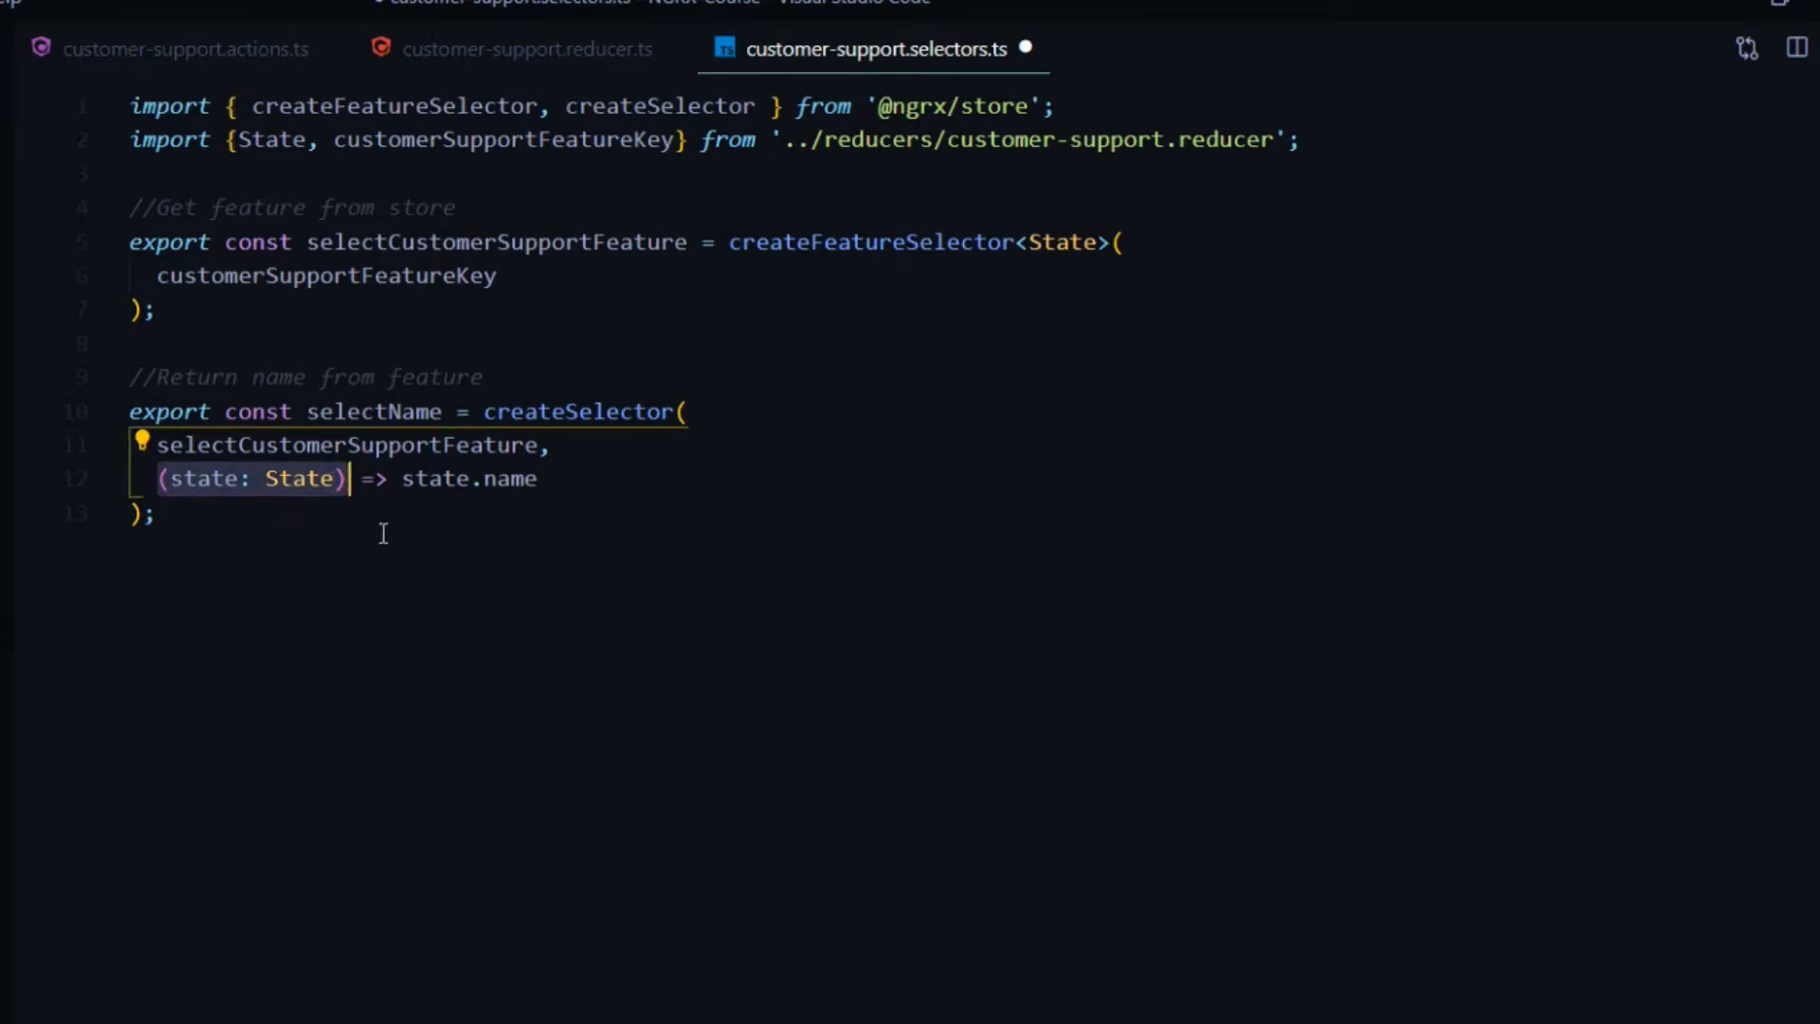
{"action": "mouse_move", "coordinate": [544, 543]}
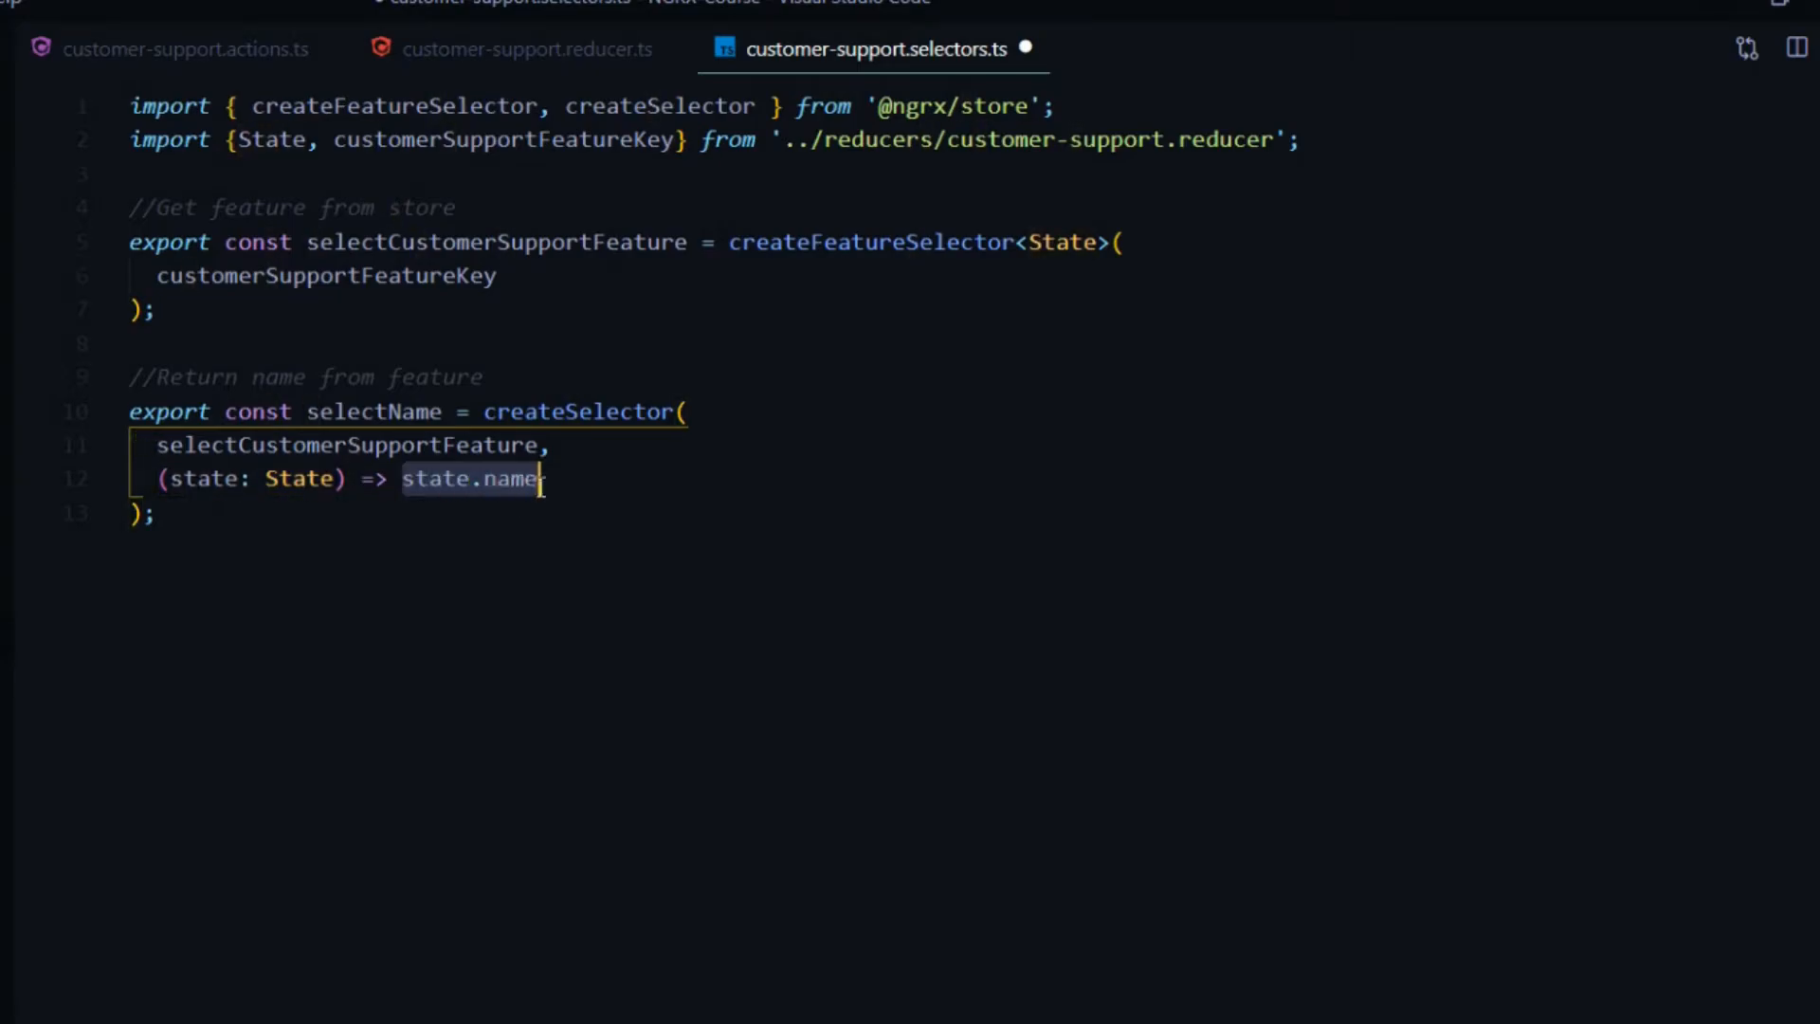
{"action": "mouse_move", "coordinate": [685, 552]}
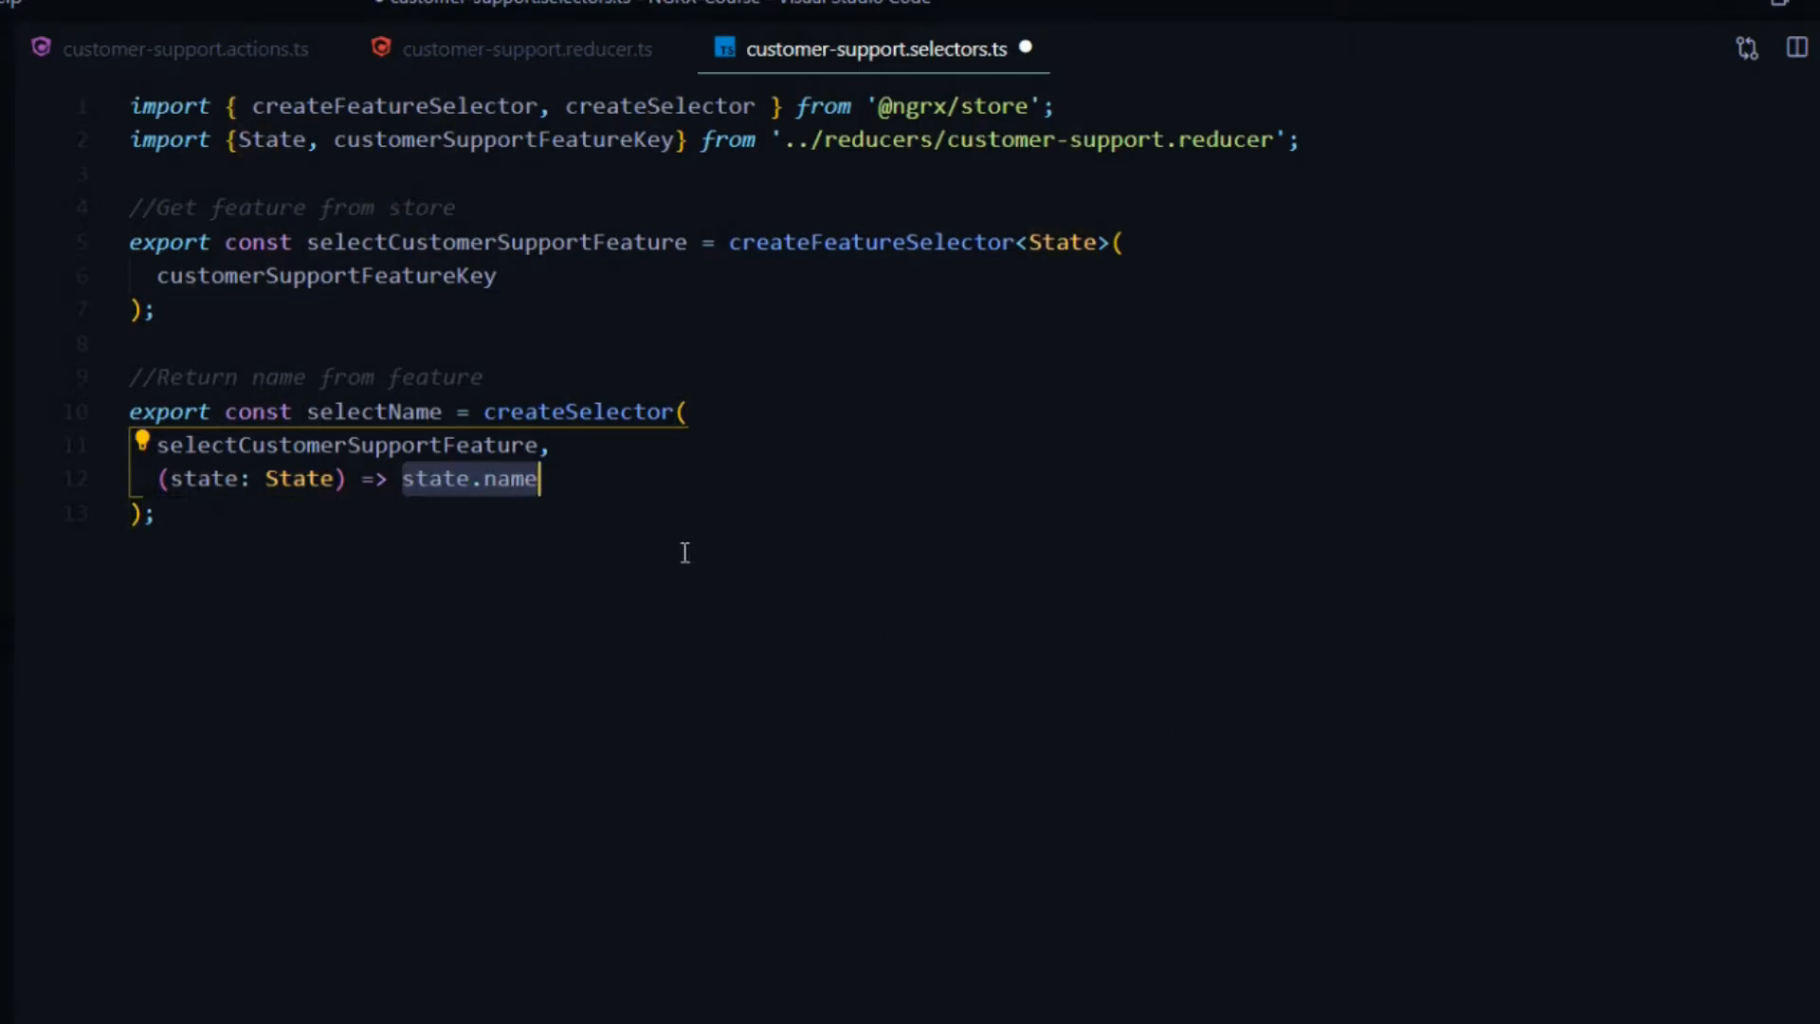
{"action": "double_click", "coordinate": [373, 412]}
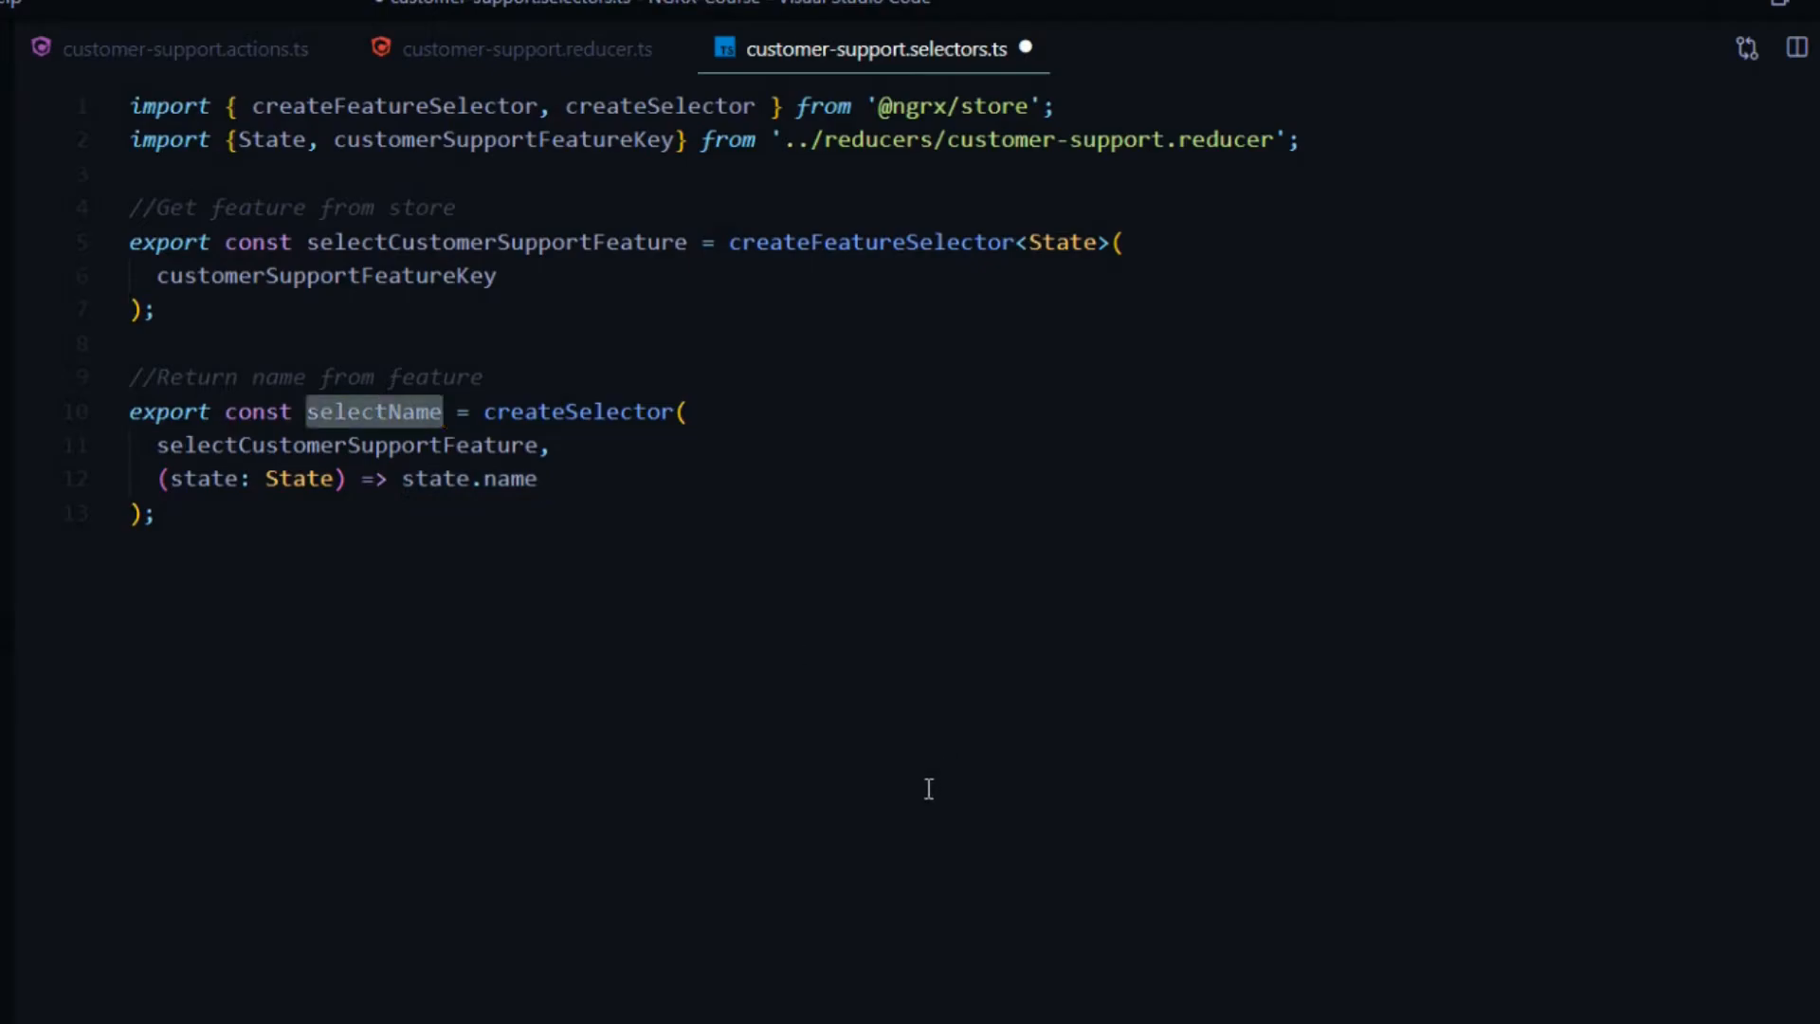
{"action": "mouse_move", "coordinate": [667, 639]}
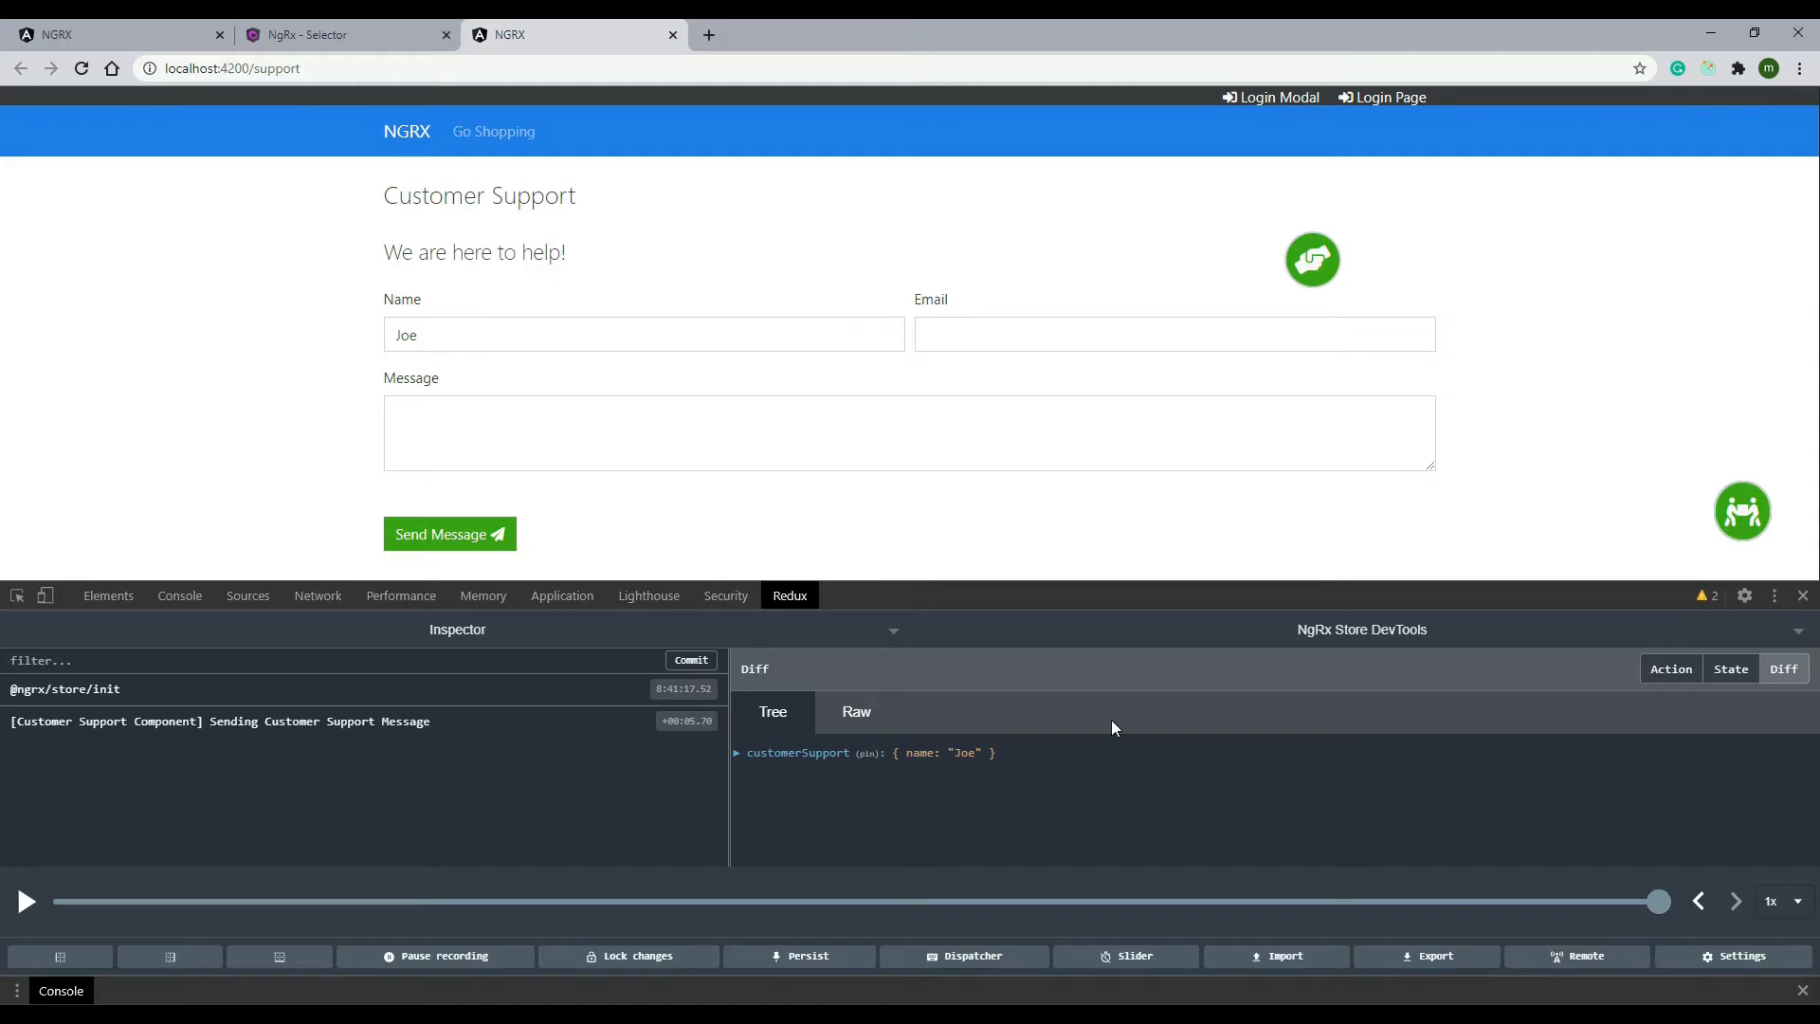
{"action": "left_click", "coordinate": [406, 131]}
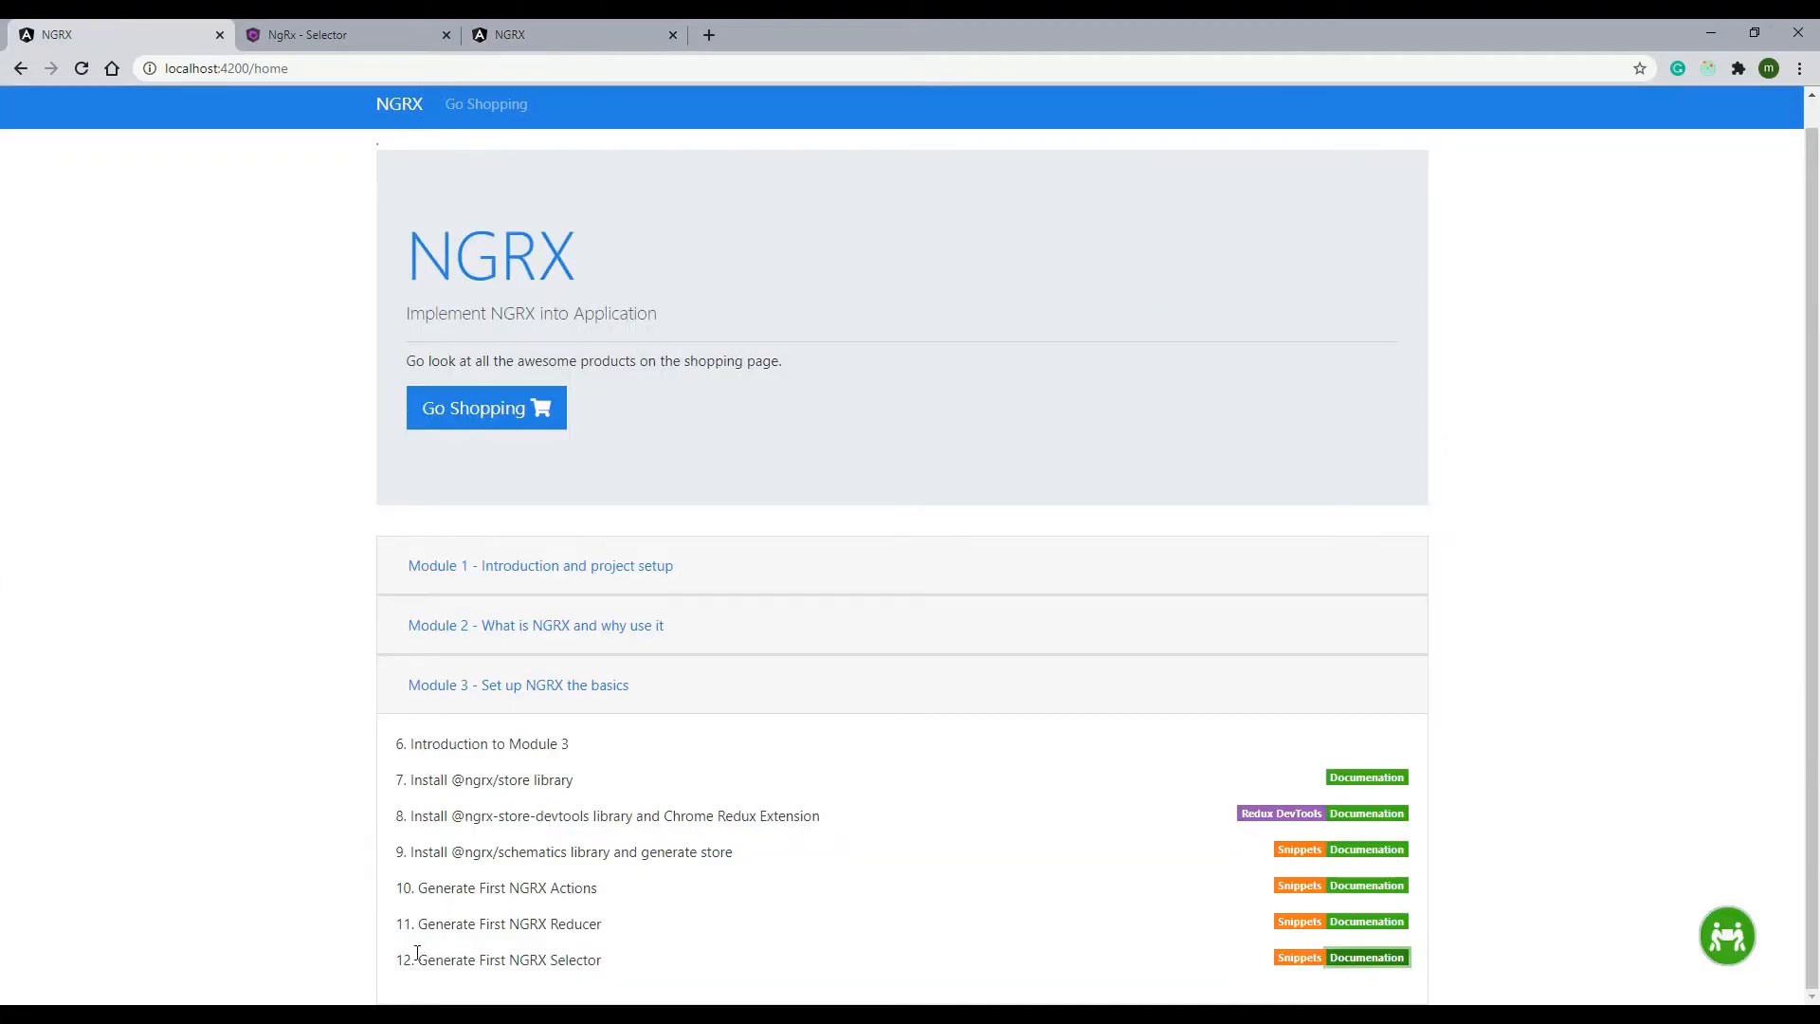
{"action": "mouse_move", "coordinate": [1298, 955]}
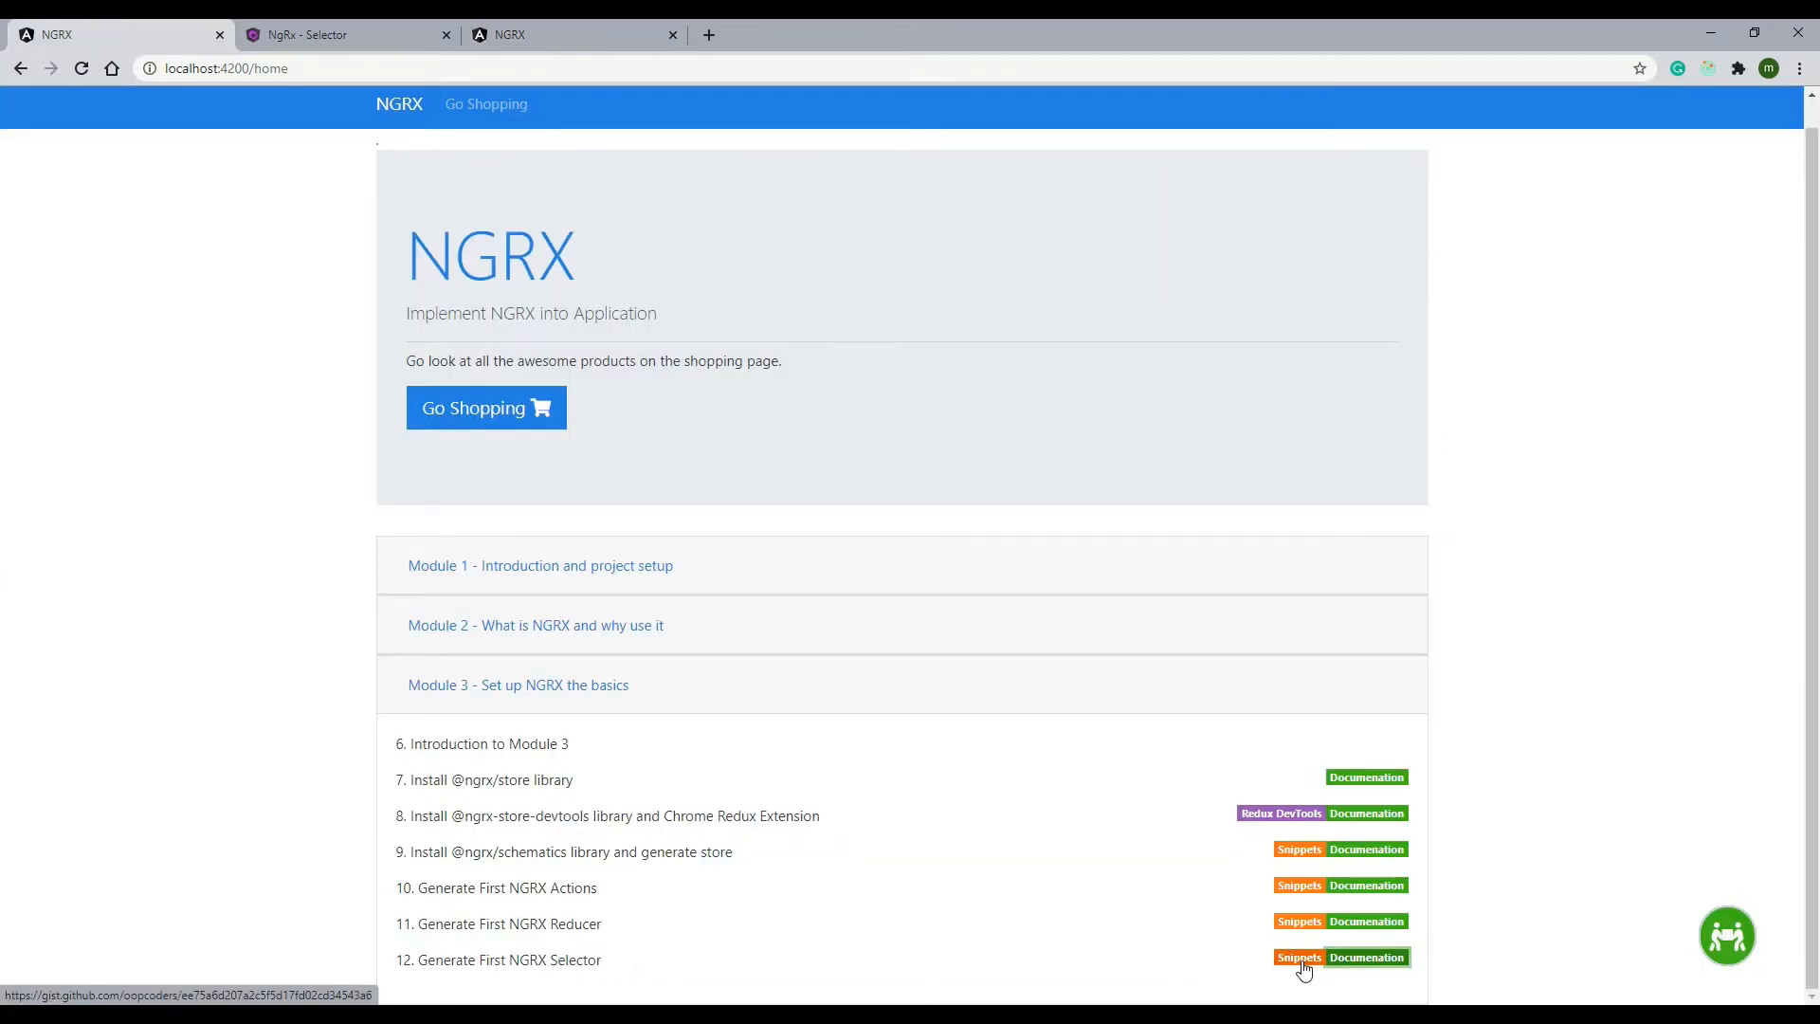
{"action": "mouse_move", "coordinate": [984, 800]}
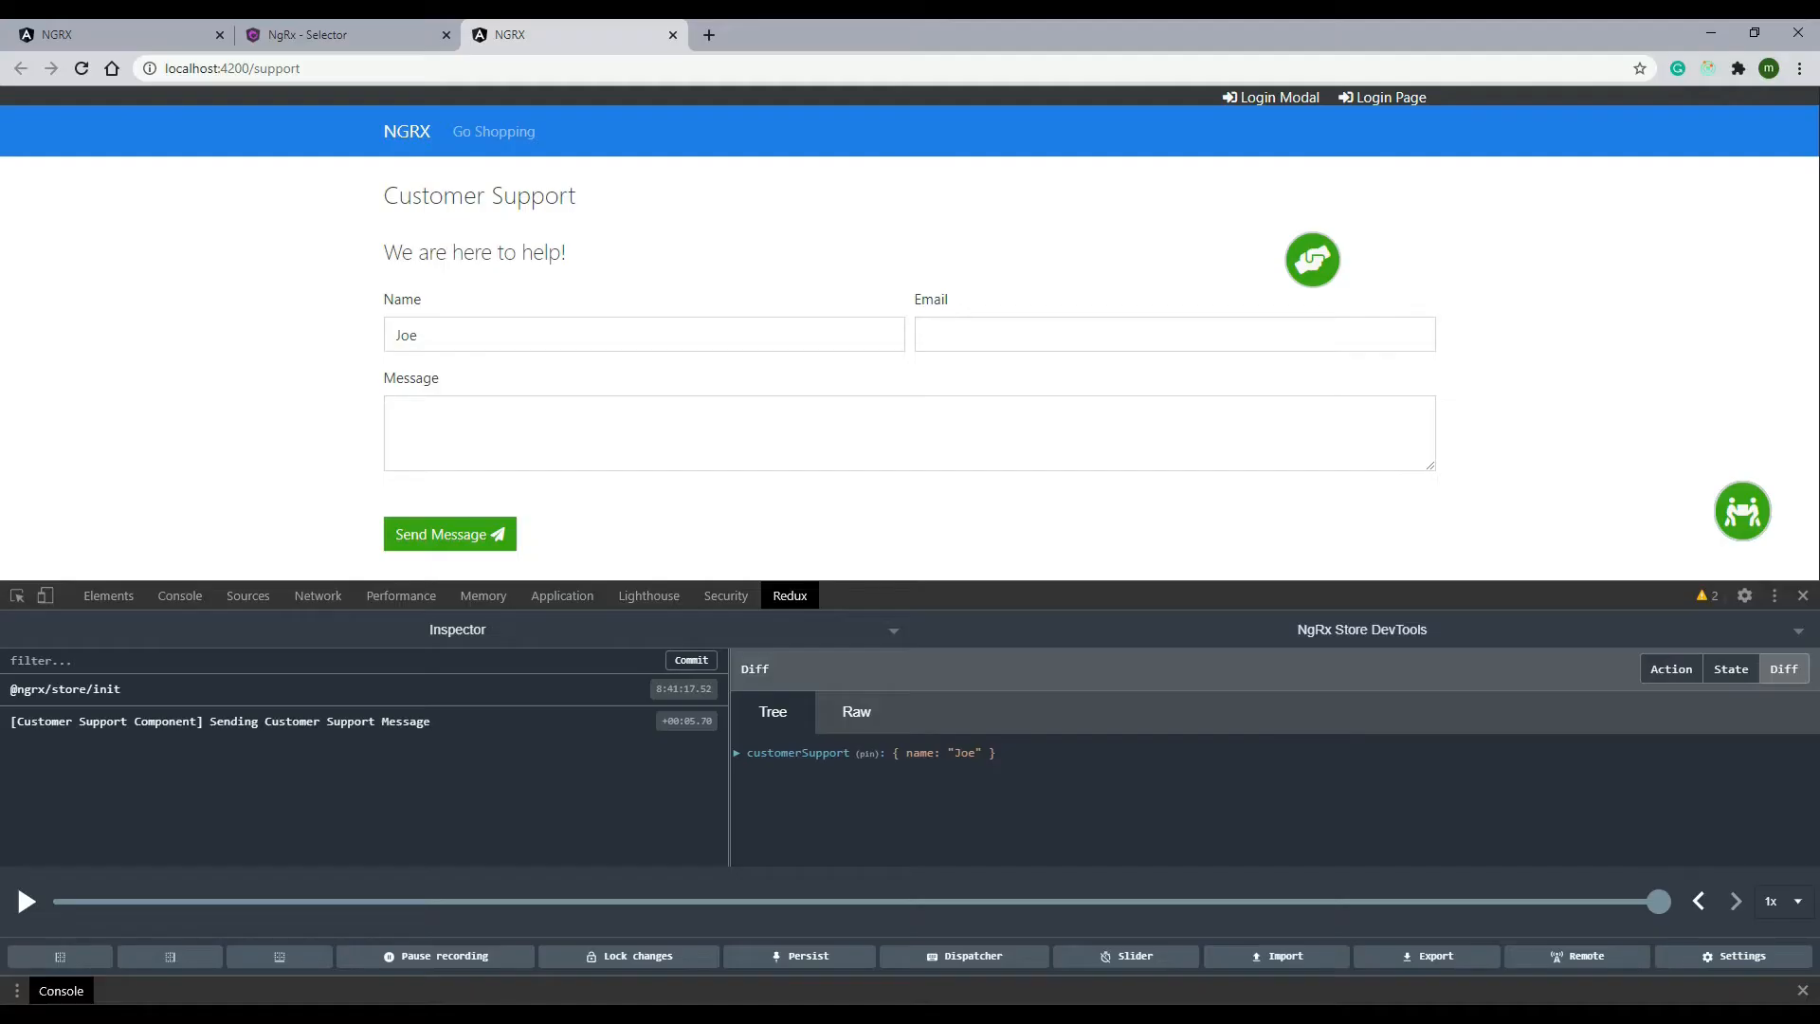
{"action": "mouse_move", "coordinate": [603, 387]}
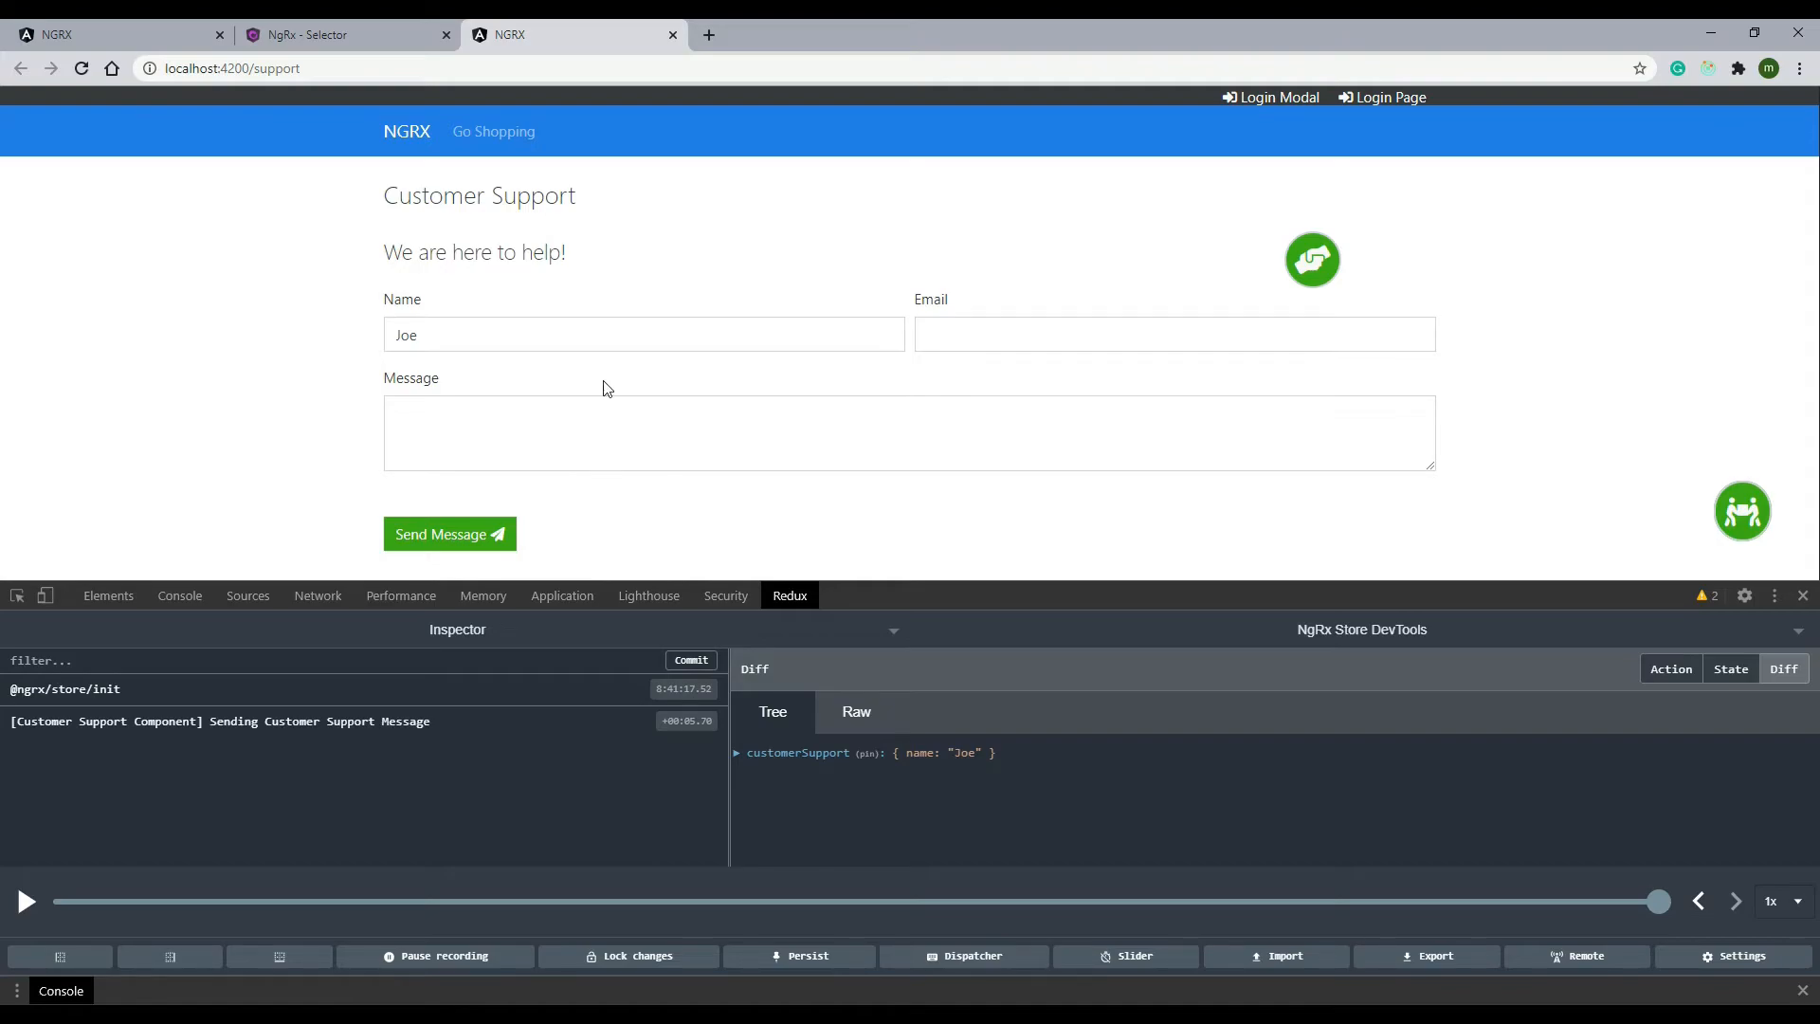
{"action": "double_click", "coordinate": [406, 333]}
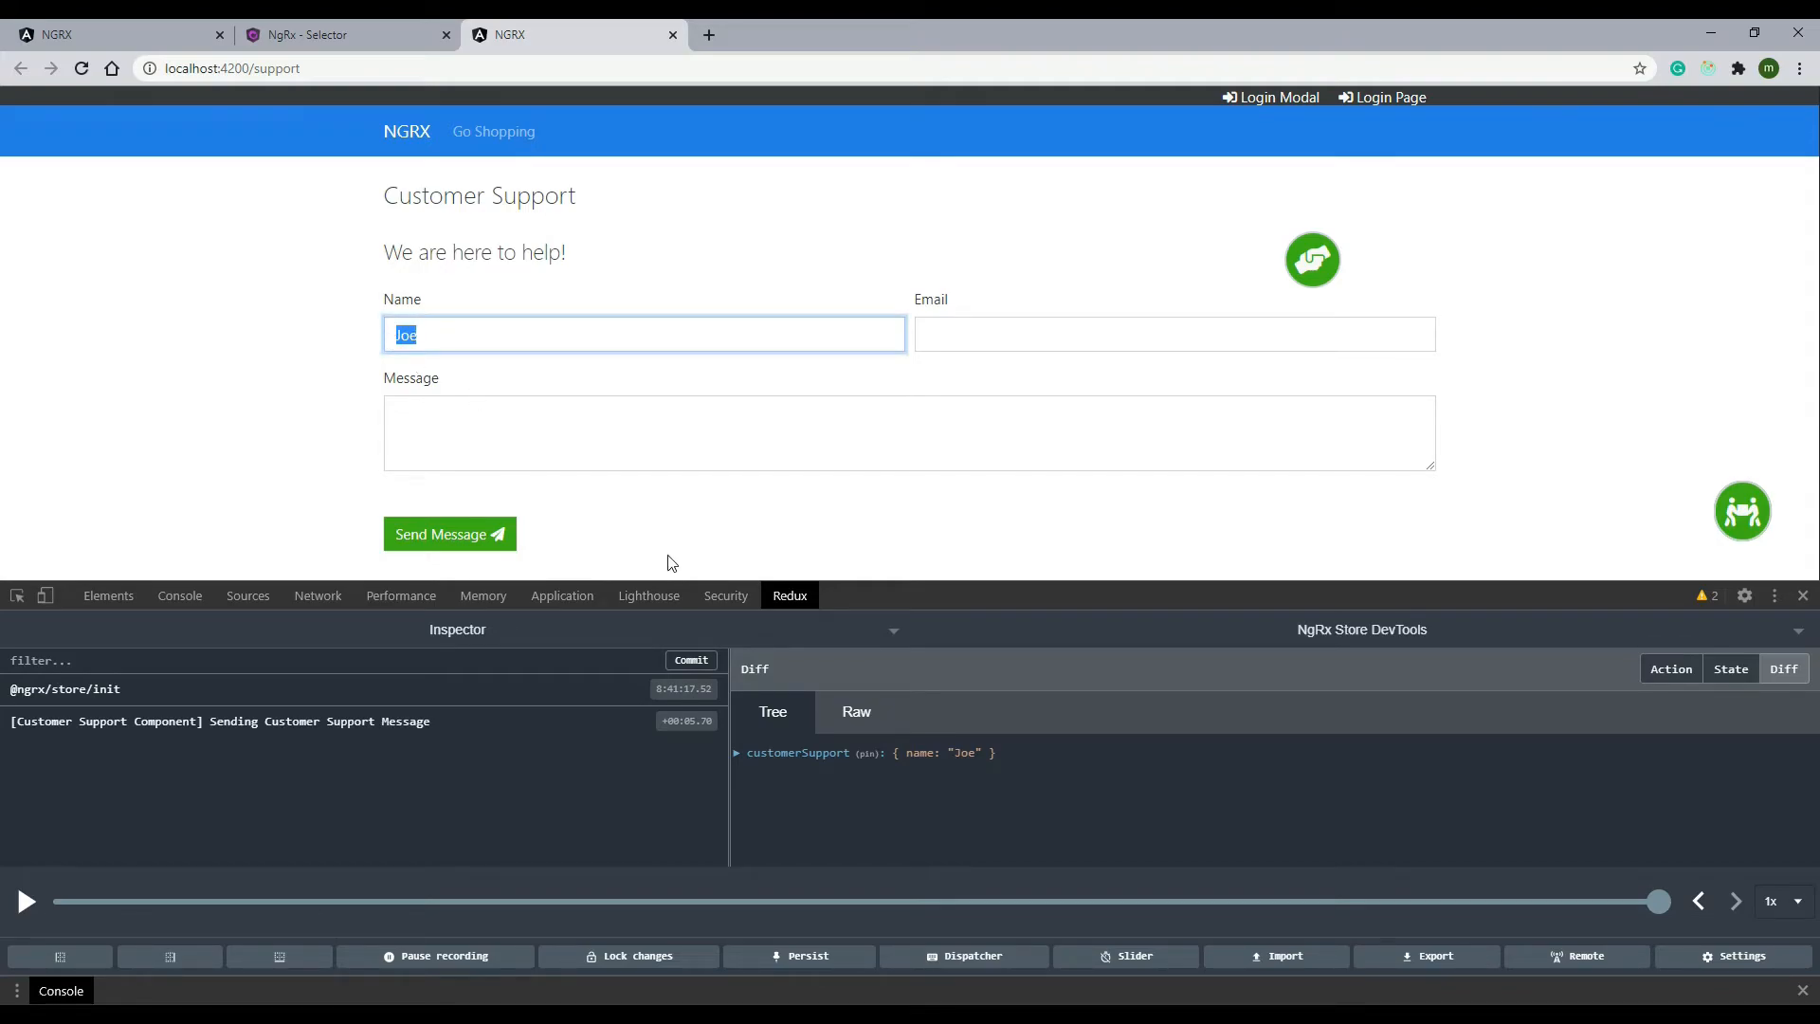
{"action": "mouse_move", "coordinate": [885, 557]}
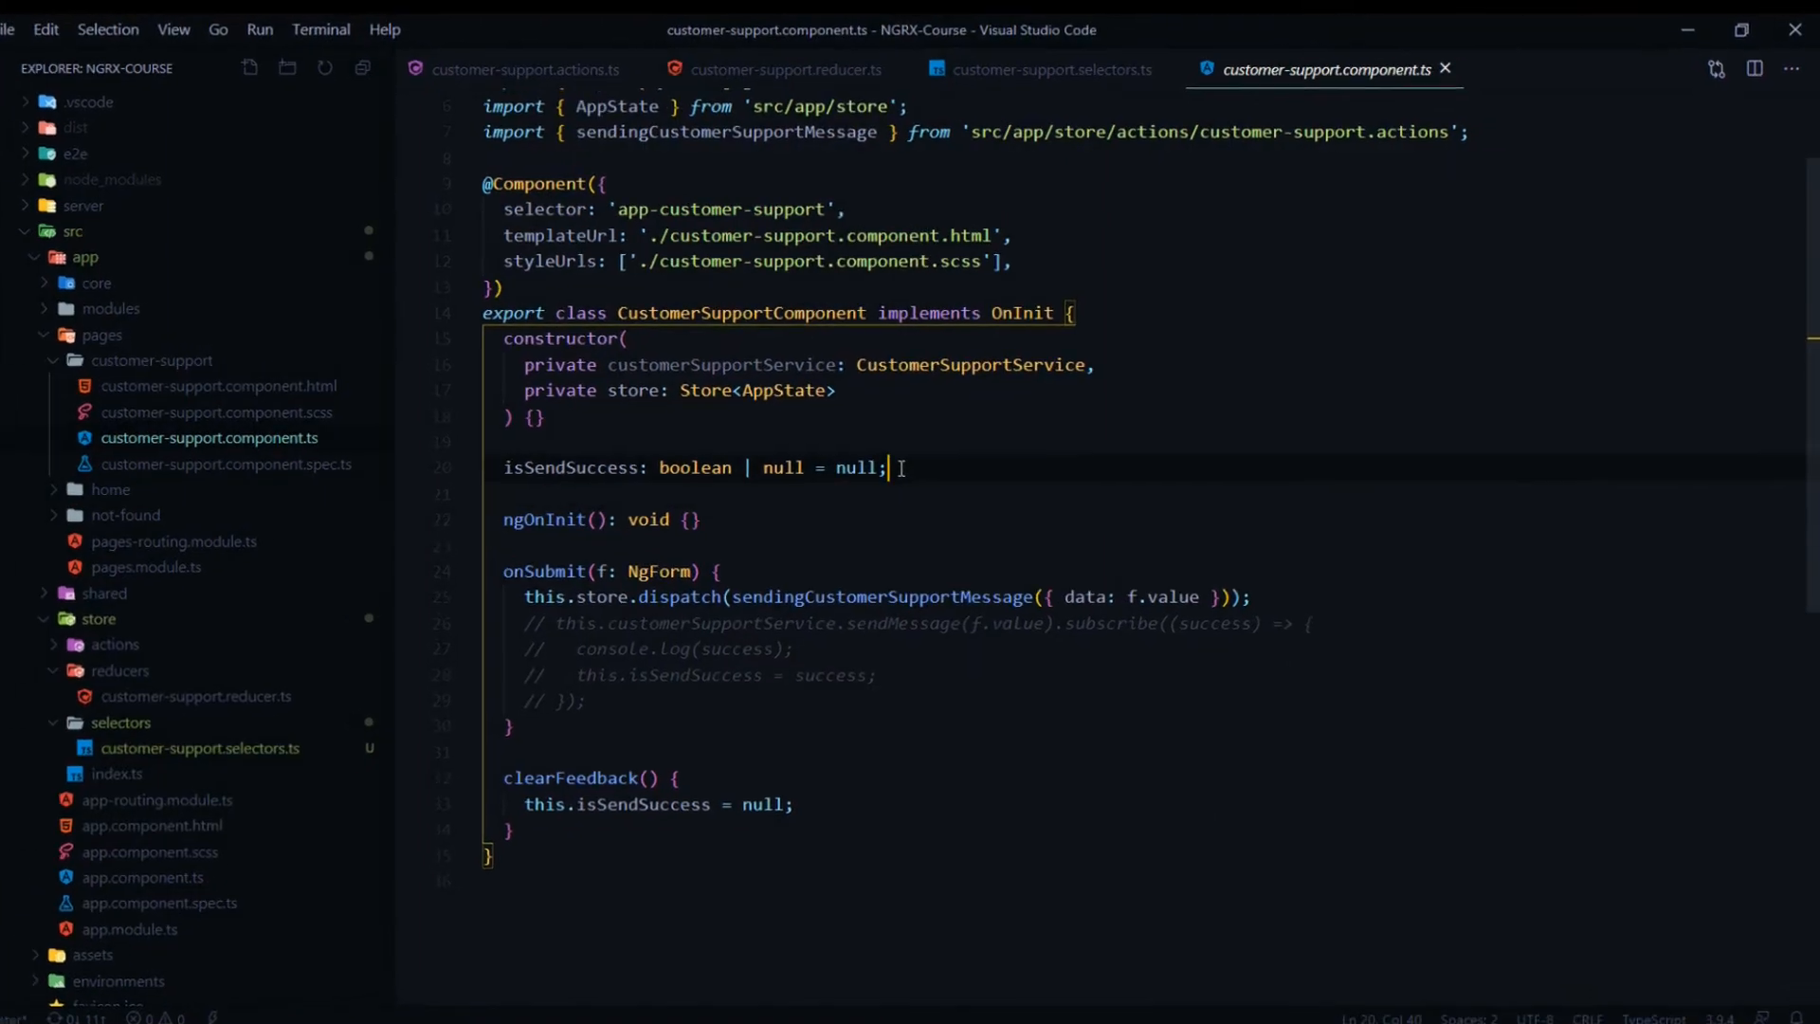
Step: Declare 'name$: Observable<string>;' in CustomerSupportComponent and move into the ngOnInit body
{"action": "type", "text": "name$"}
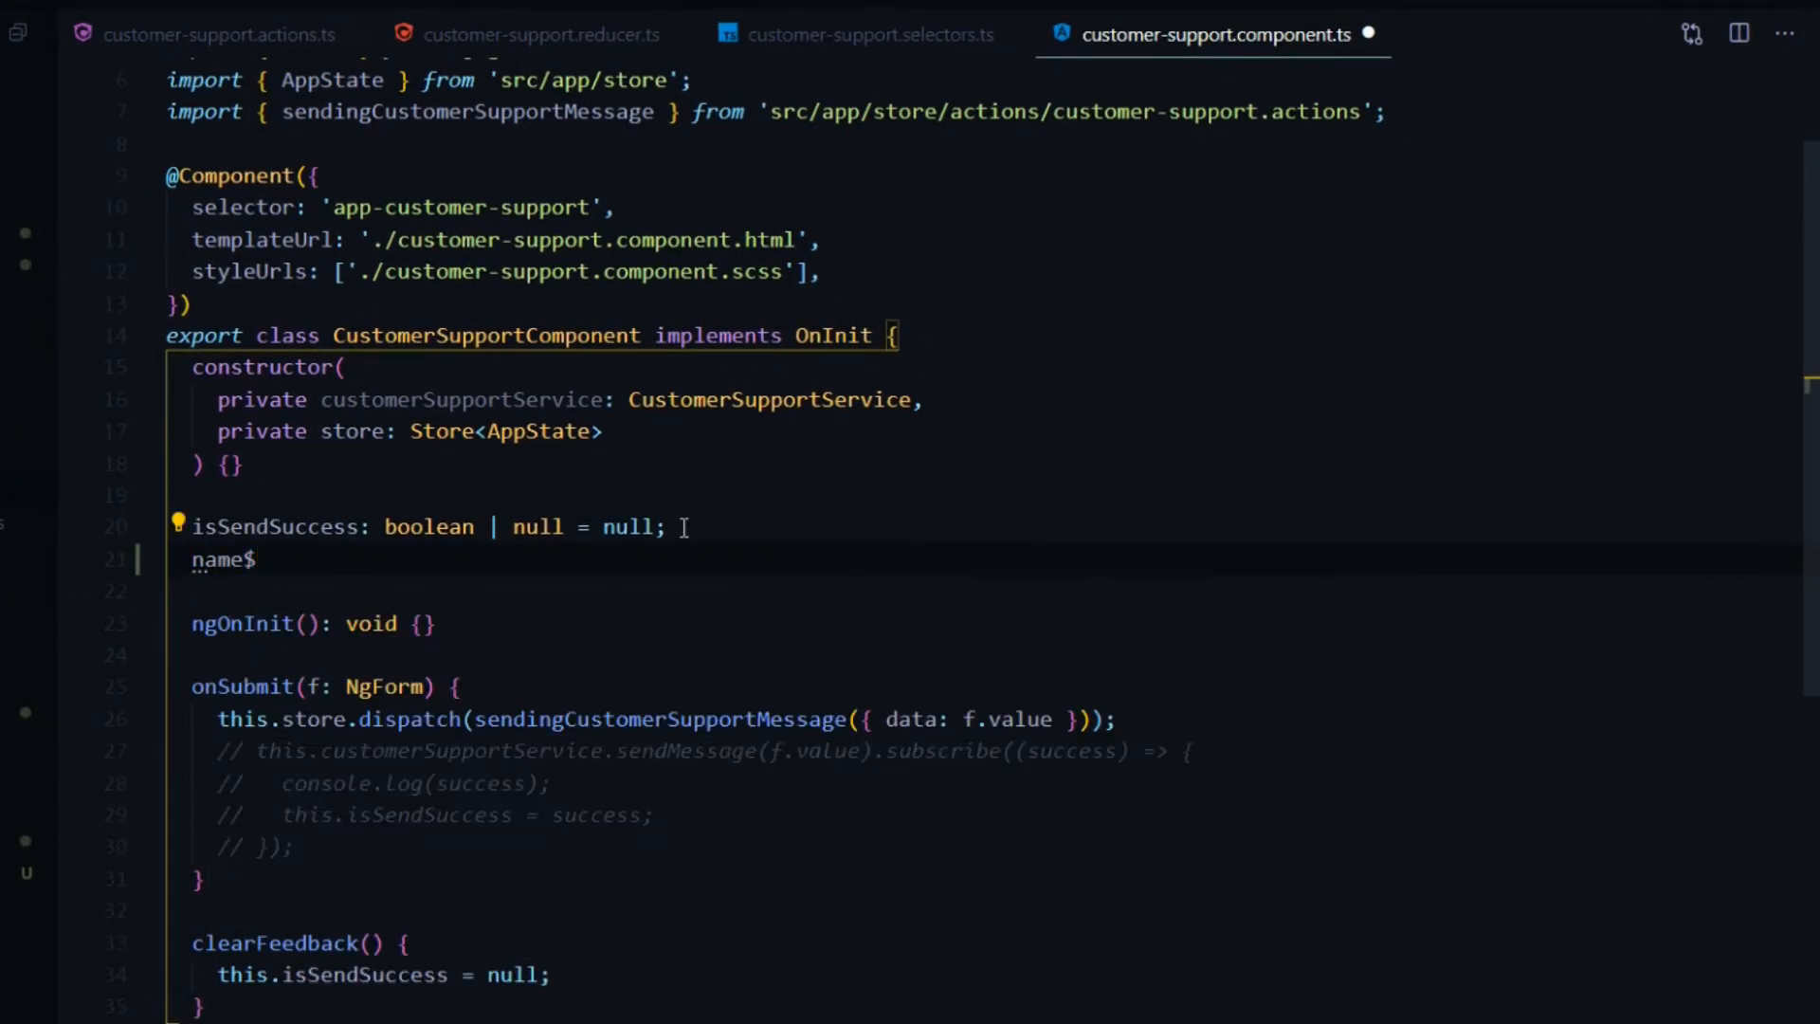
{"action": "type", "text": ":"}
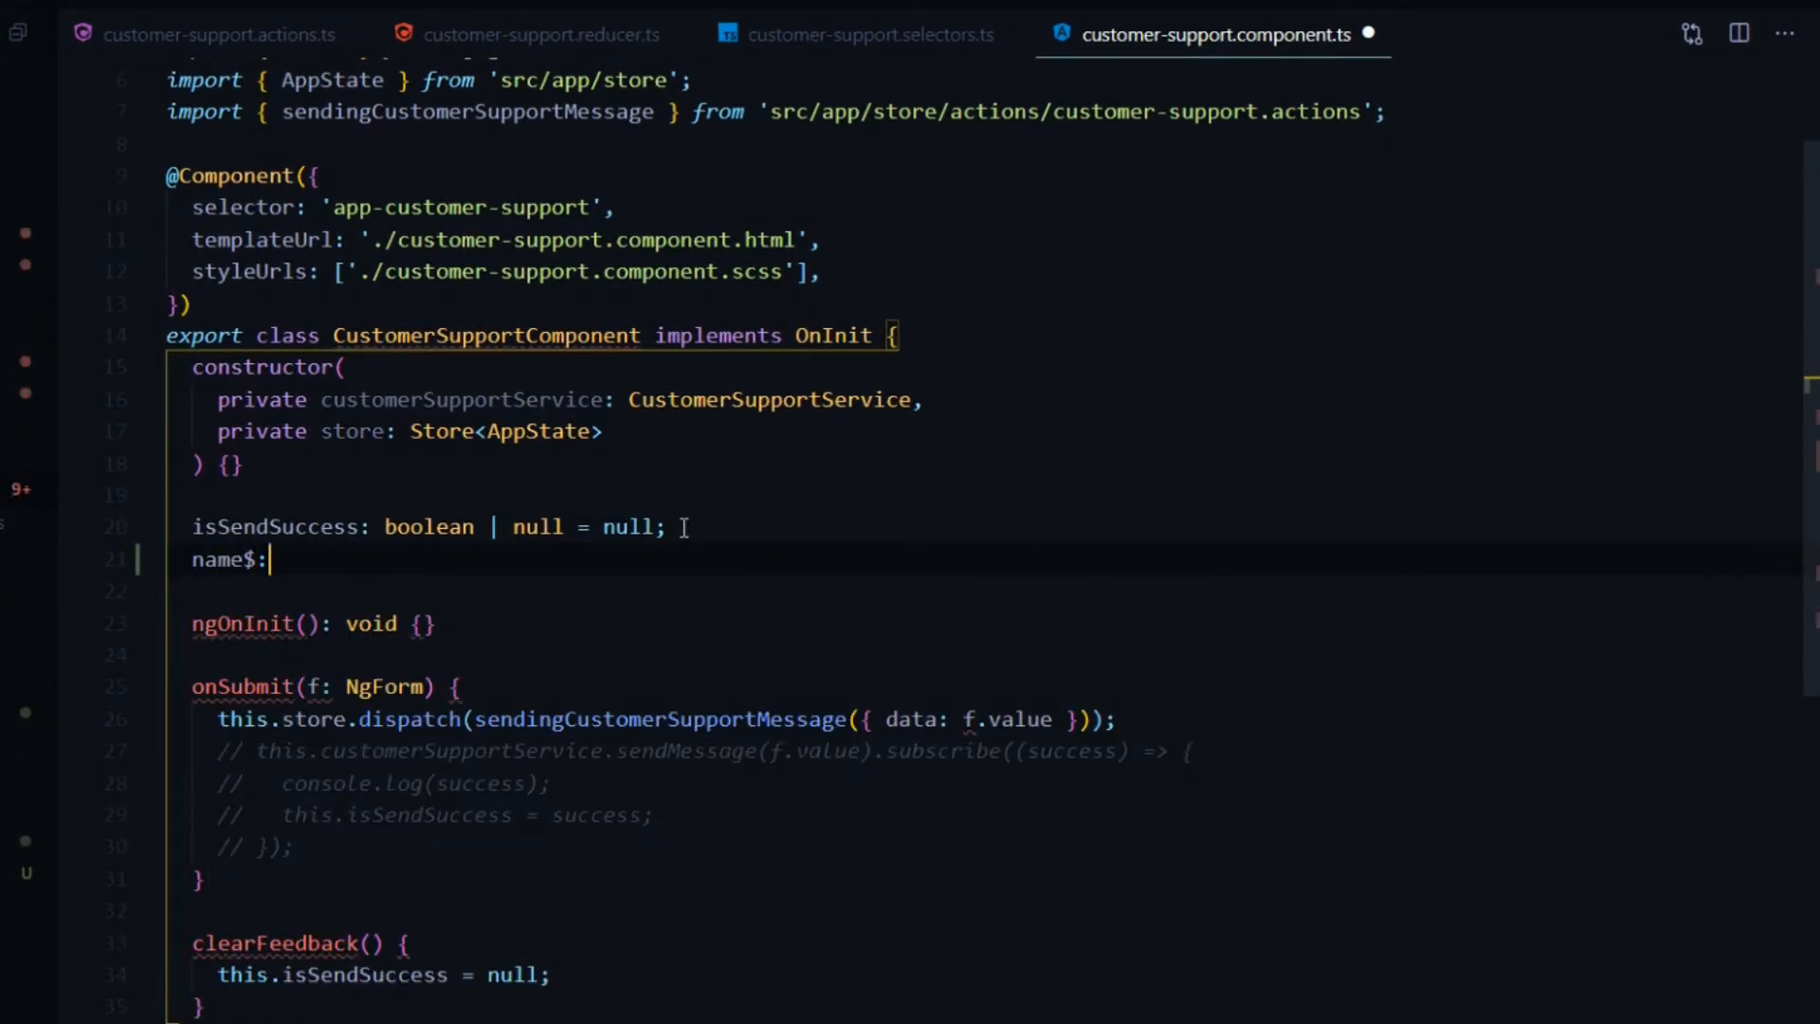
{"action": "type", "text": "Observable"}
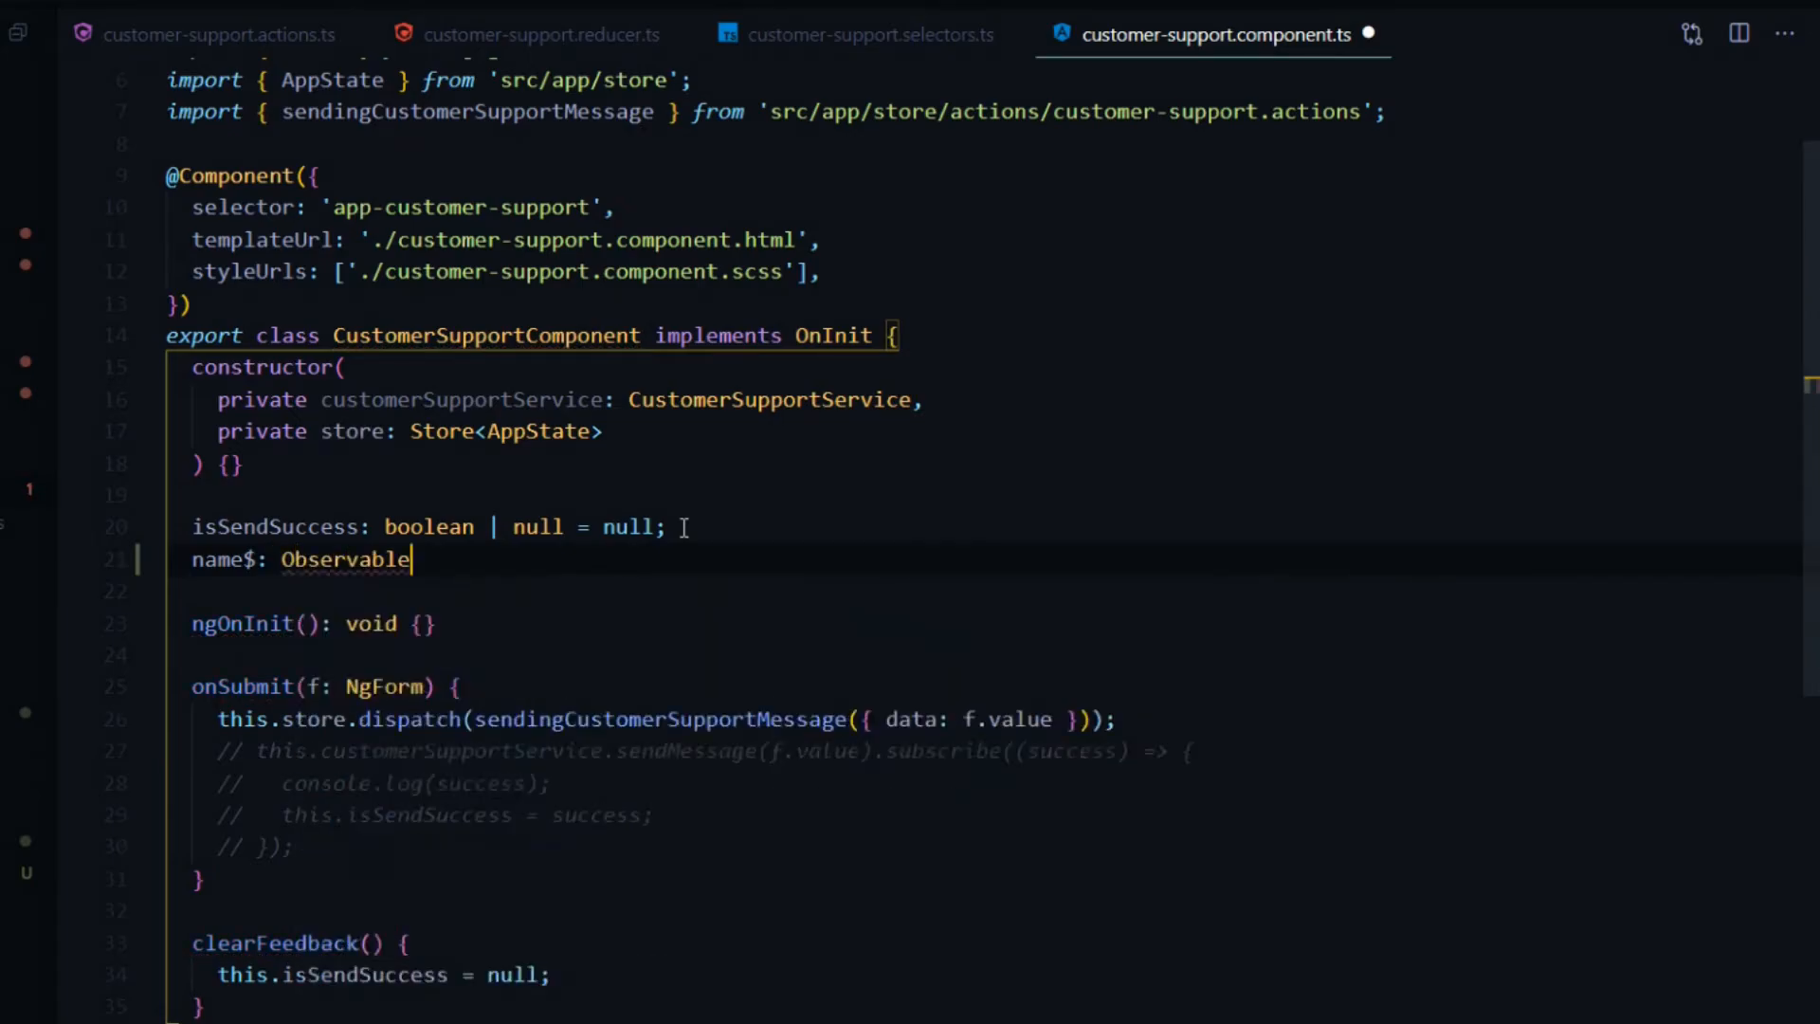
{"action": "type", "text": "<string"}
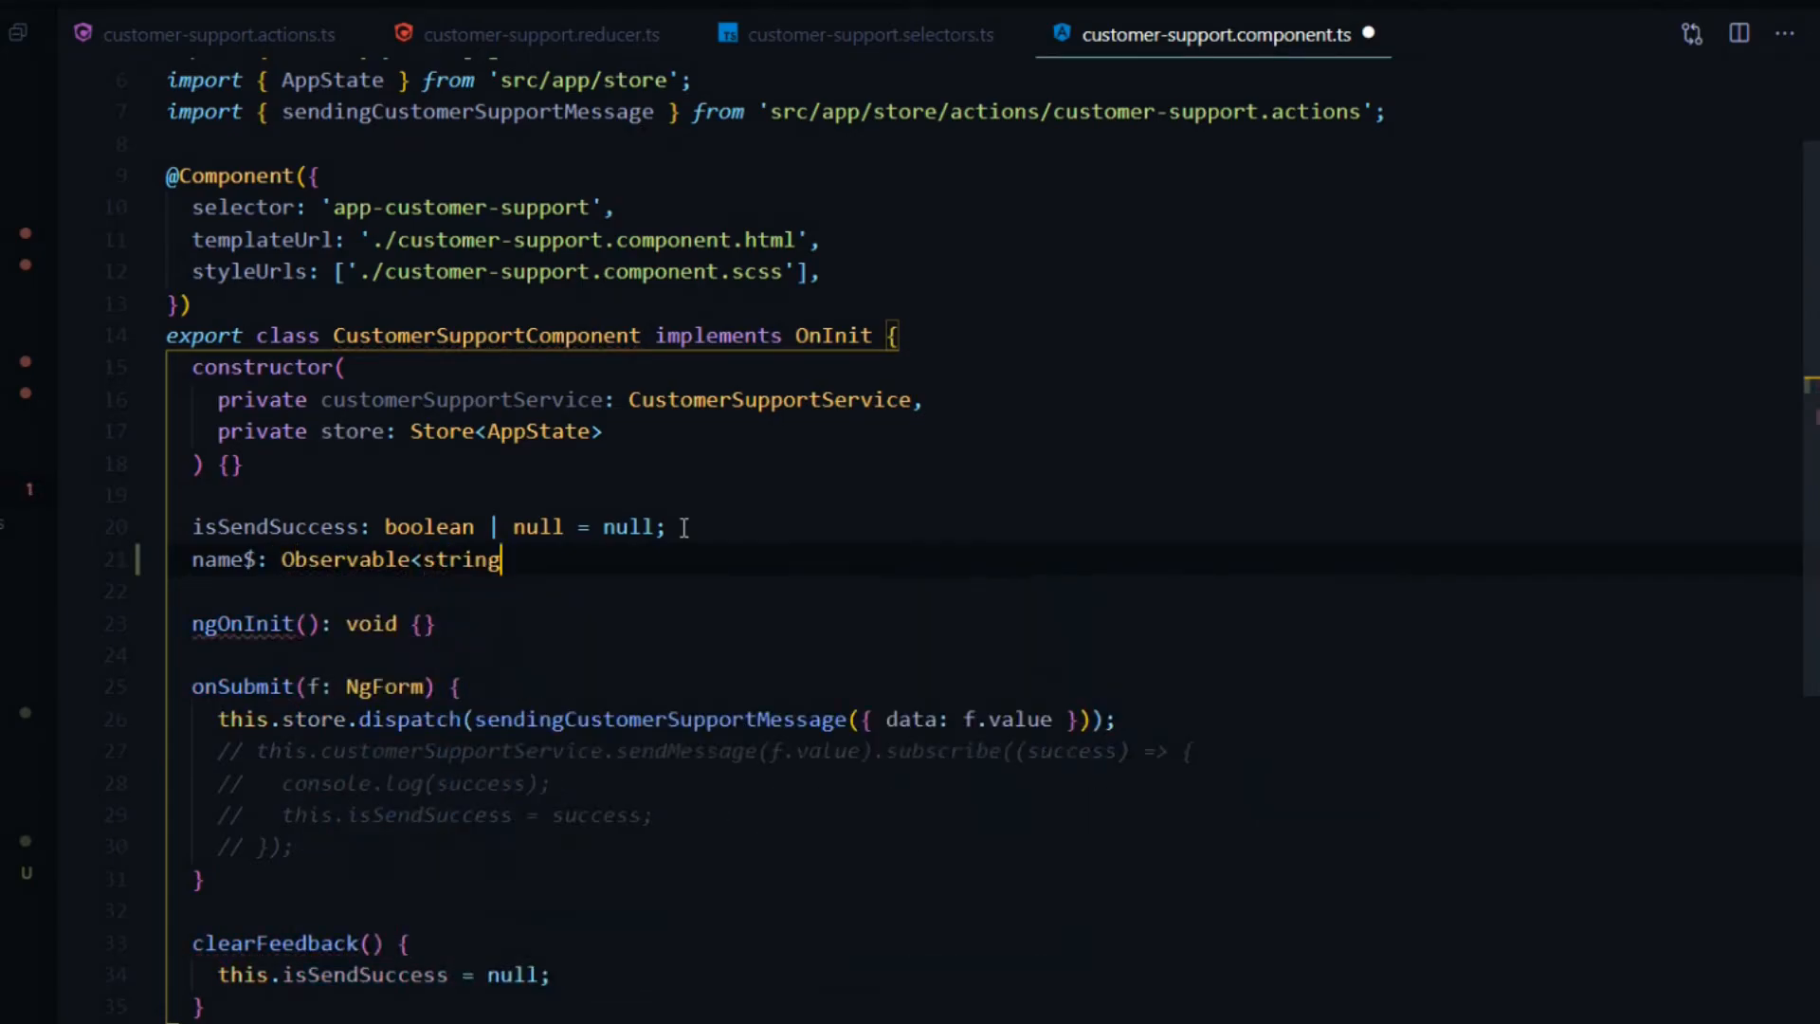
{"action": "type", "text": ">;"}
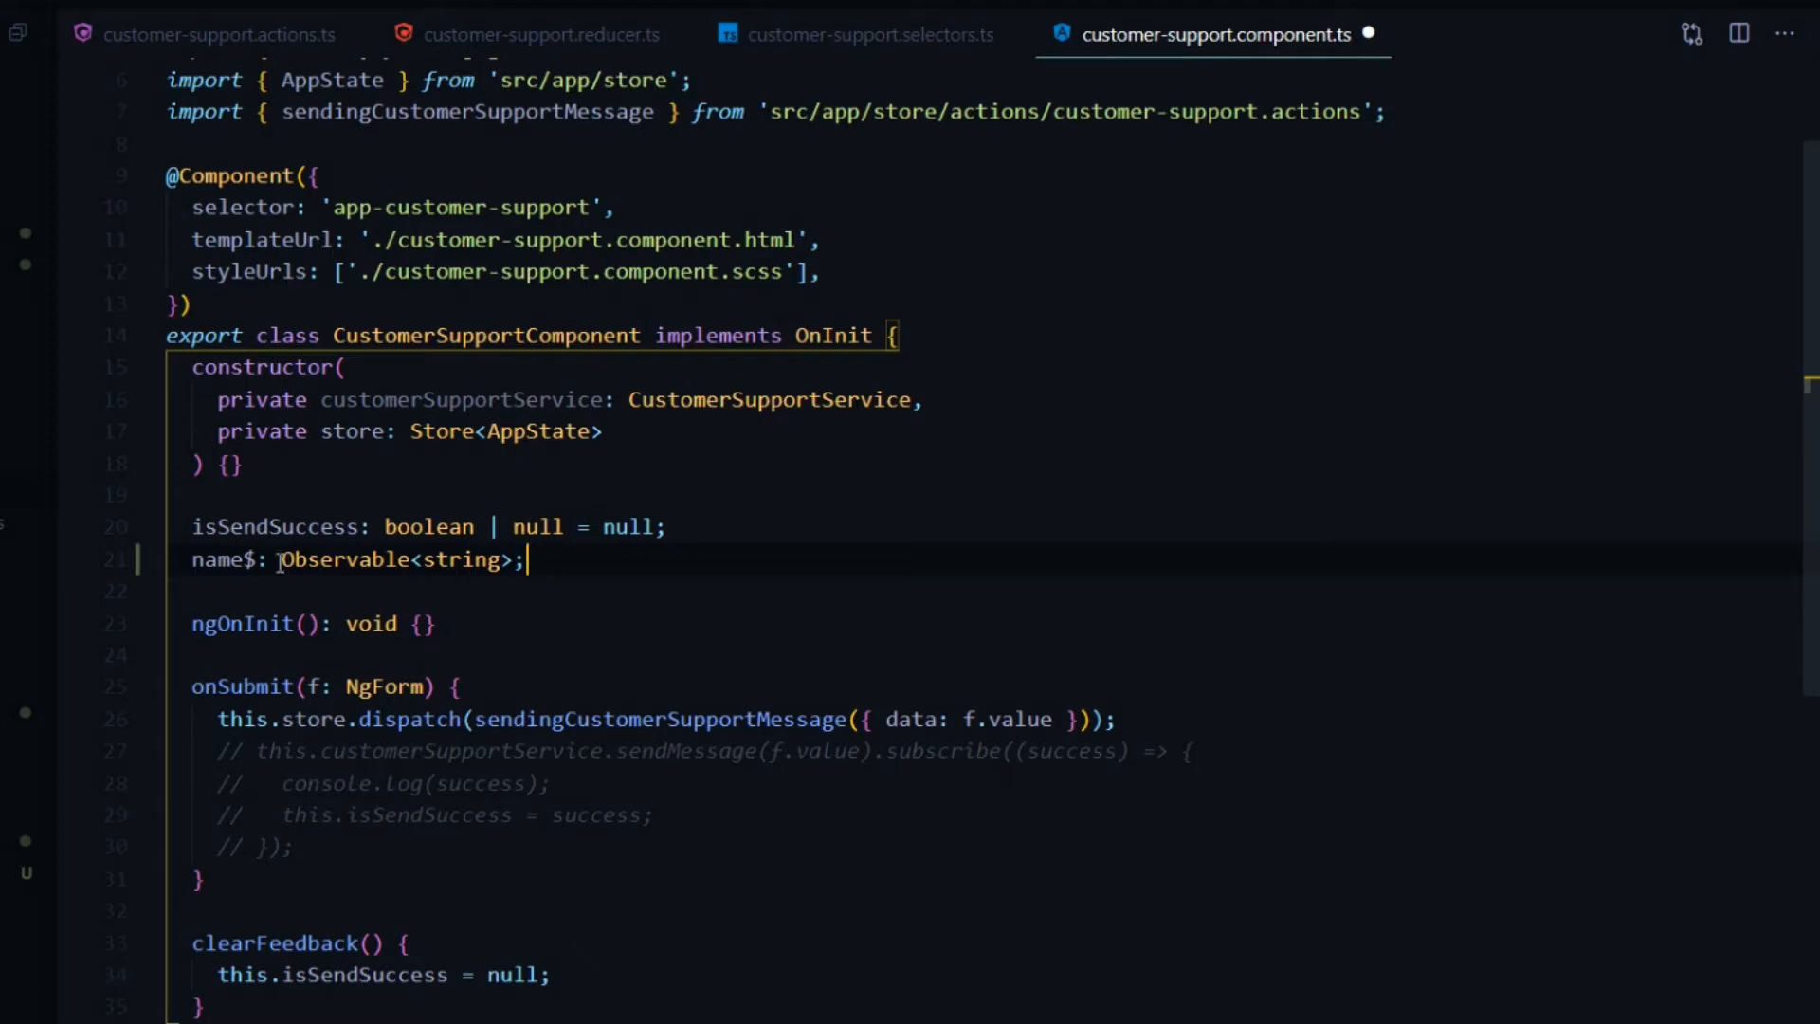
{"action": "double_click", "coordinate": [222, 557]}
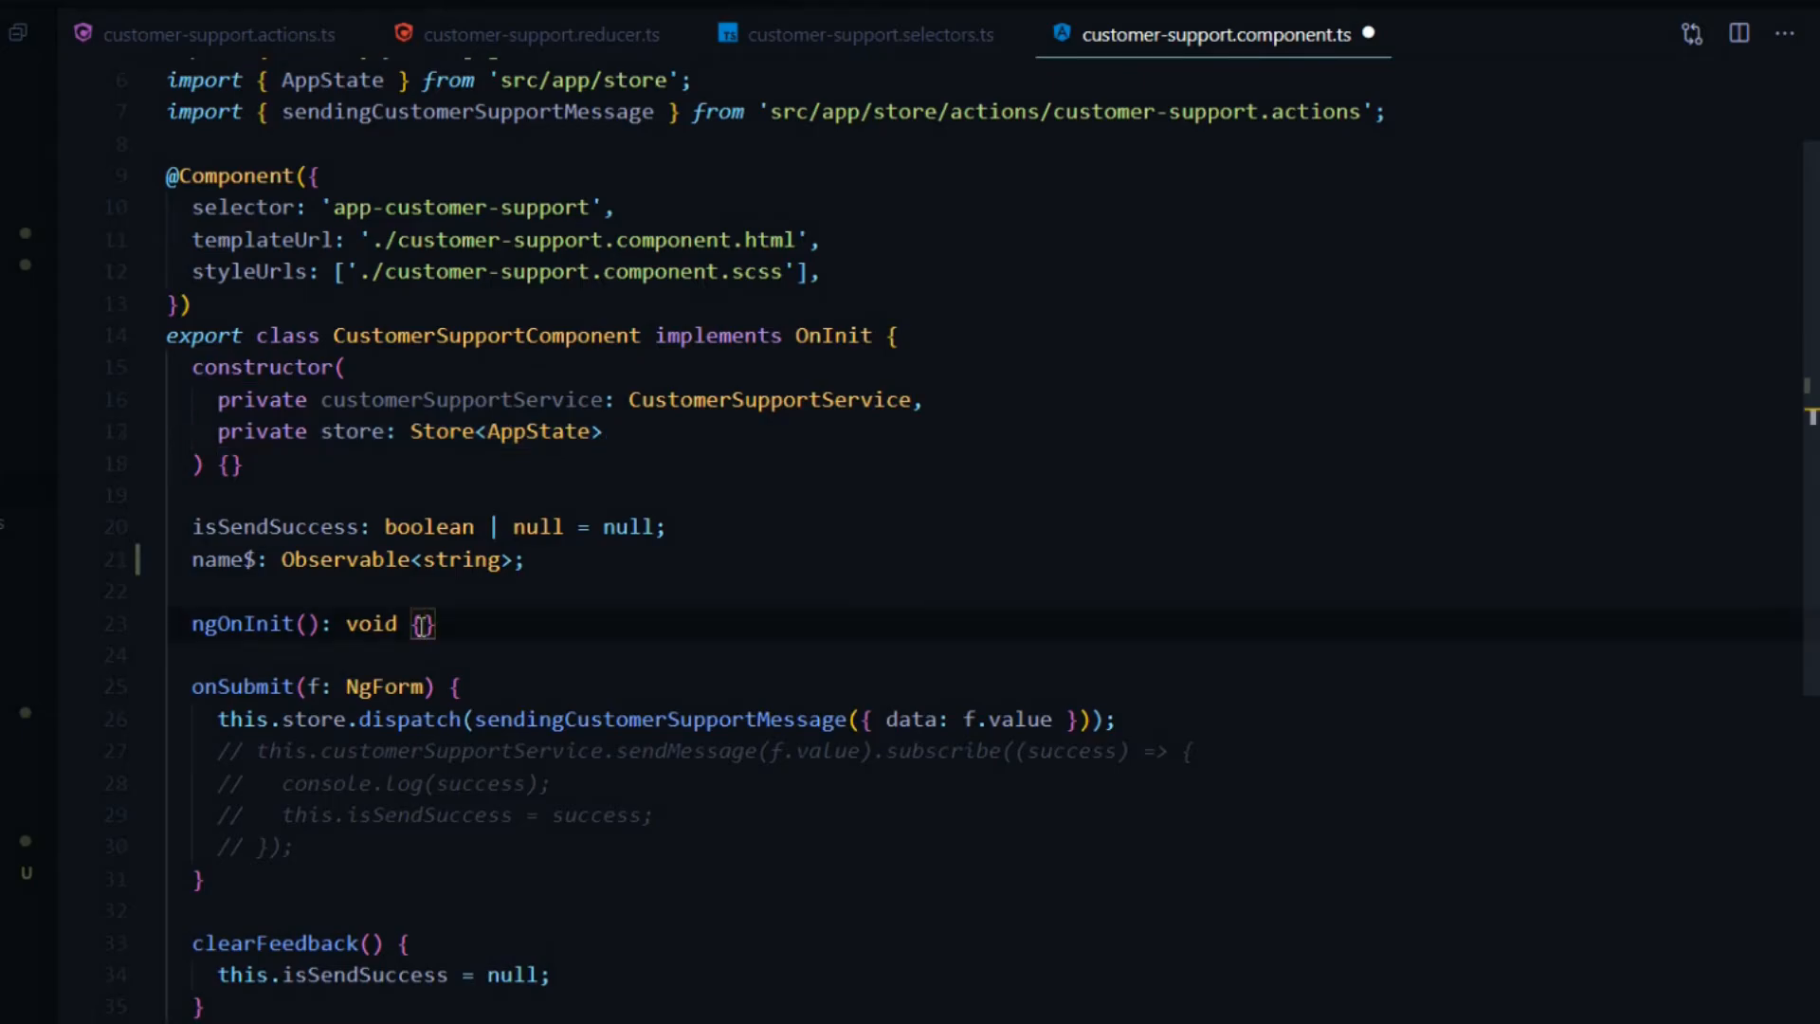
Step: Begin ngOnInit's 'this.name$ = this.store.pipe(select' assignment
{"action": "type", "text": "this"}
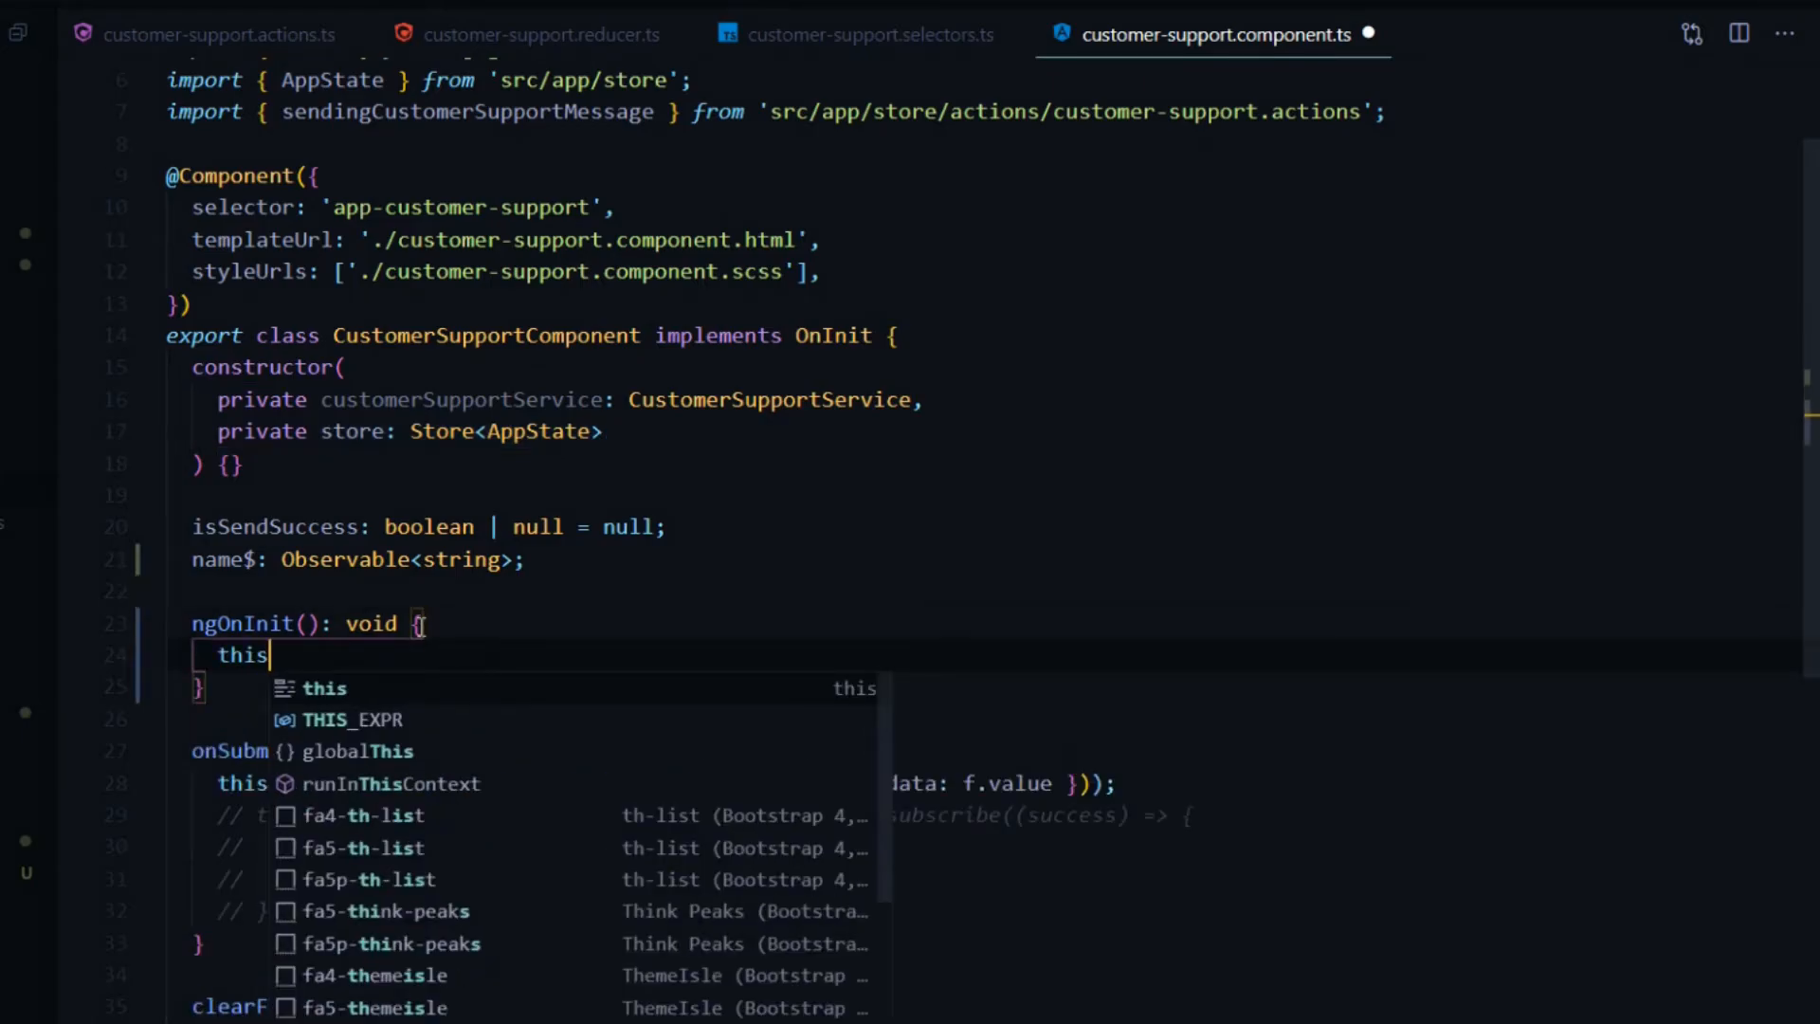
{"action": "type", "text": ".name$ ="}
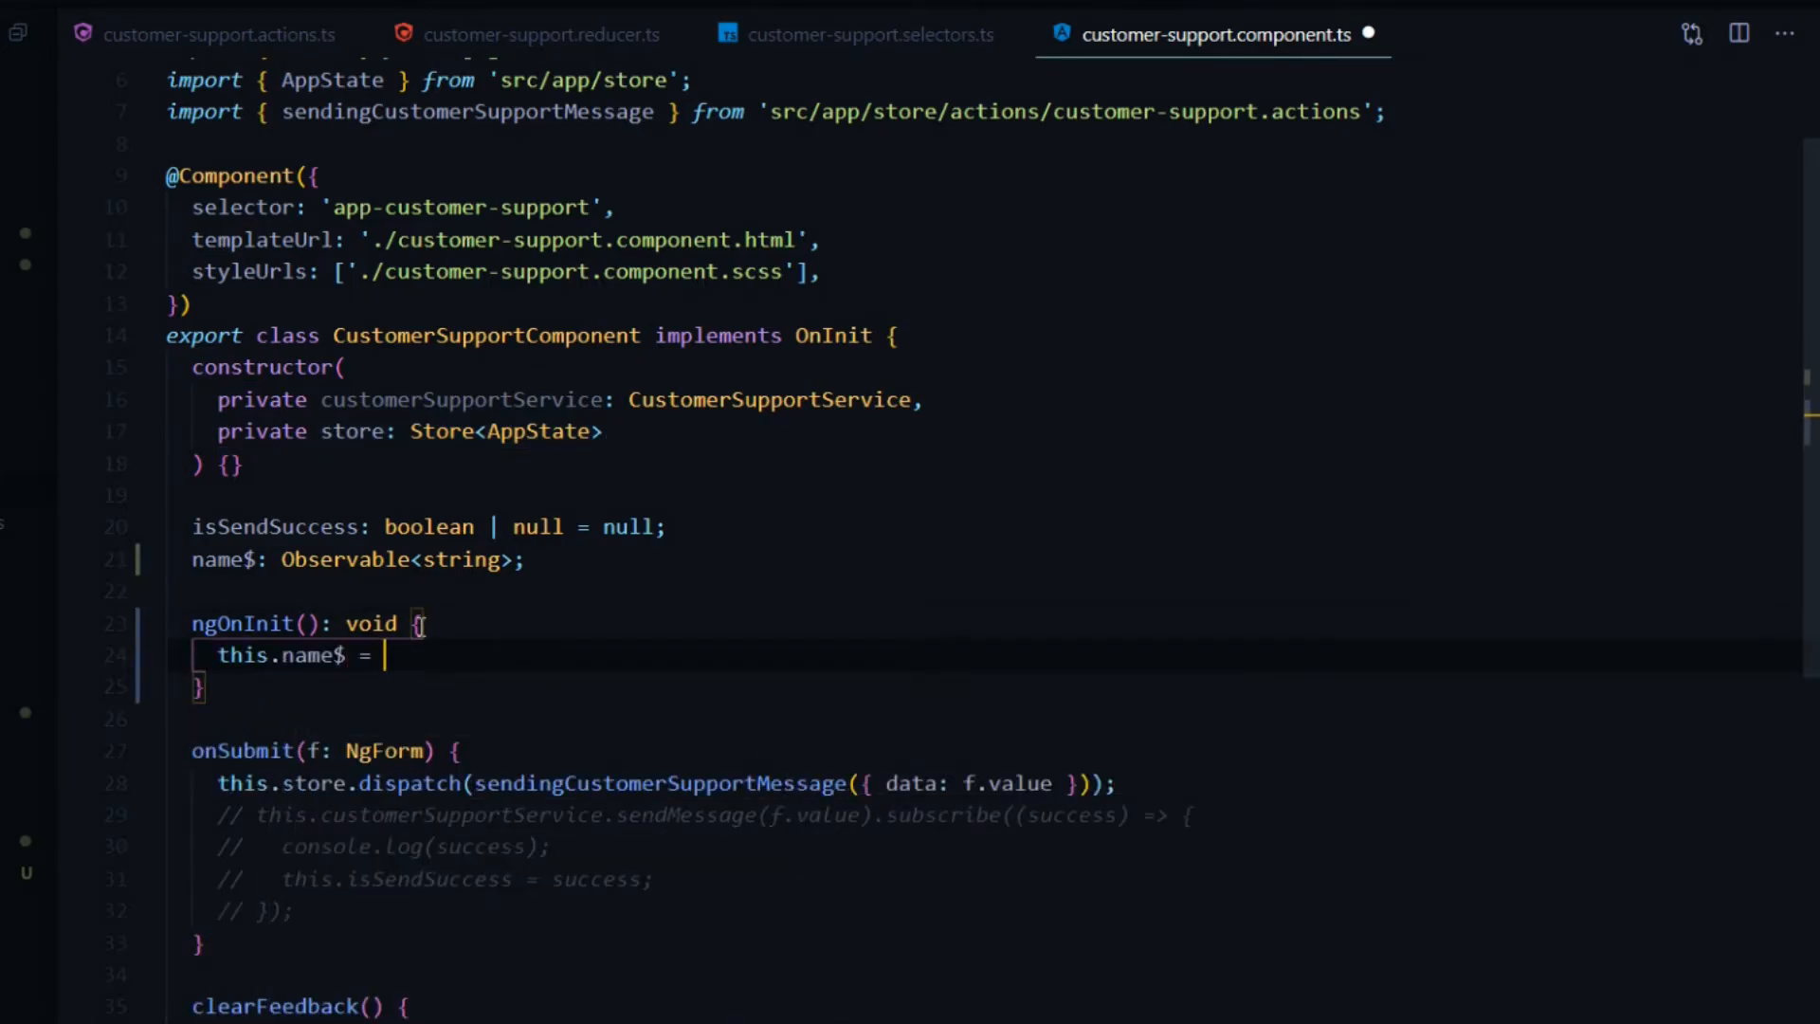
{"action": "type", "text": "this.str"}
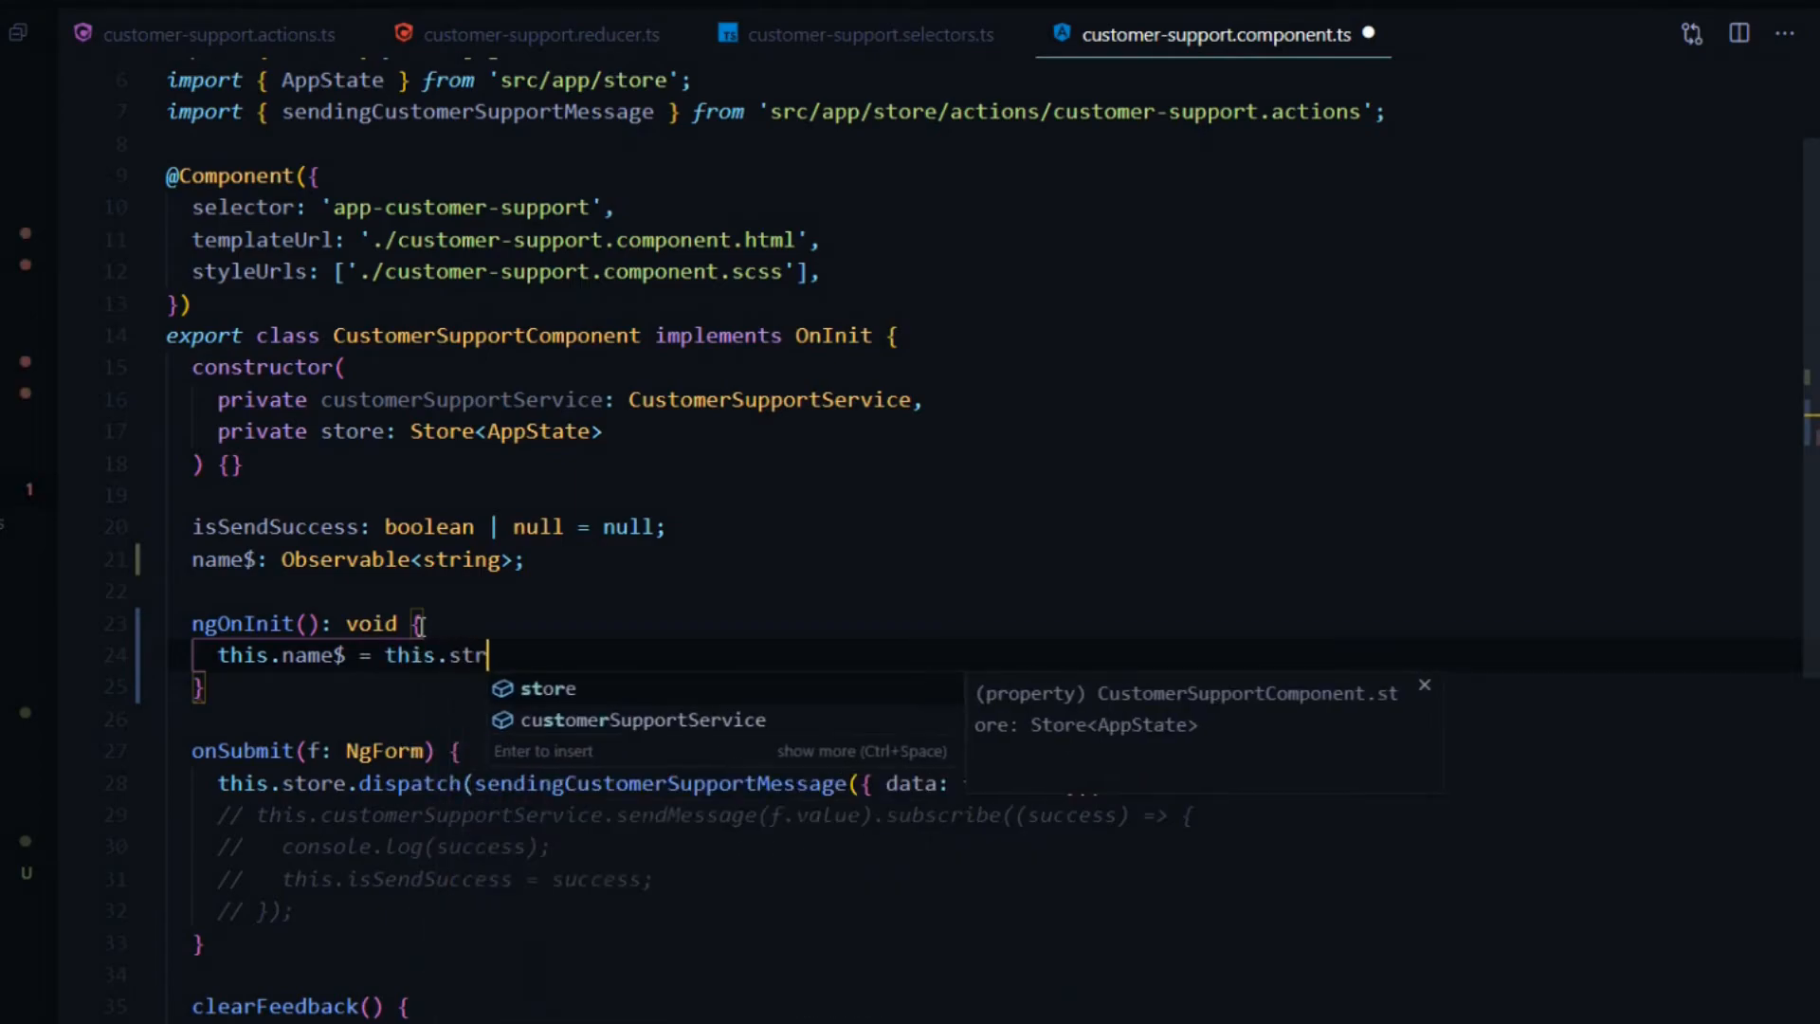
{"action": "type", "text": "ore.pipe("}
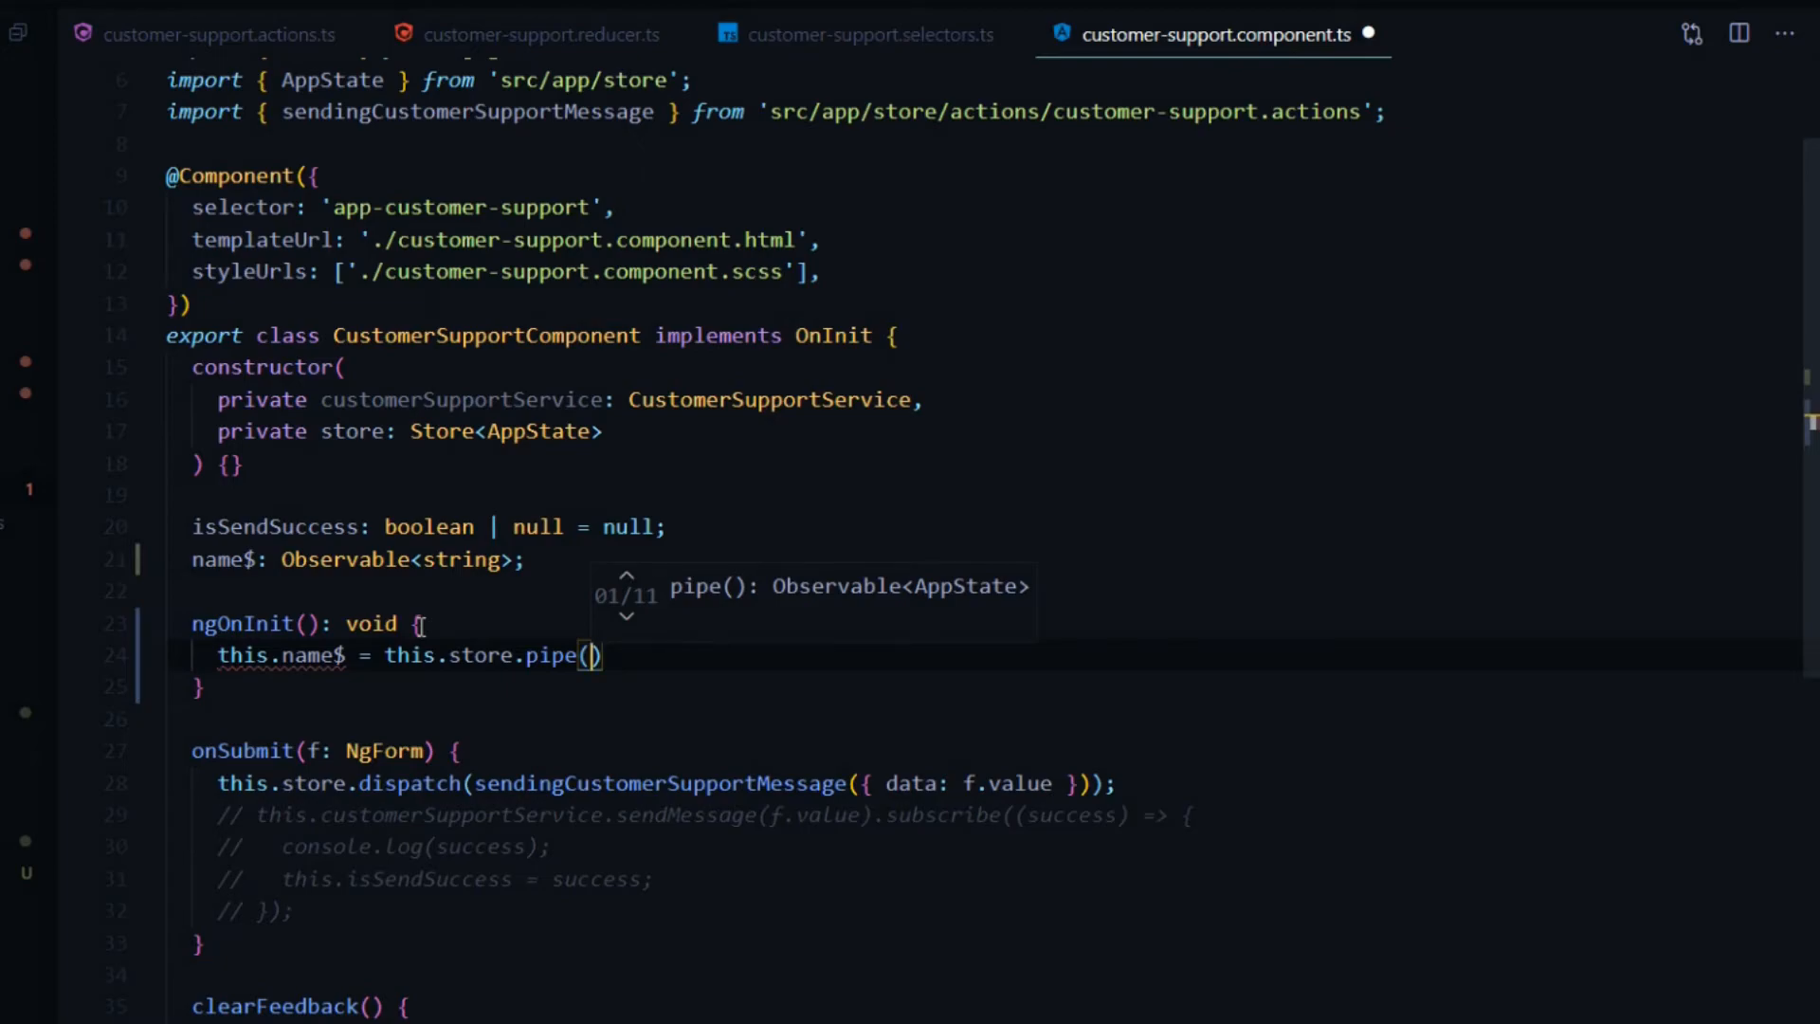
{"action": "type", "text": "sele"}
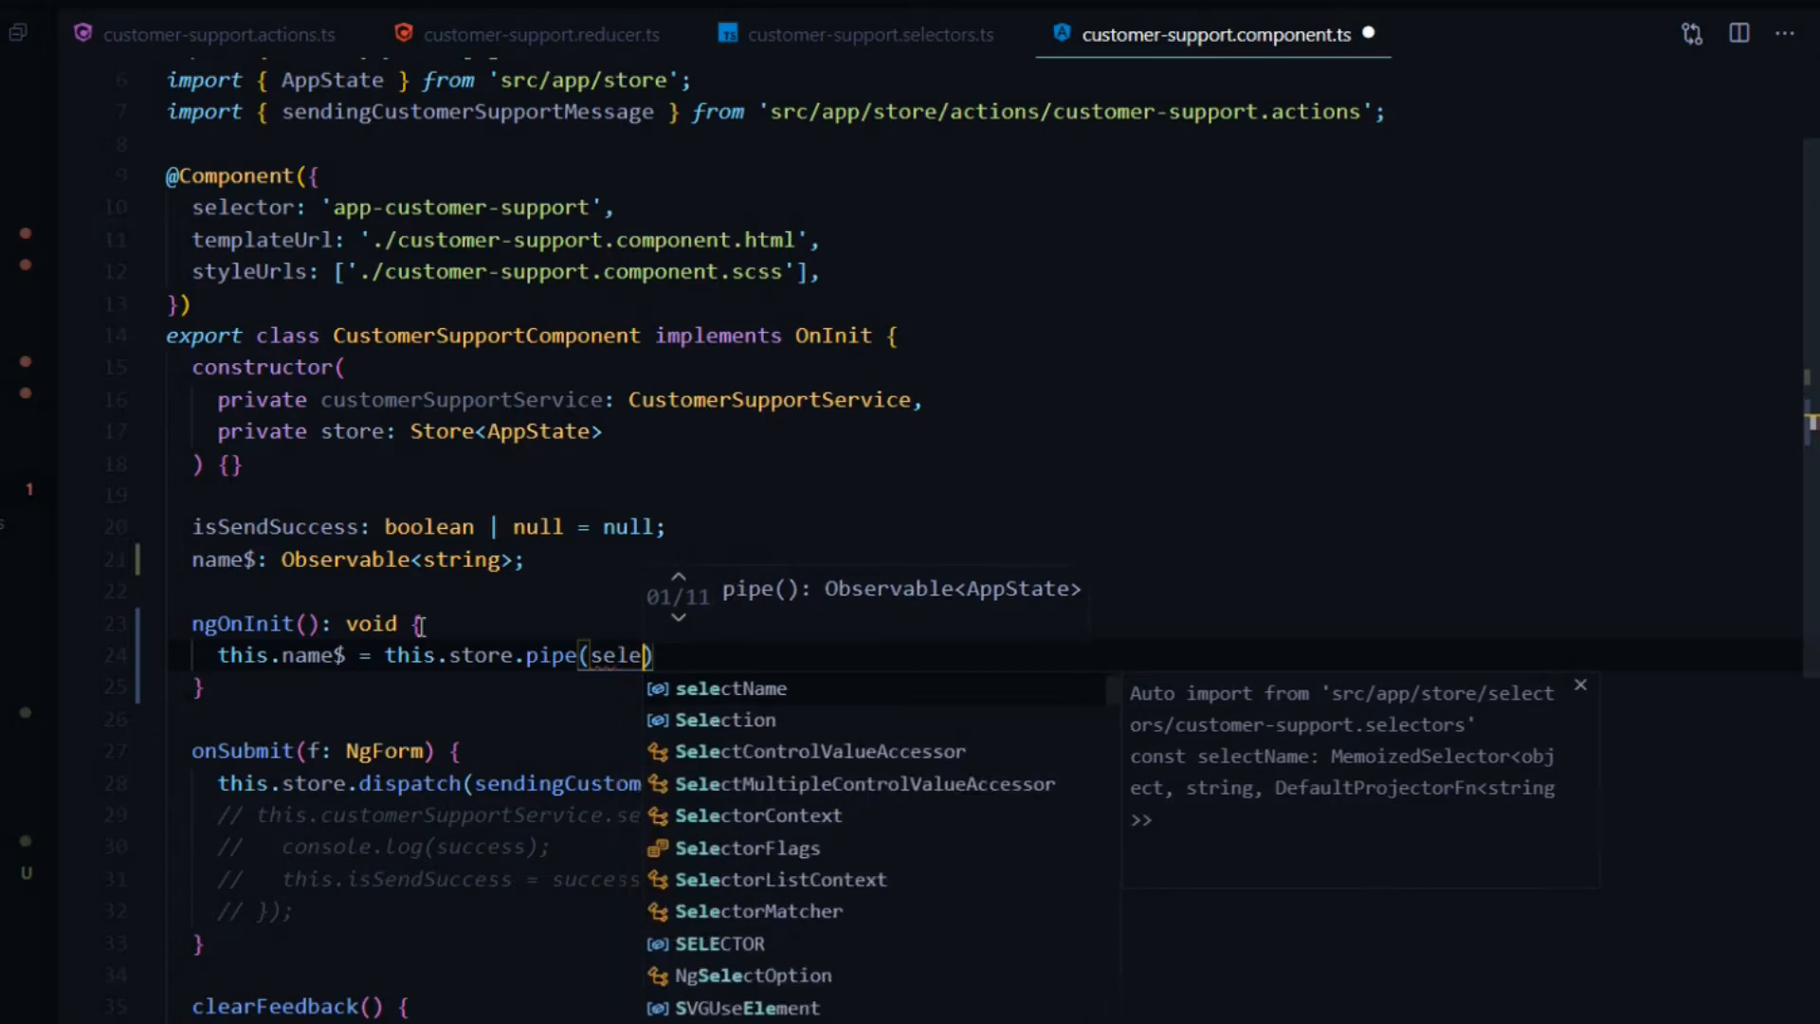
{"action": "type", "text": "ct"}
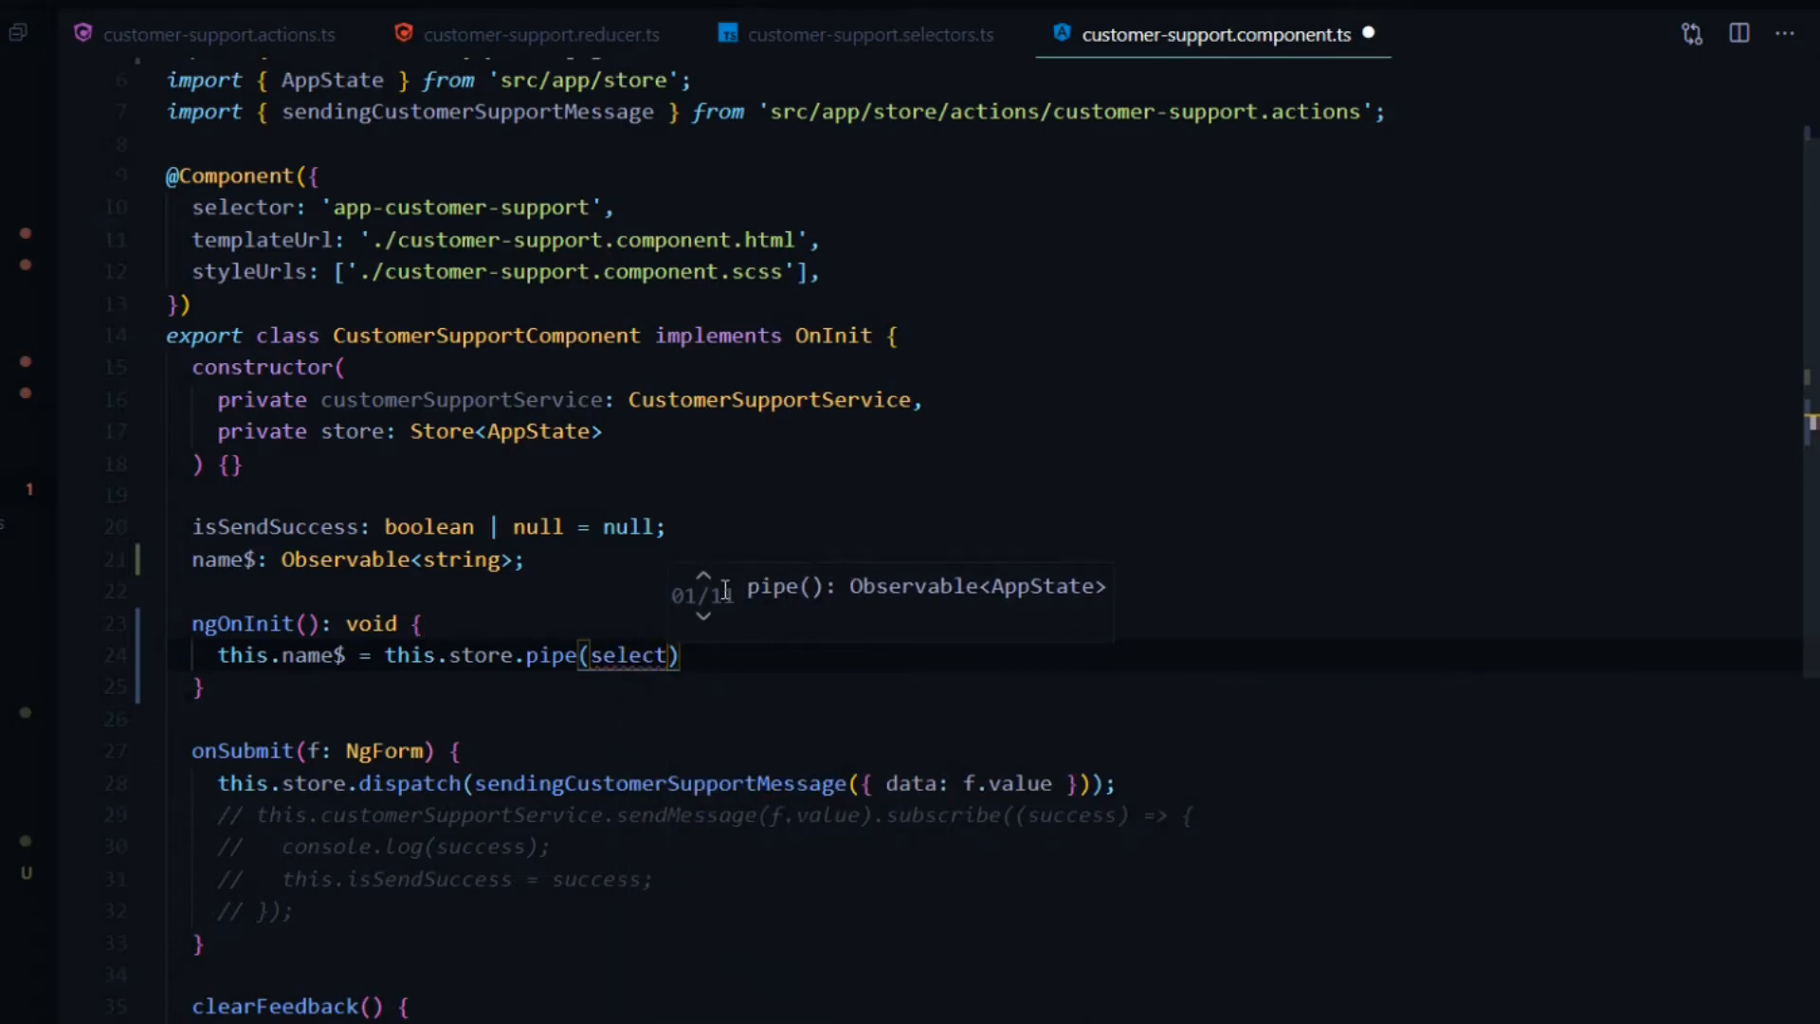
Step: Complete the pipe with select(selectName), auto-importing selectName
{"action": "scroll", "scroll_direction": "up", "scroll_amount": 3}
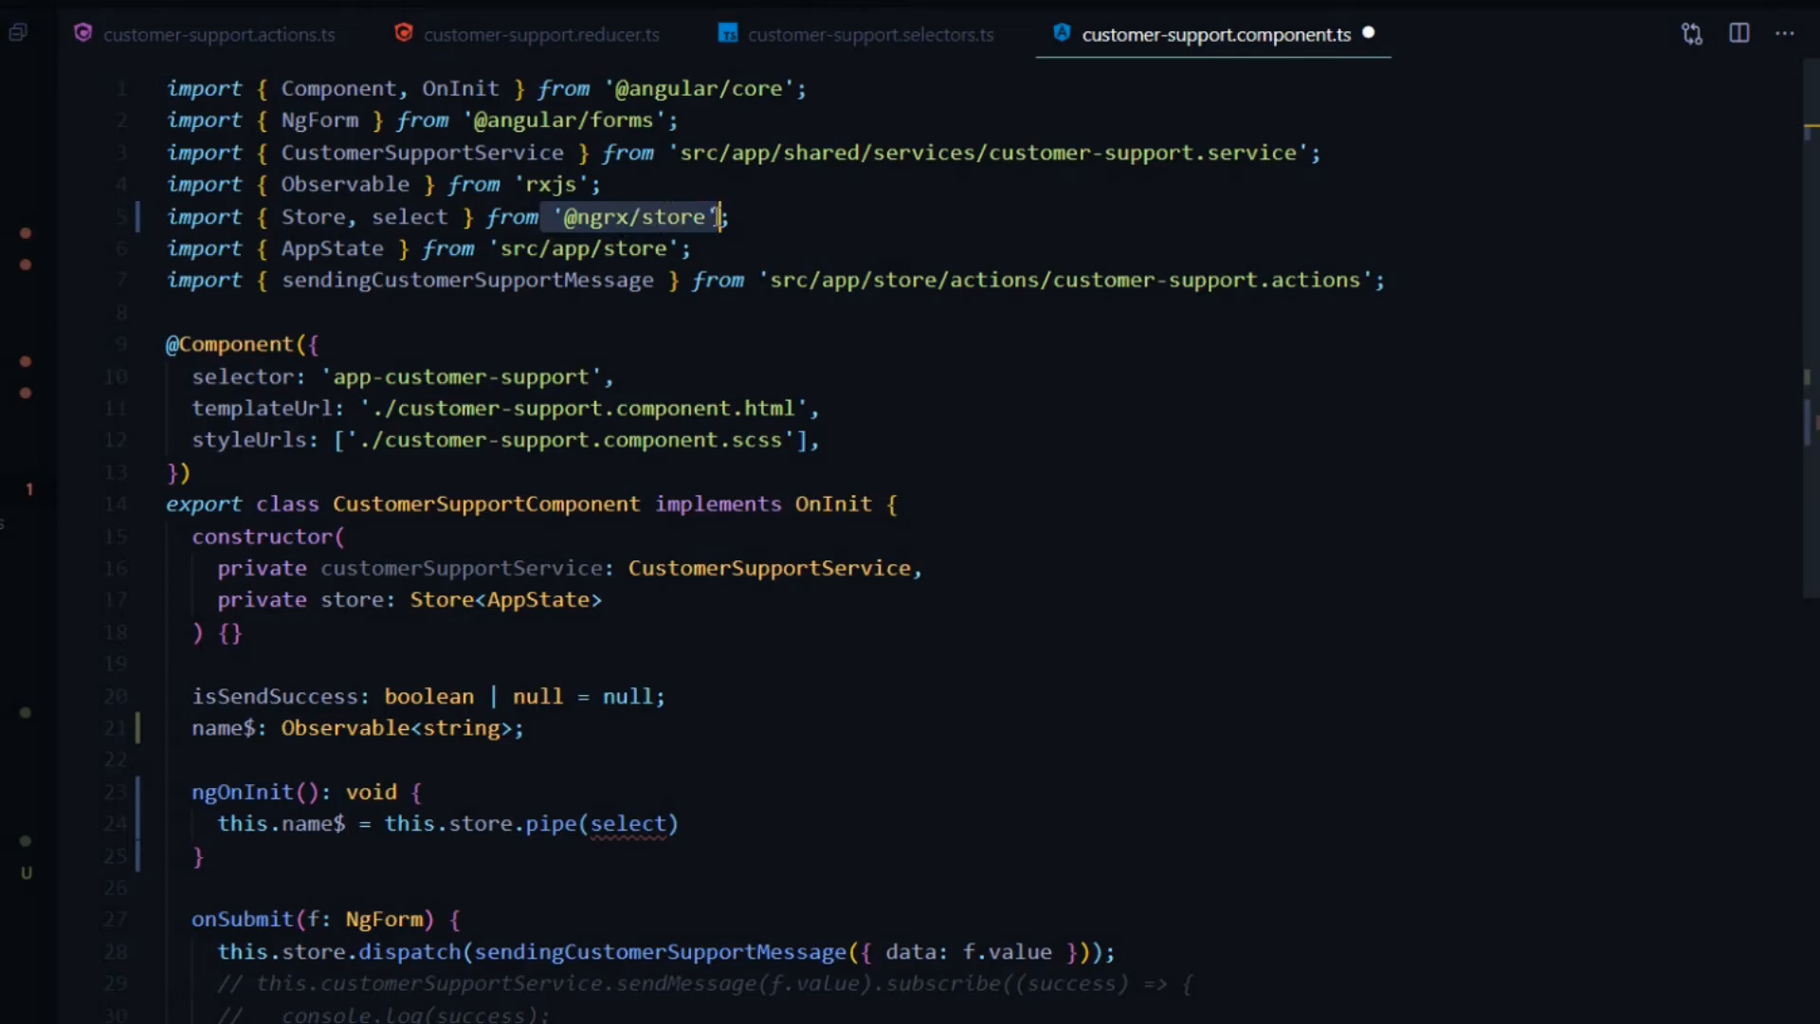
{"action": "scroll", "scroll_direction": "down", "scroll_amount": 3}
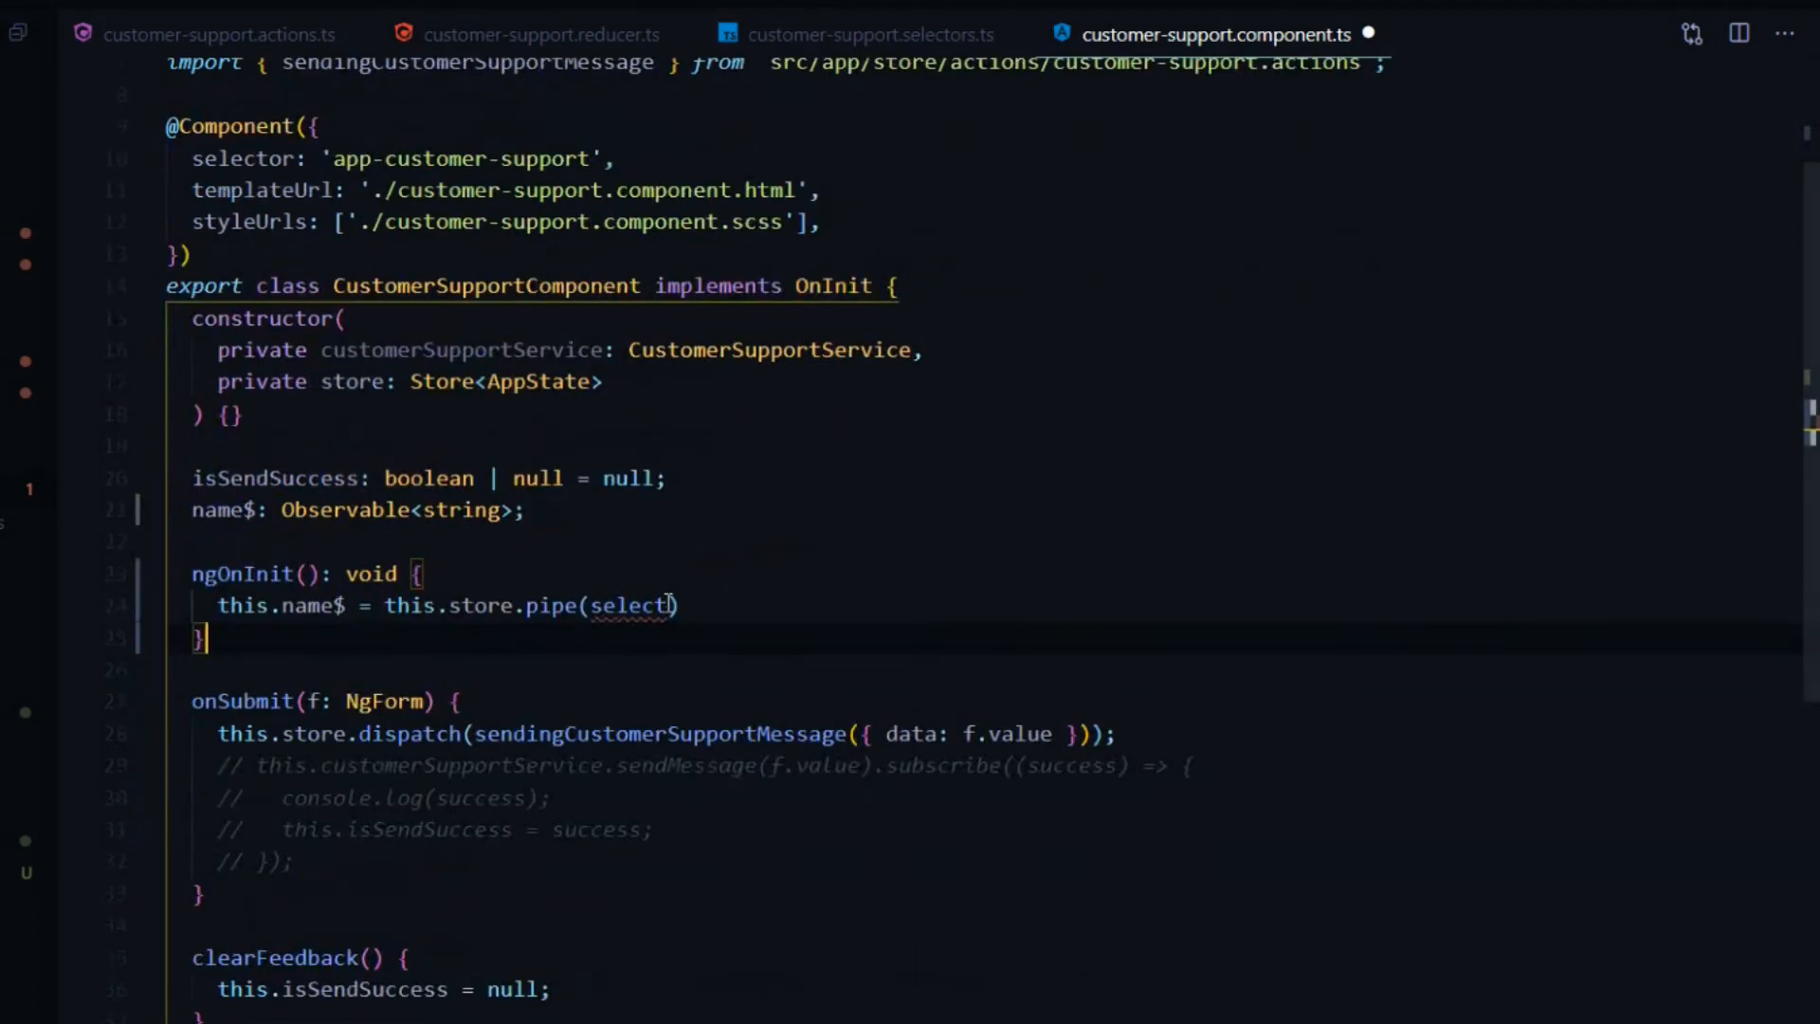
{"action": "type", "text": "("}
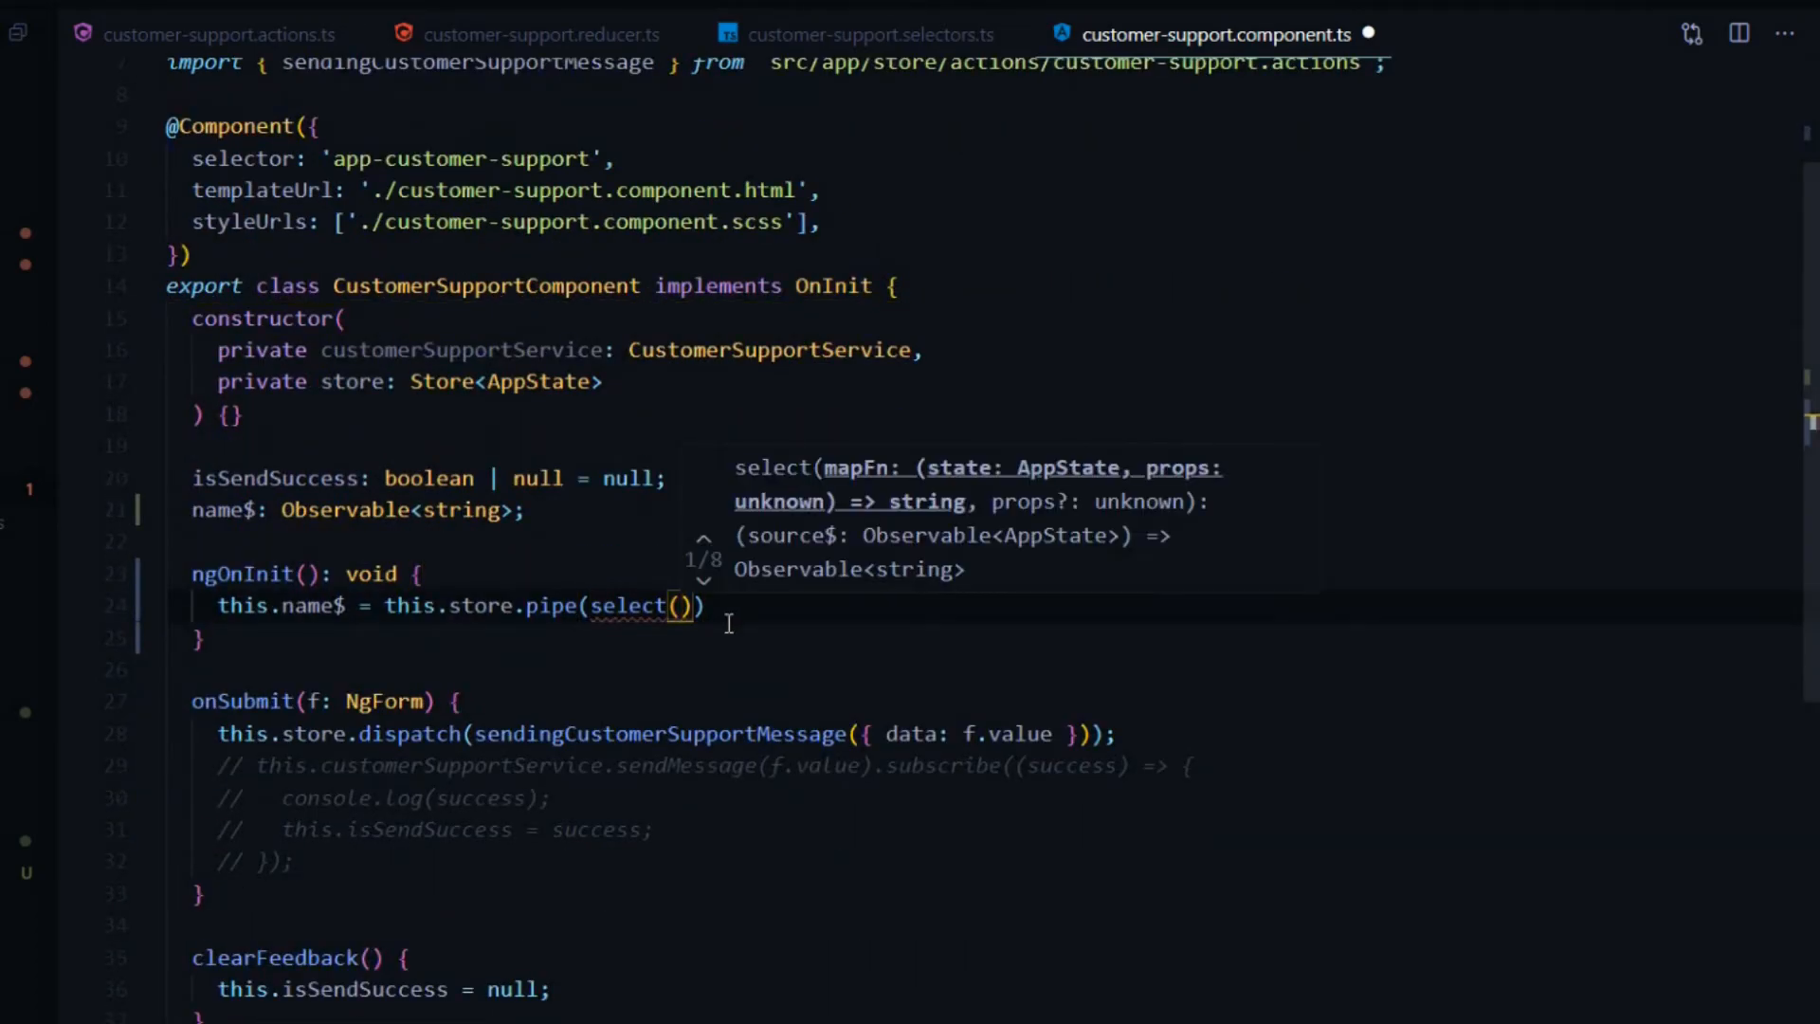
{"action": "type", "text": "se"}
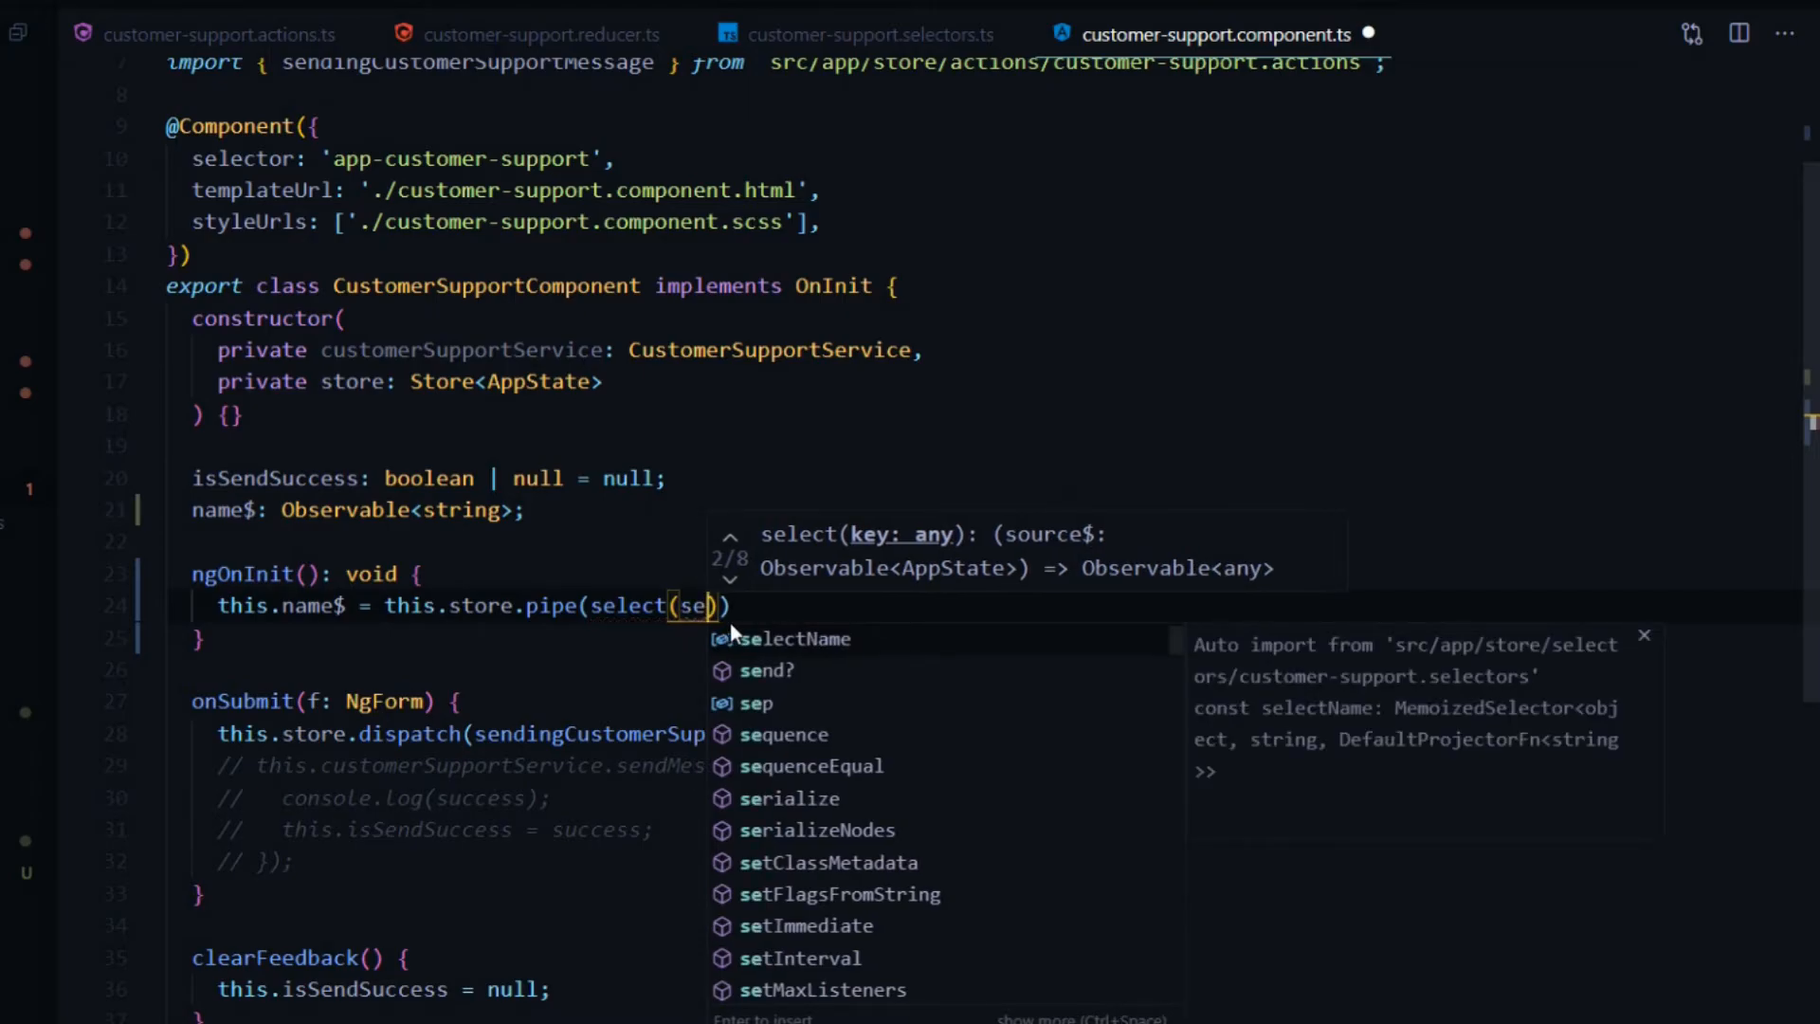
{"action": "left_click", "coordinate": [796, 638]}
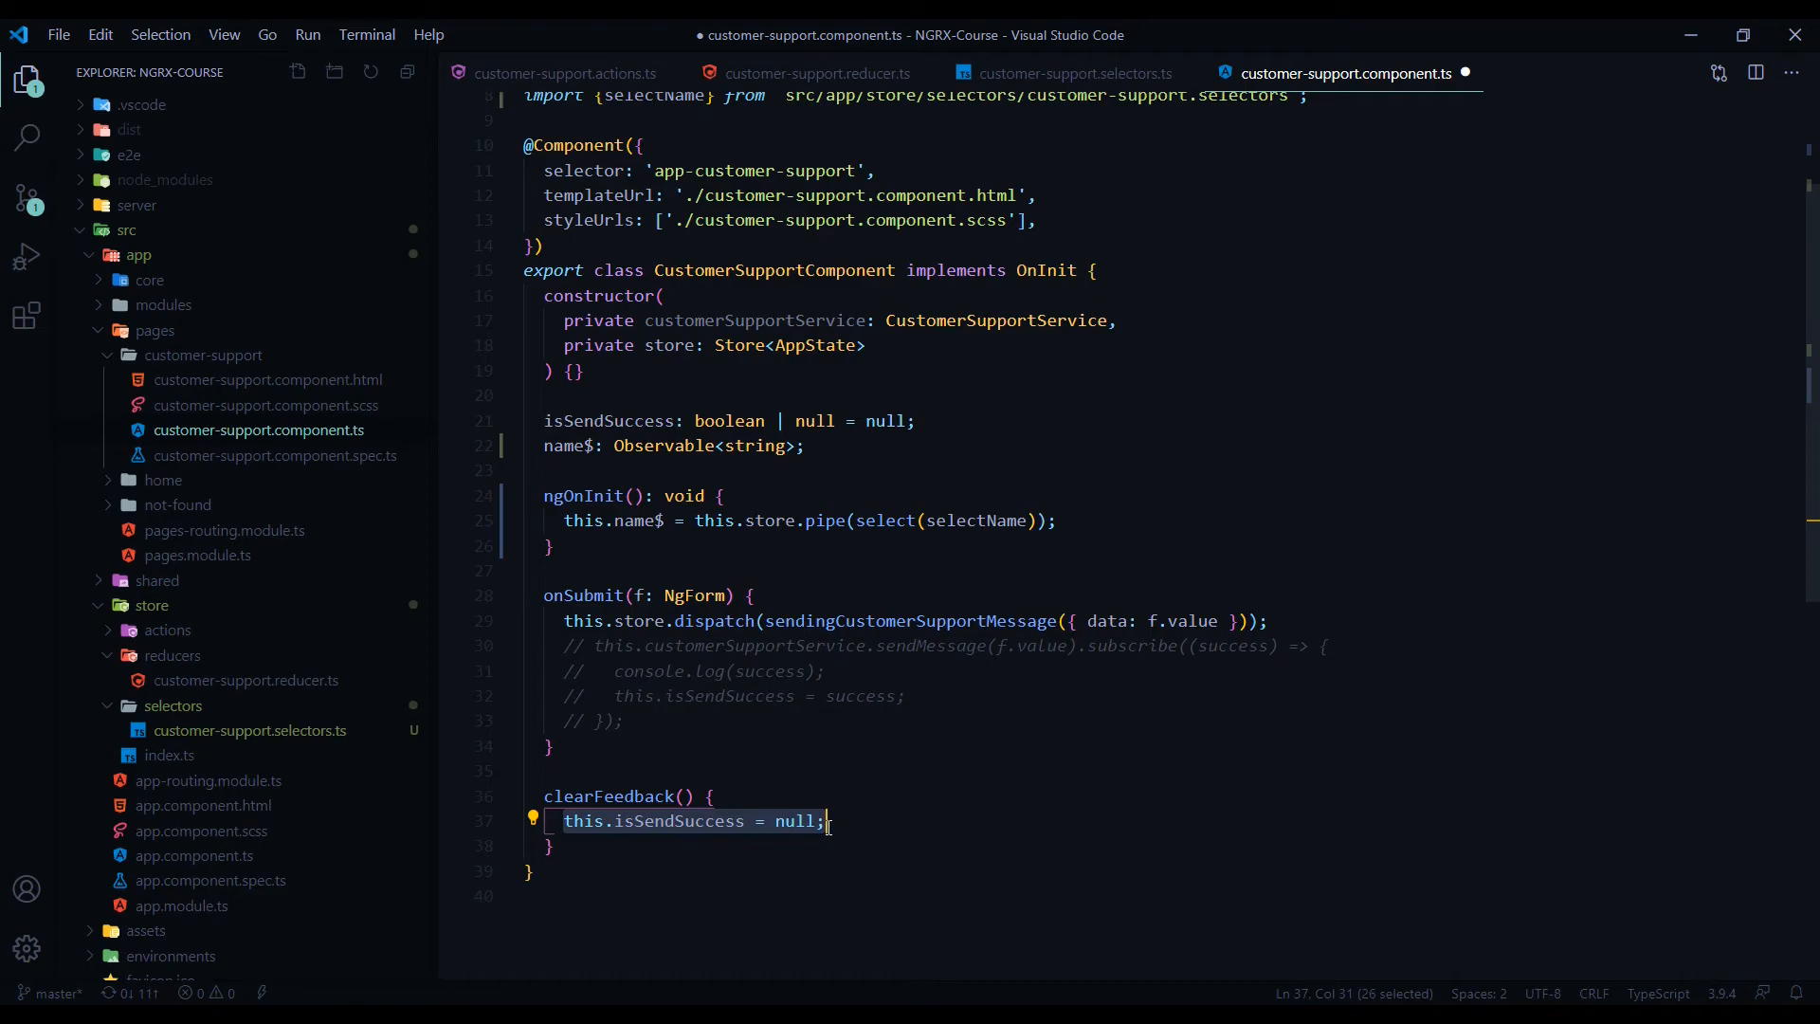
{"action": "mouse_move", "coordinate": [1301, 628]}
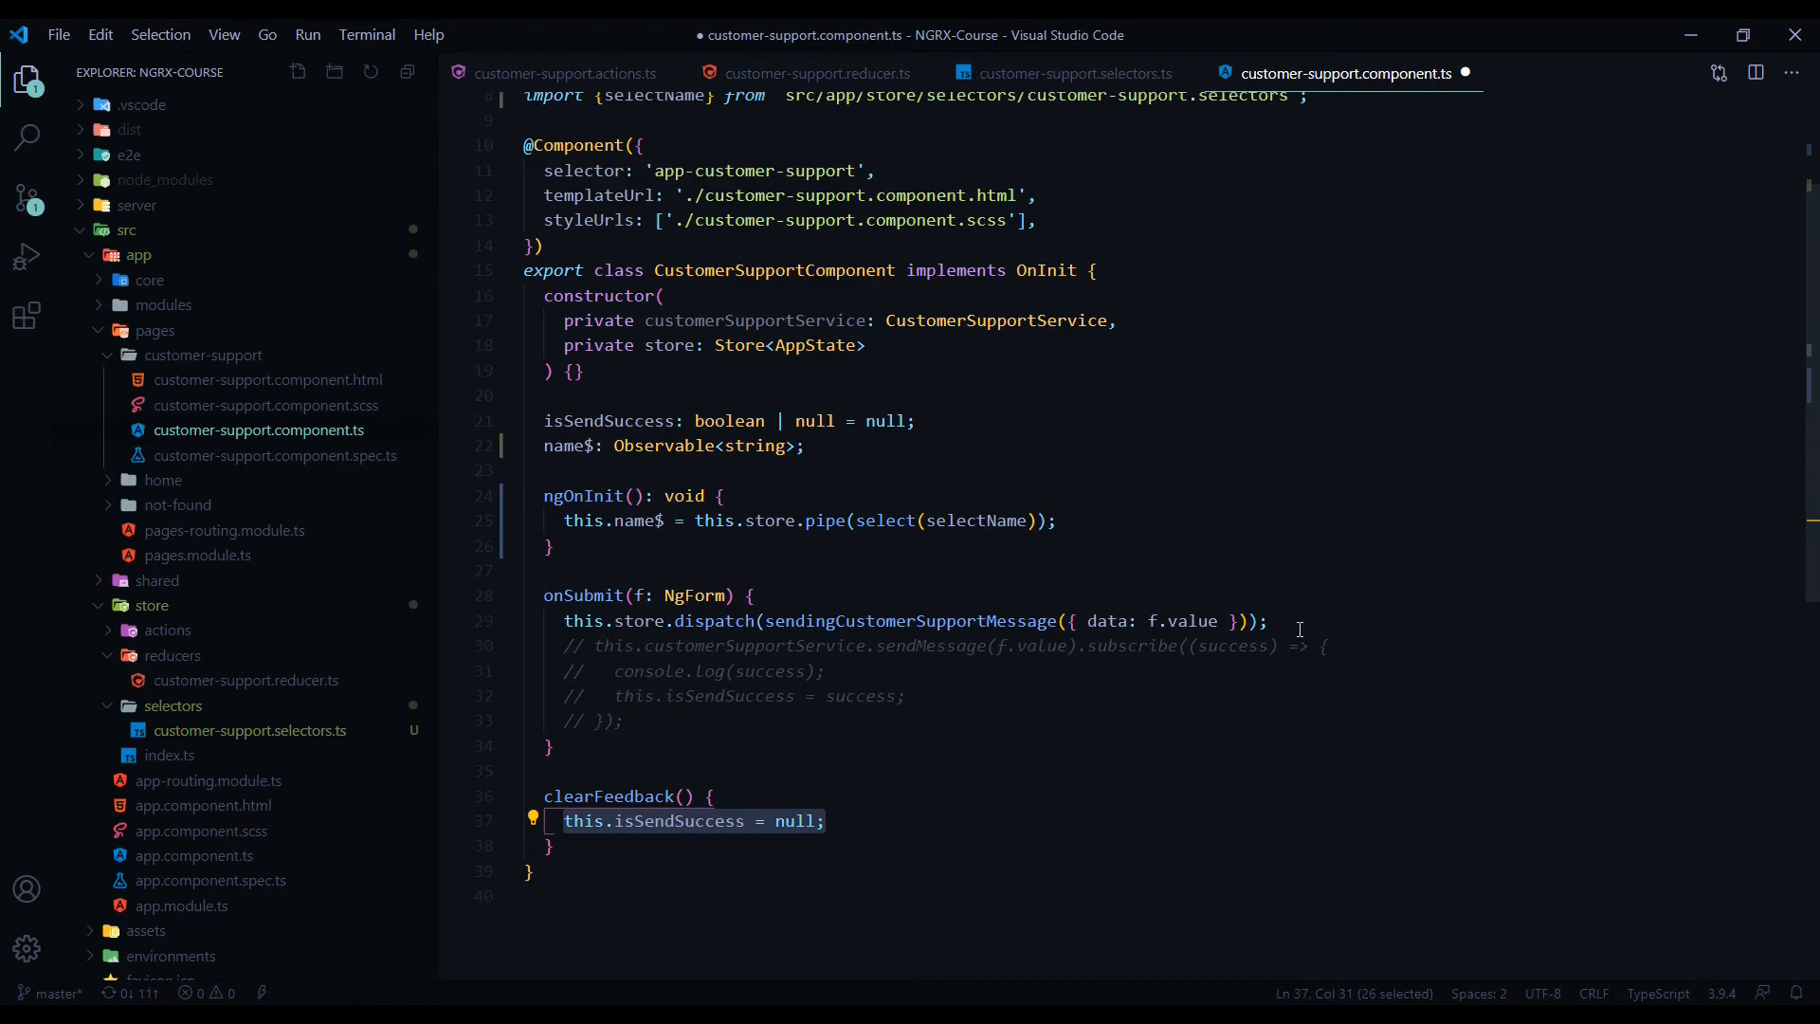
Step: Add 'this.isSendSuccess = true;' after the dispatch call in onSubmit
{"action": "key", "text": "Enter"}
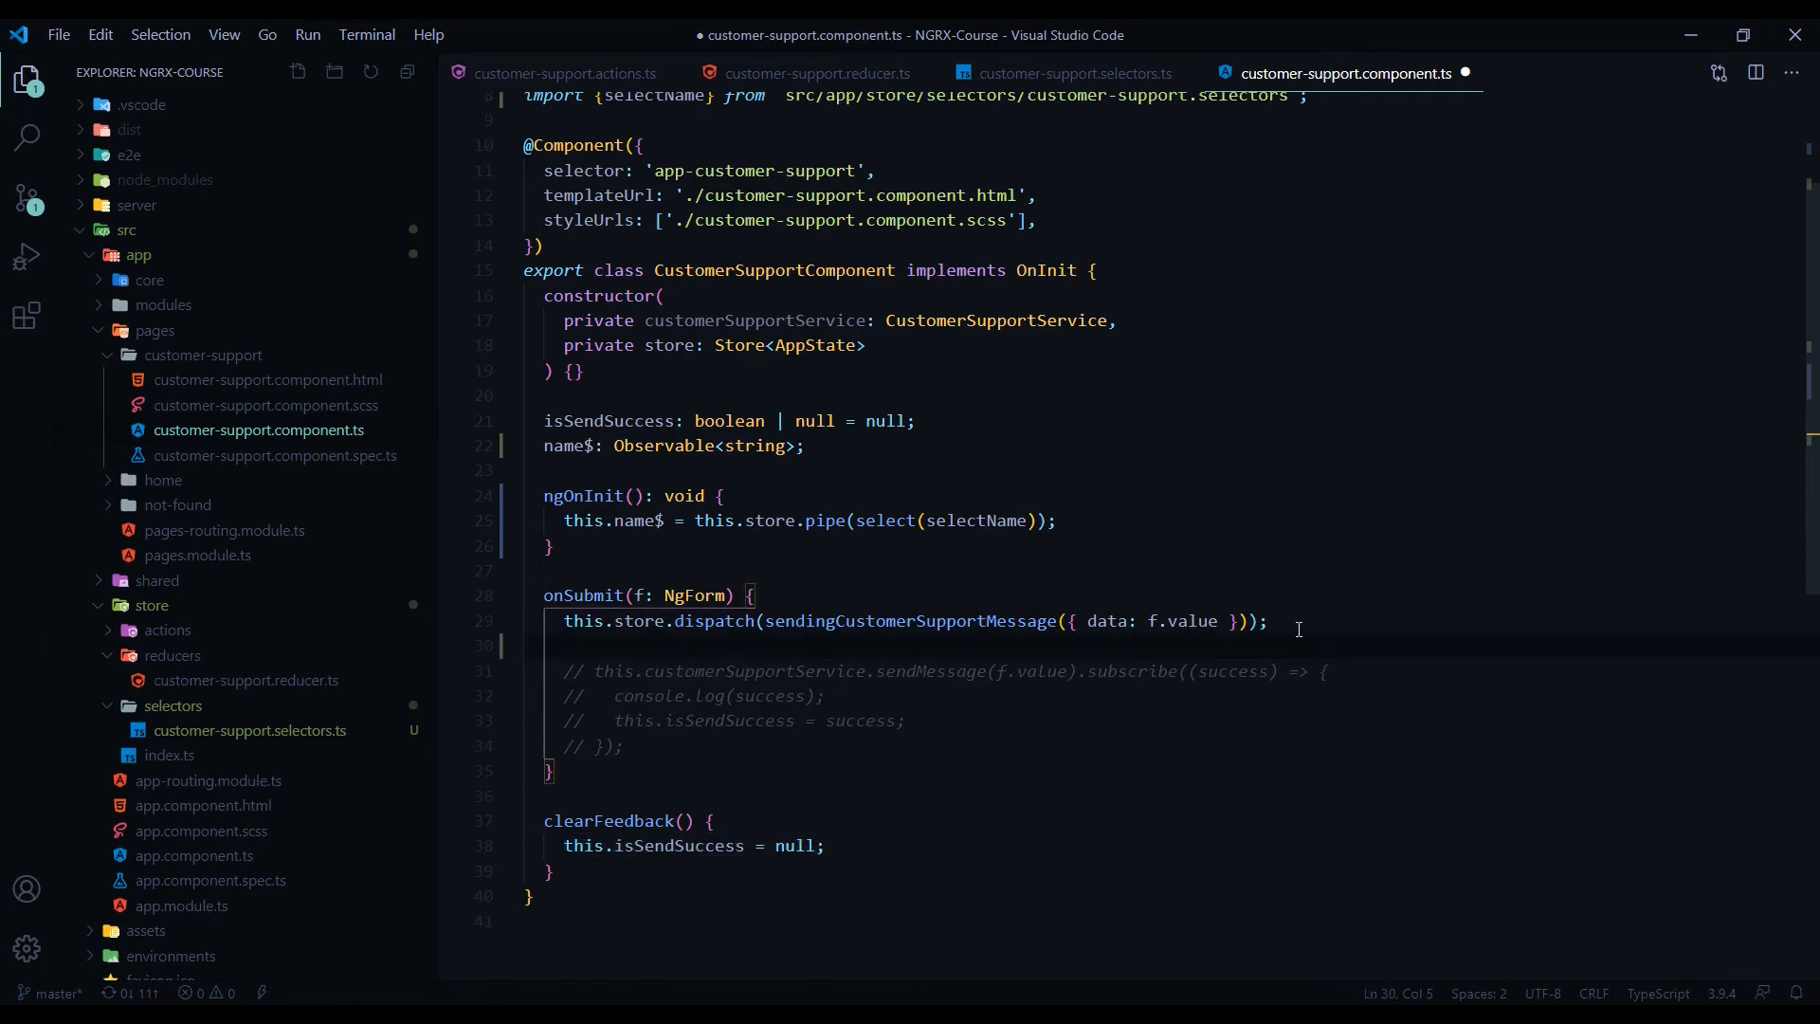
{"action": "type", "text": "this.isSendSuccess = null;"}
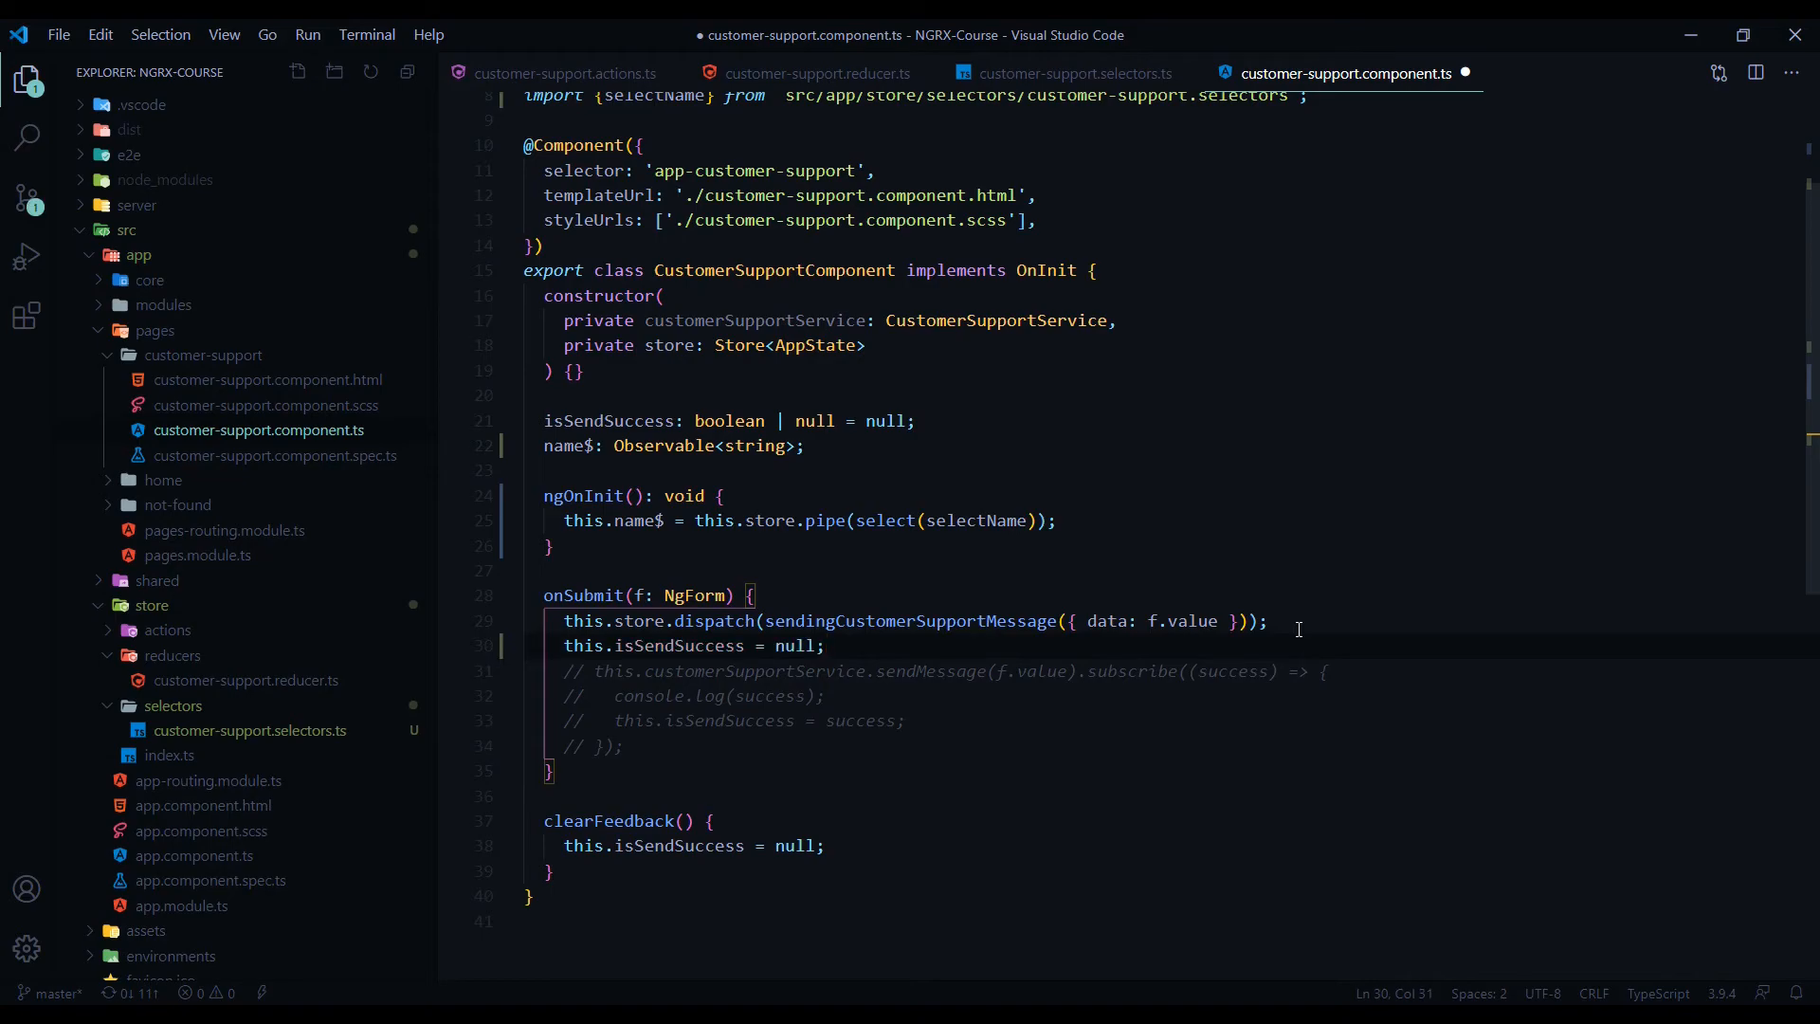
{"action": "type", "text": "true"}
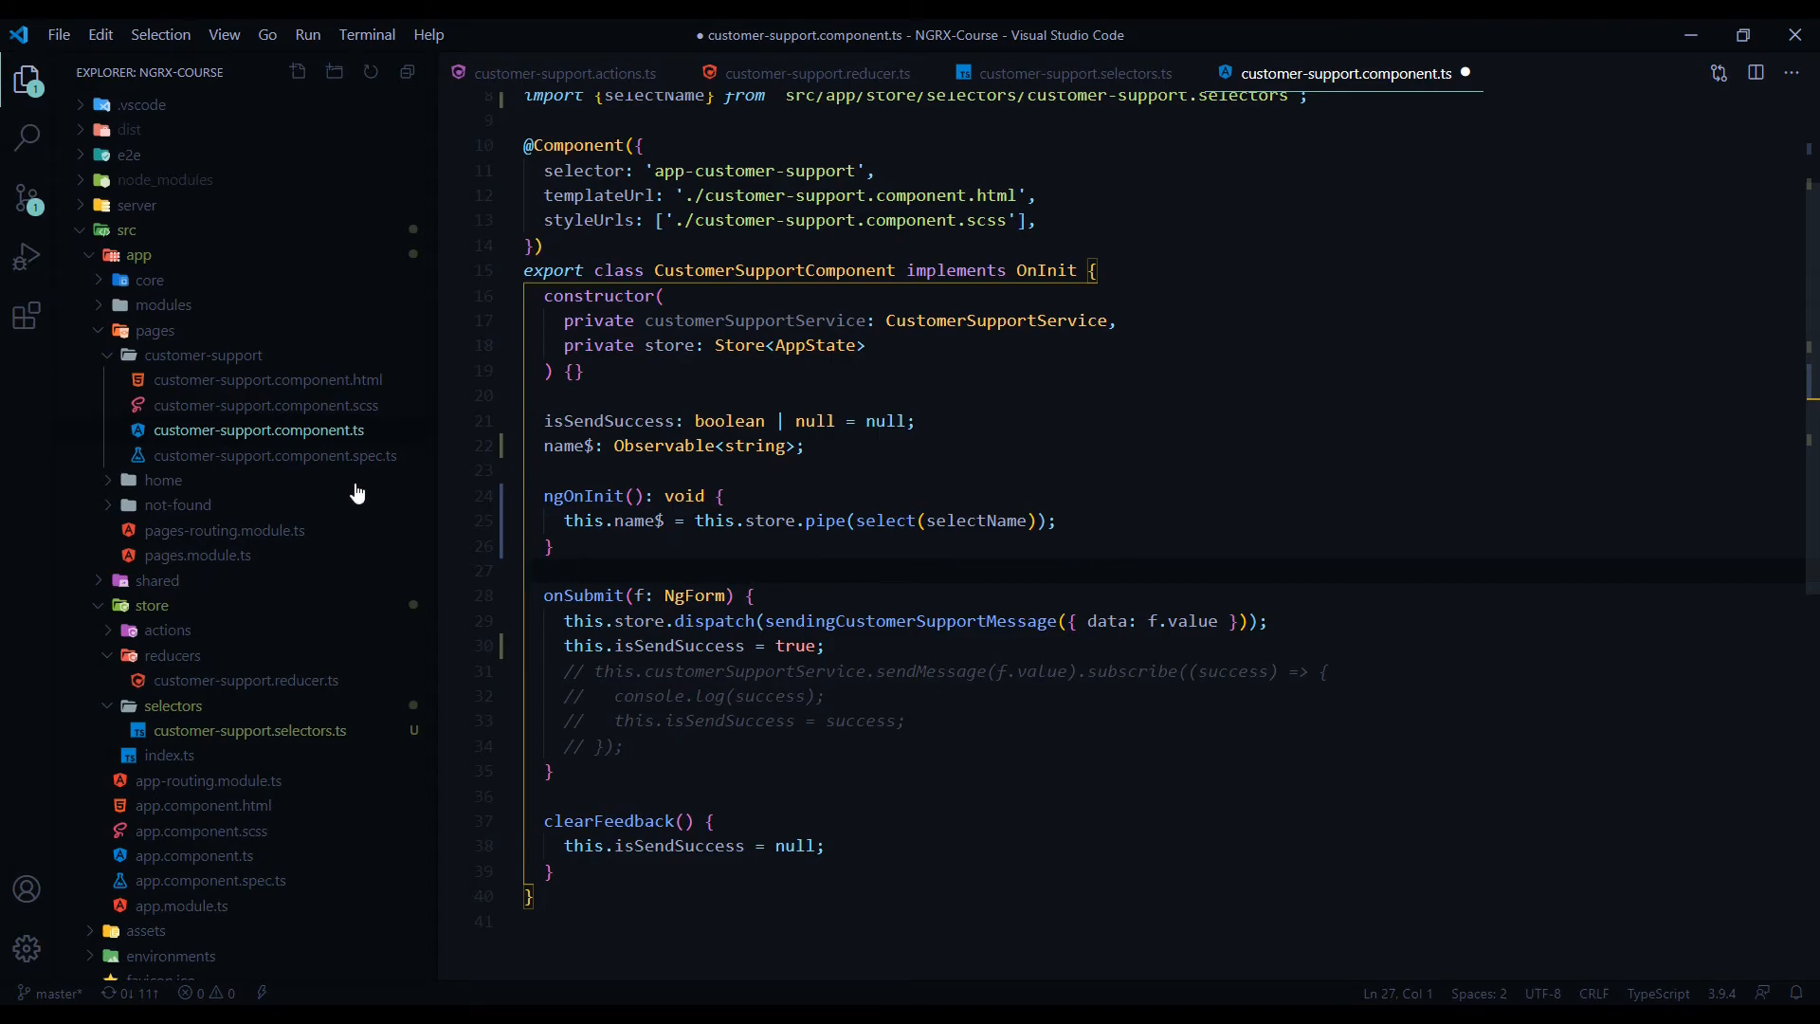
Step: Insert '{{name$ | async}}' into the template's success message and save it
{"action": "left_click", "coordinate": [266, 379]}
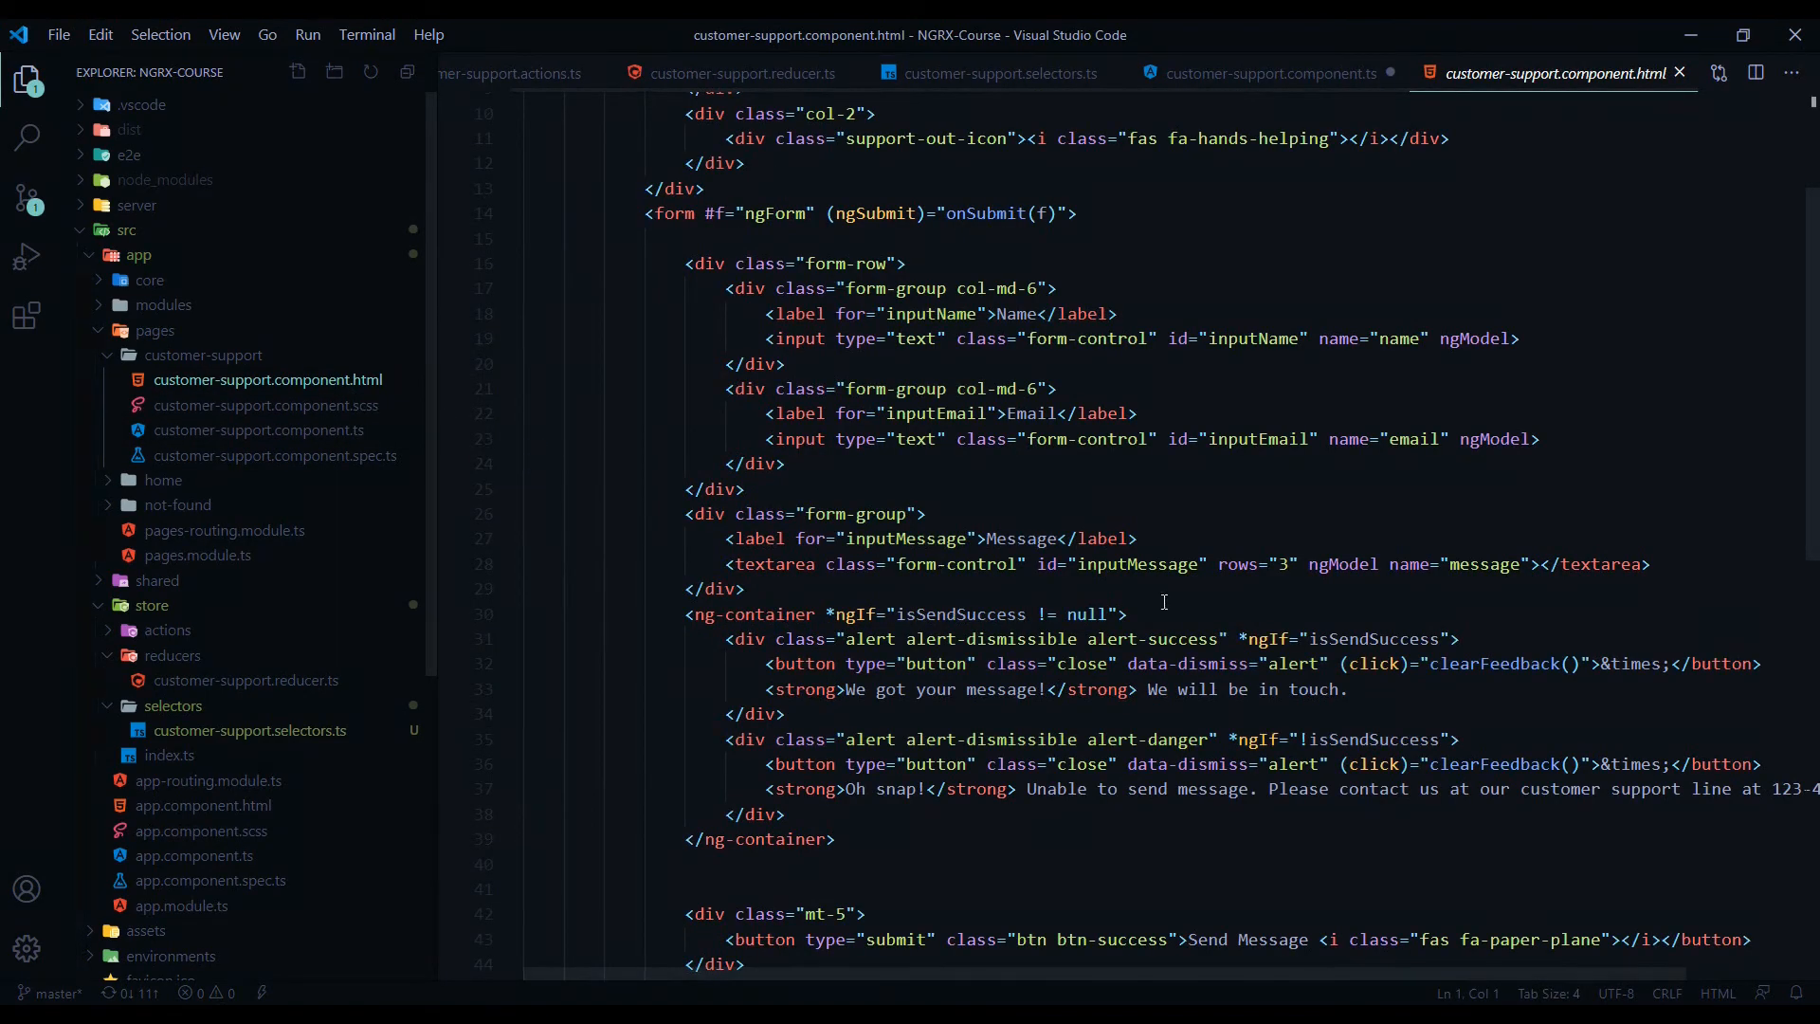
{"action": "scroll", "scroll_direction": "down", "scroll_amount": 3}
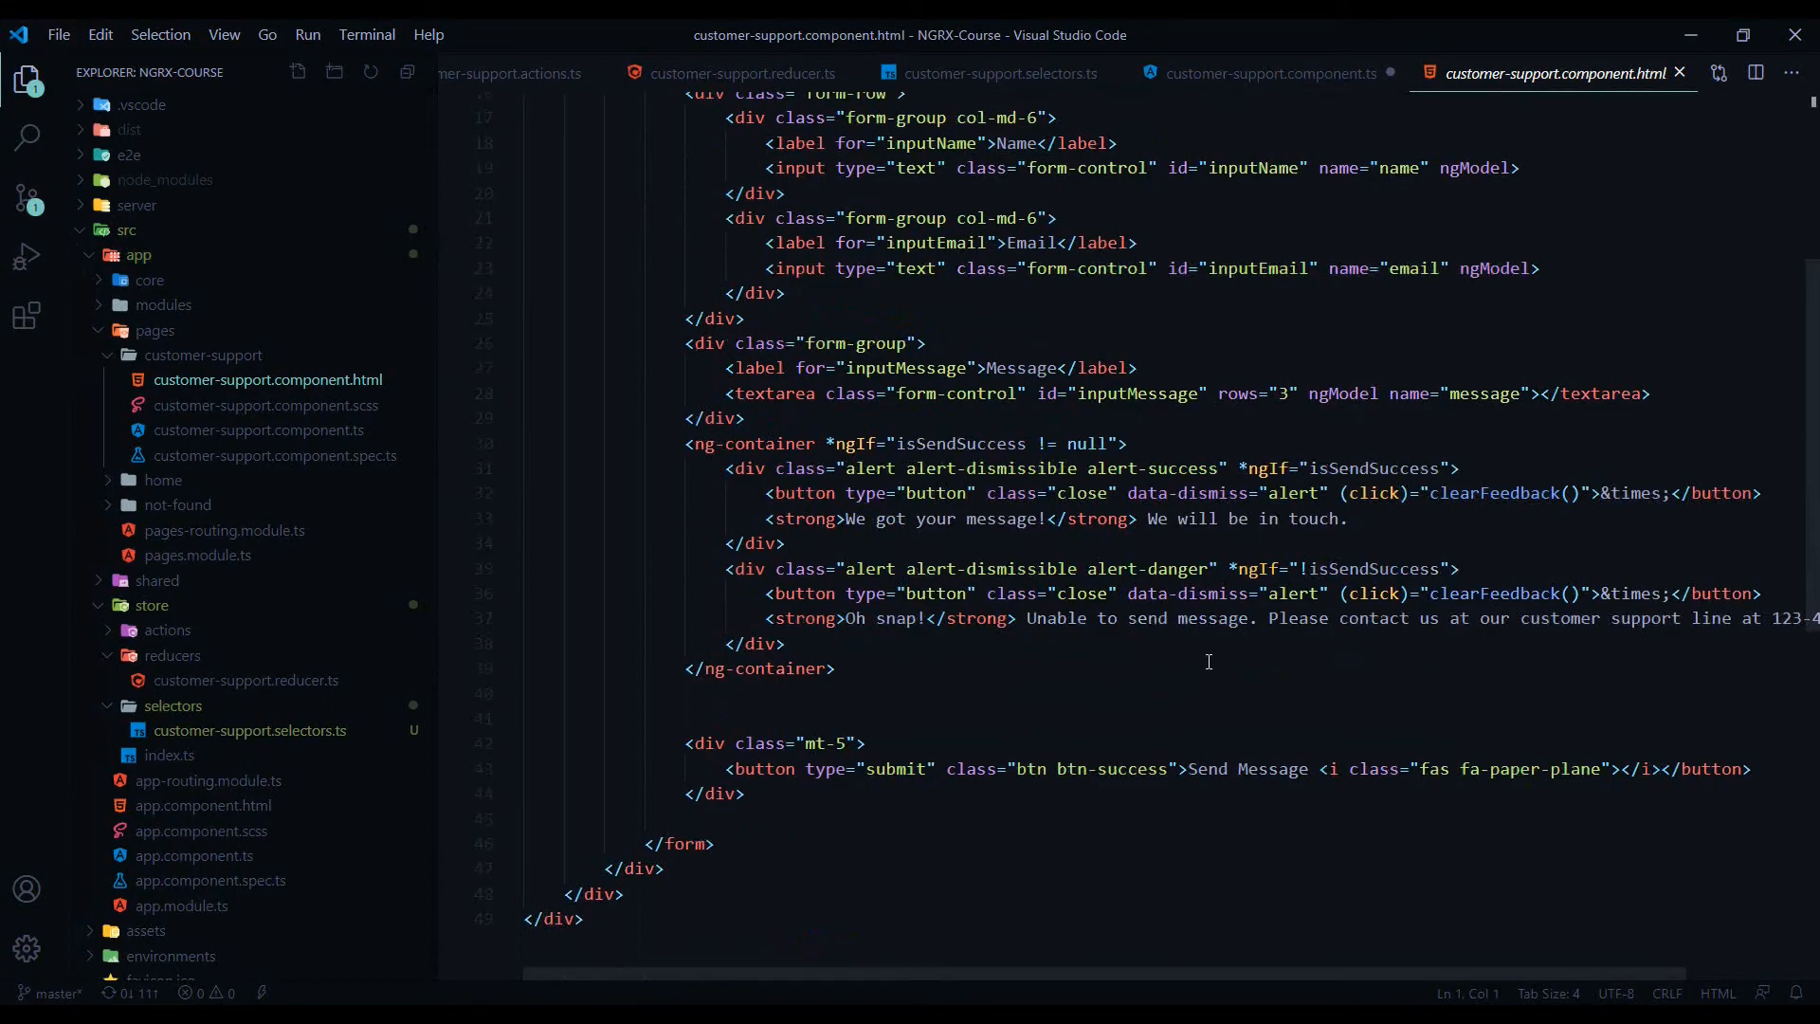
{"action": "mouse_move", "coordinate": [1098, 661]}
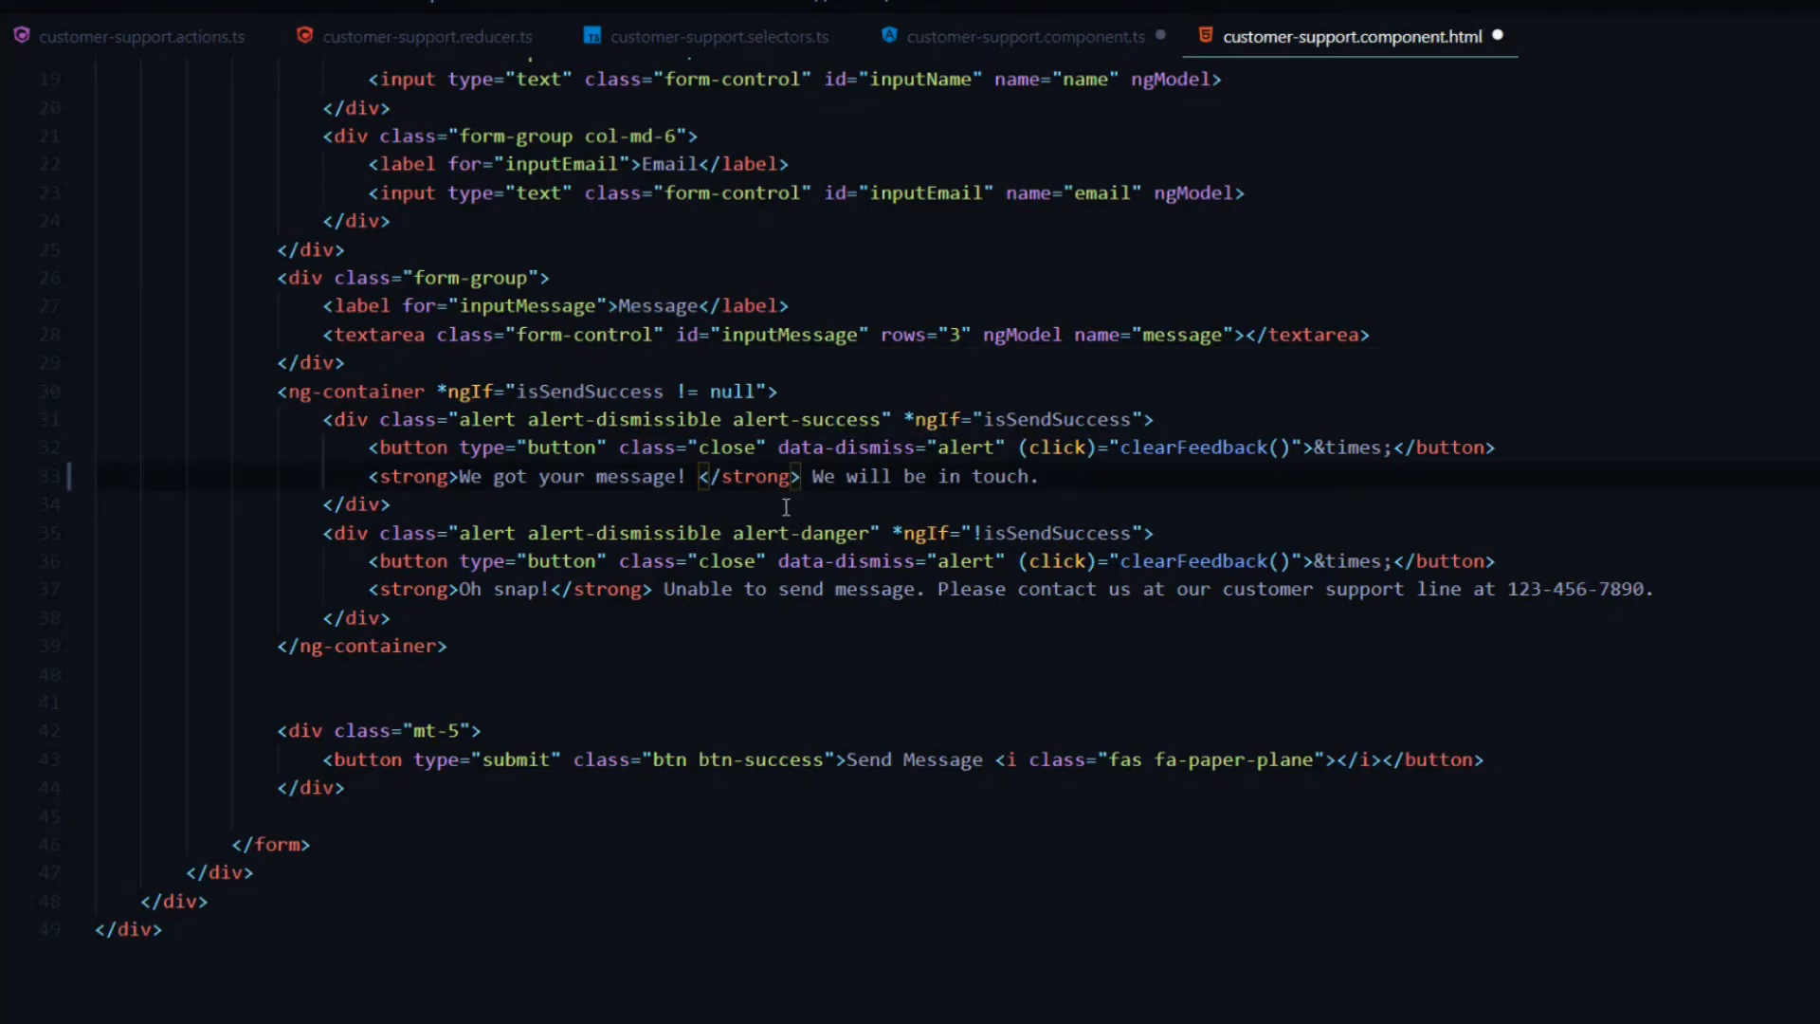
{"action": "type", "text": "{{name$ | async}}"}
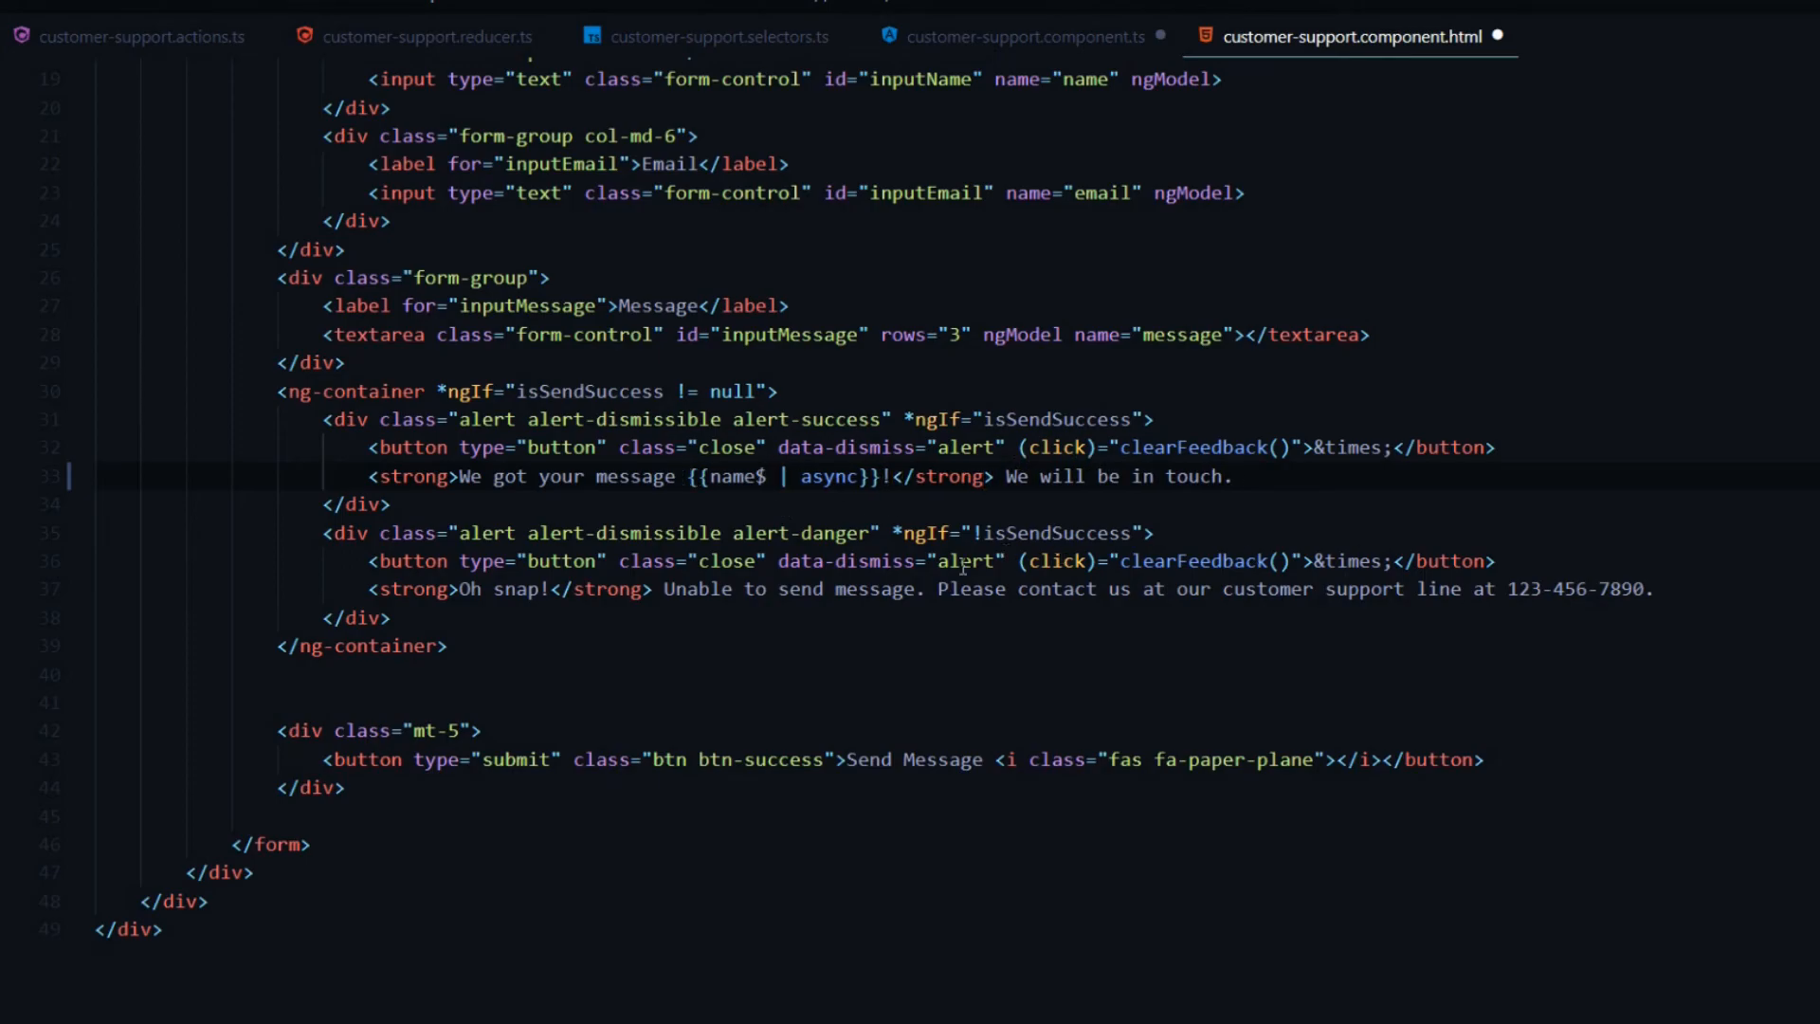
{"action": "double_click", "coordinate": [728, 476]}
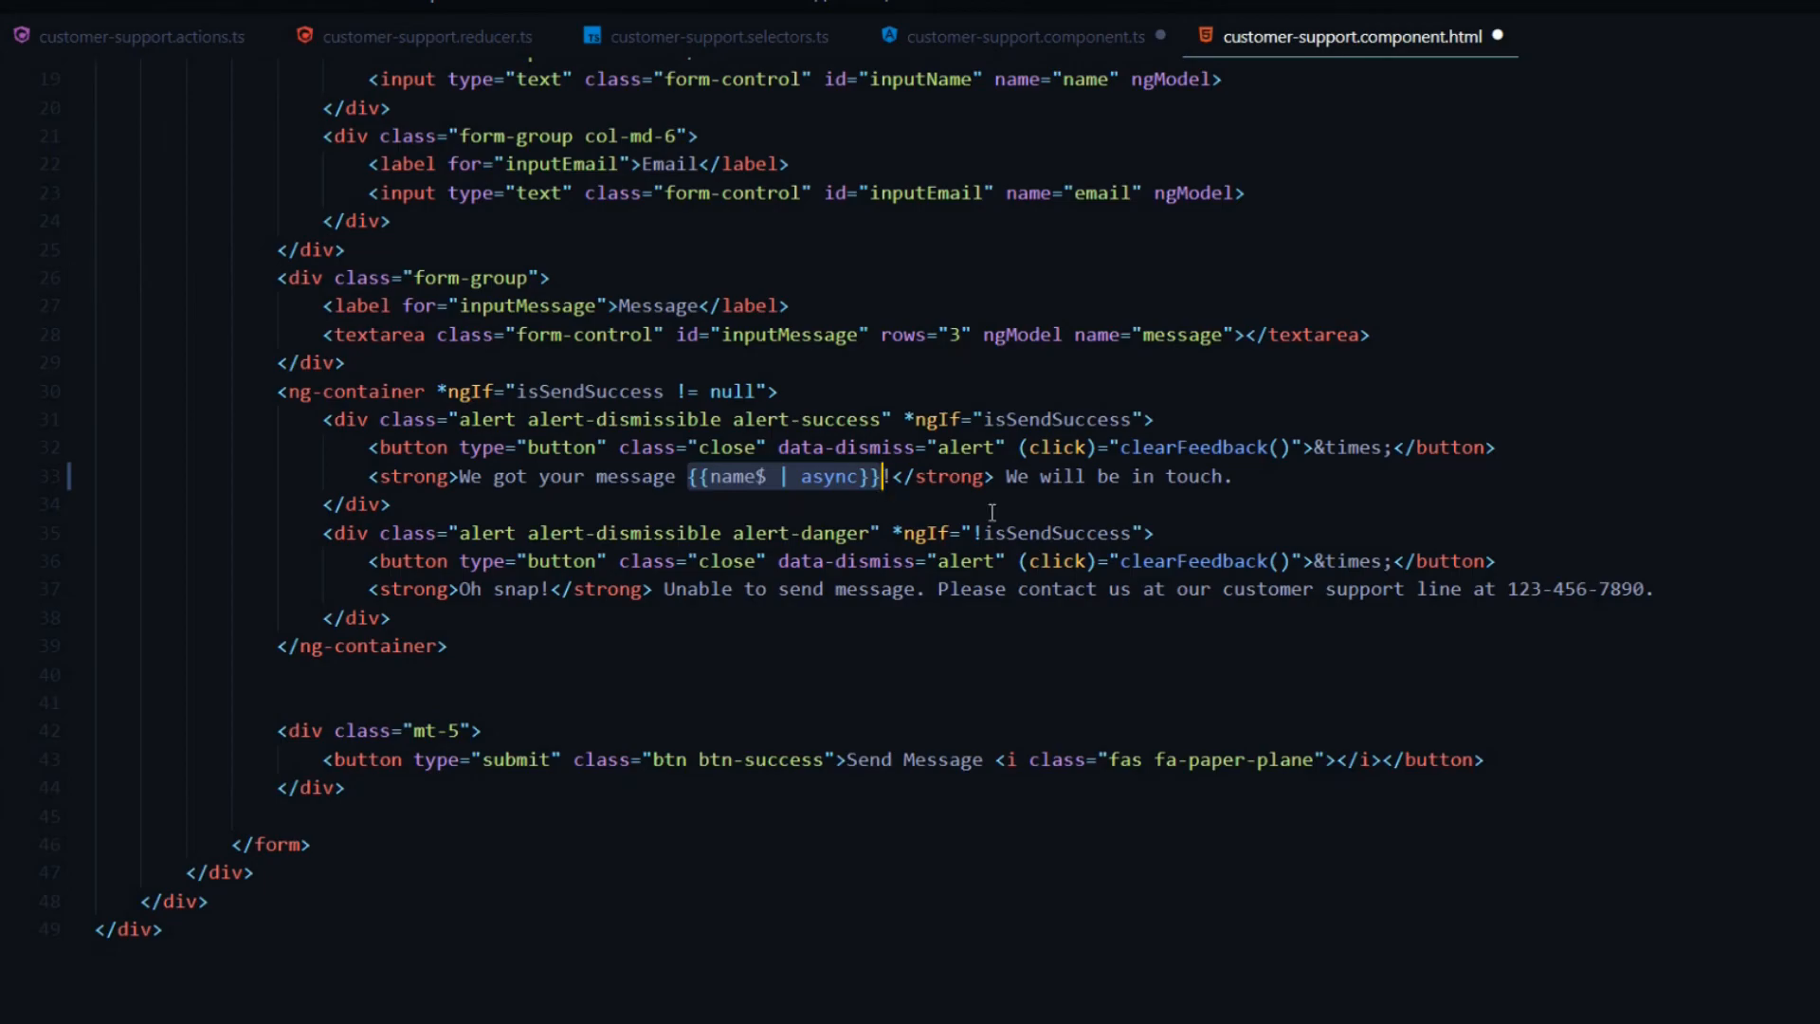
{"action": "key", "text": "ctrl+s"}
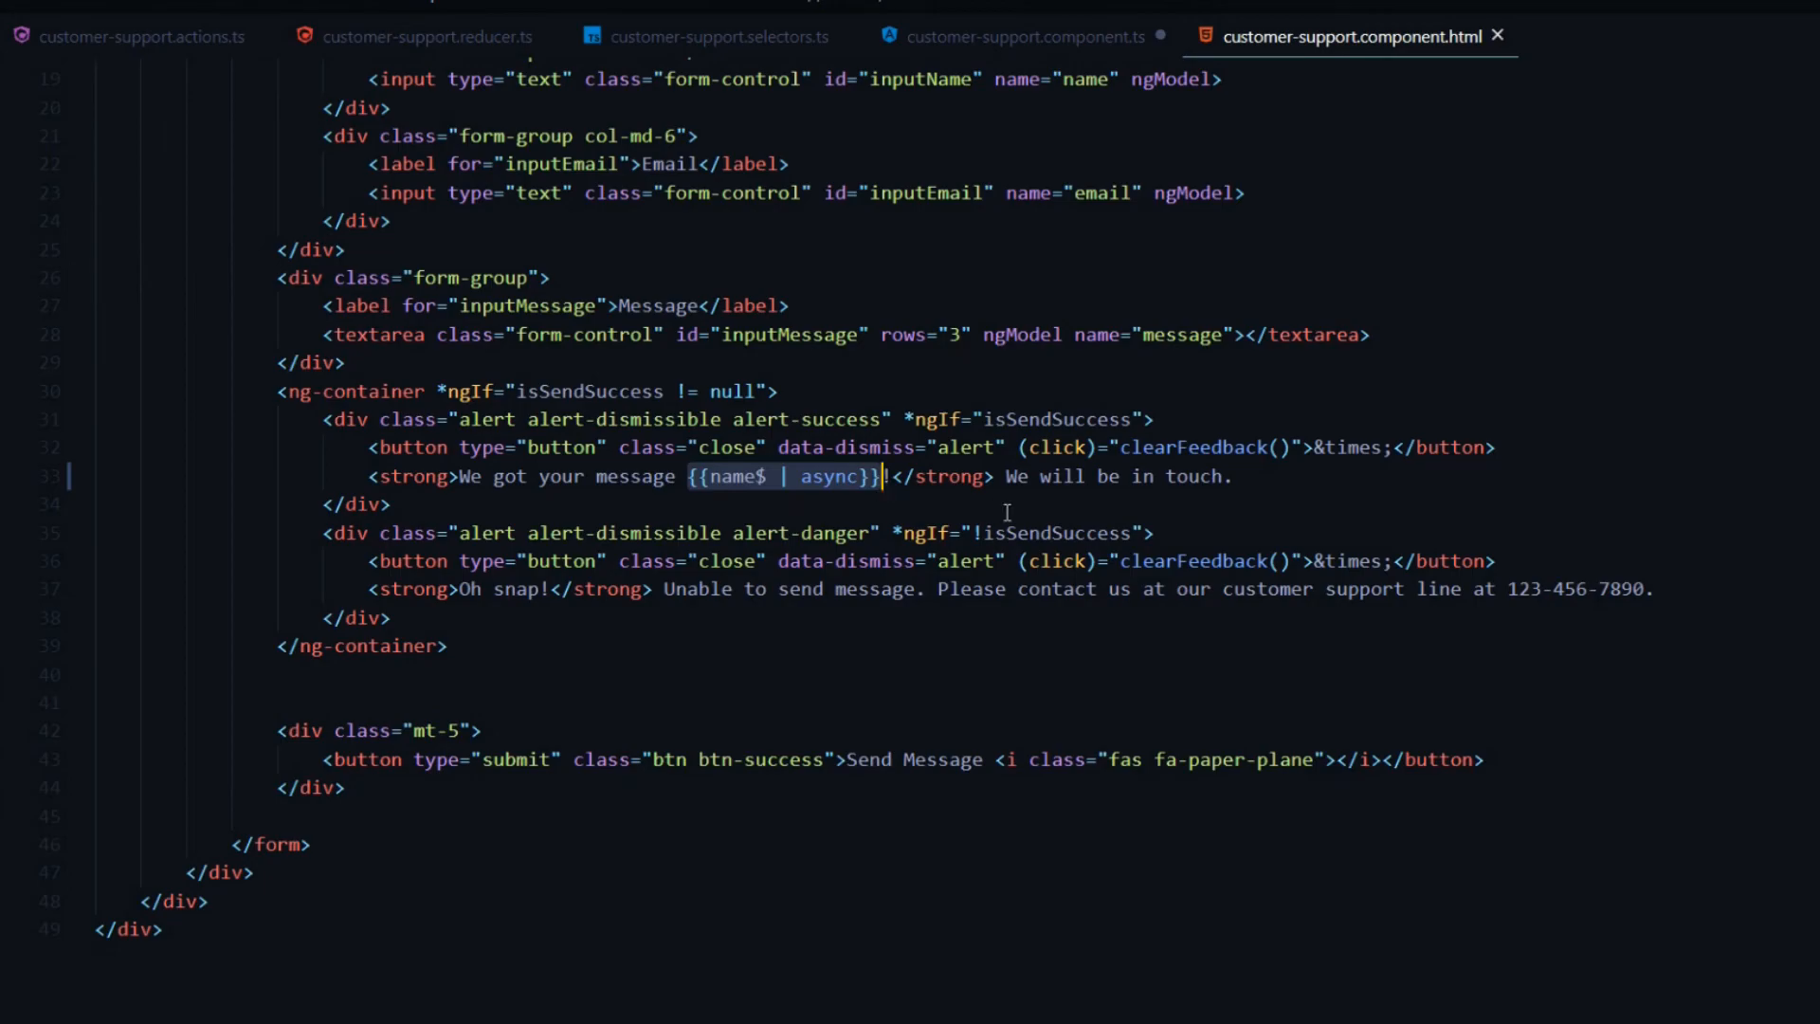
{"action": "left_click", "coordinate": [1025, 36]}
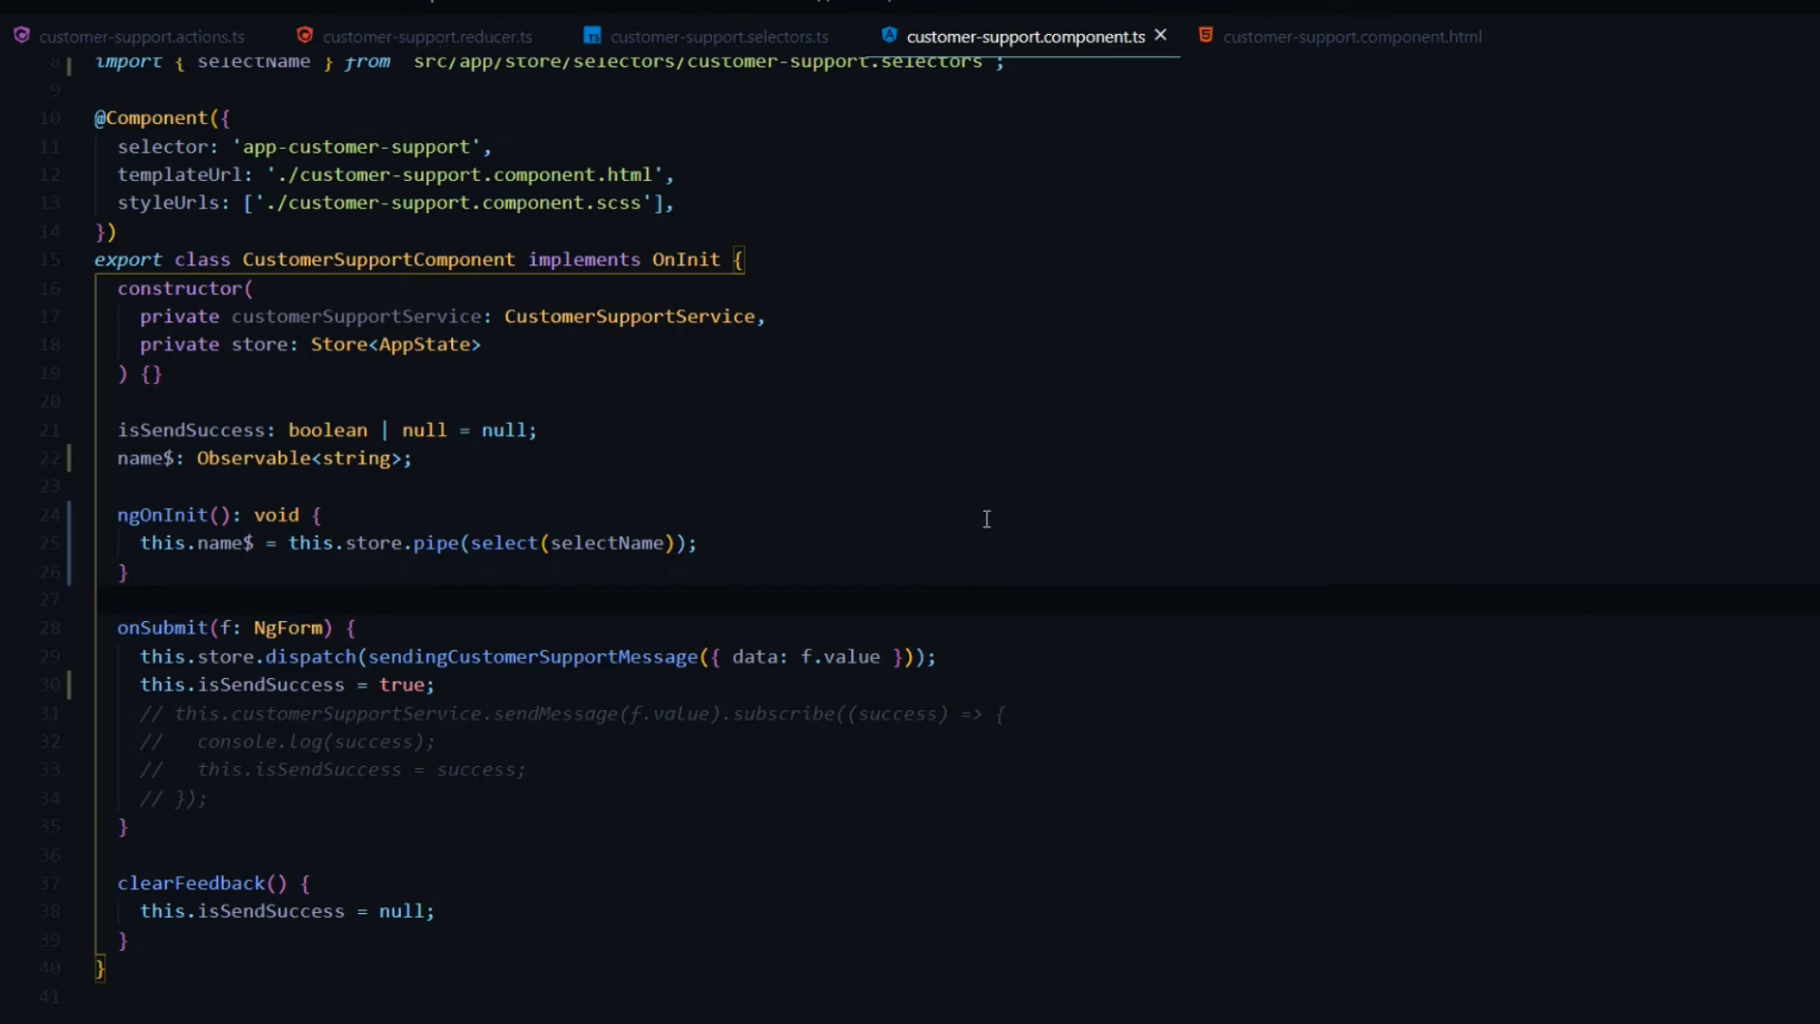
Step: Submit the Chrome support form as Mike and see "We got your message Mike!"
{"action": "key", "text": "alt+tab"}
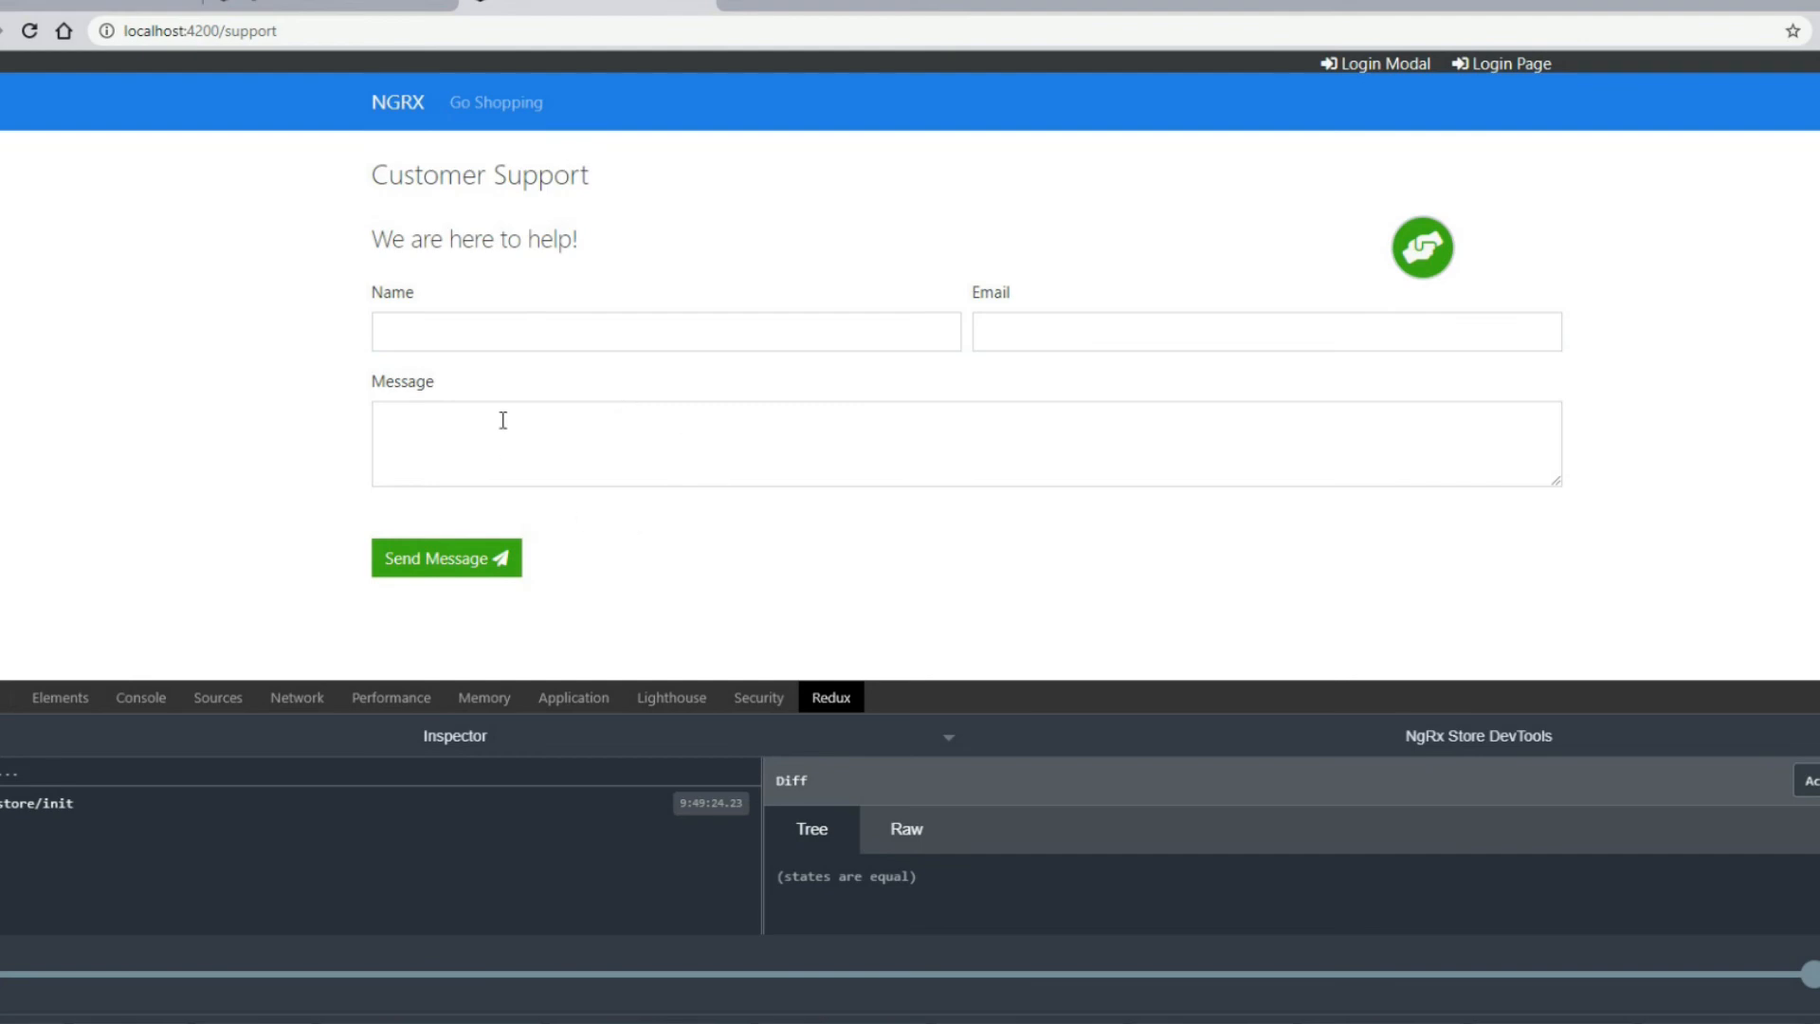
{"action": "type", "text": "M"}
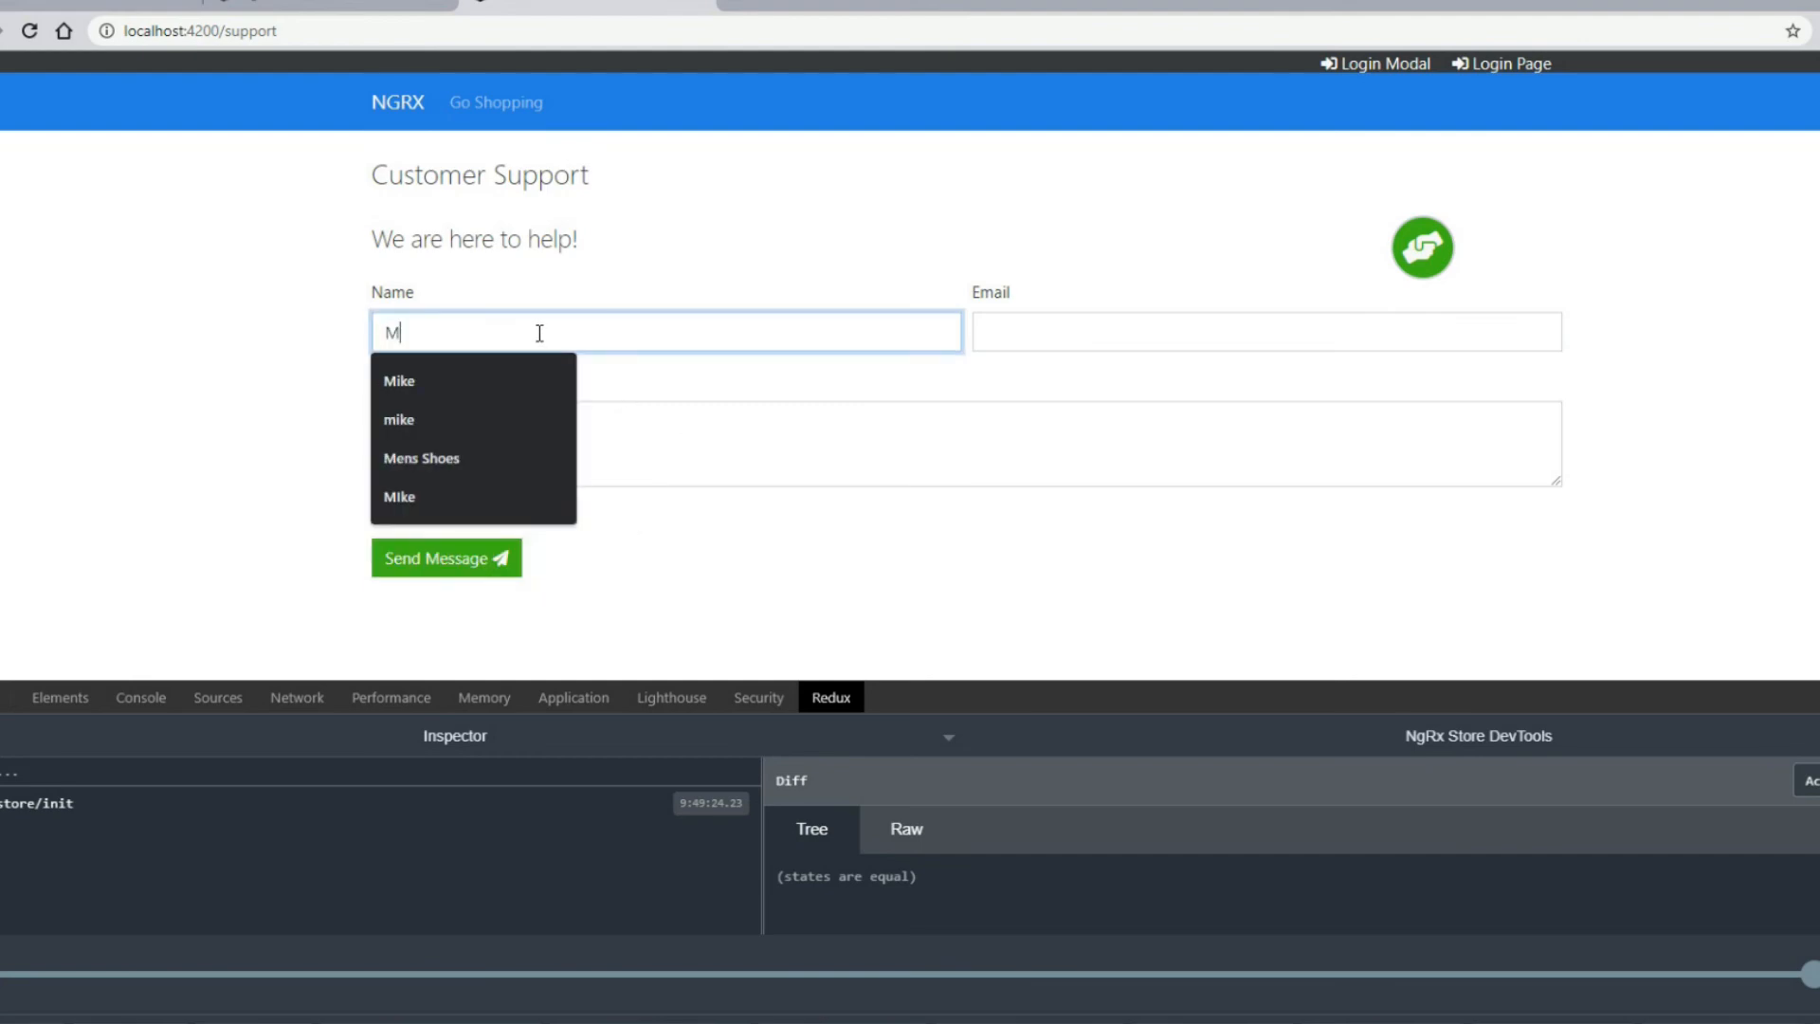
{"action": "left_click", "coordinate": [398, 379]}
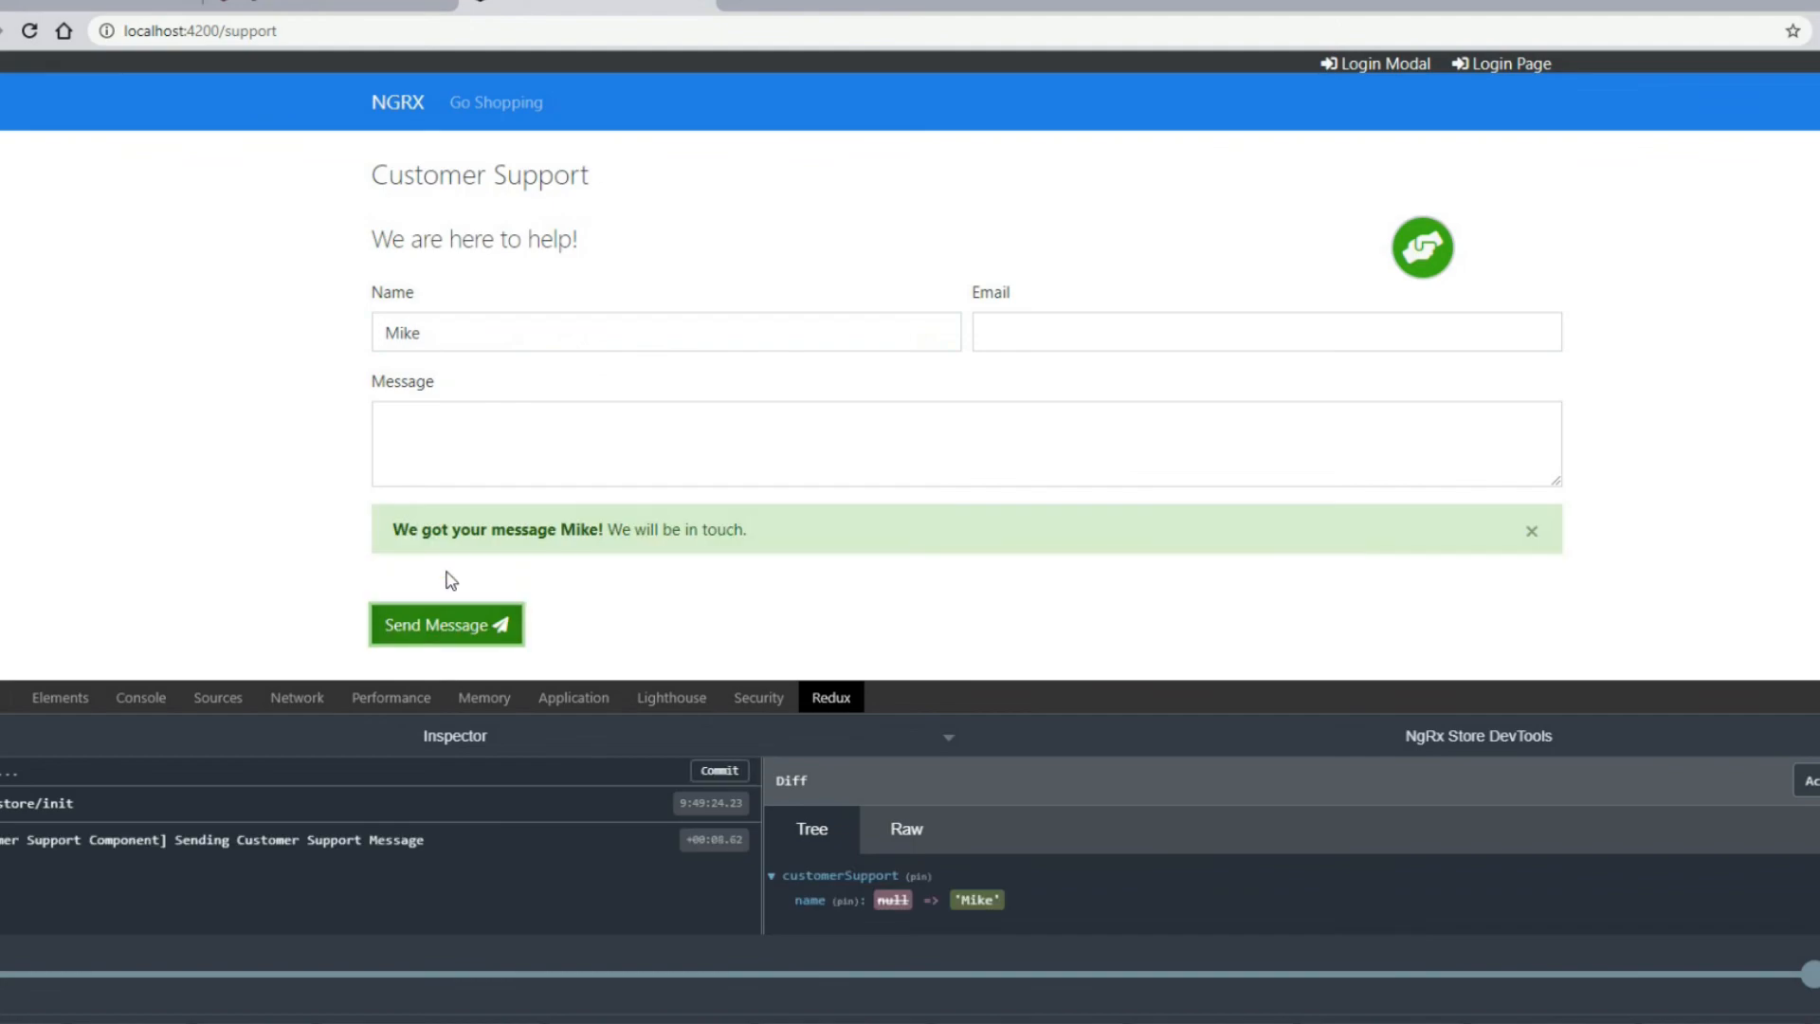
{"action": "double_click", "coordinate": [580, 529]}
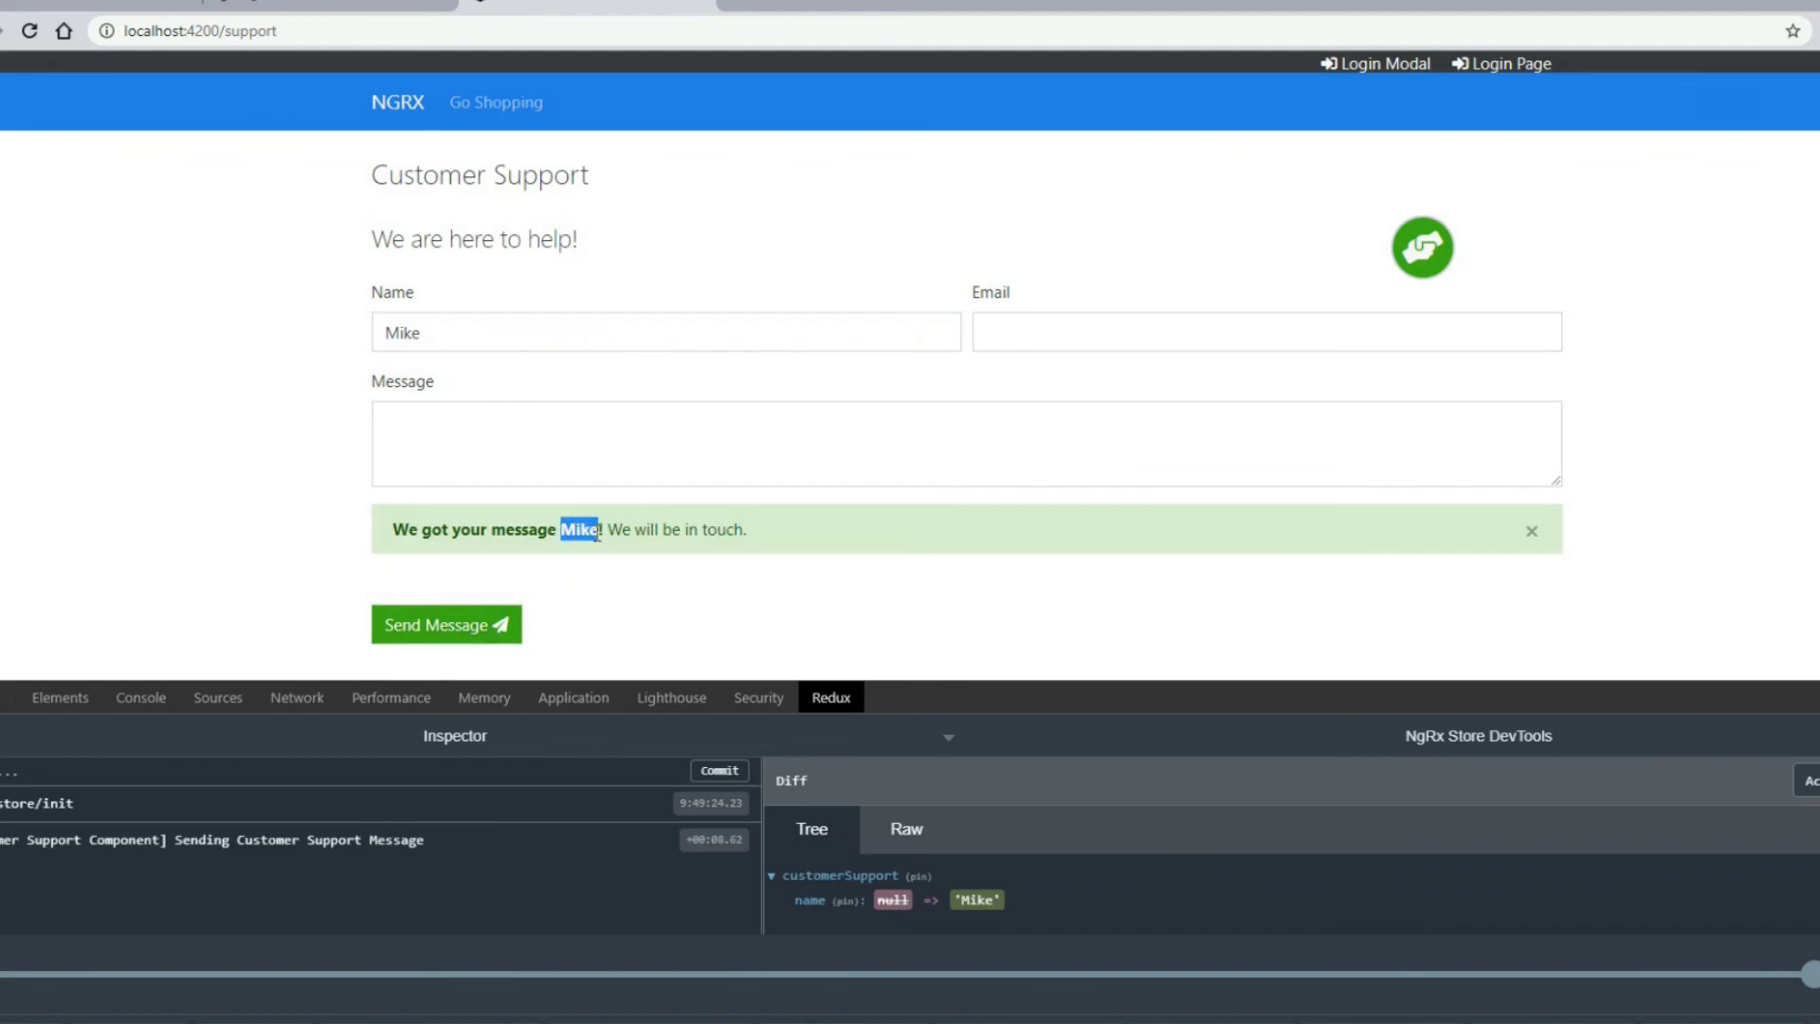